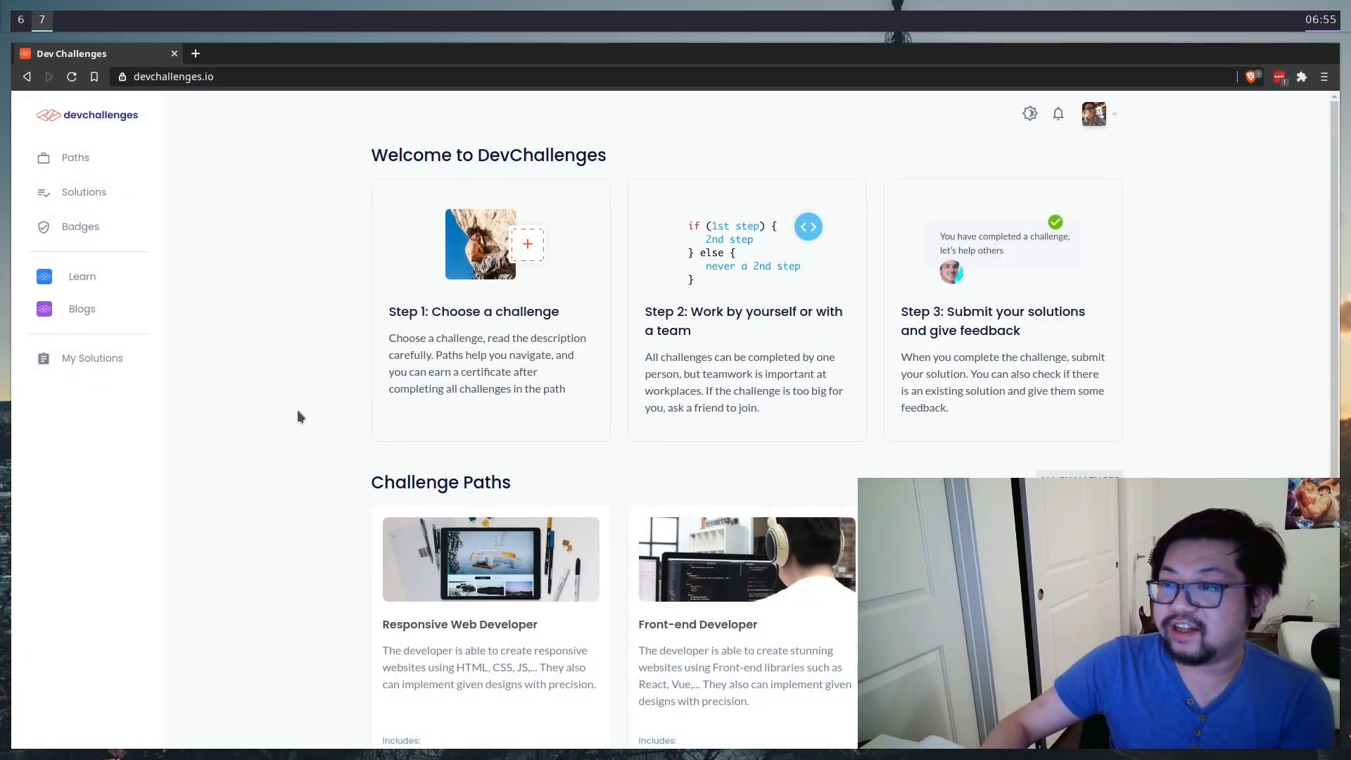
pyautogui.moveTo(250, 438)
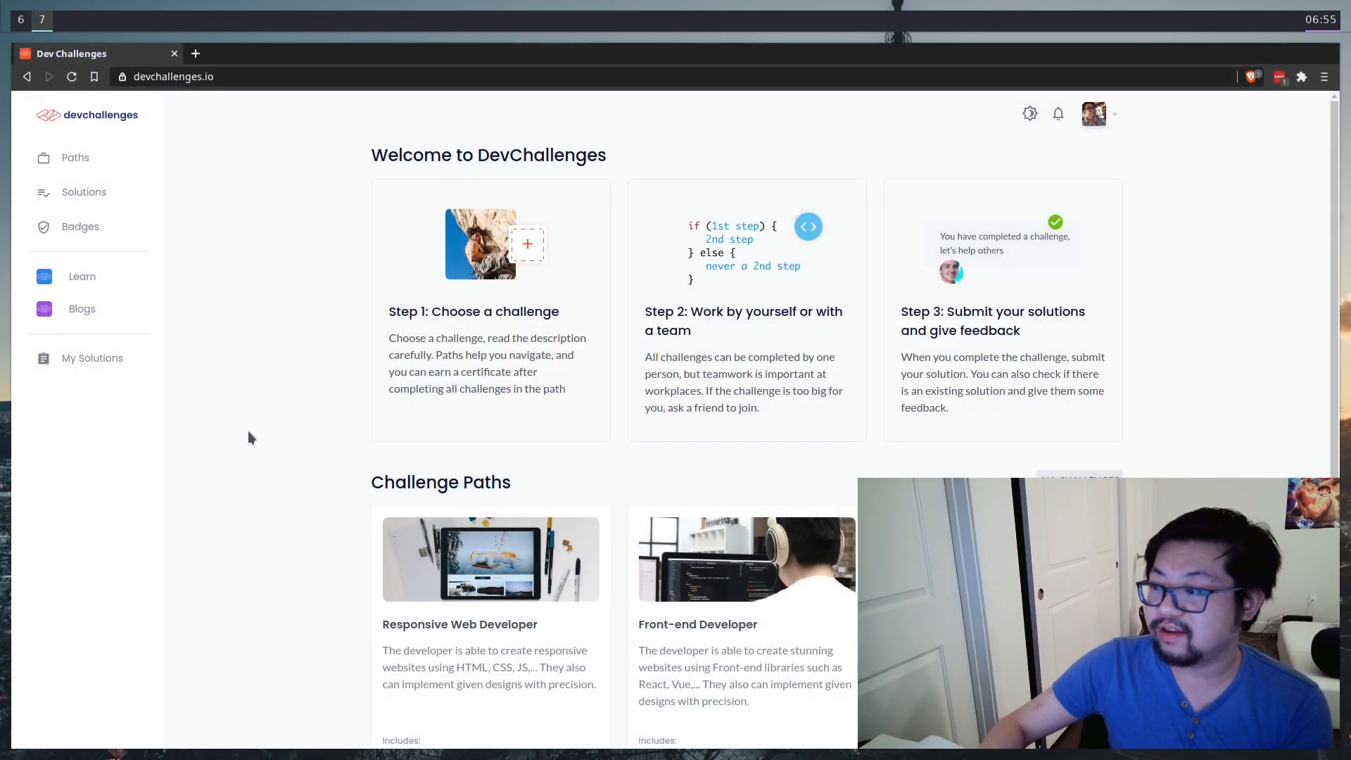
# Scroll through the GitHub Jobs challenge brief on DevChallenges.
pyautogui.scroll(-3)
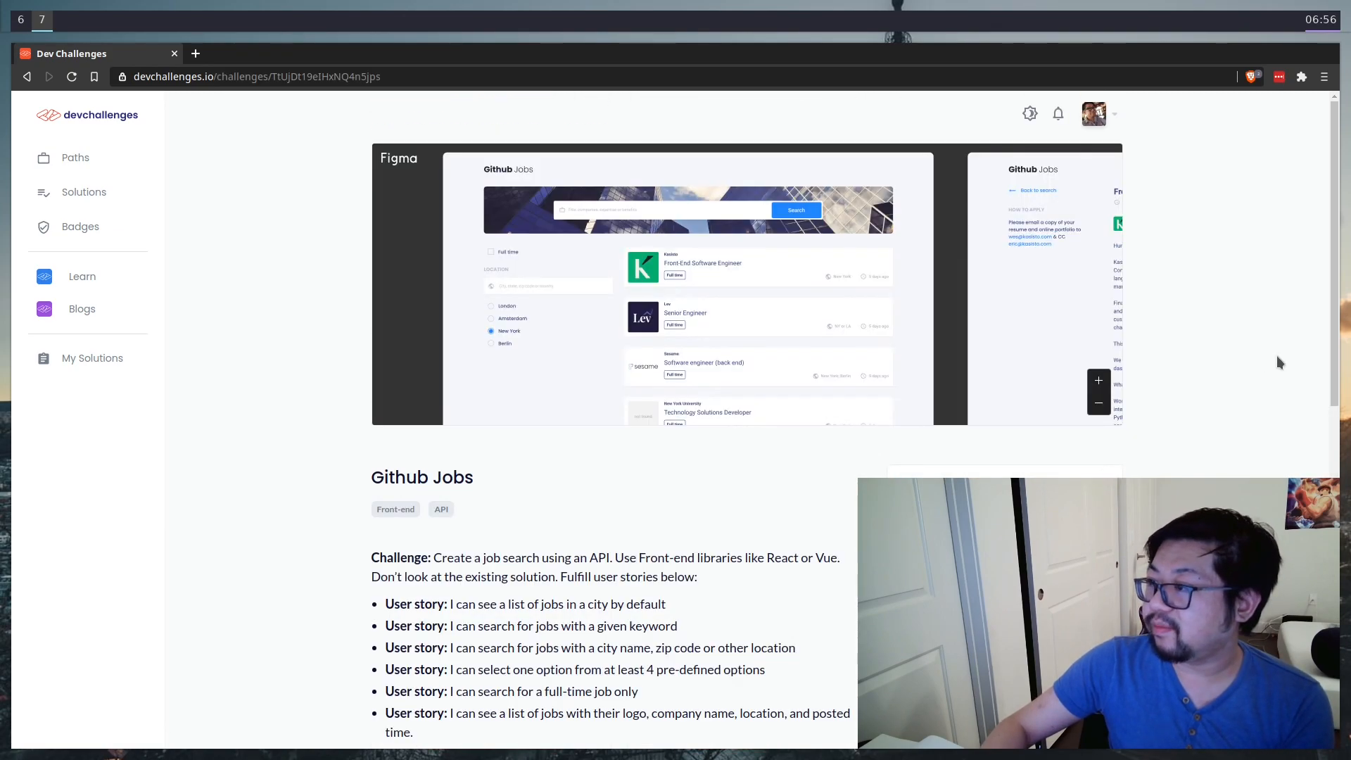
pyautogui.scroll(-3)
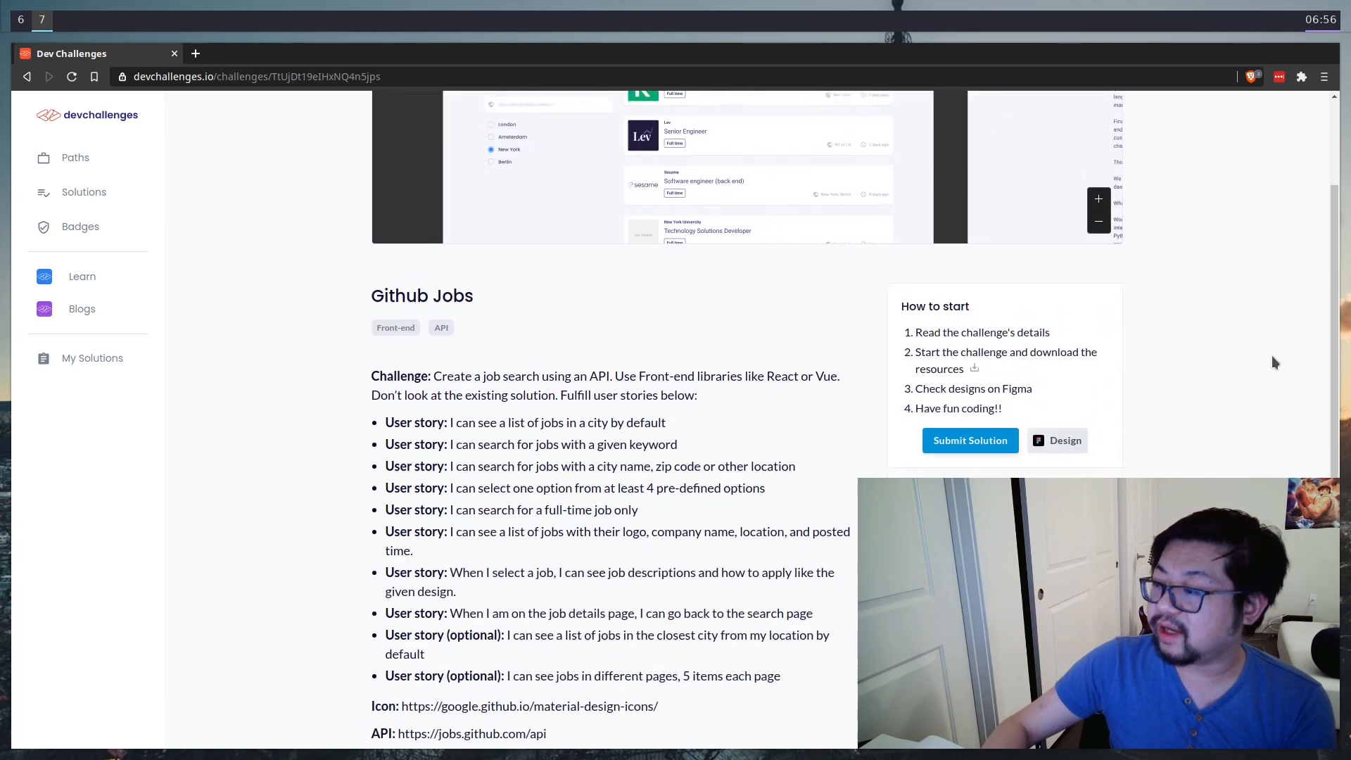
pyautogui.scroll(-3)
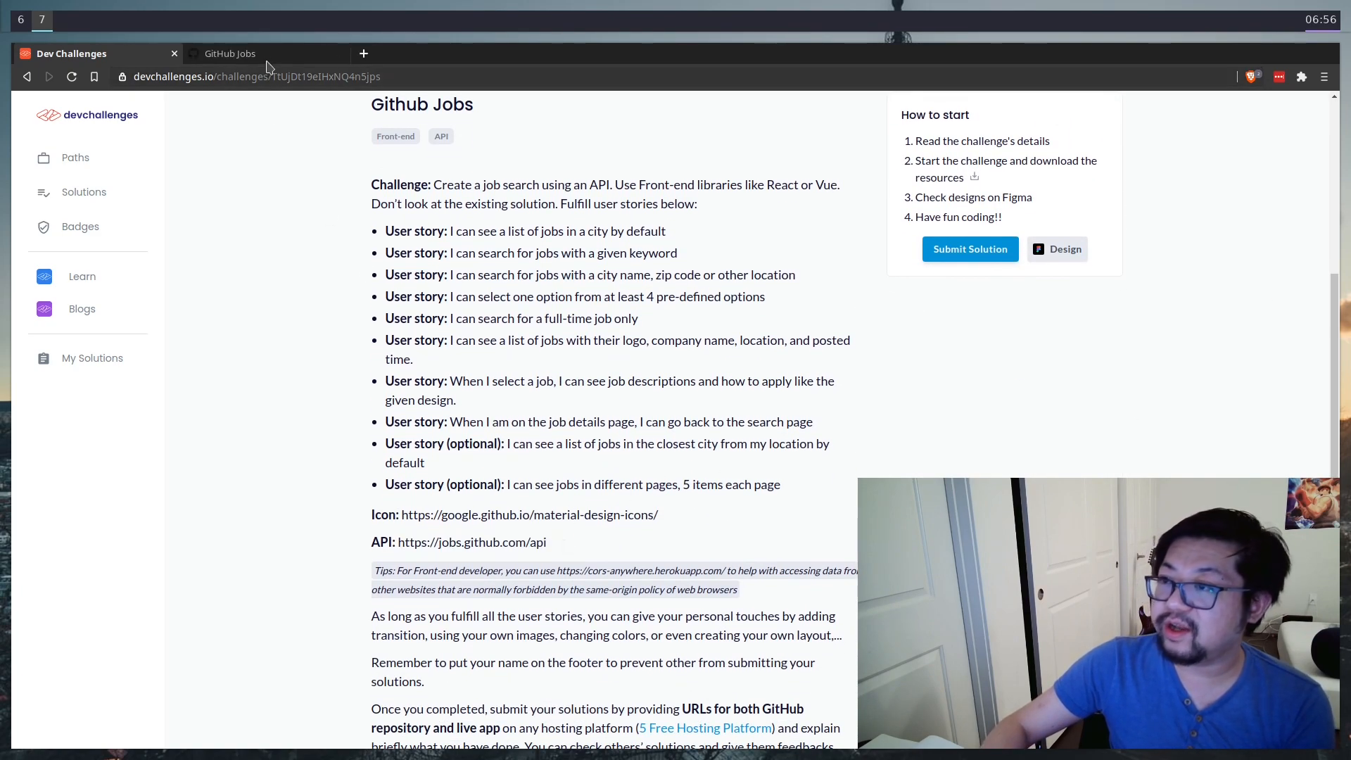
# Take the positions.json example URL from the API docs and test fetch(url).then(res => res.json()).then(console.log) in the console.
pyautogui.click(230, 54)
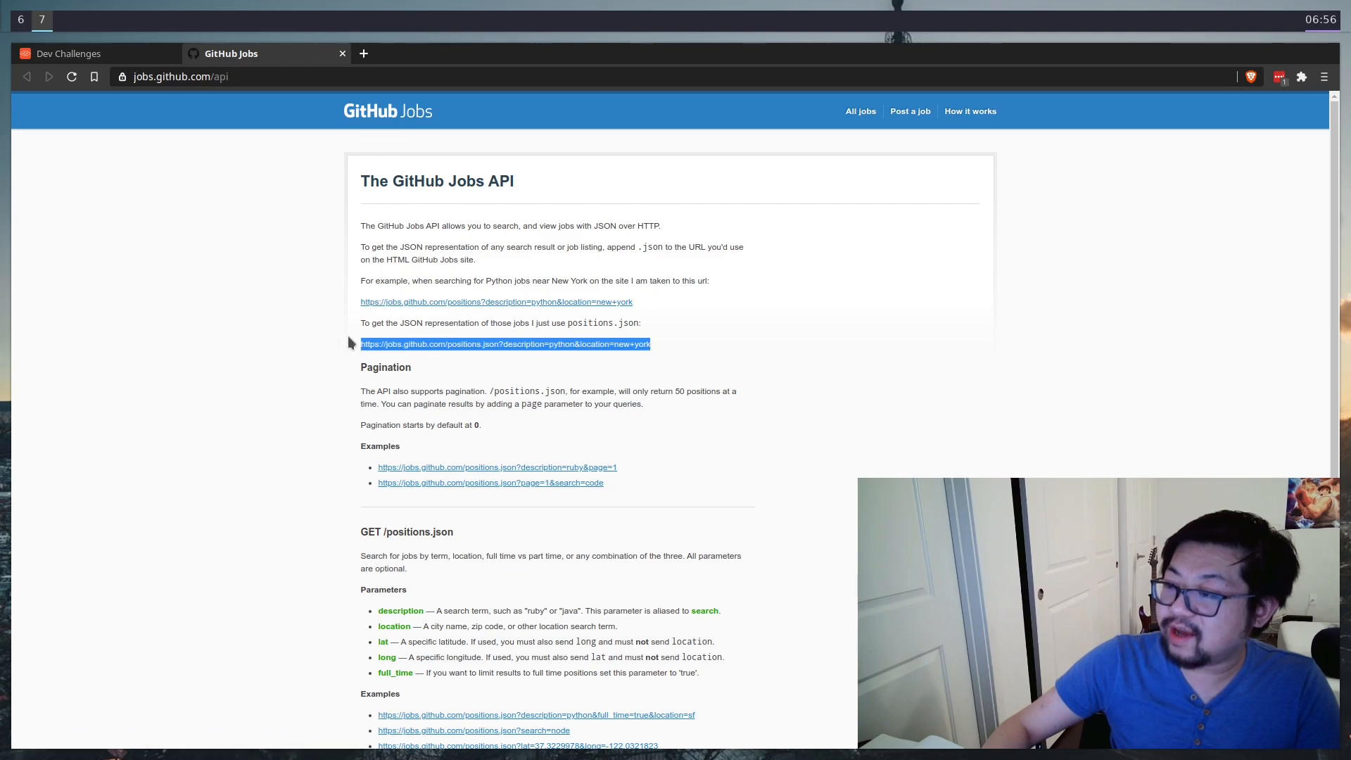
pyautogui.click(68, 54)
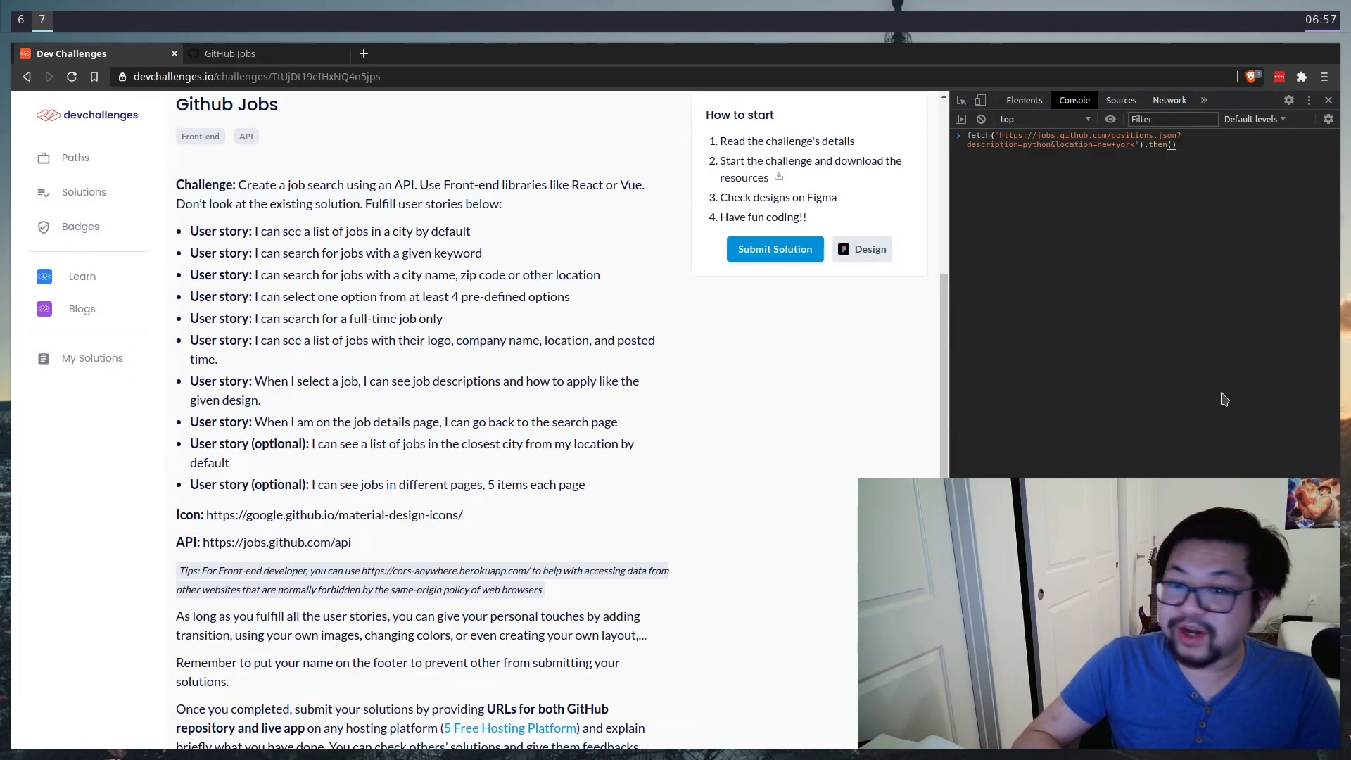
pyautogui.write('res => res.json()).then(console.log')
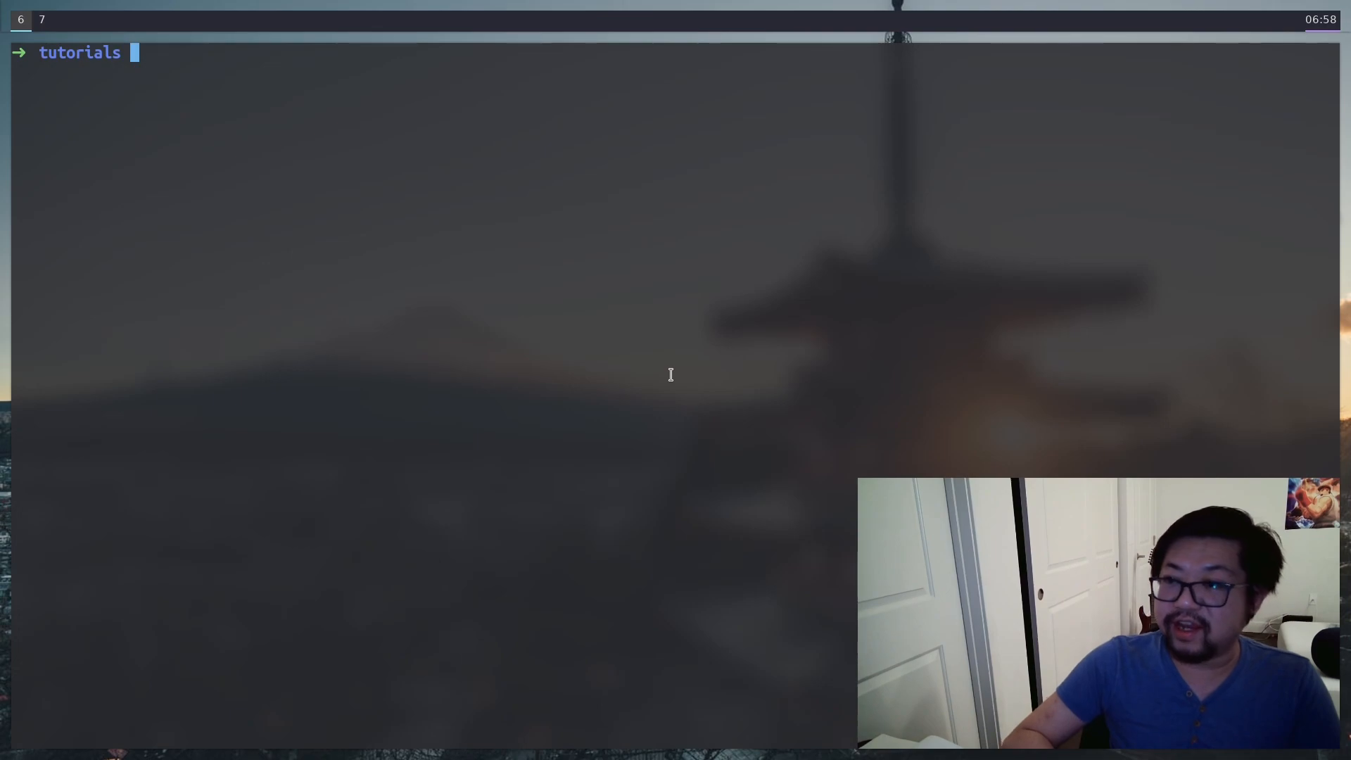
pyautogui.write('yarn create next-app')
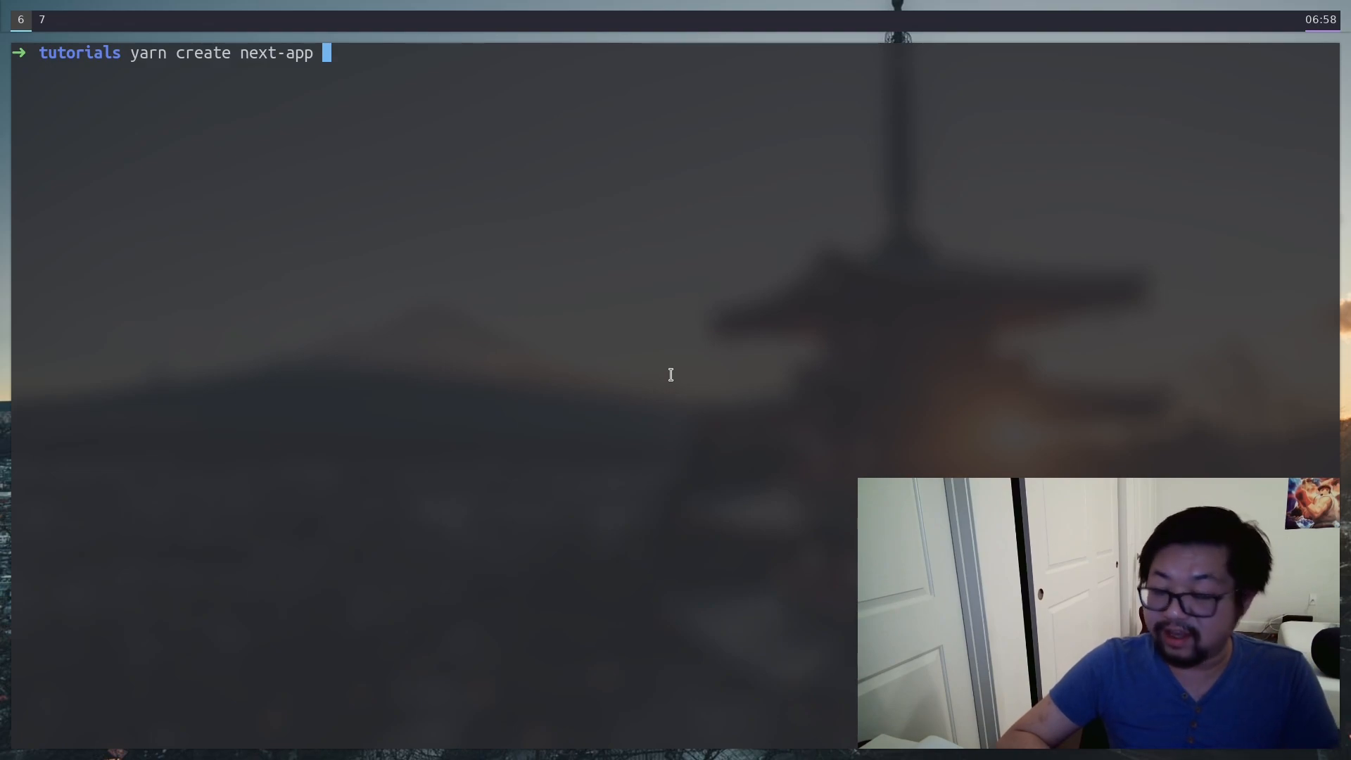
pyautogui.write('next-jobs')
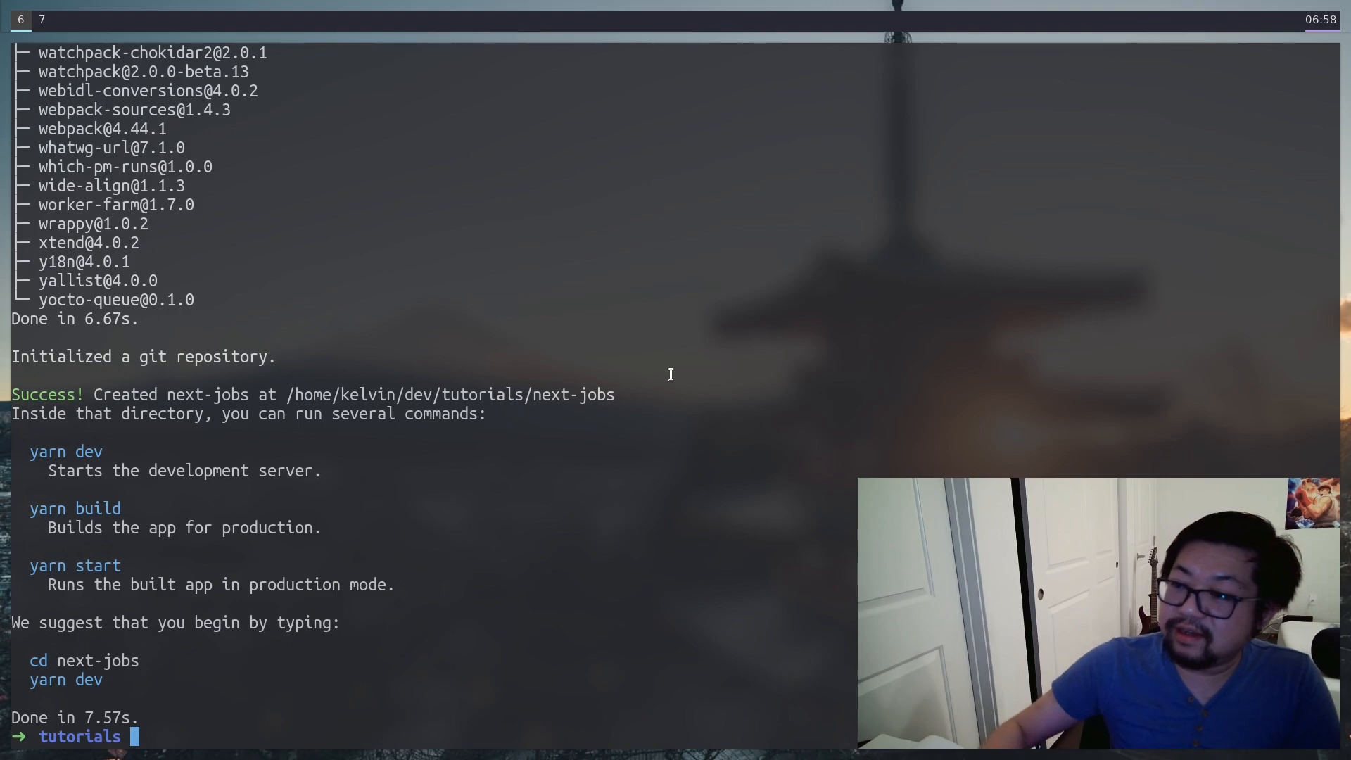
pyautogui.moveTo(843, 380)
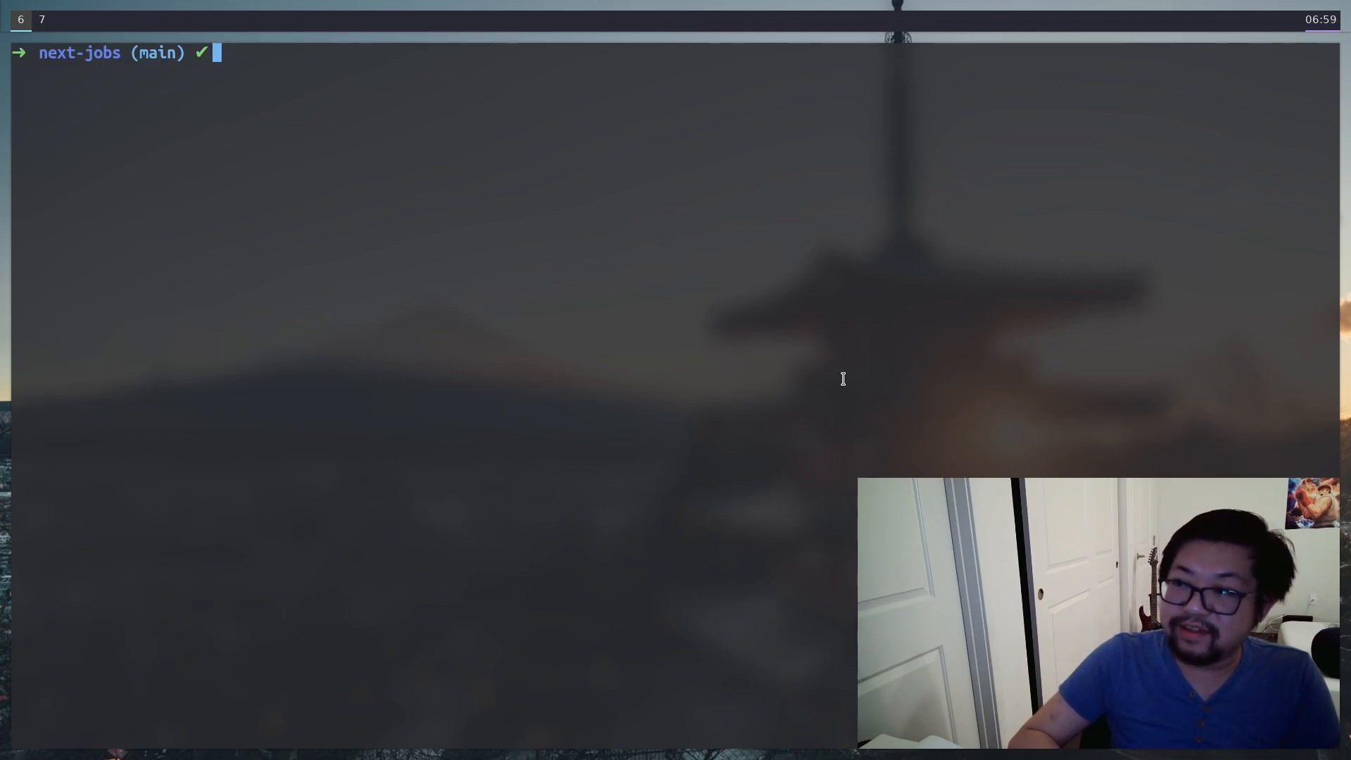
pyautogui.write('touch tsconfig.json')
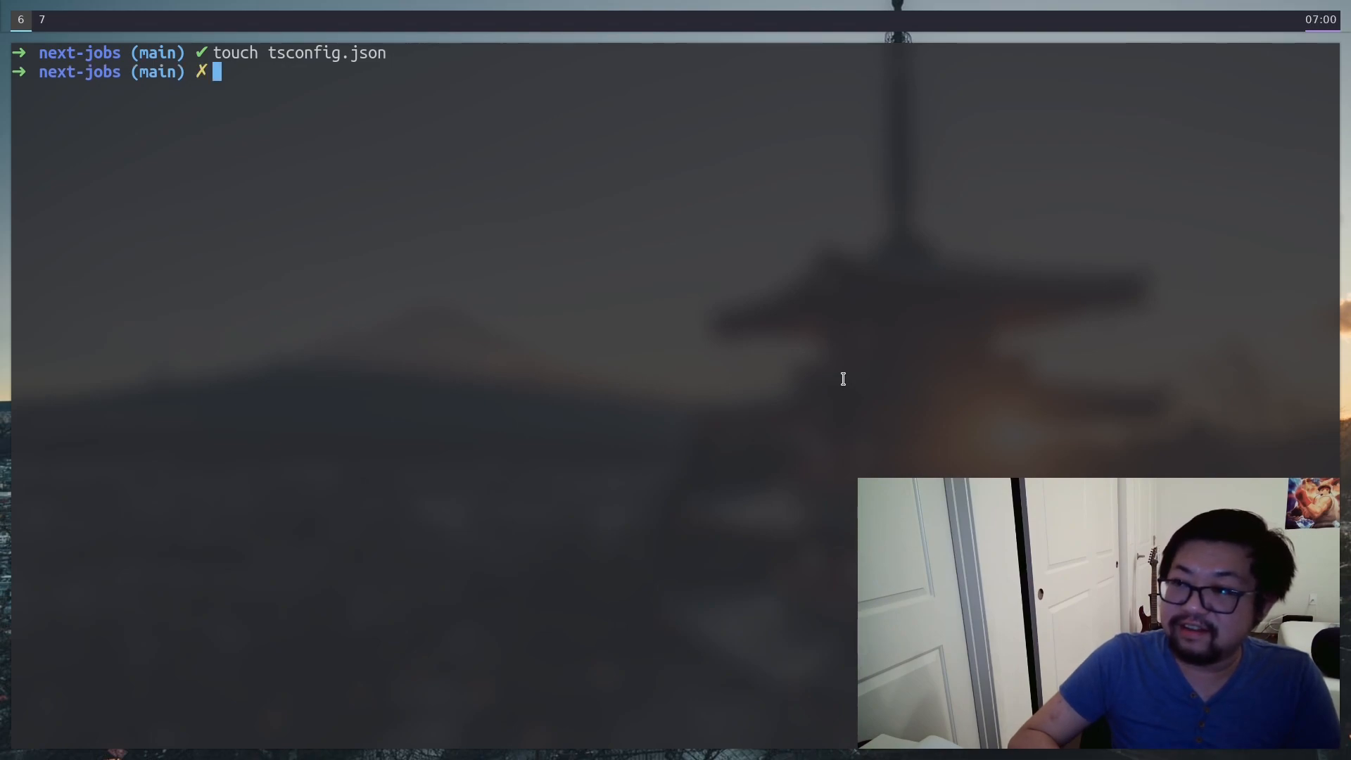
pyautogui.write('yarn add -D typescript @types/react @types/node')
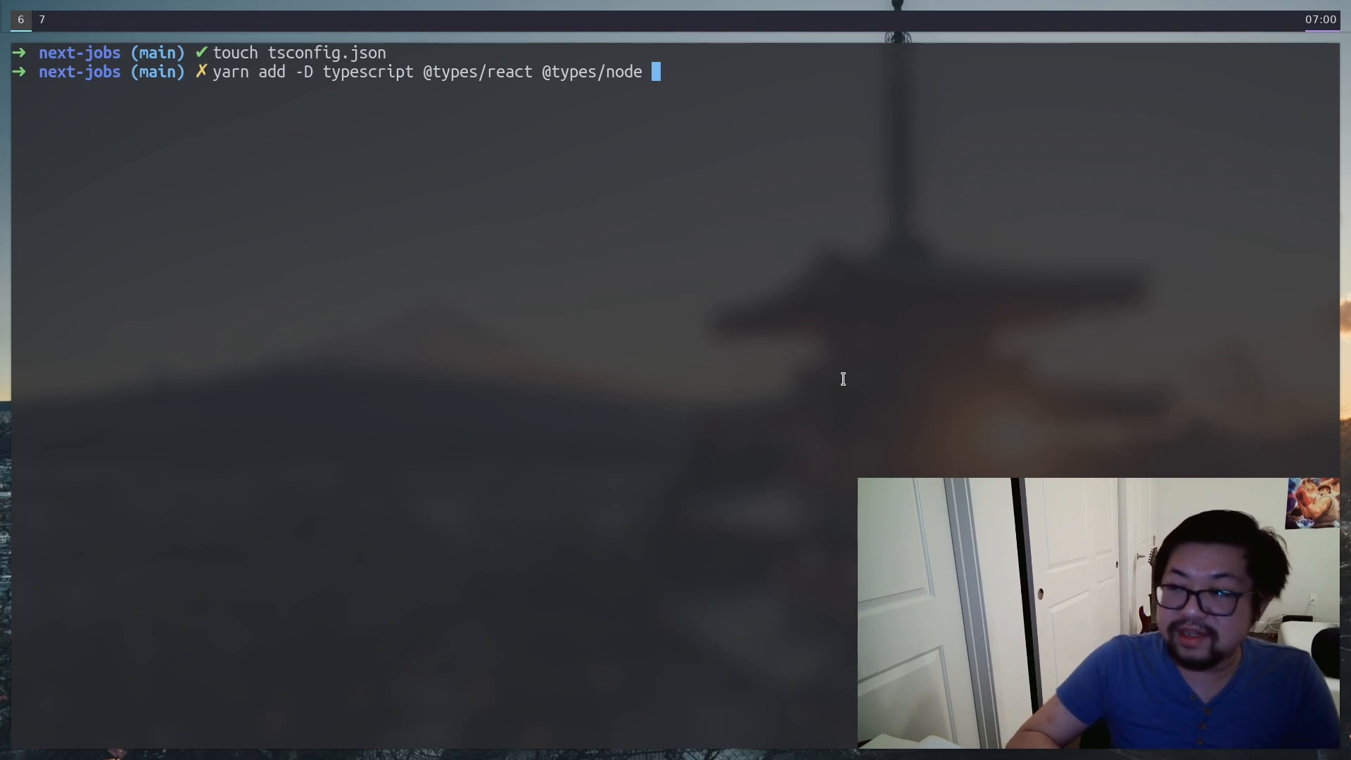
pyautogui.write('@types/node')
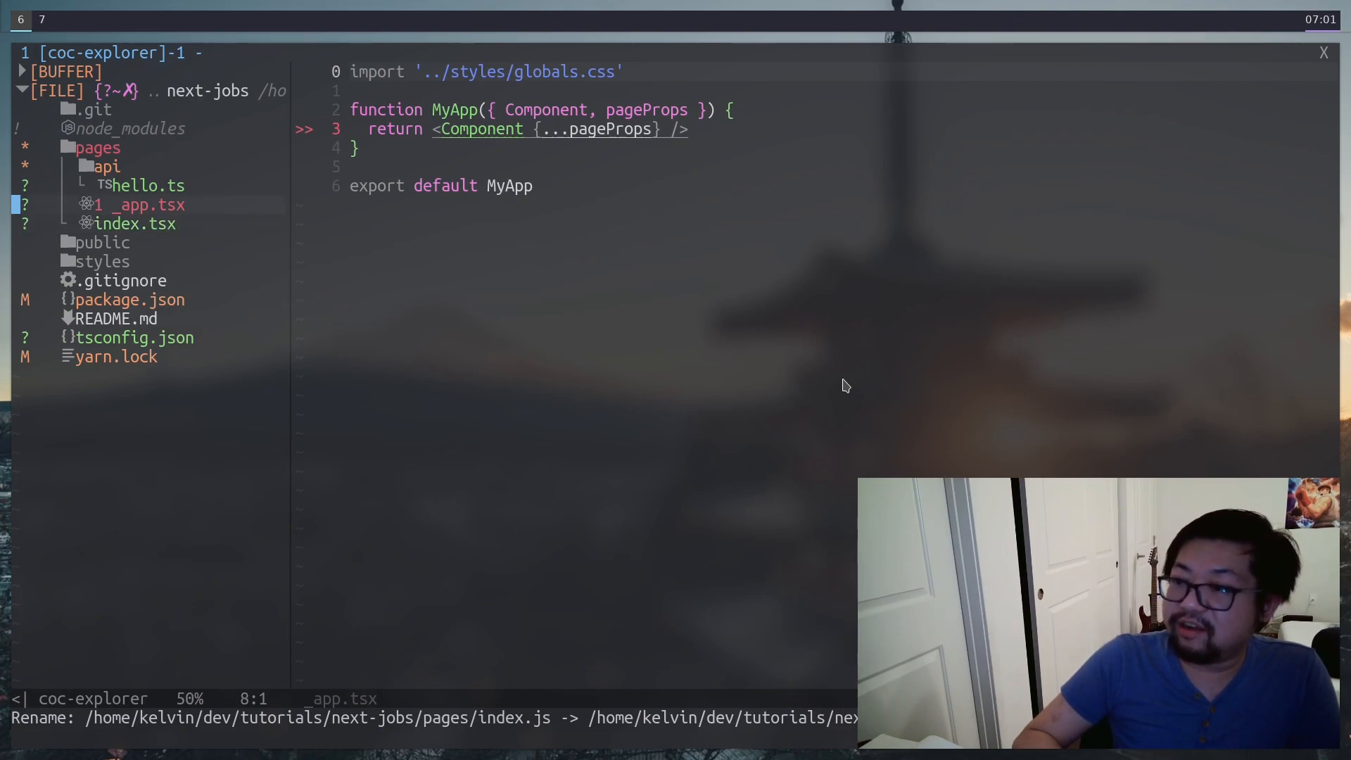
# Rename pages/_app.js and index.js to .tsx, then run yarn dev.
pyautogui.click(97, 147)
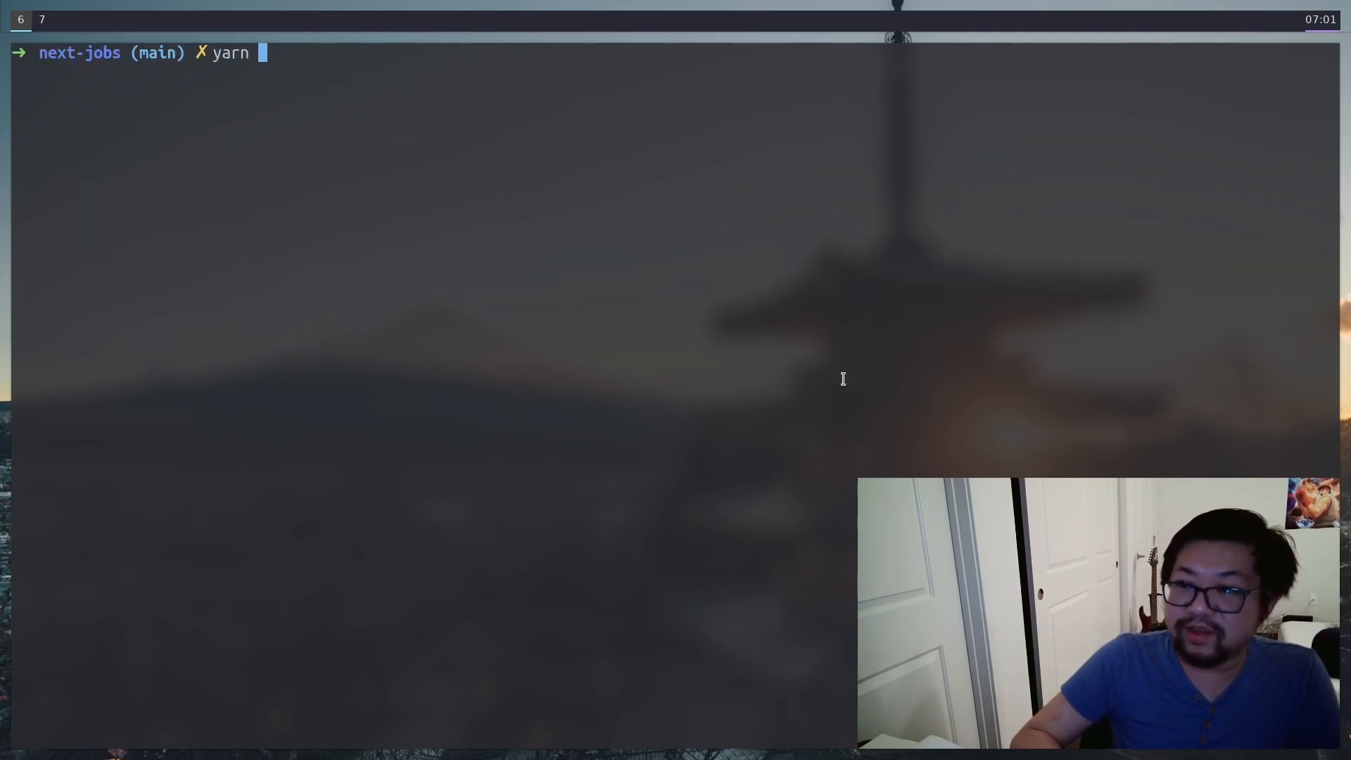
pyautogui.write('dev')
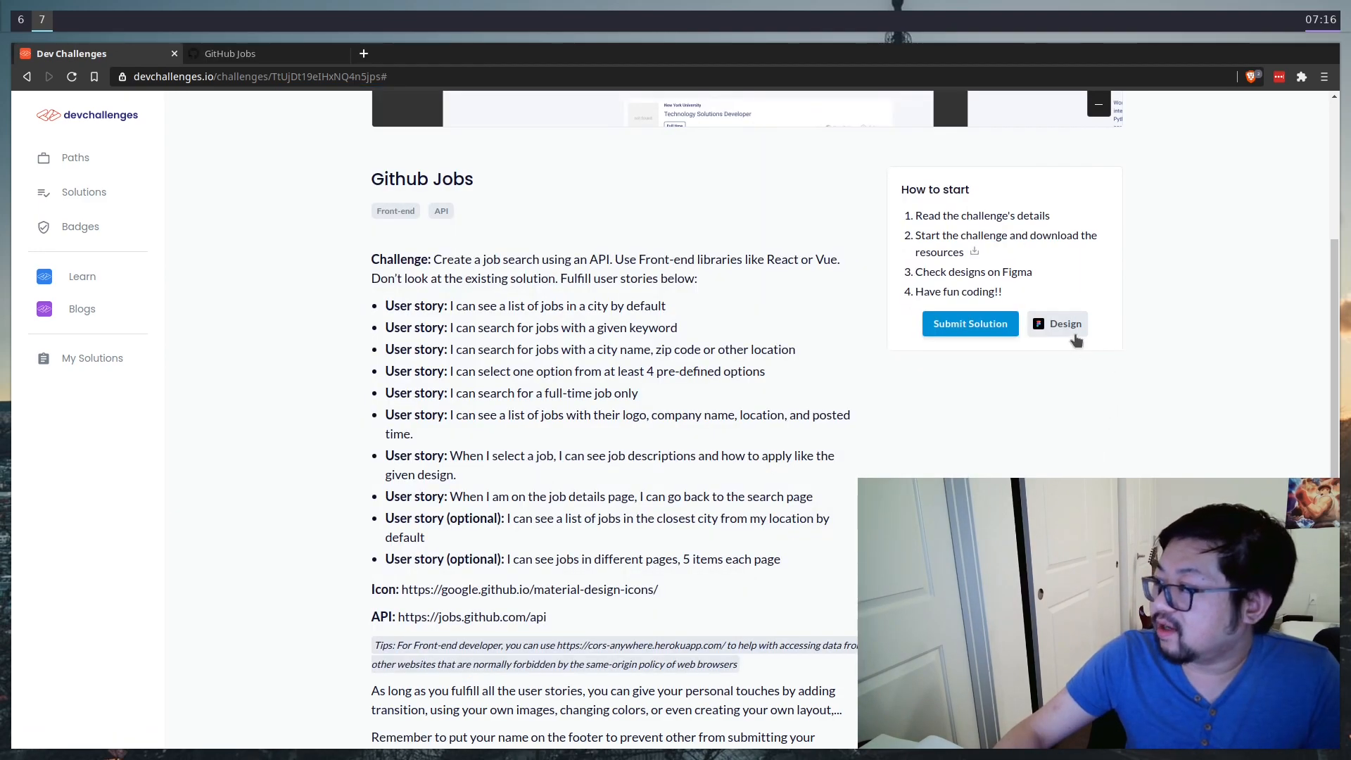
# Open the GitHub Jobs Figma design from the challenge page's Design button.
pyautogui.click(1065, 323)
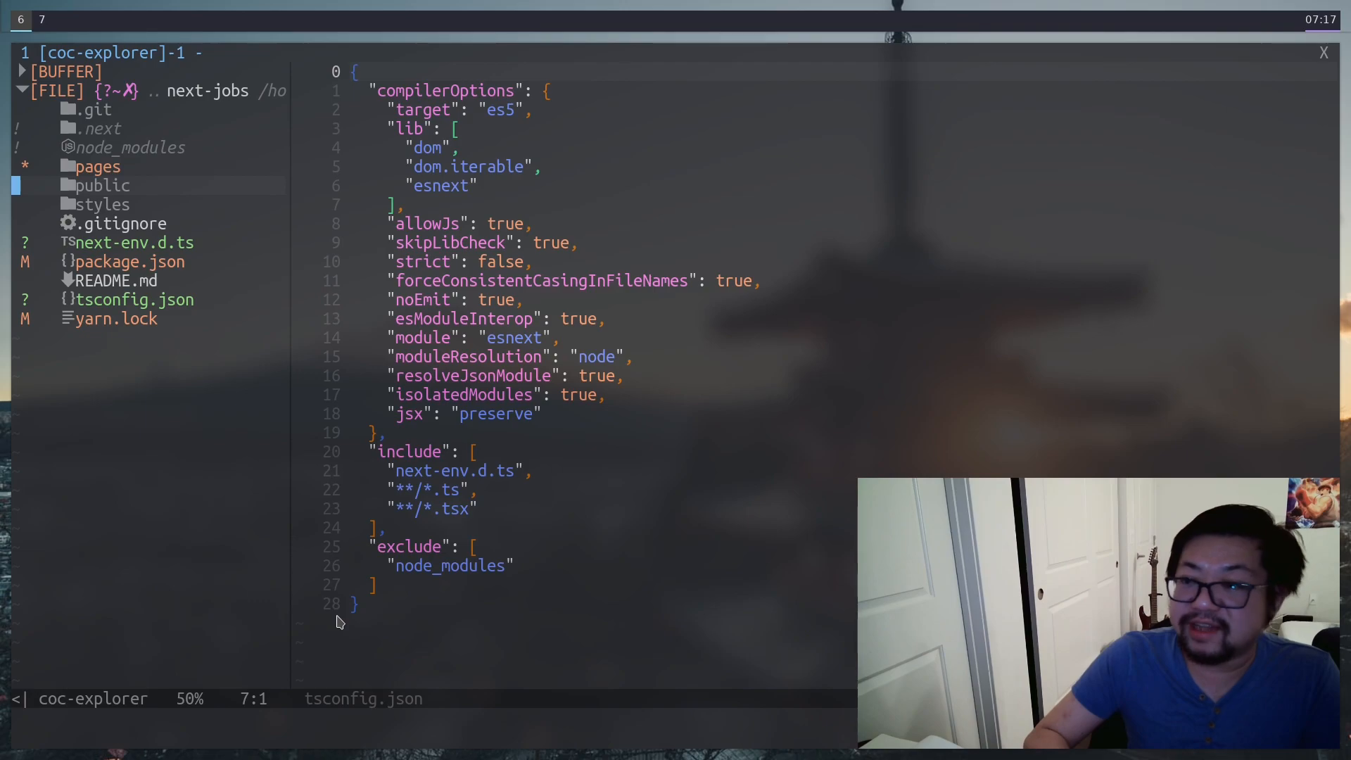
# Expand public/assets to check the Scarecrow, background and devchallenges images, then quit Vim and run ranger.
pyautogui.click(102, 185)
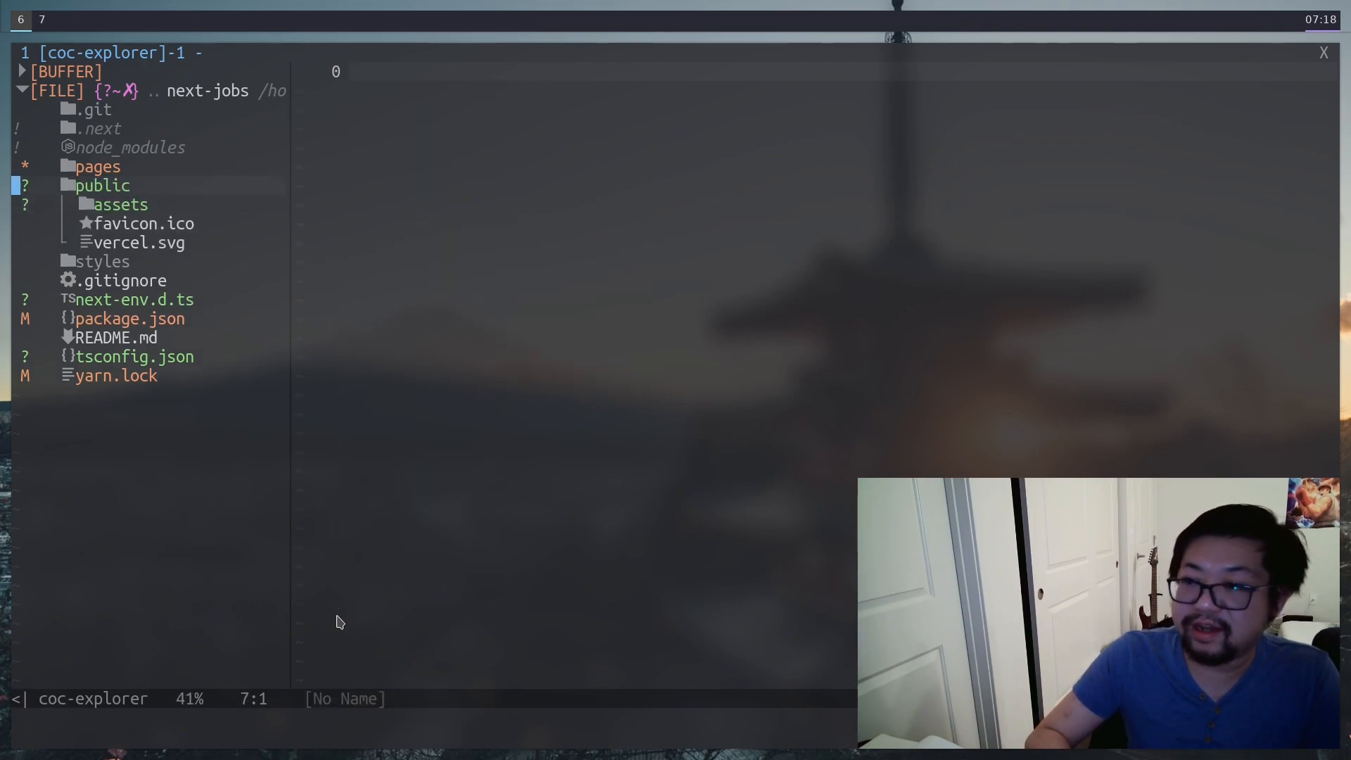
pyautogui.click(120, 204)
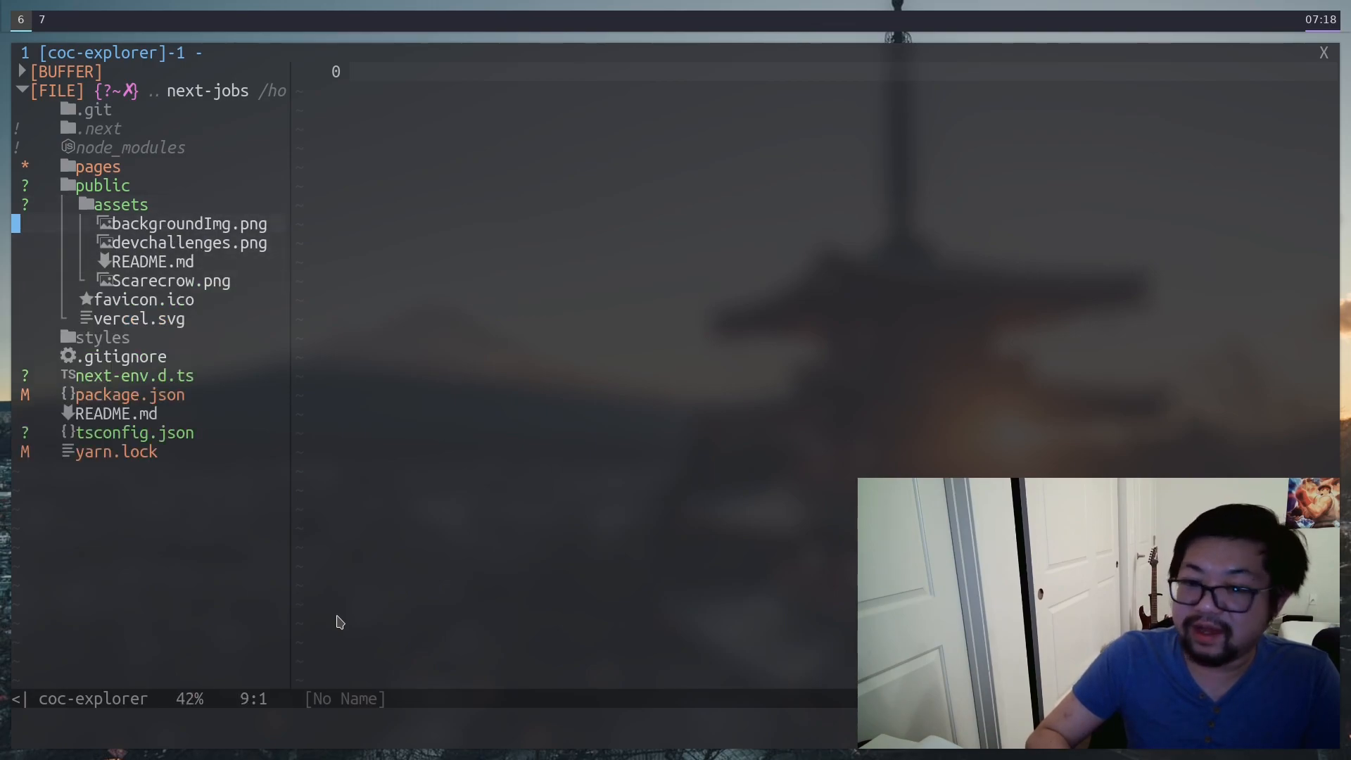
pyautogui.click(188, 223)
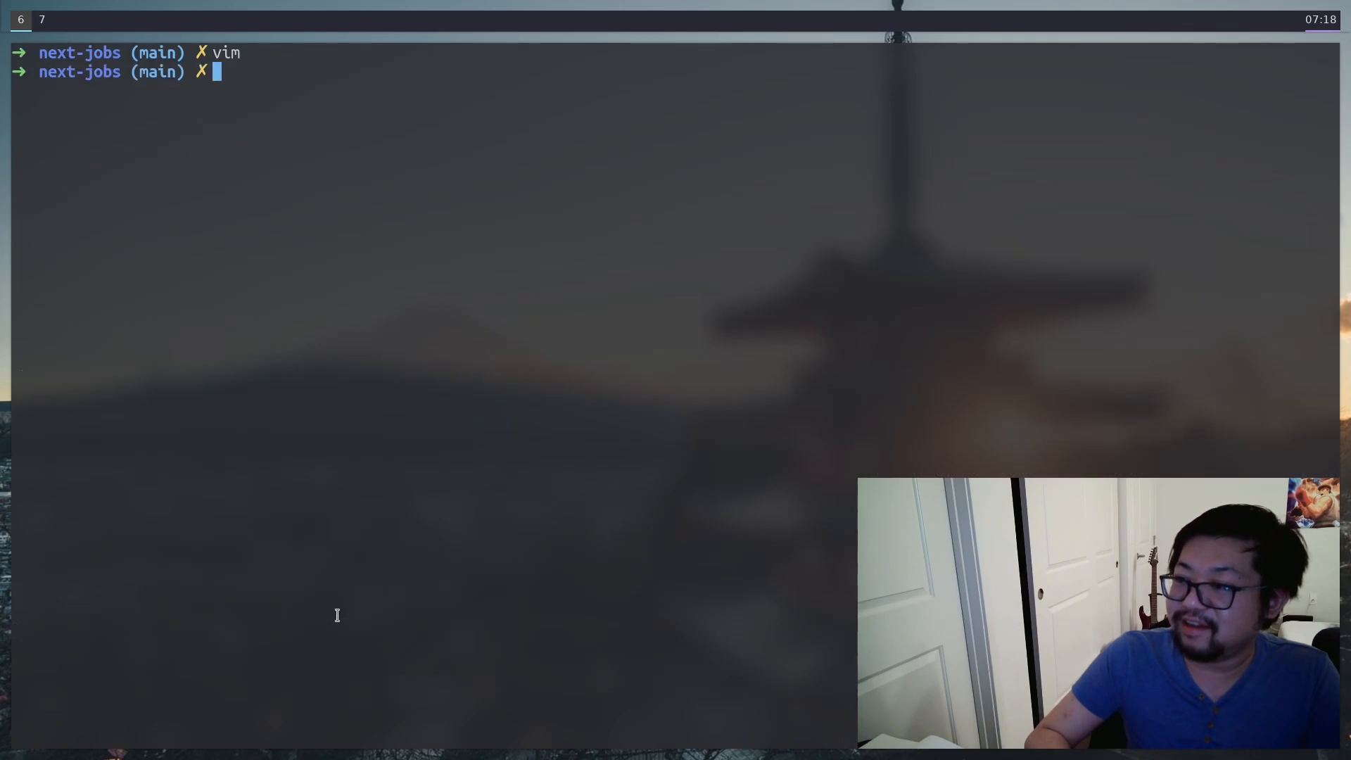
pyautogui.write('ranger')
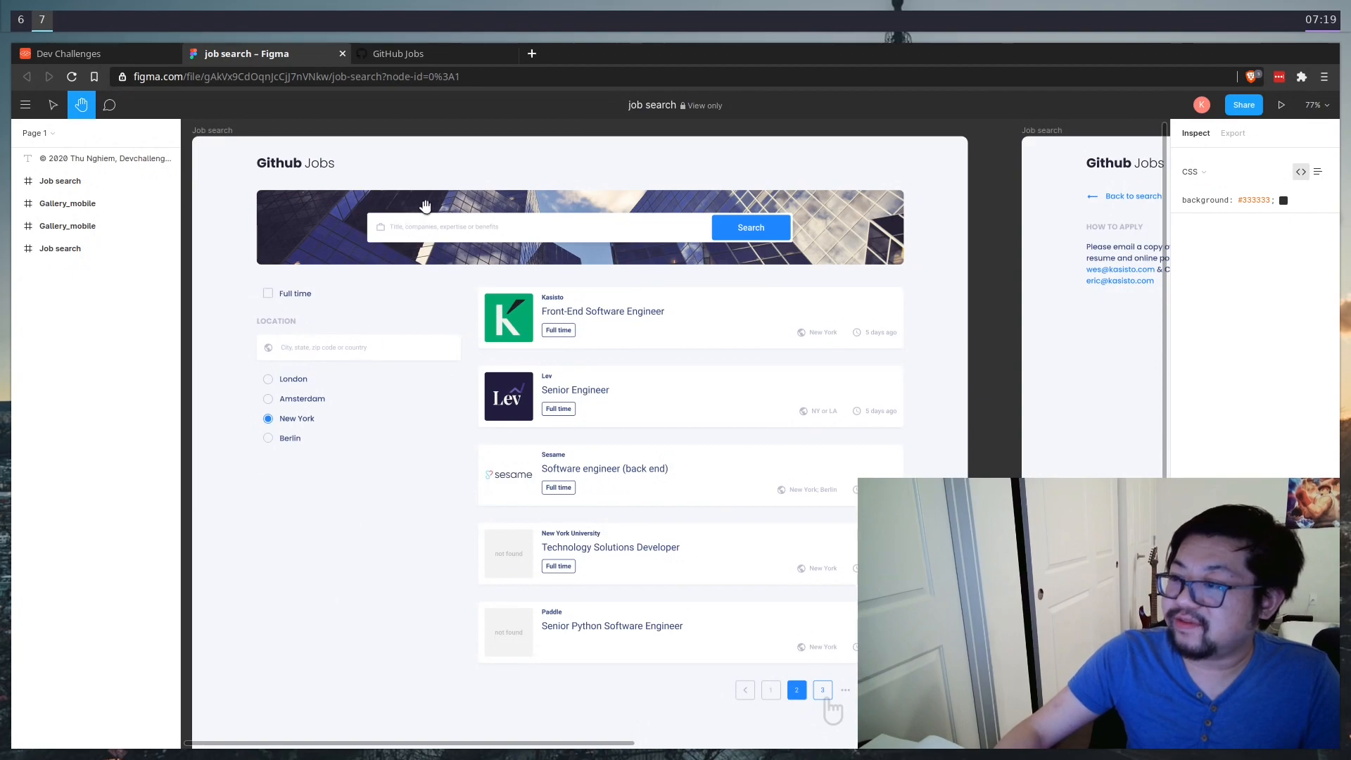
# Check My Solutions, then select Amsterdam in the Figma job search design to expand its layers.
pyautogui.click(69, 54)
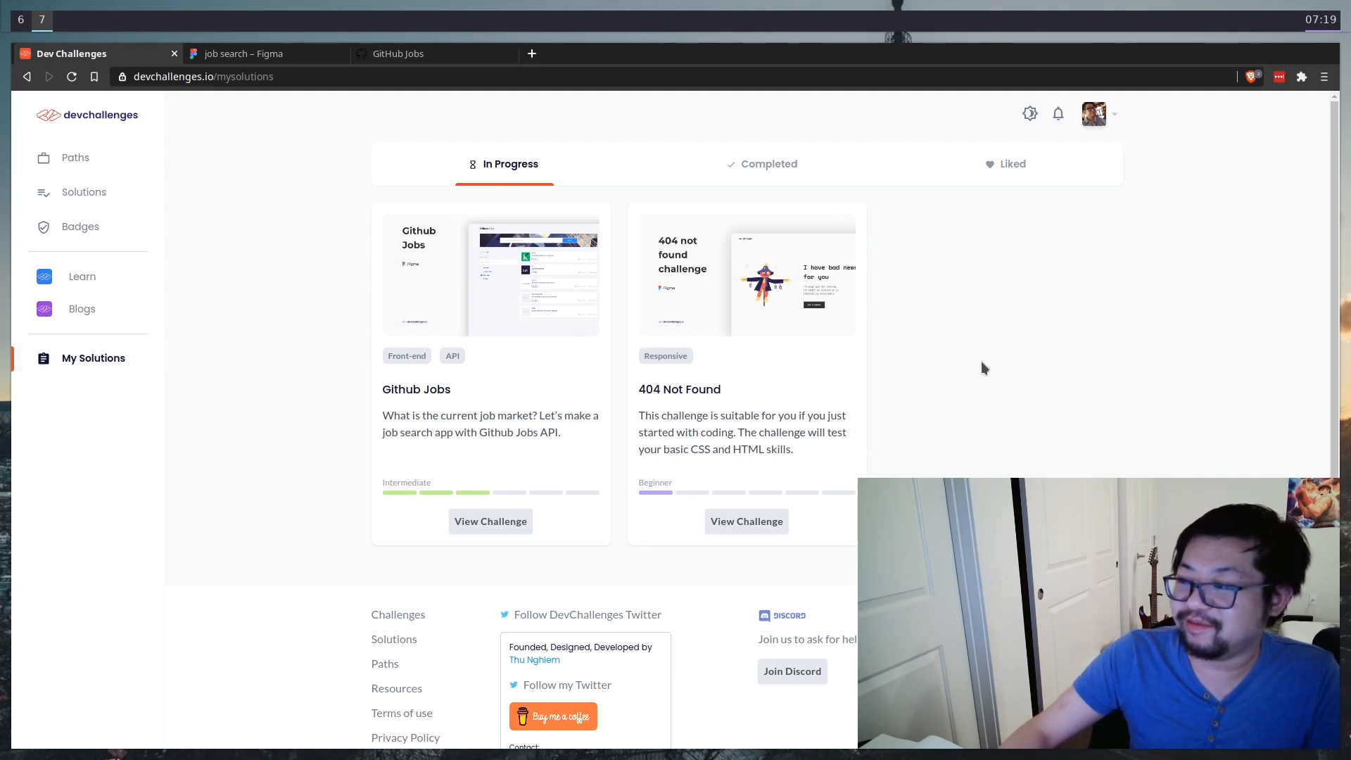
pyautogui.moveTo(782, 307)
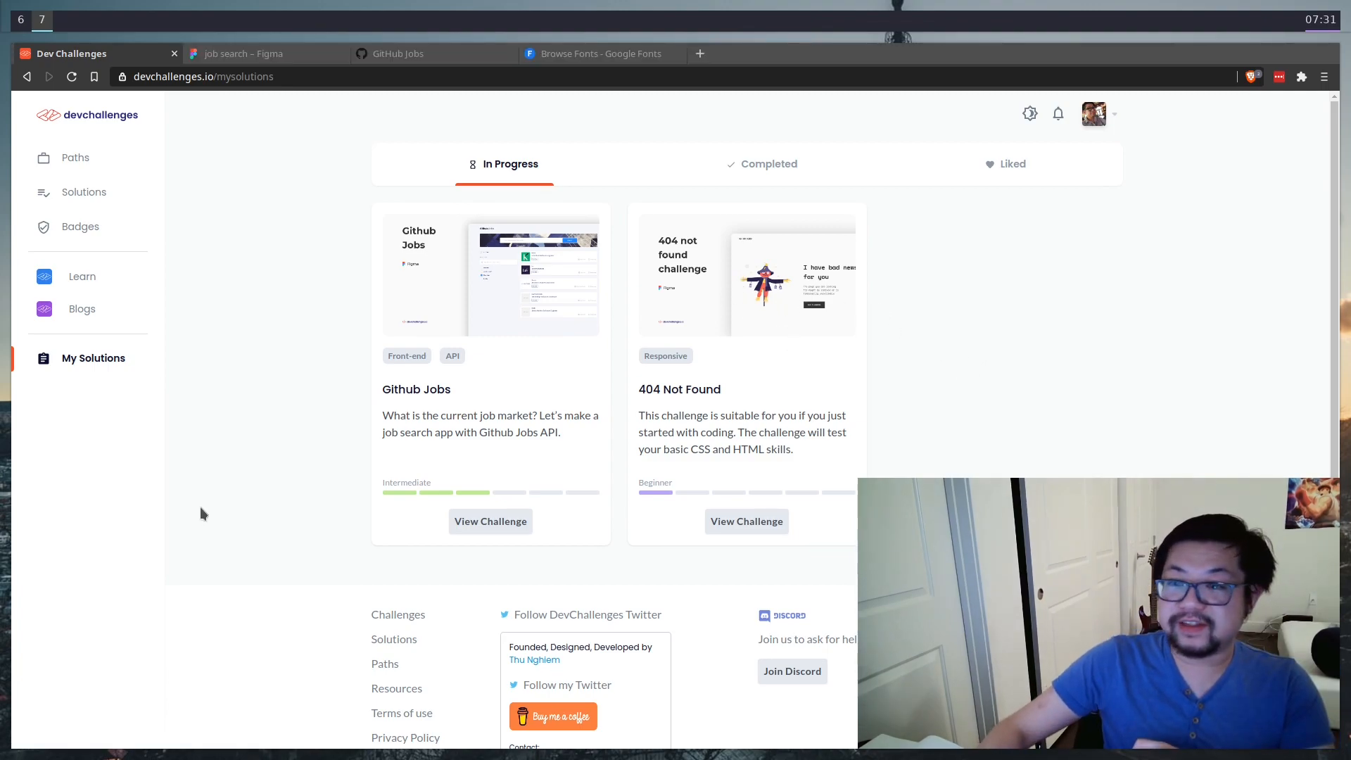
pyautogui.moveTo(250, 54)
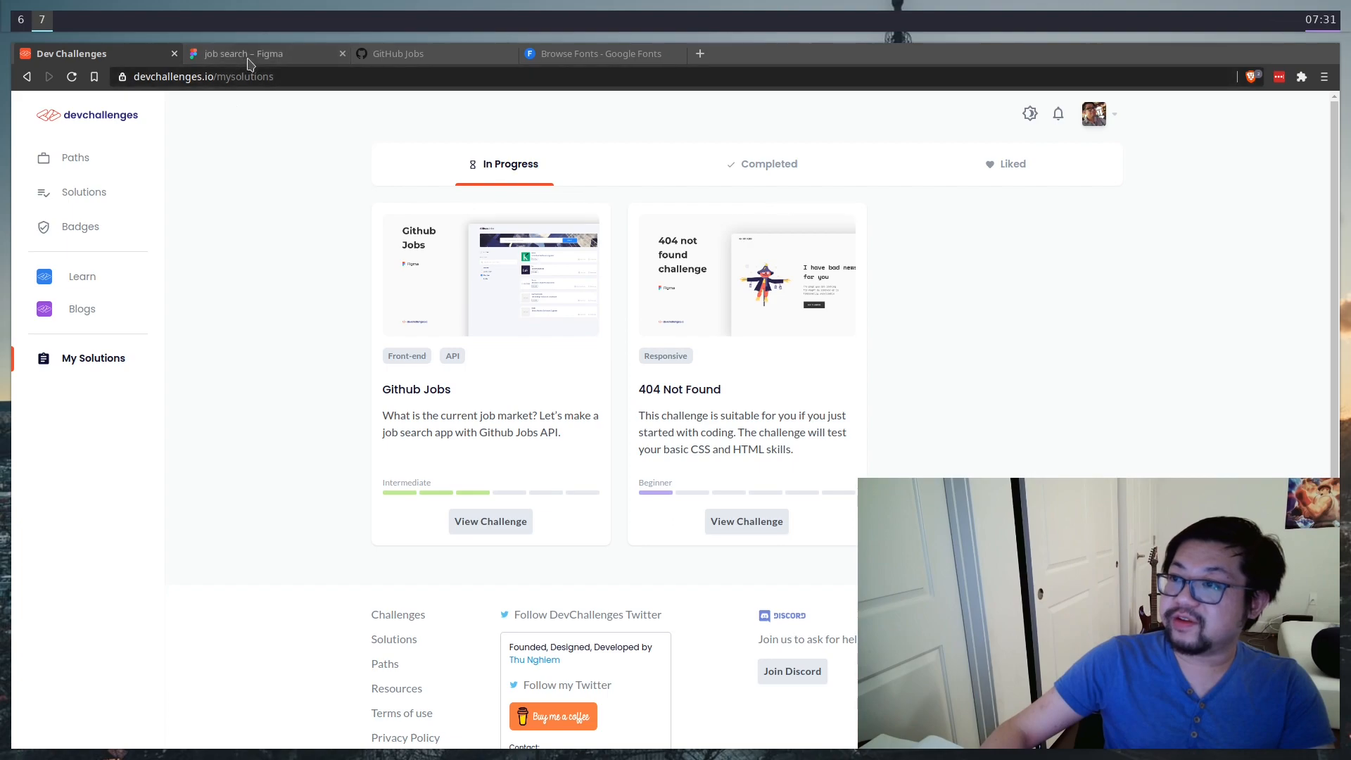
pyautogui.click(258, 53)
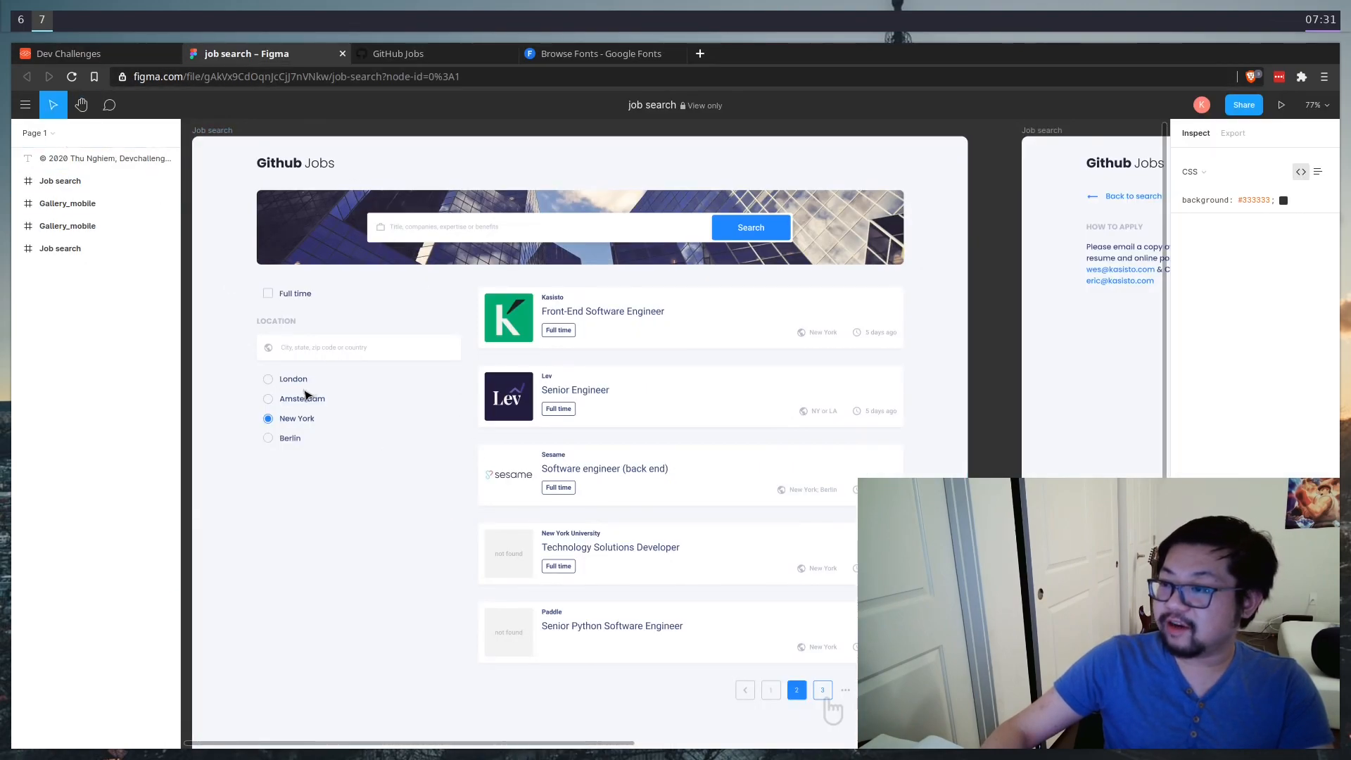
pyautogui.click(303, 398)
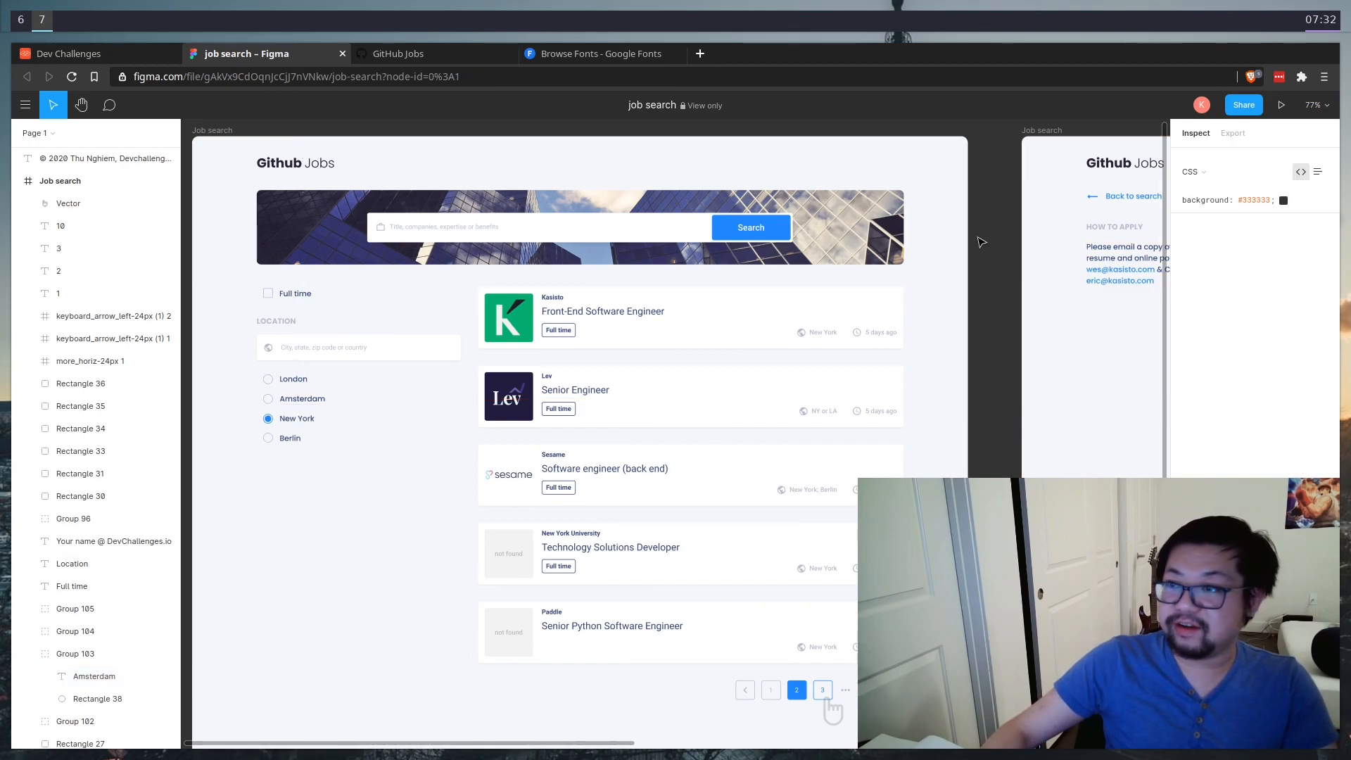
pyautogui.click(601, 53)
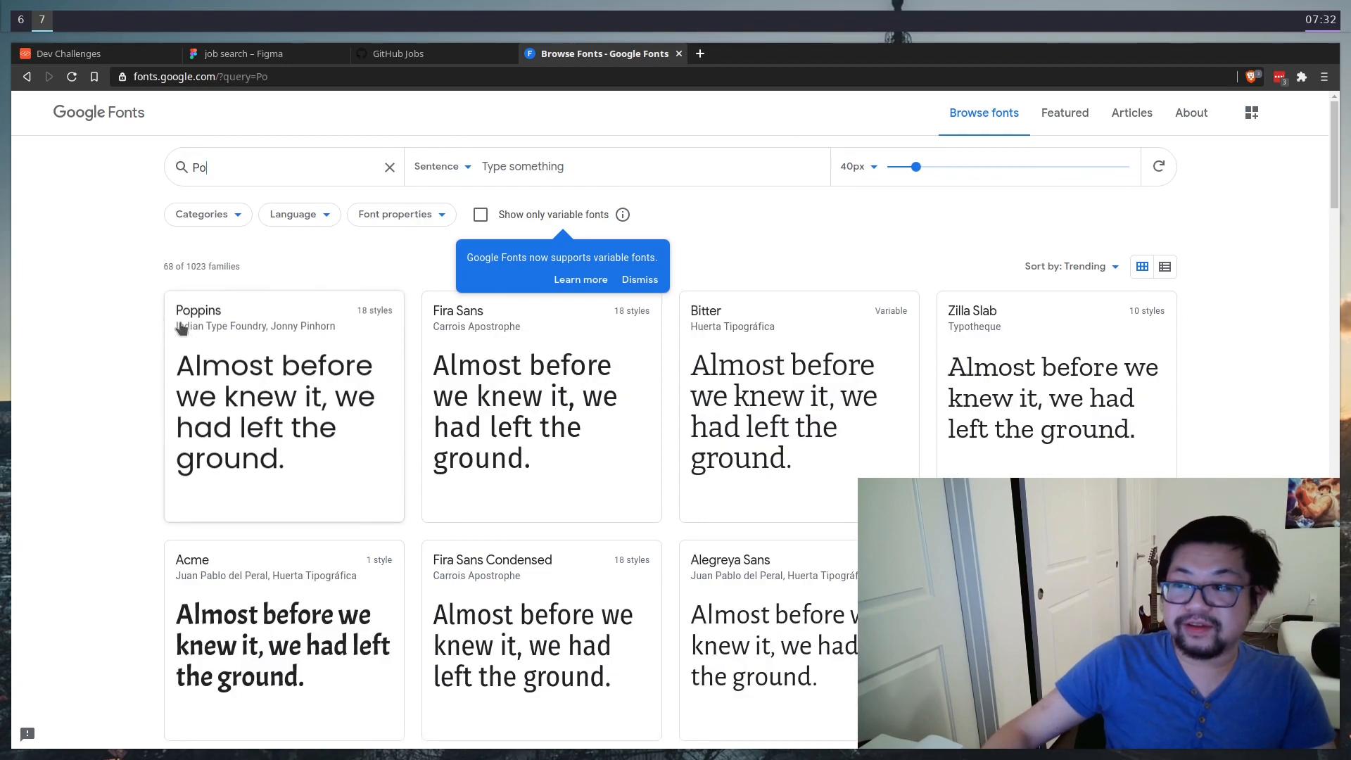
pyautogui.click(276, 405)
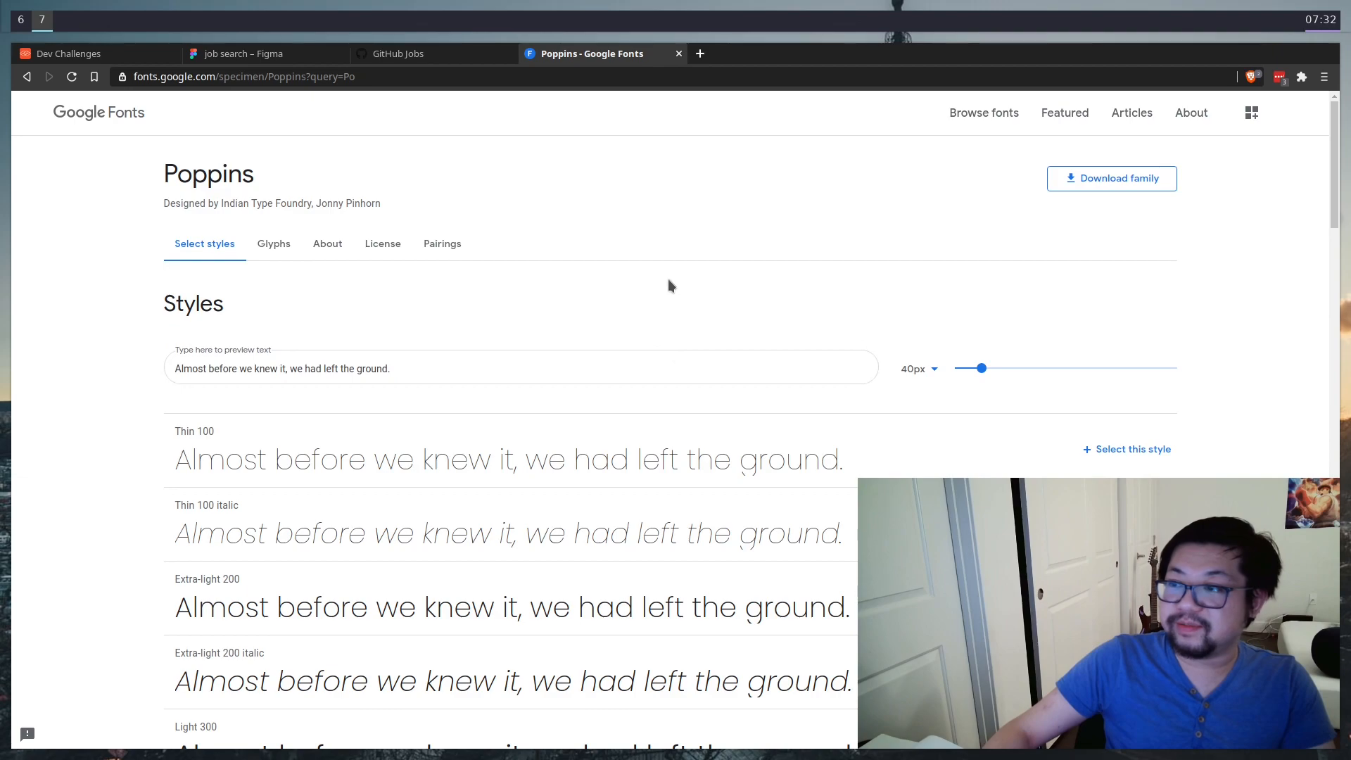
pyautogui.moveTo(680, 274)
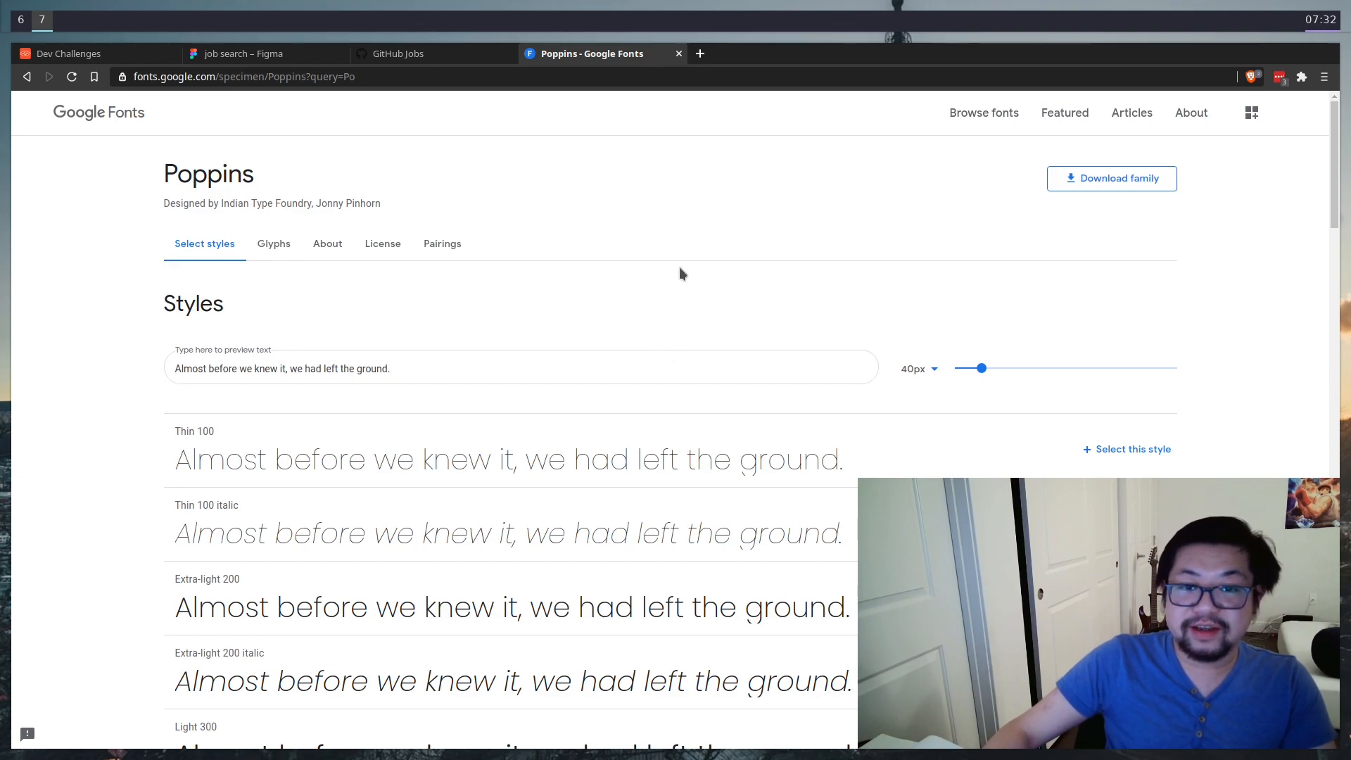
pyautogui.scroll(-3)
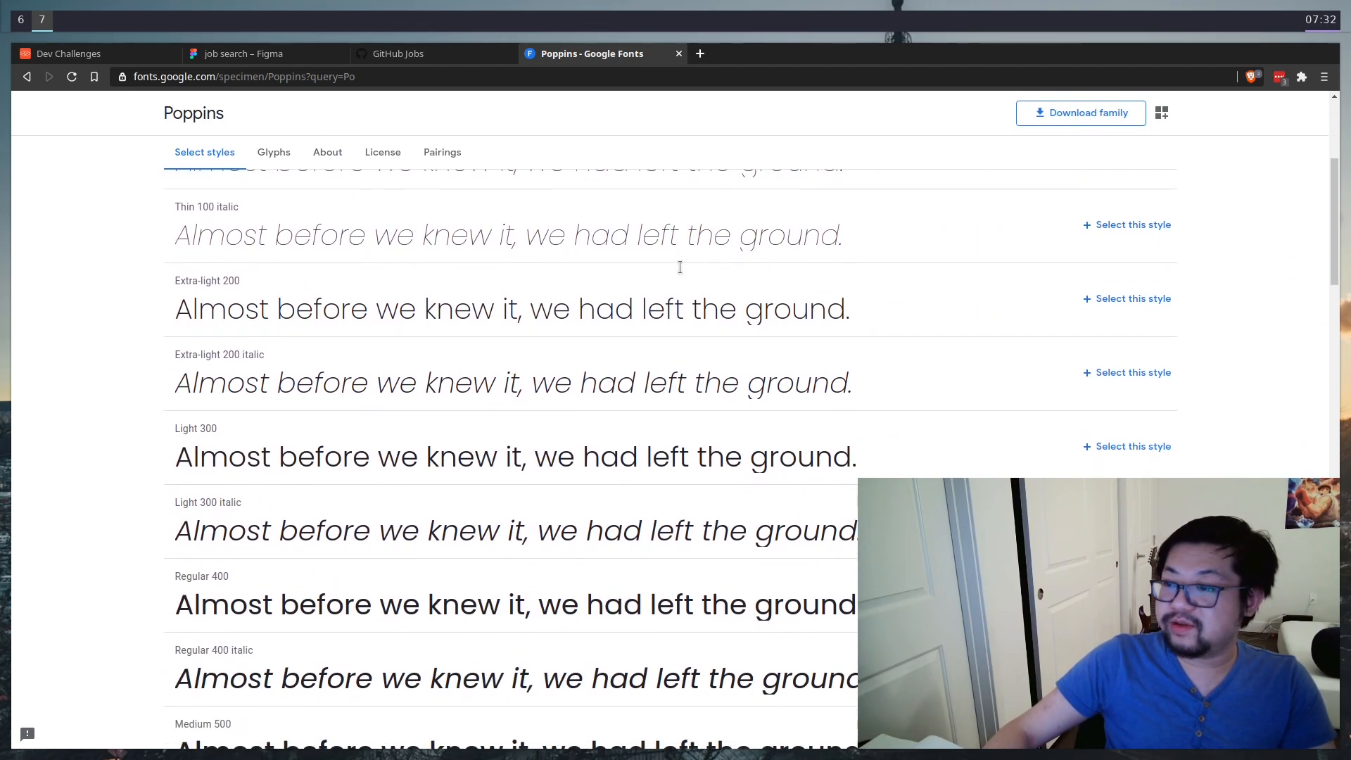
pyautogui.scroll(-3)
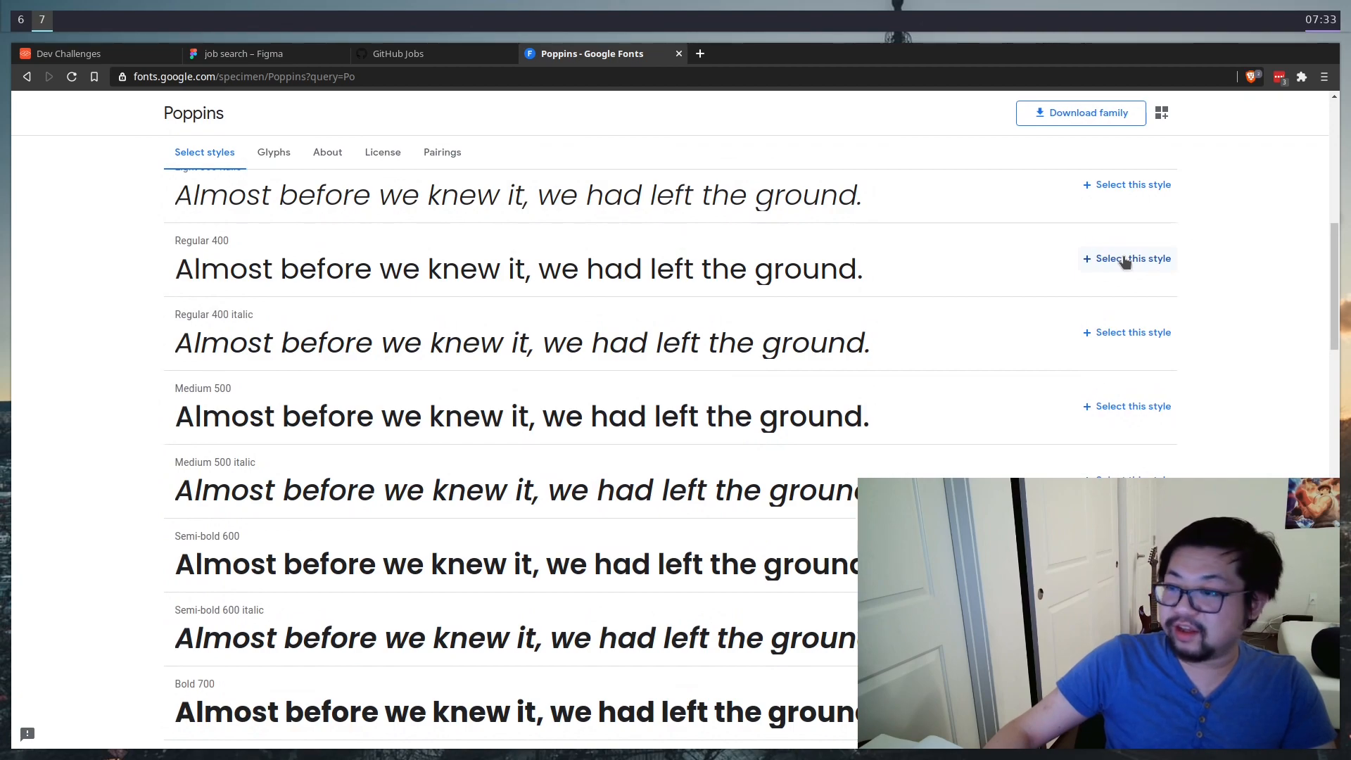
pyautogui.click(1127, 258)
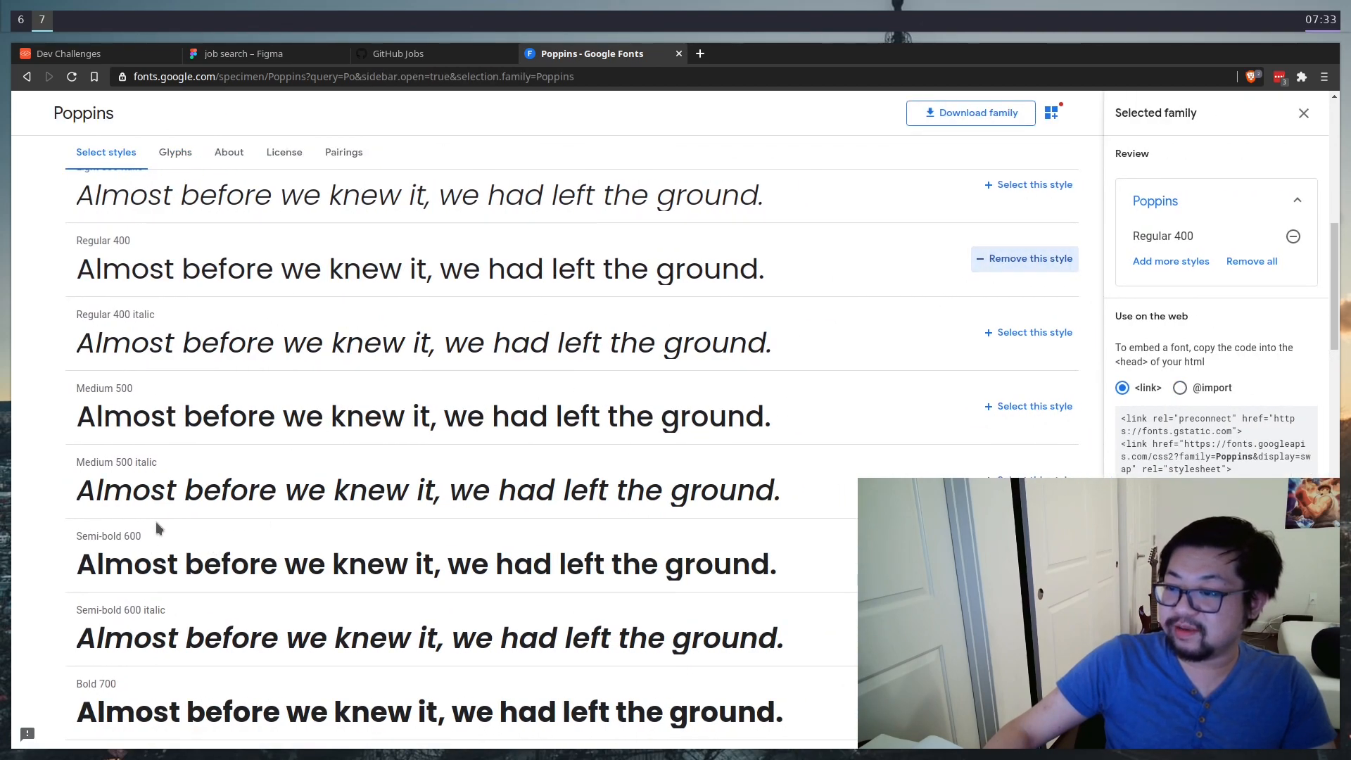
pyautogui.scroll(-3)
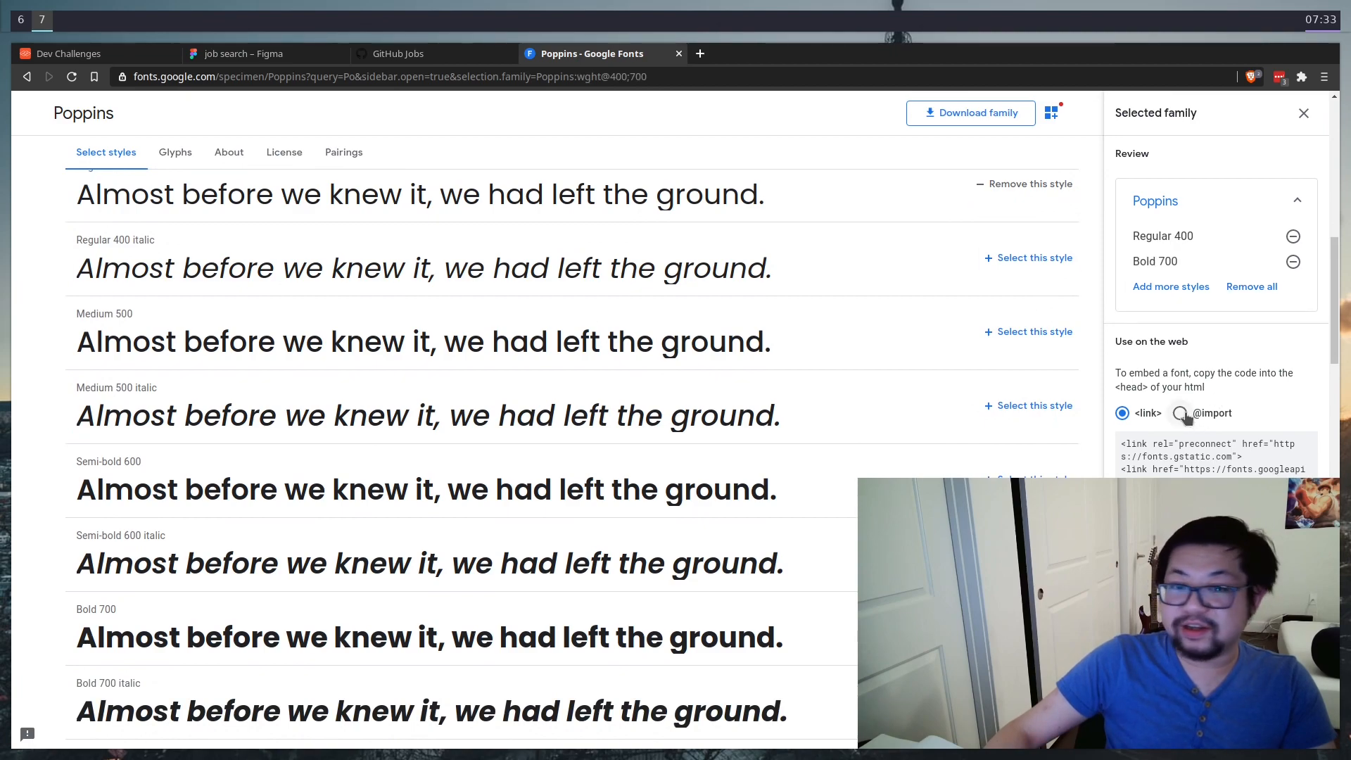
pyautogui.click(1182, 413)
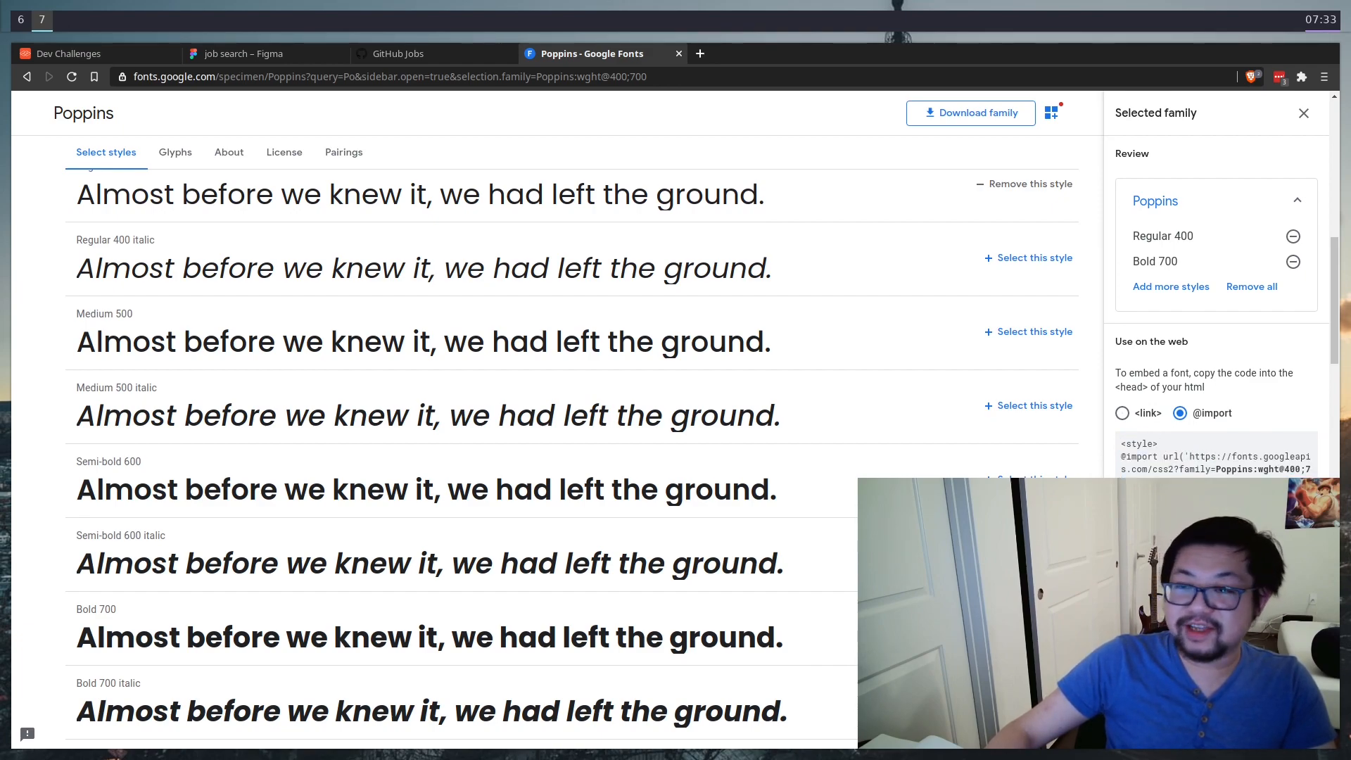
pyautogui.moveTo(586, 166)
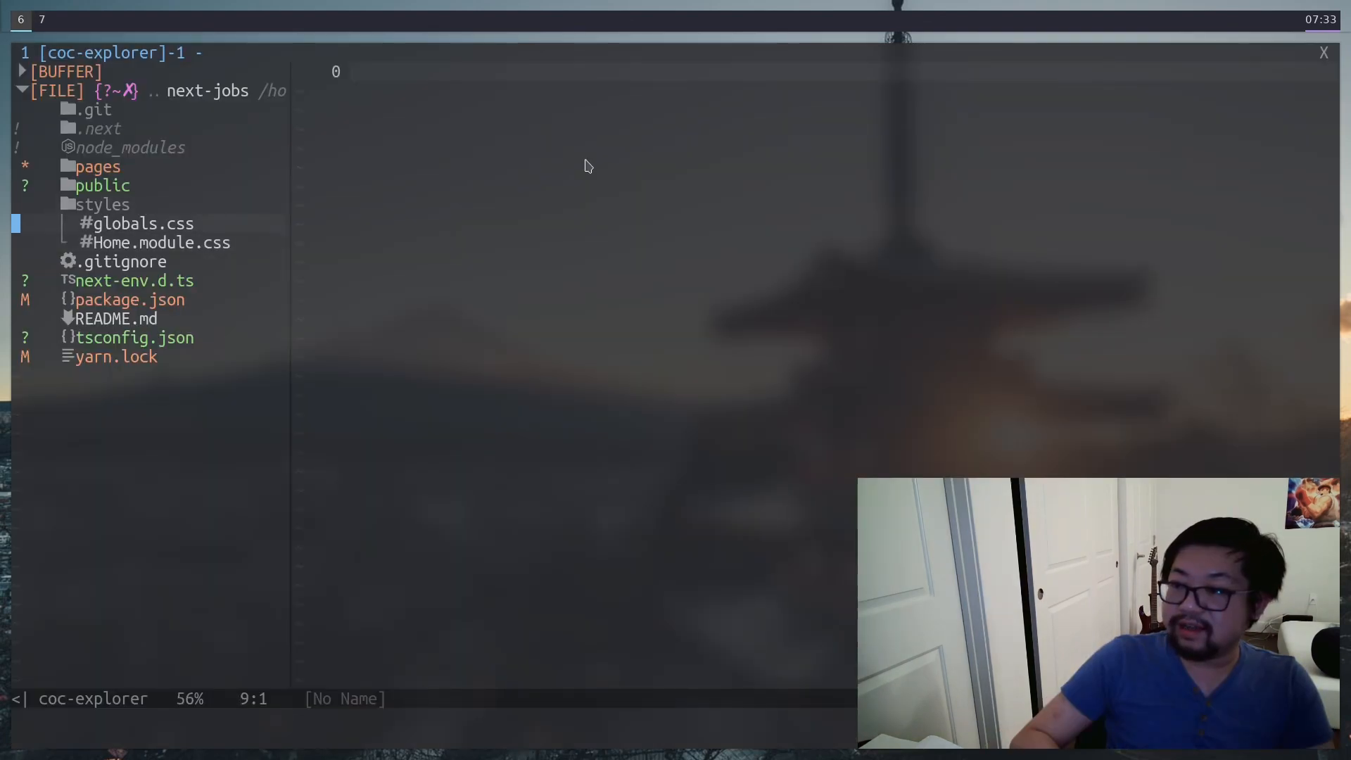
pyautogui.press('d')
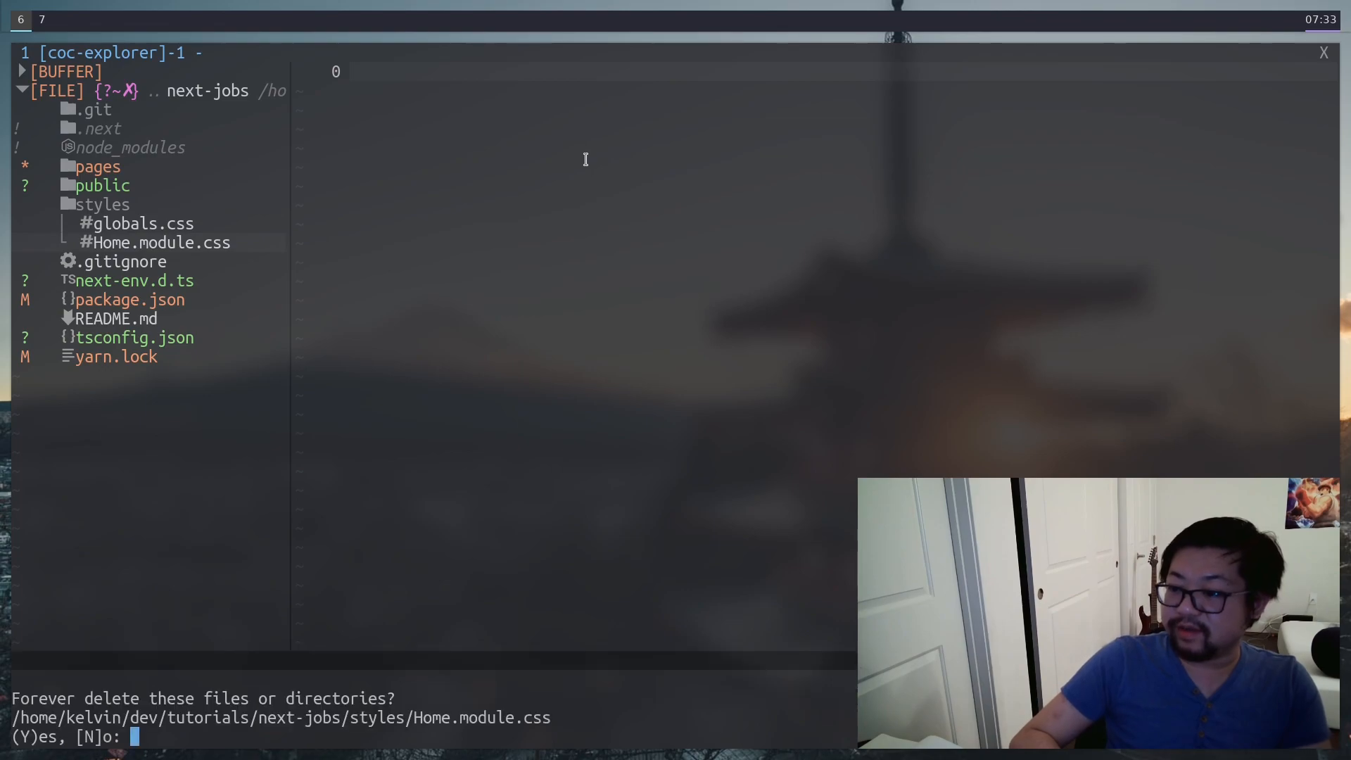
pyautogui.press('y')
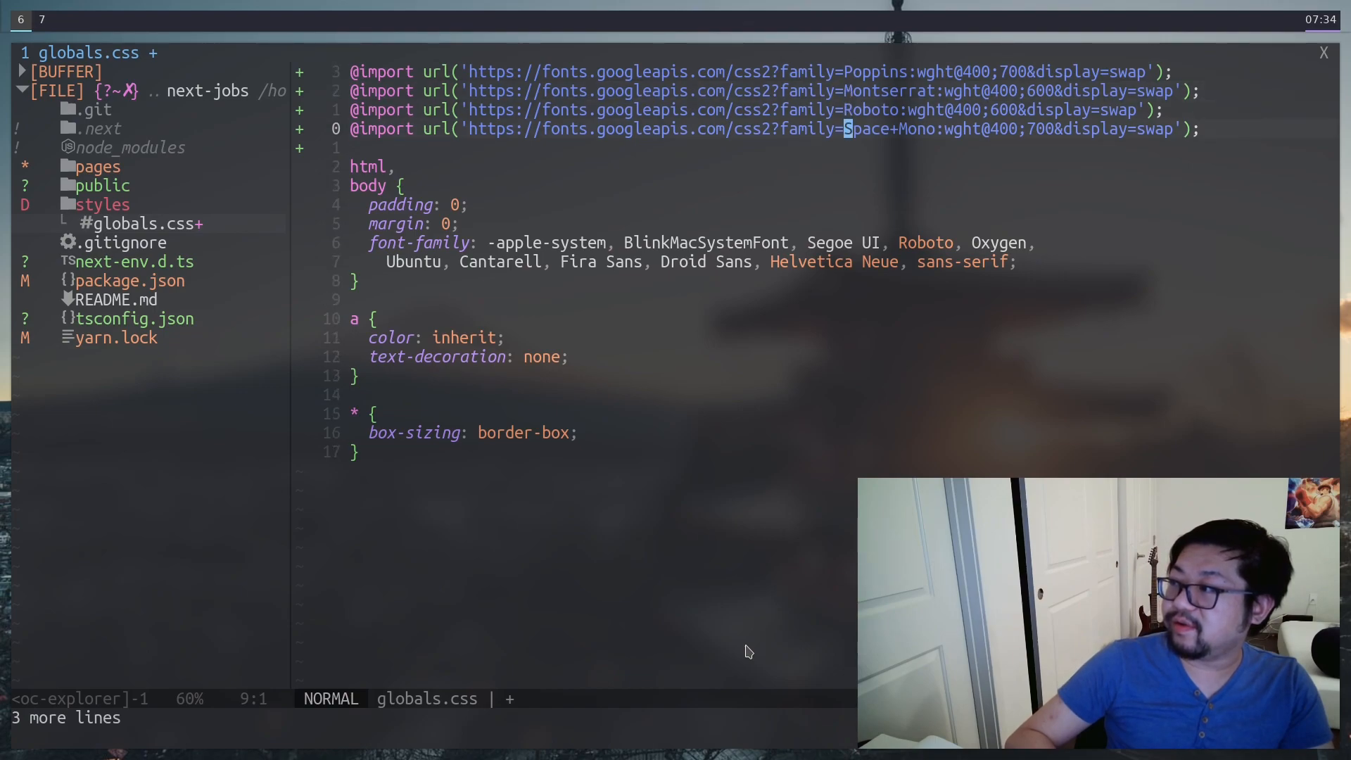
pyautogui.write(':root {}')
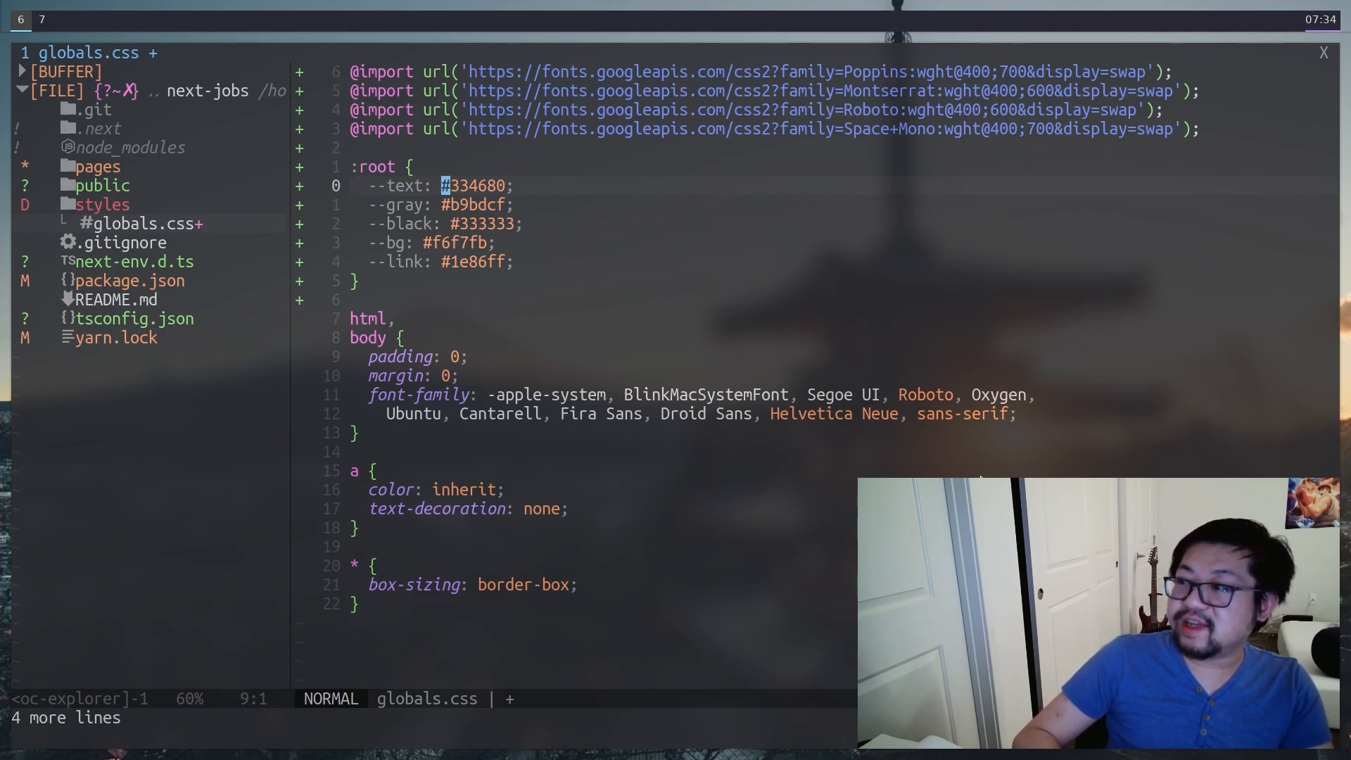
# Fill :root with colour variables and set body background-color and color using var(--…).
pyautogui.press('j')
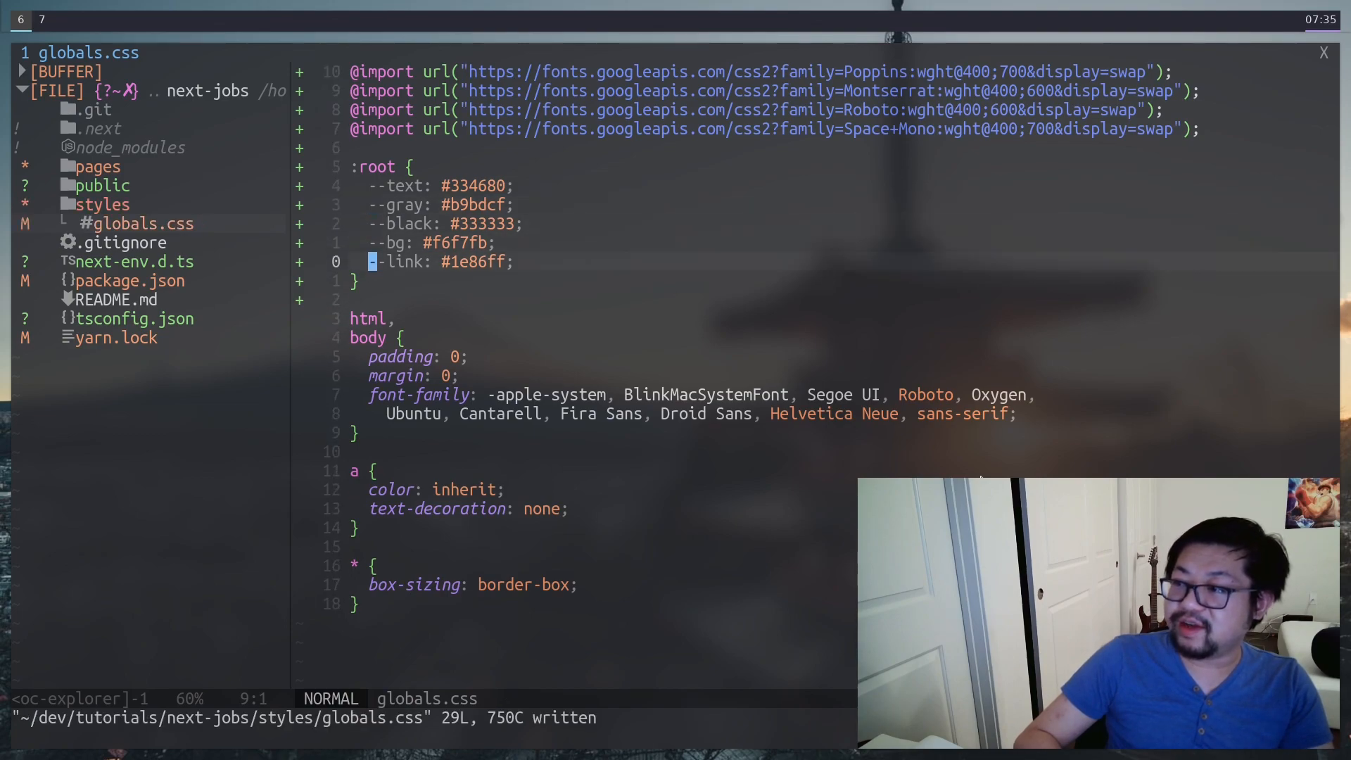
pyautogui.write('background-color:')
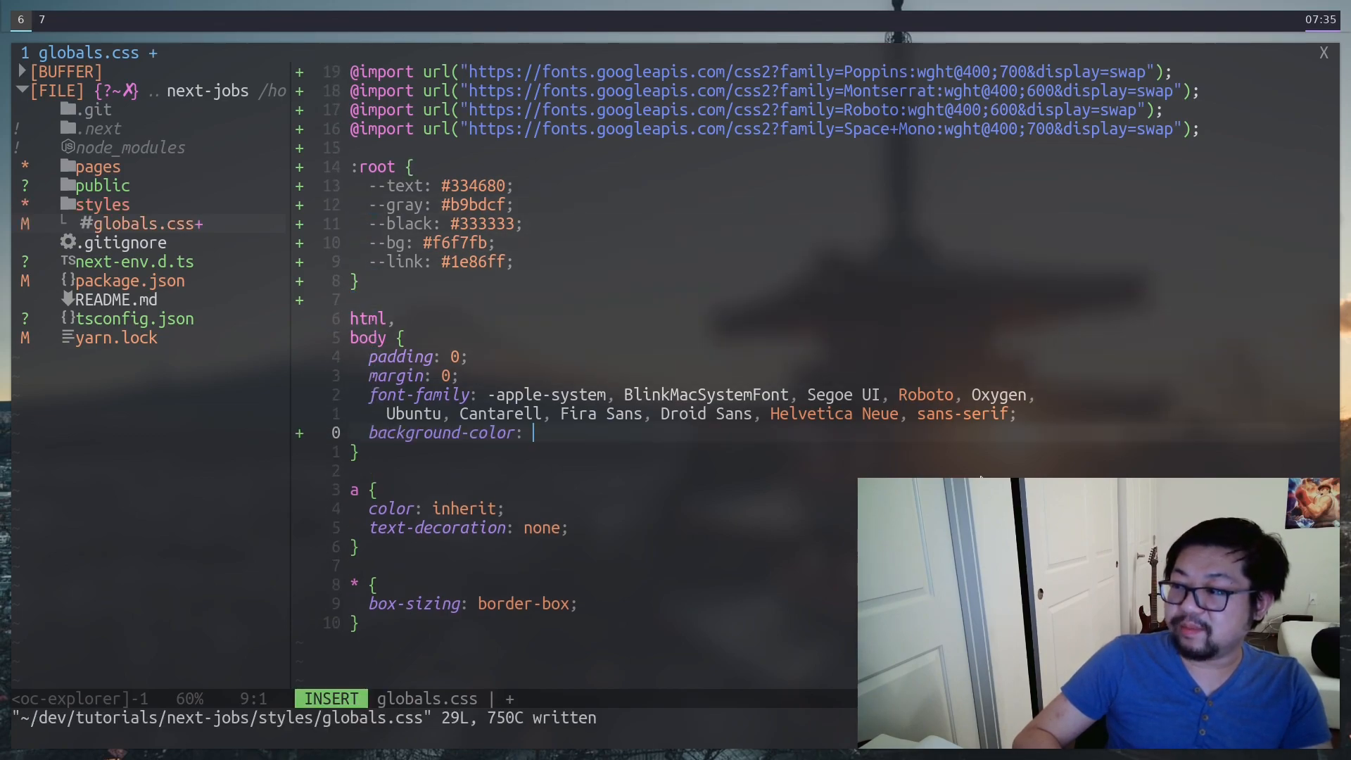
pyautogui.write('var(--bg);')
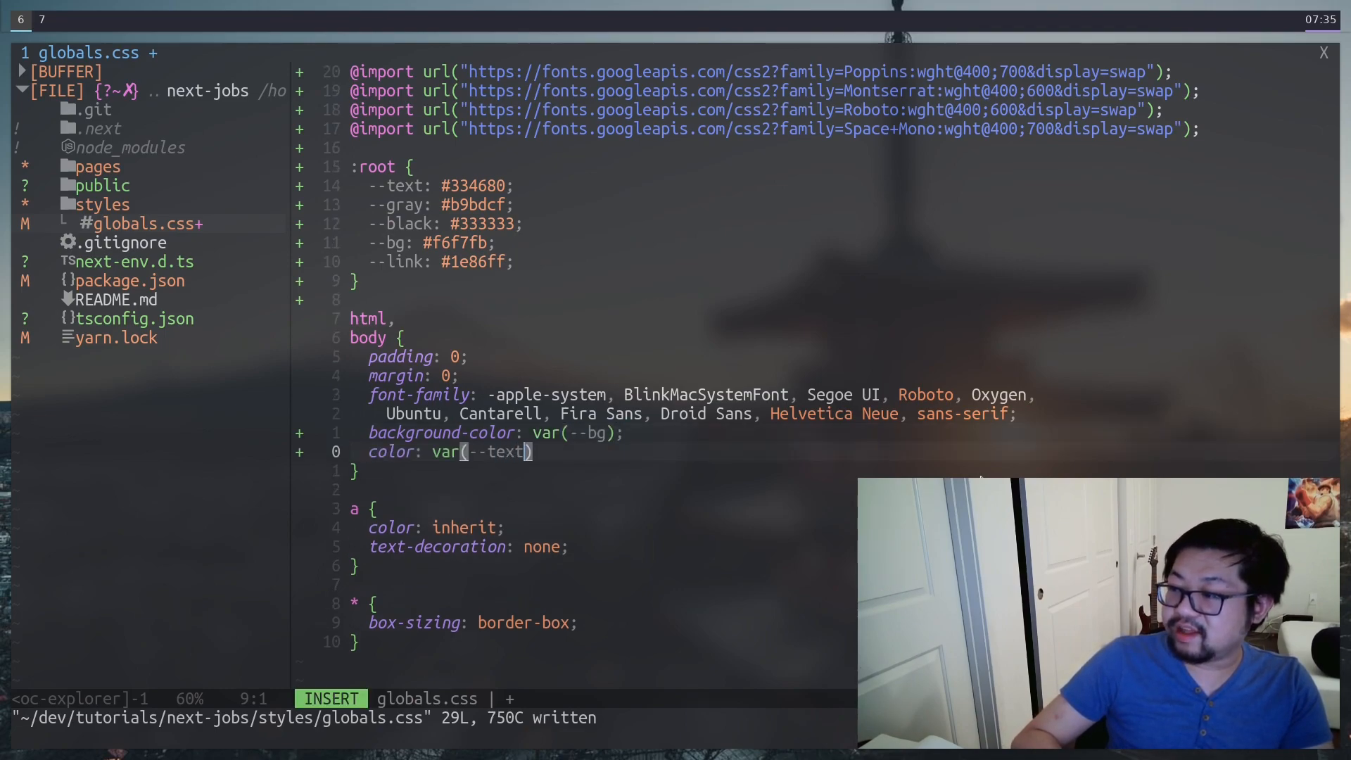
pyautogui.press('Escape')
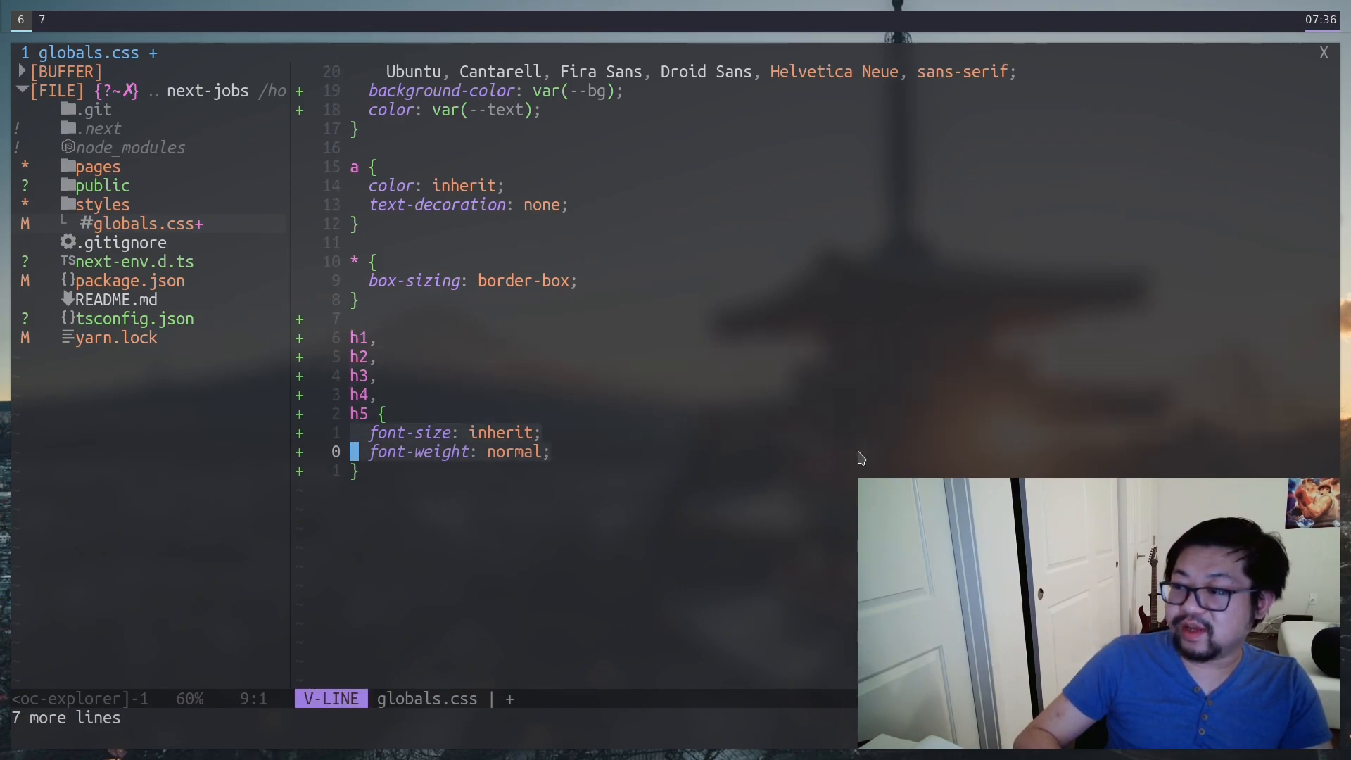
# Add the h1–h5 size and weight reset and save globals.css.
pyautogui.press('Escape')
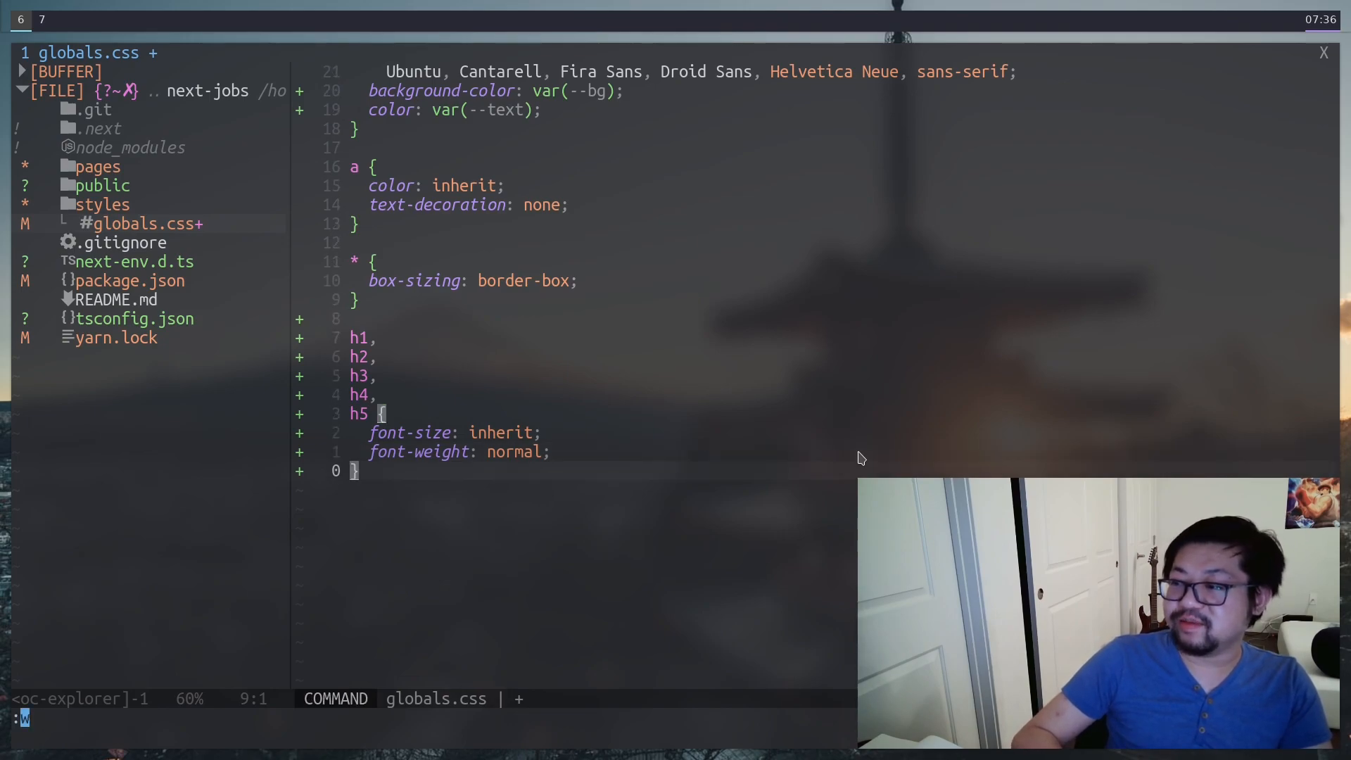
pyautogui.press('Return')
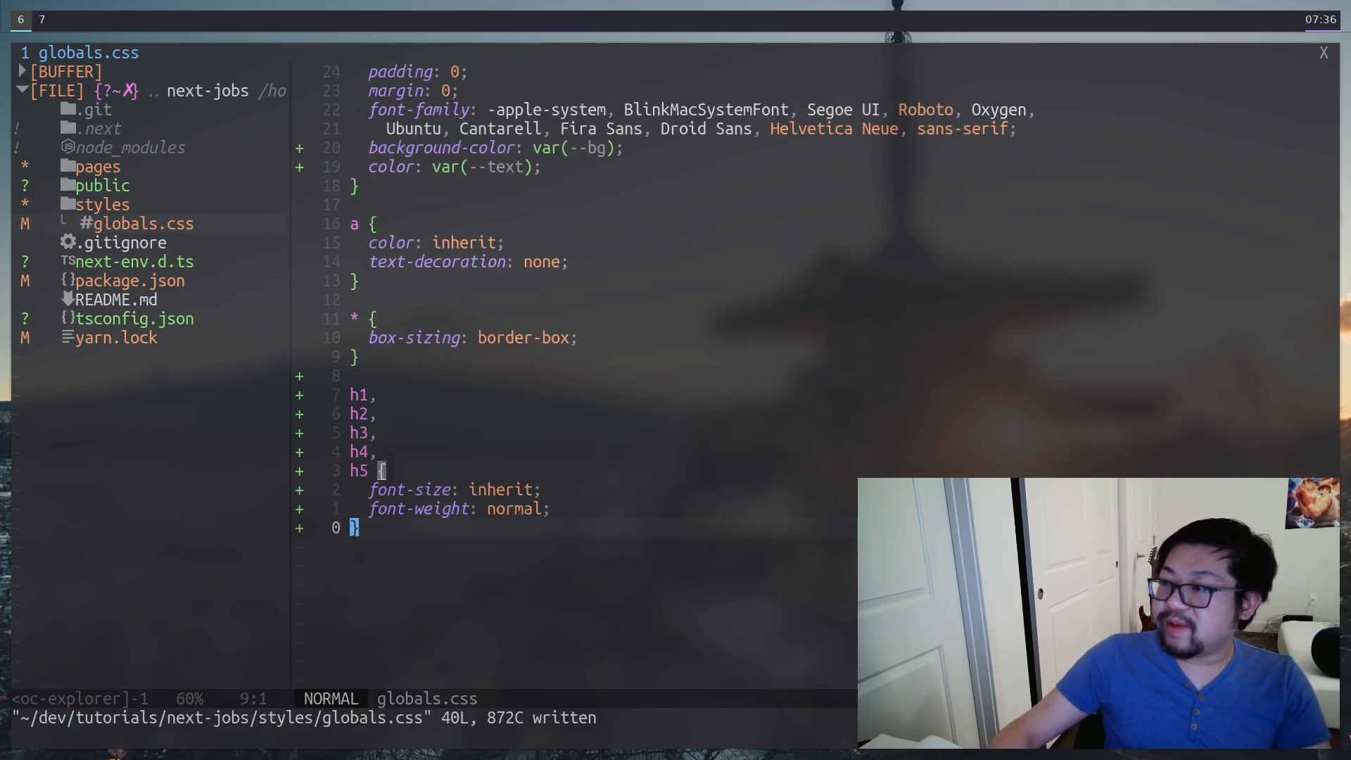
pyautogui.scroll(-3)
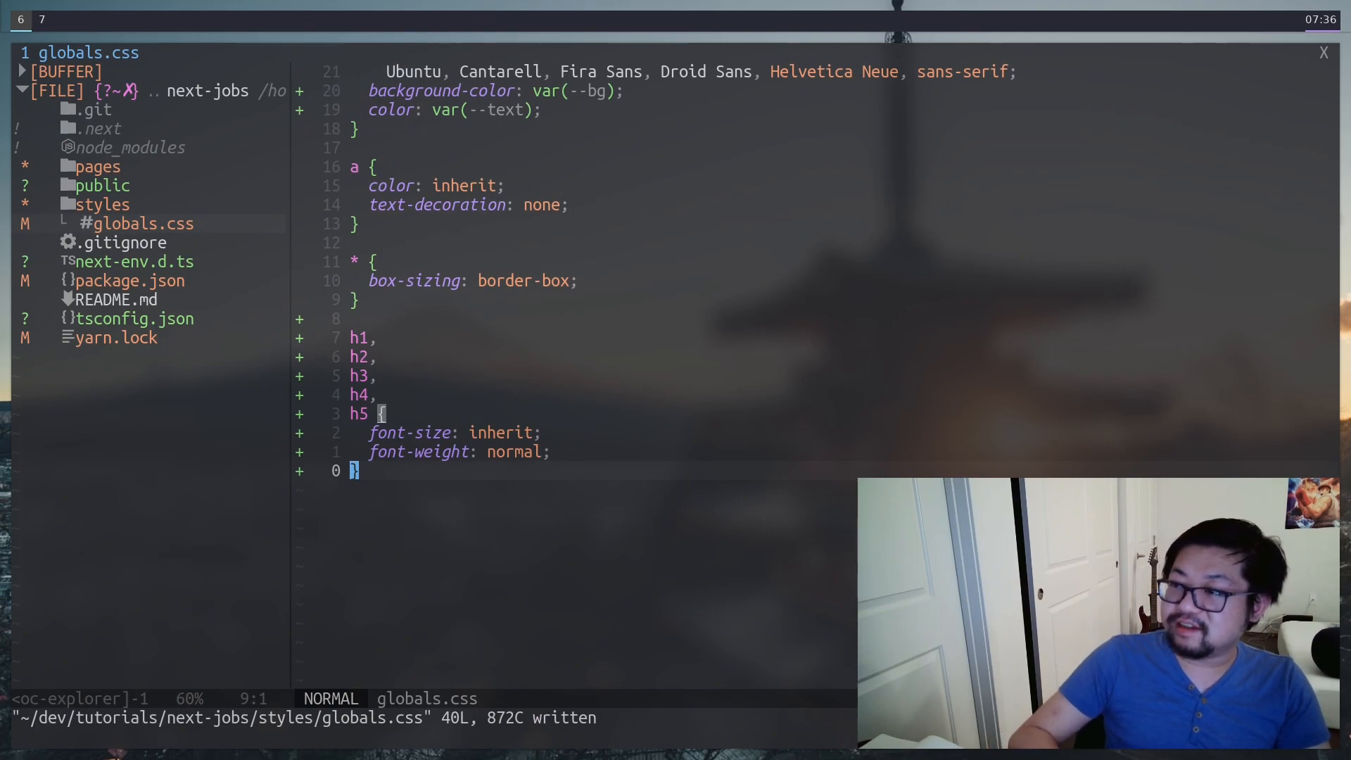
pyautogui.click(99, 166)
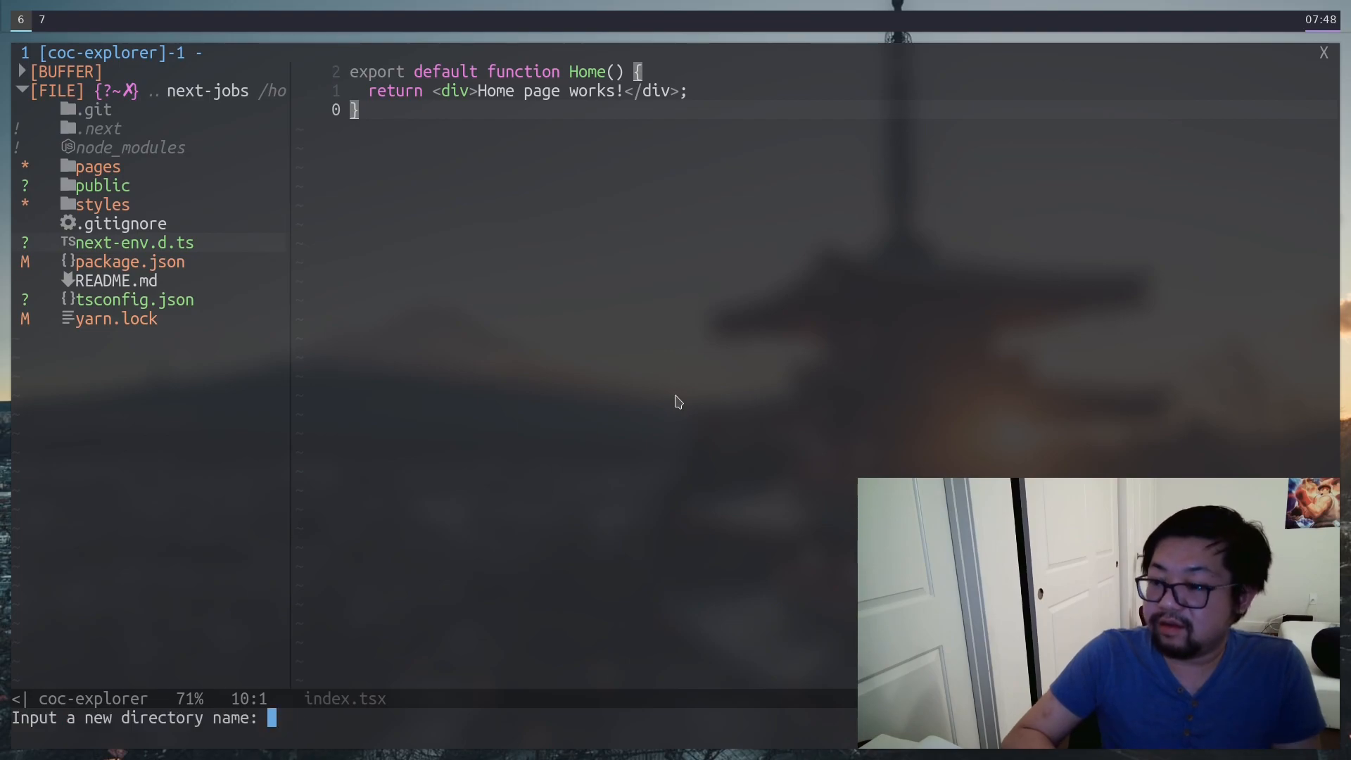
# Create lib/api.ts exporting API_URL set to the jobs.github.com positions.json endpoint.
pyautogui.write('lib/ap')
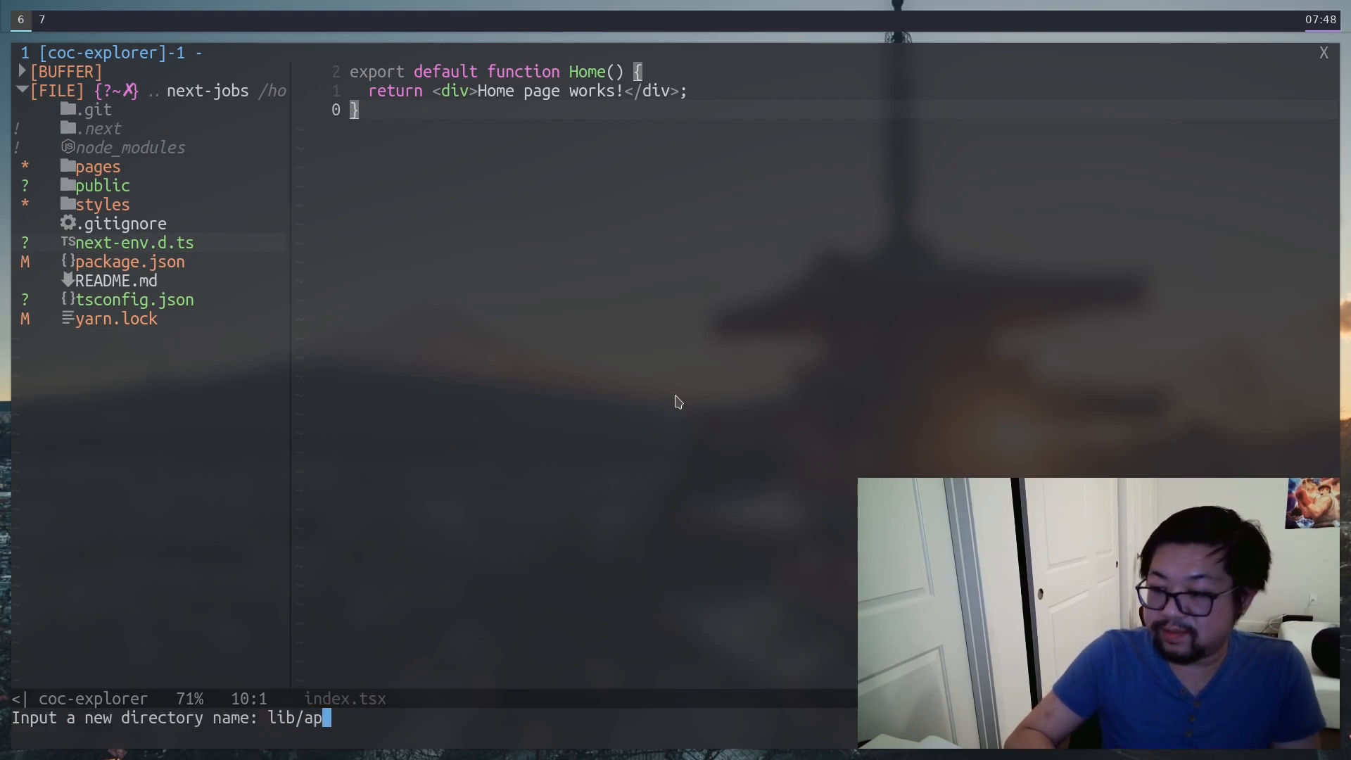
pyautogui.write('i.ts')
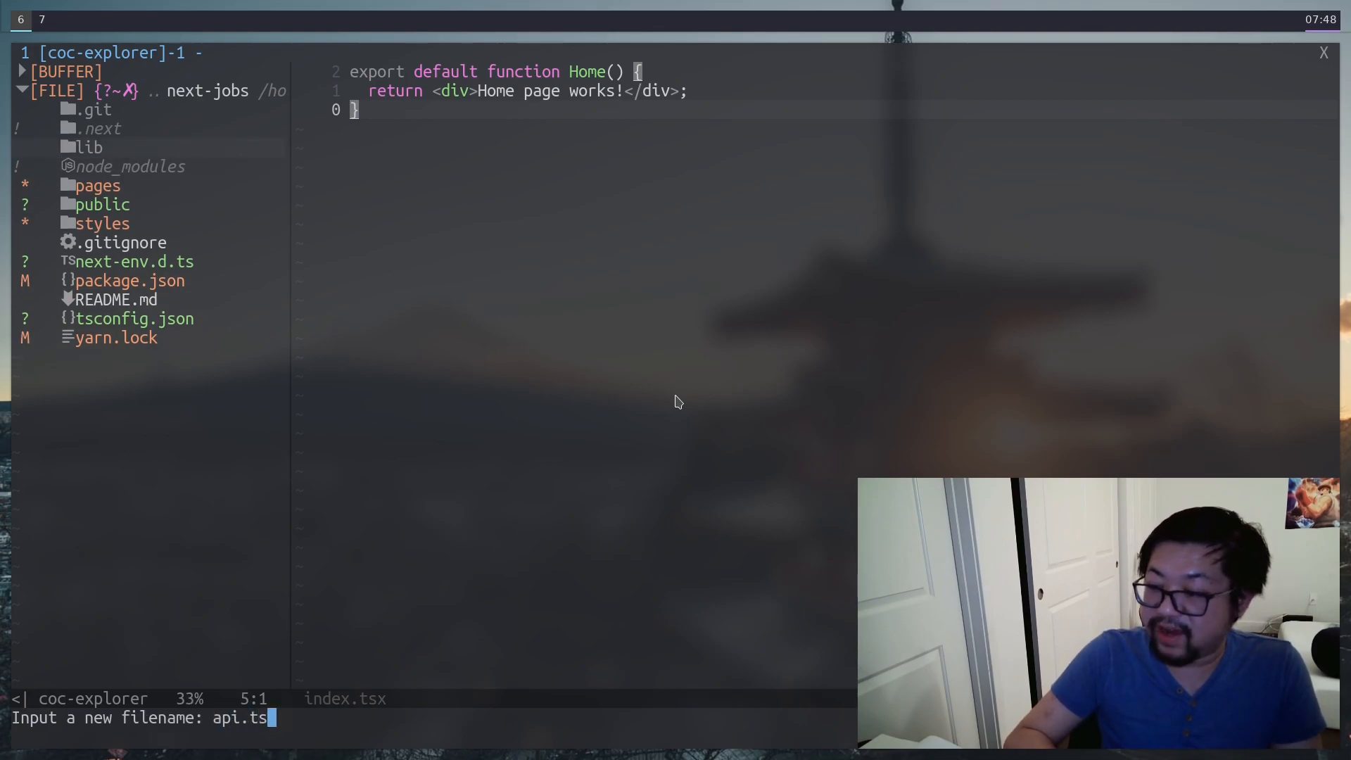
pyautogui.press('enter')
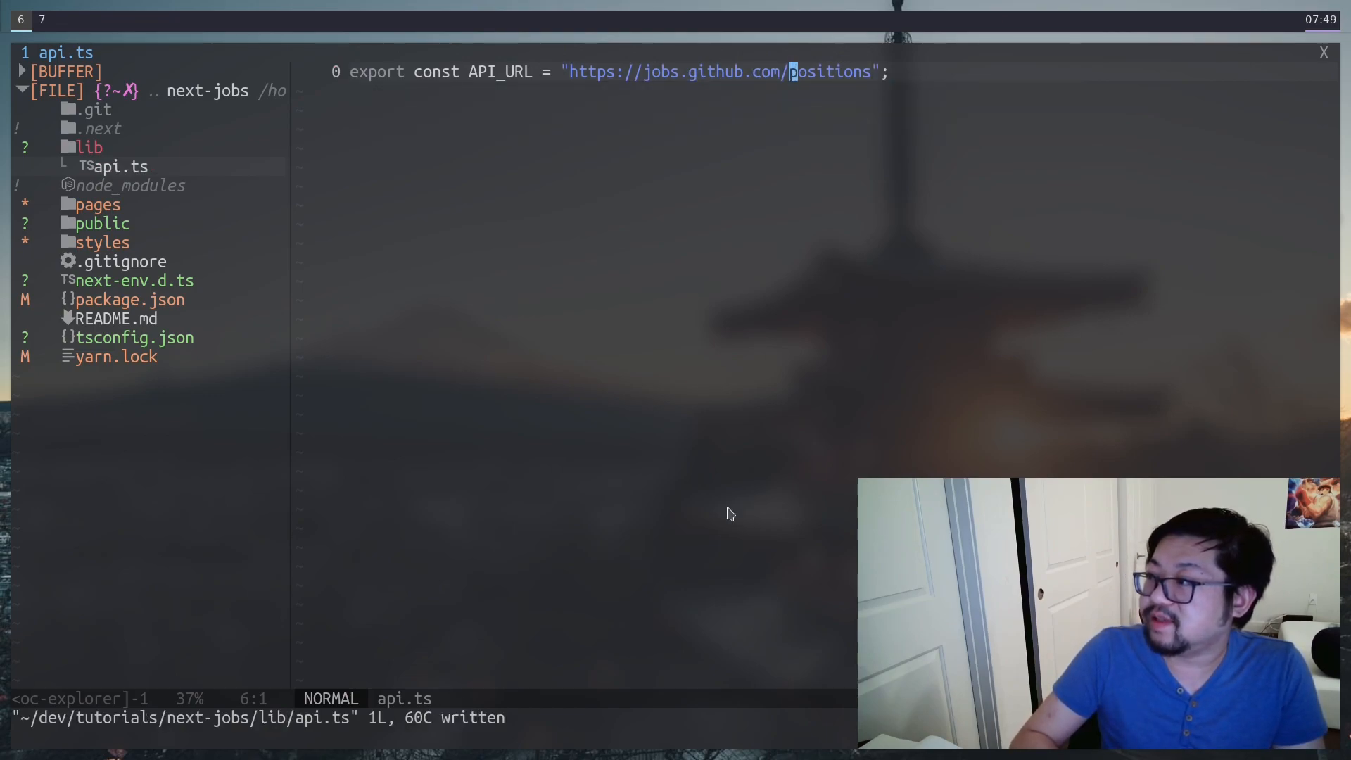
pyautogui.write('.j')
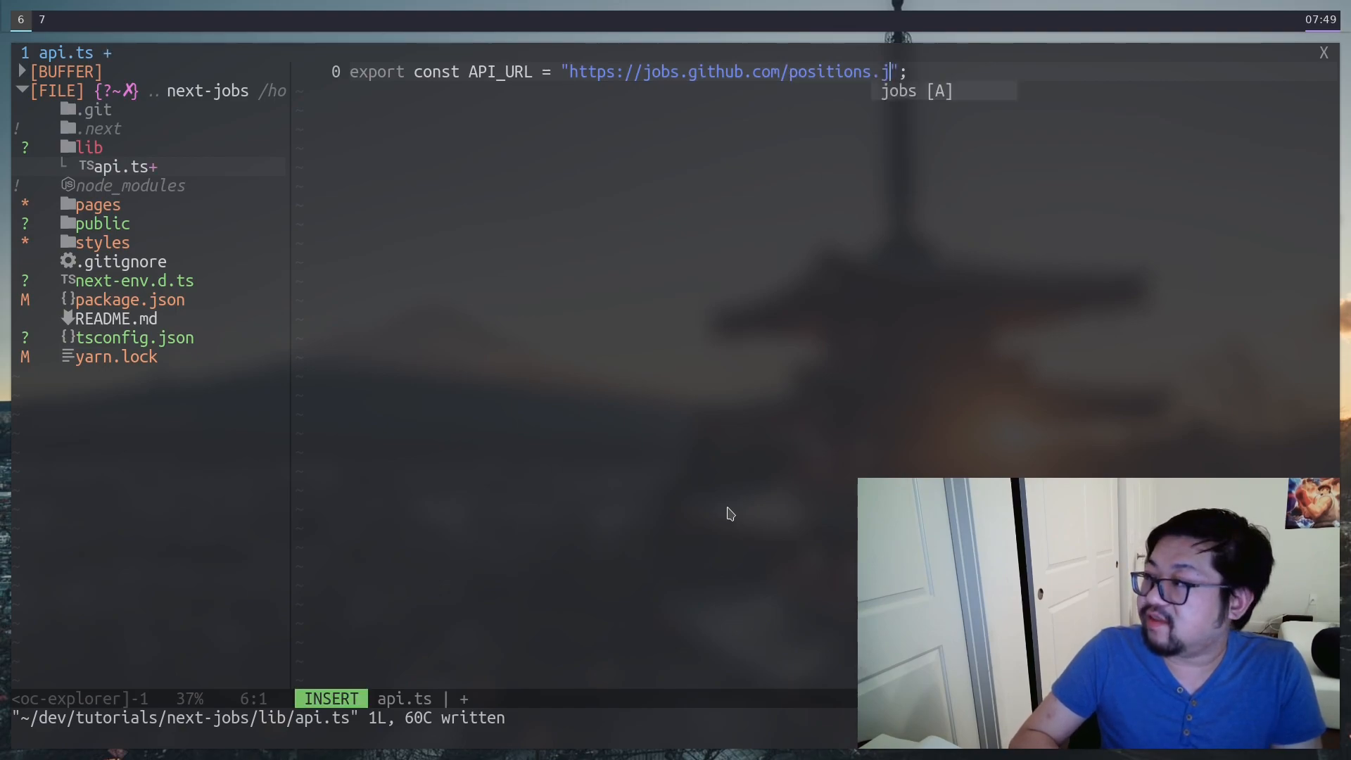
pyautogui.press('Escape')
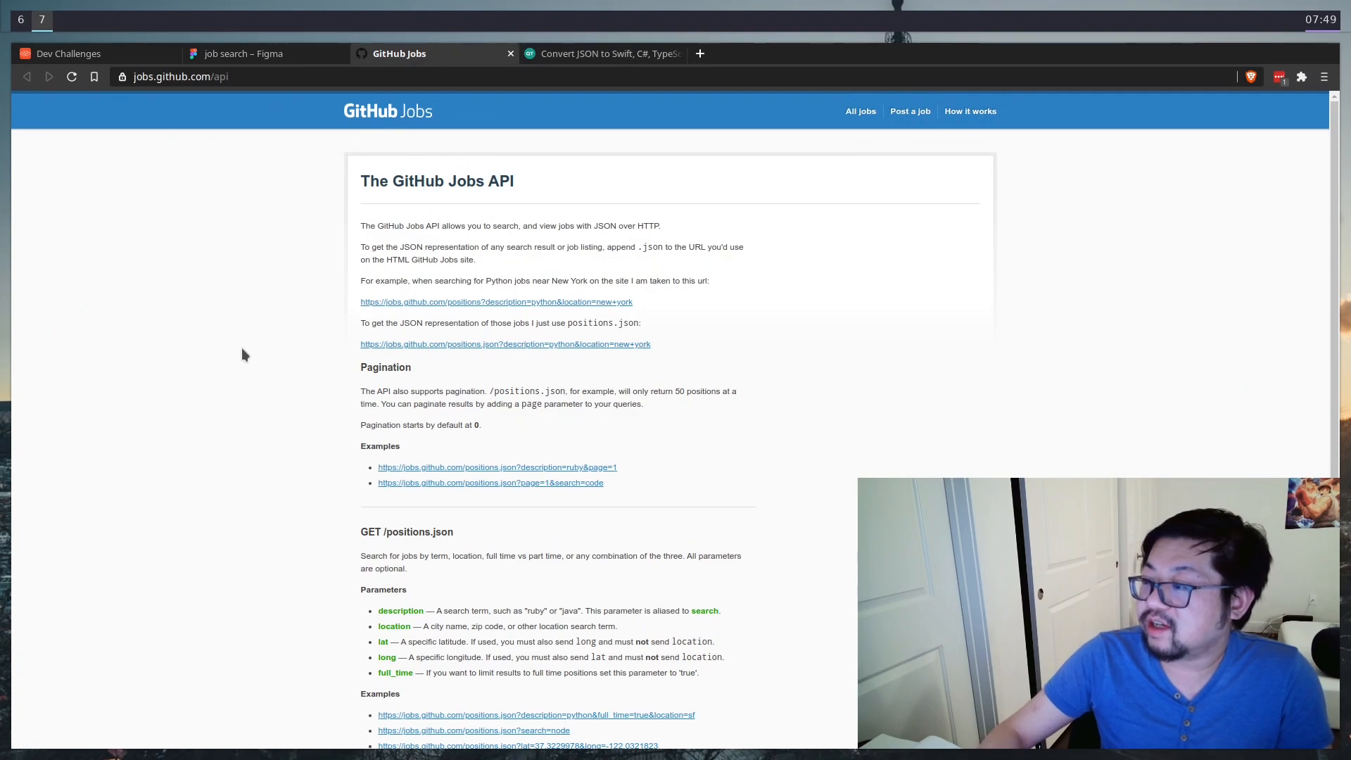
# Open the Python-in-New-York positions.json example link from the API docs in a new tab.
pyautogui.scroll(-3)
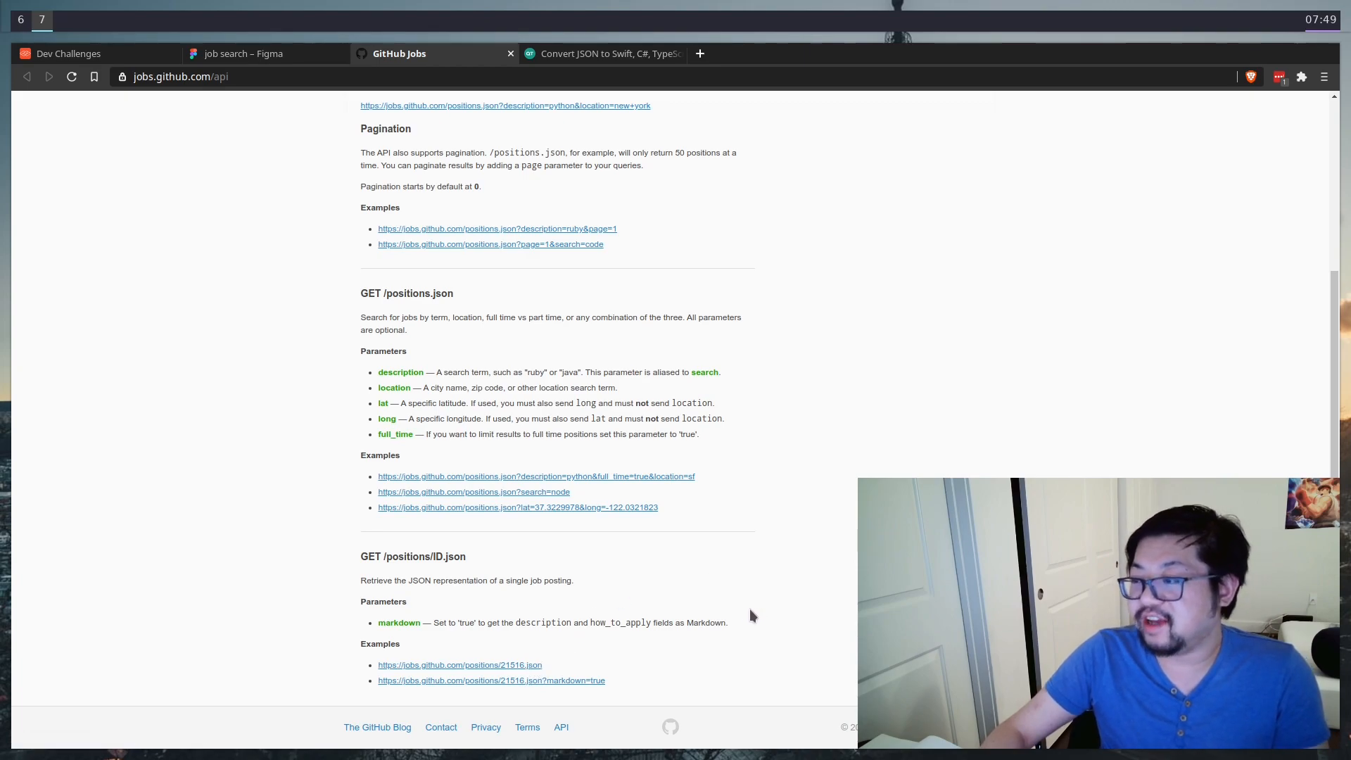
pyautogui.moveTo(576, 562)
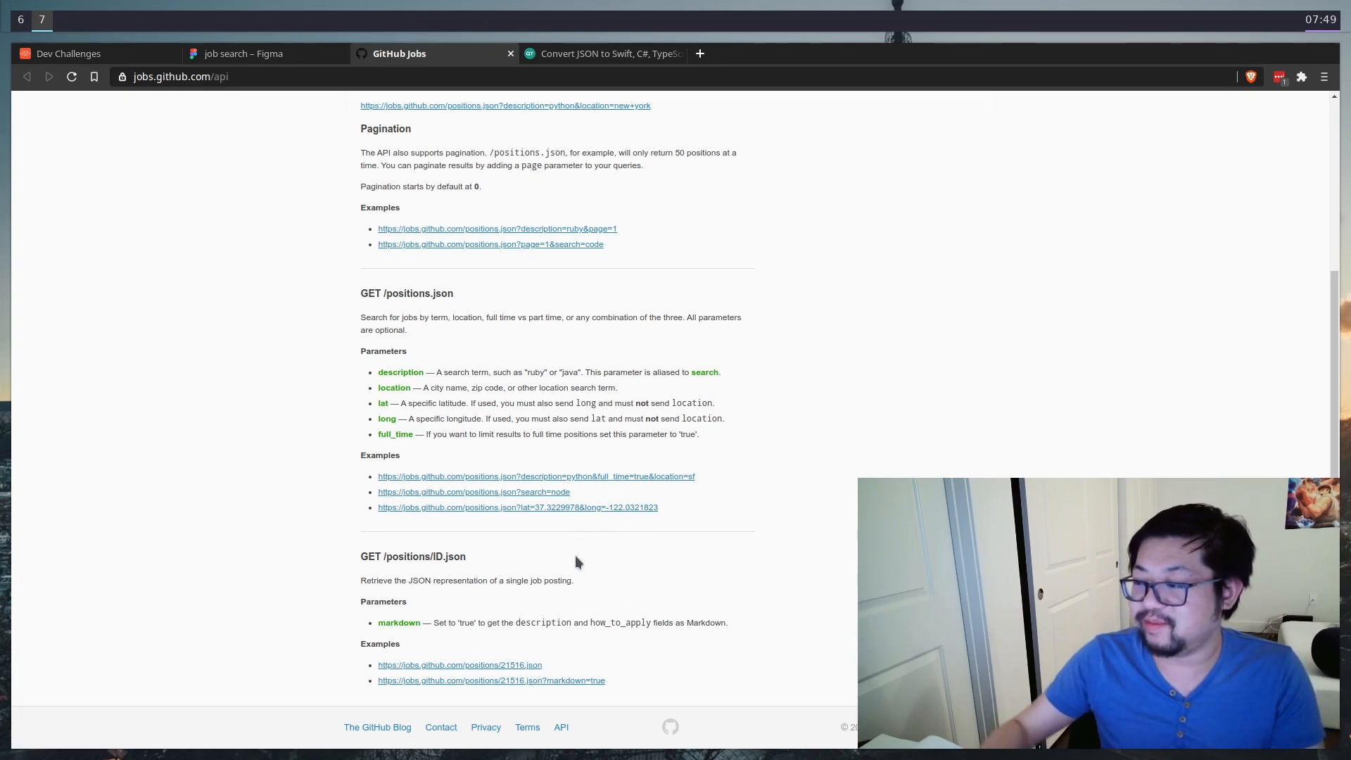
pyautogui.moveTo(485, 676)
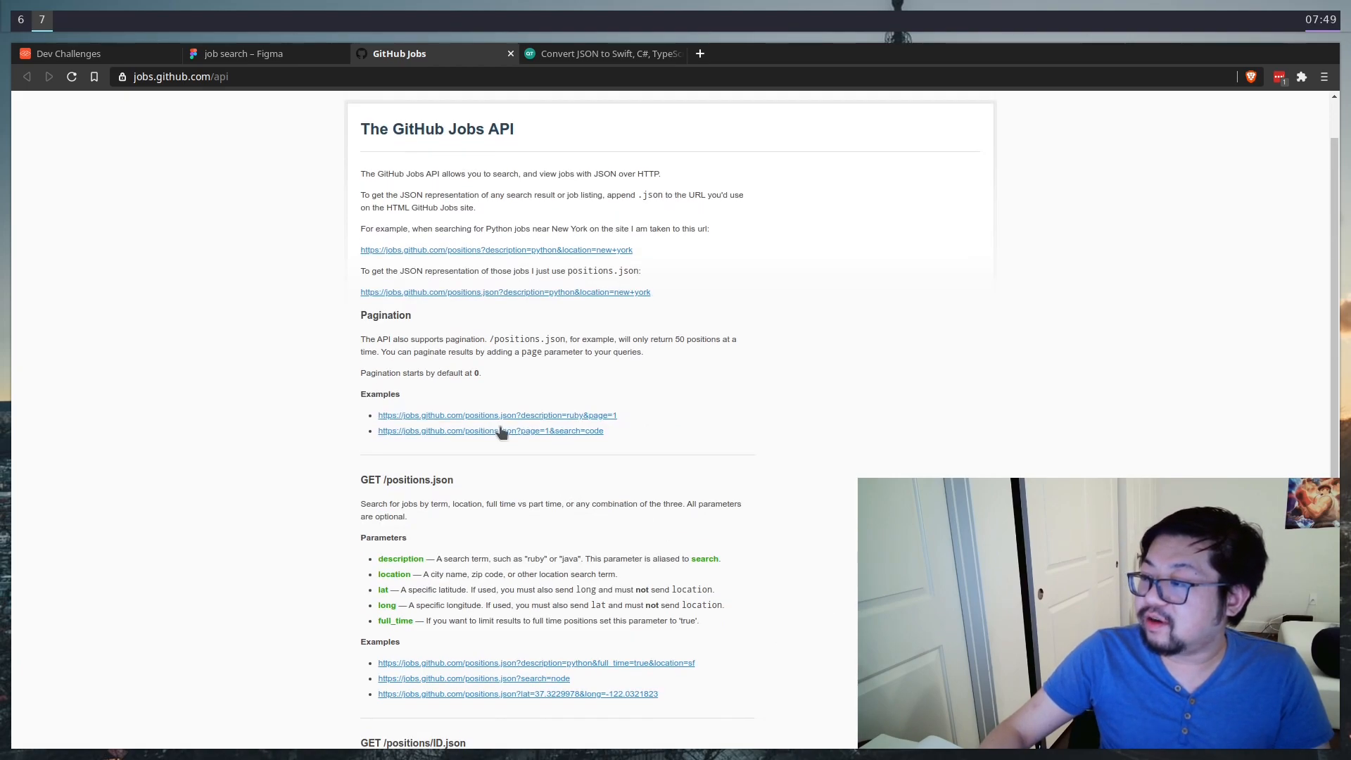
pyautogui.rightClick(504, 291)
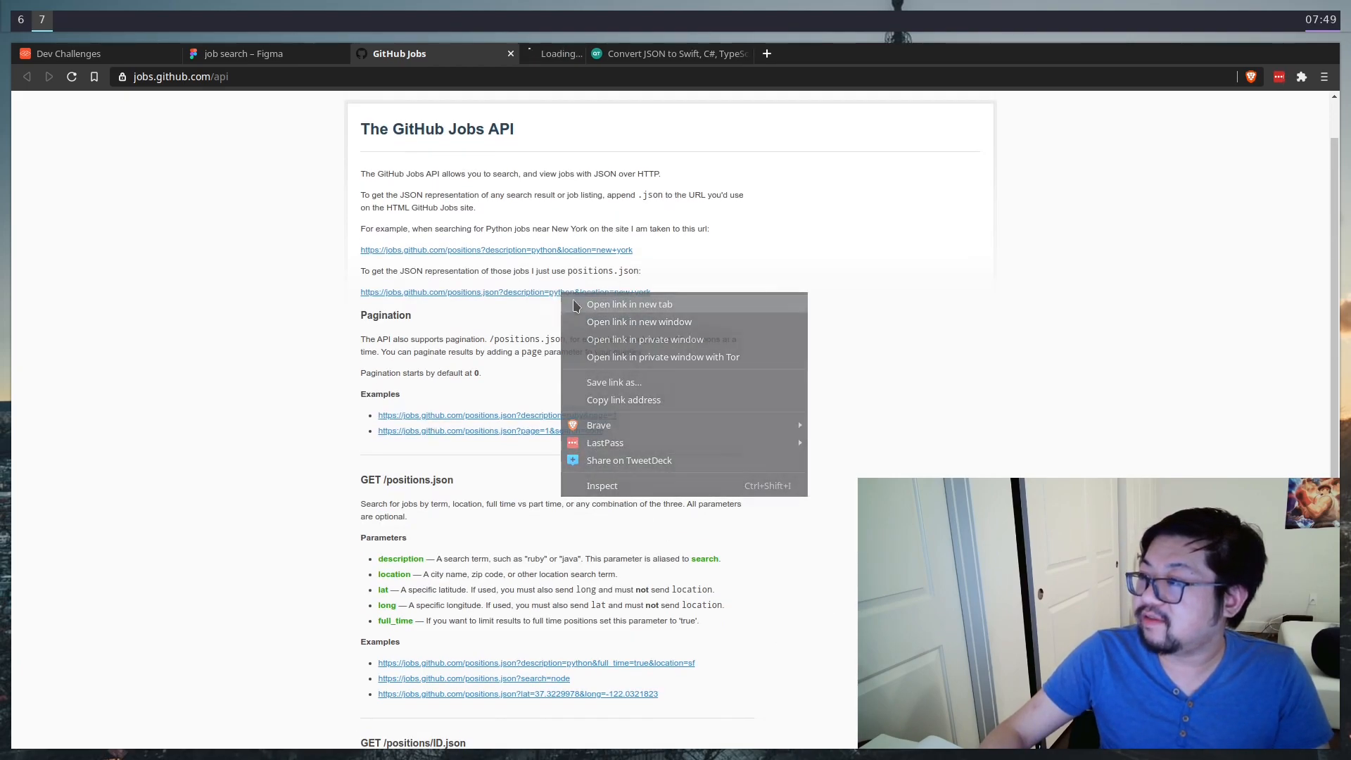
pyautogui.click(629, 304)
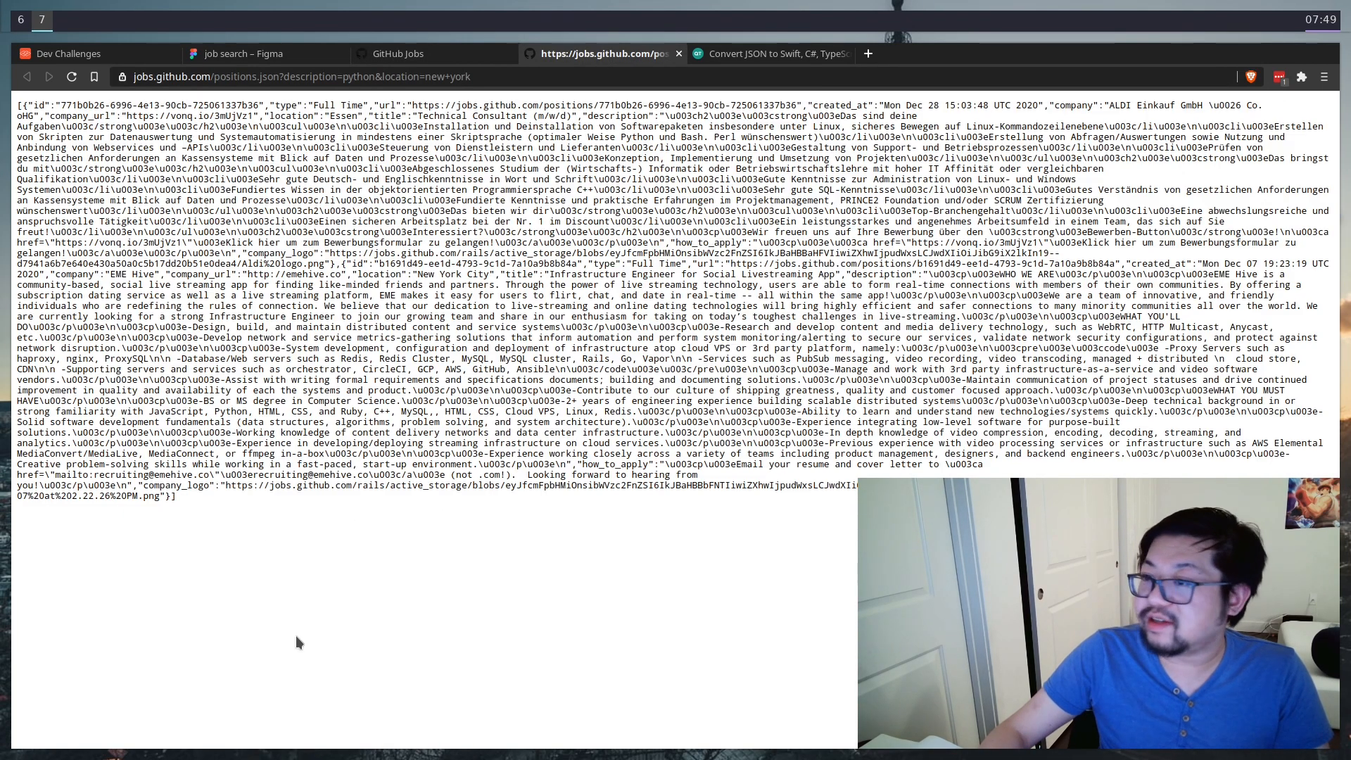
pyautogui.moveTo(319, 564)
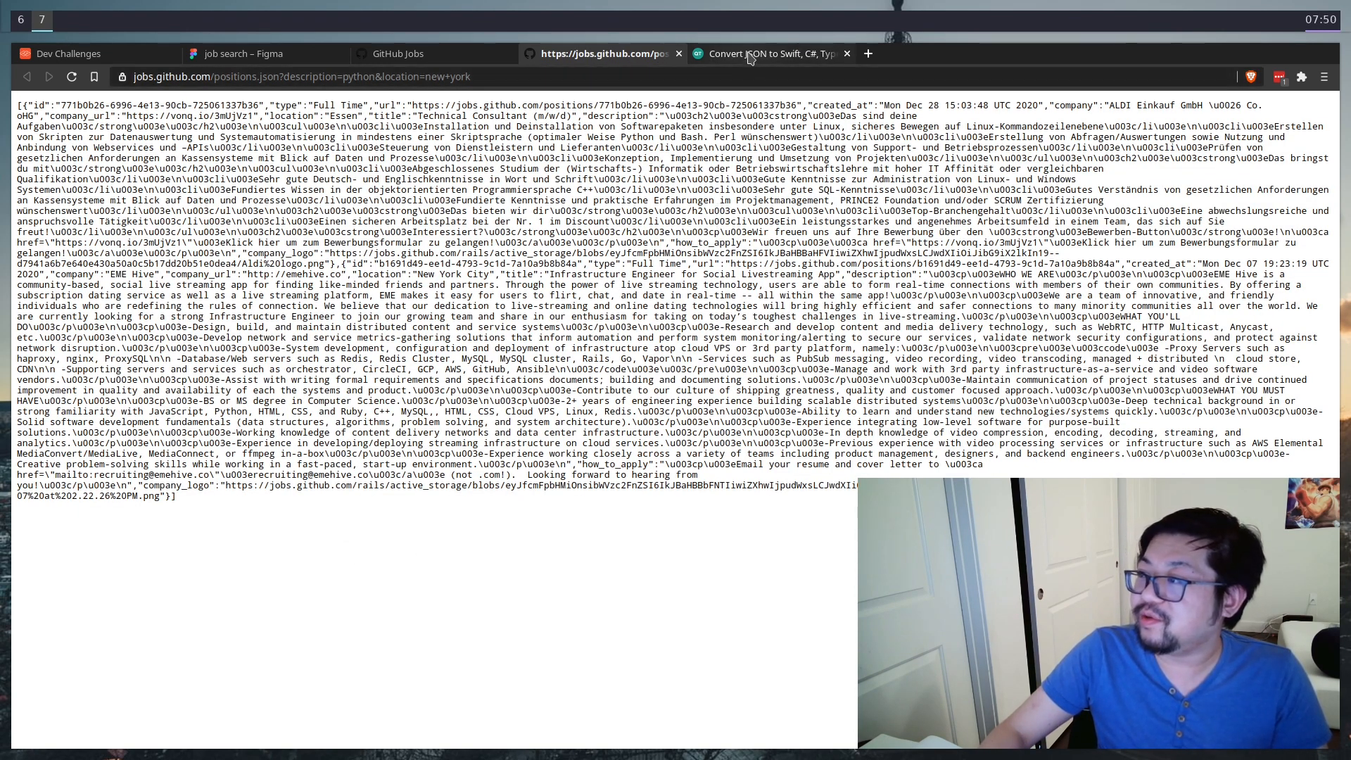
# Switch to the quicktype page and launch the quicktype converter app.
pyautogui.click(761, 54)
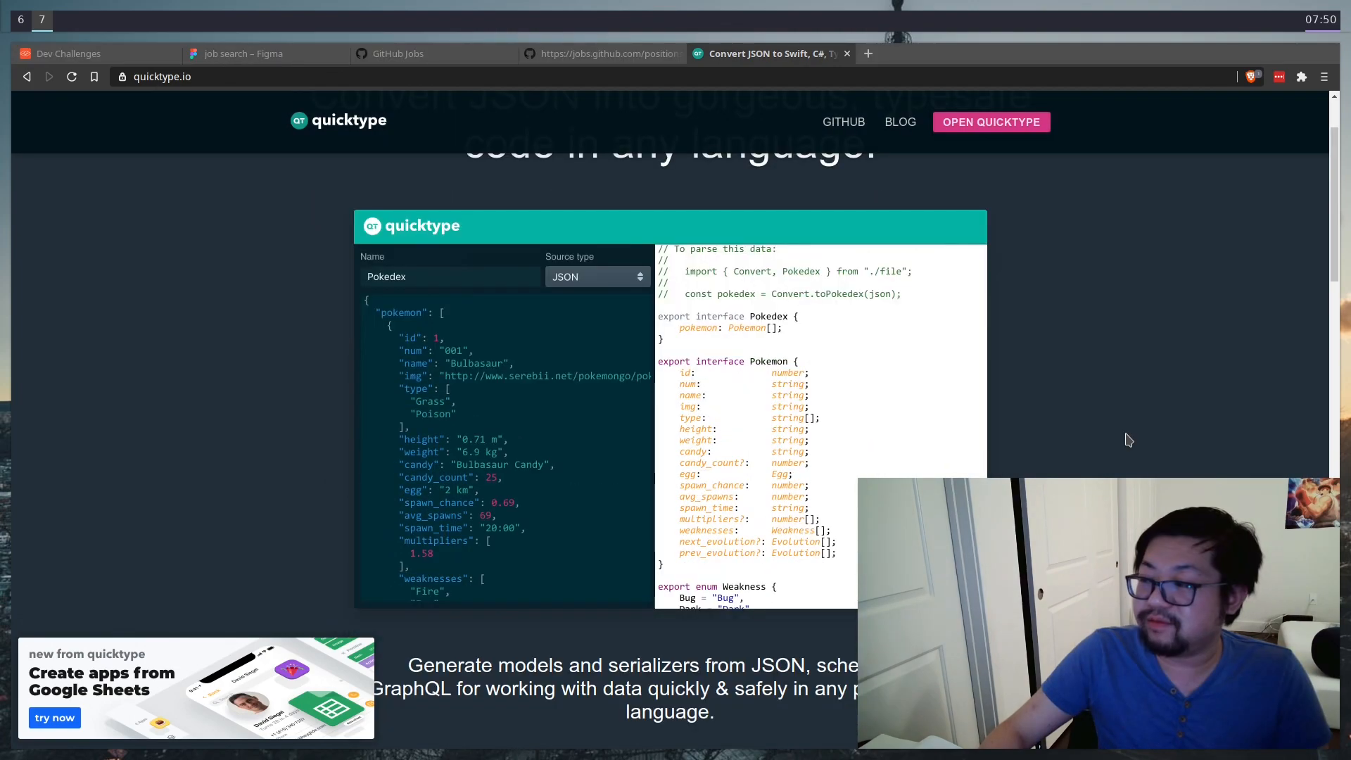
pyautogui.scroll(-3)
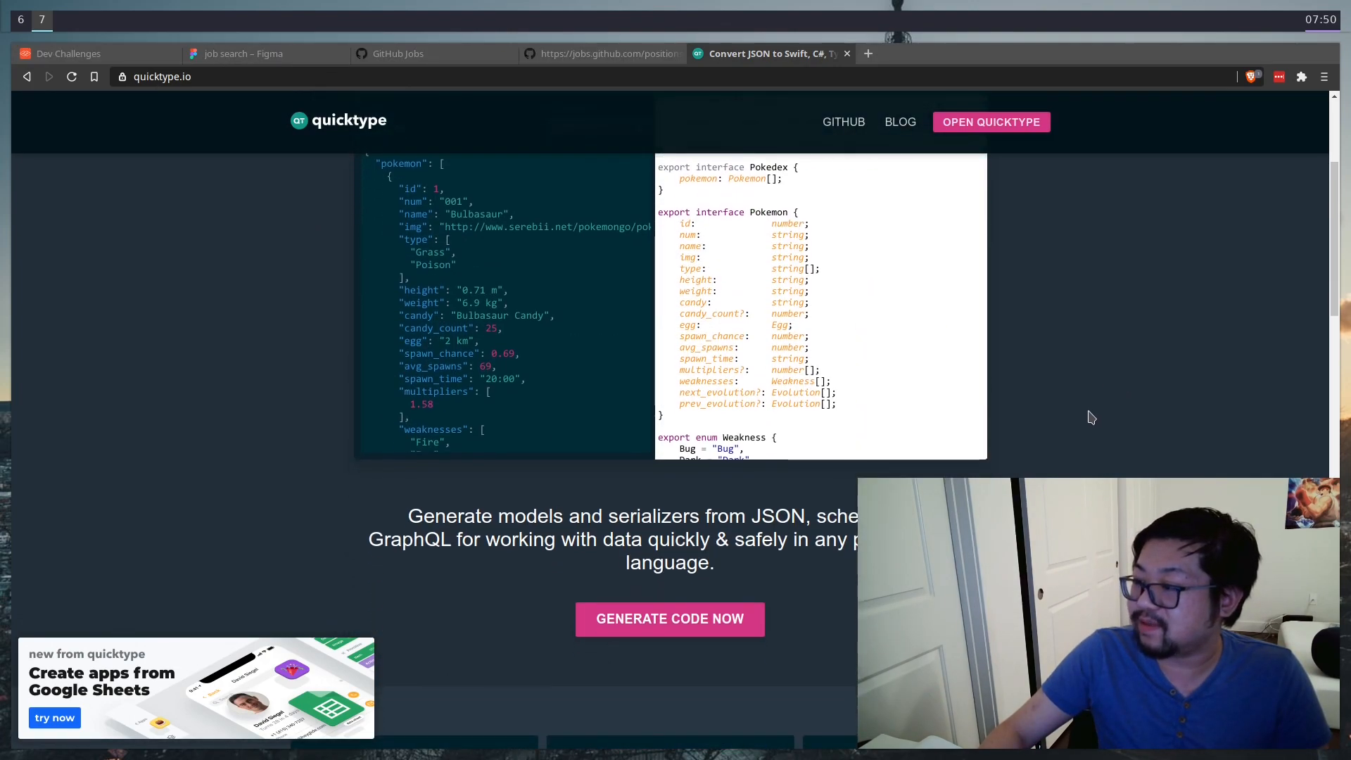
pyautogui.click(670, 619)
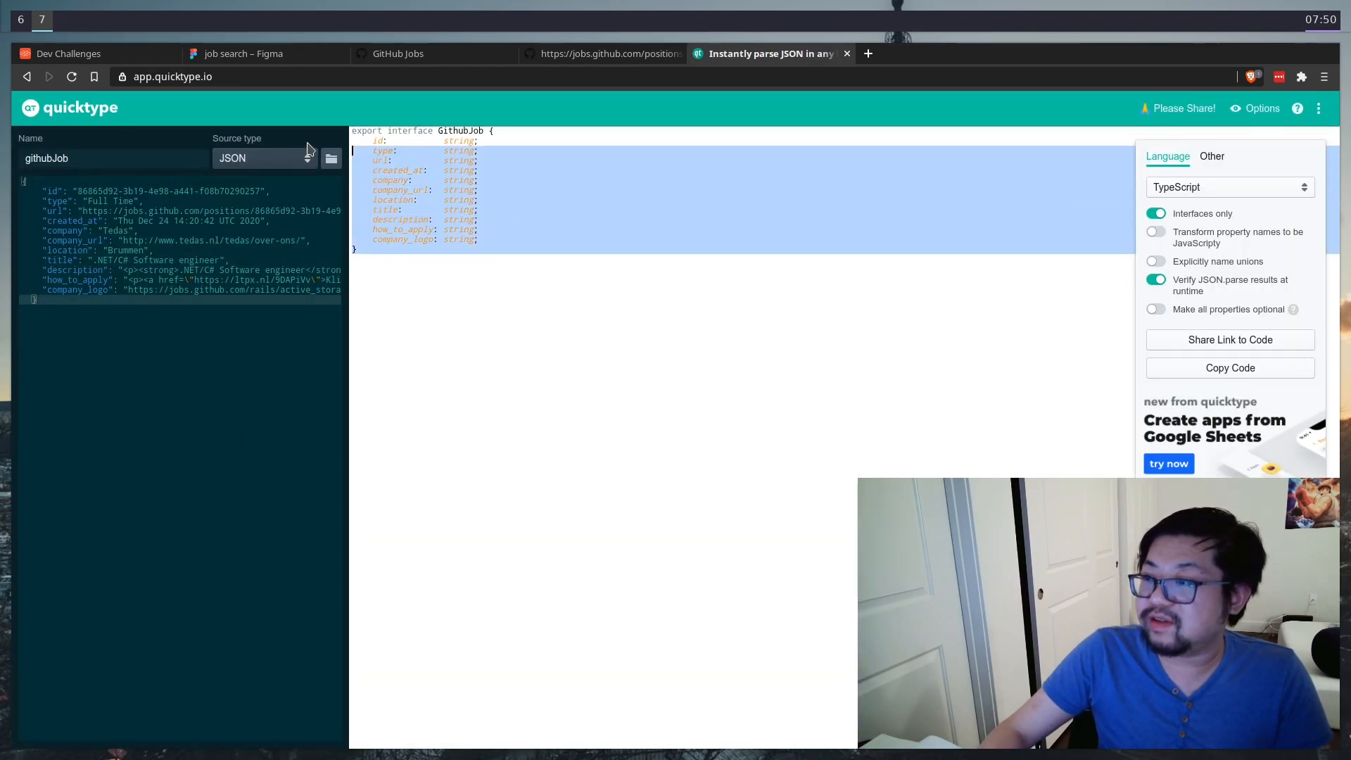
pyautogui.click(1230, 368)
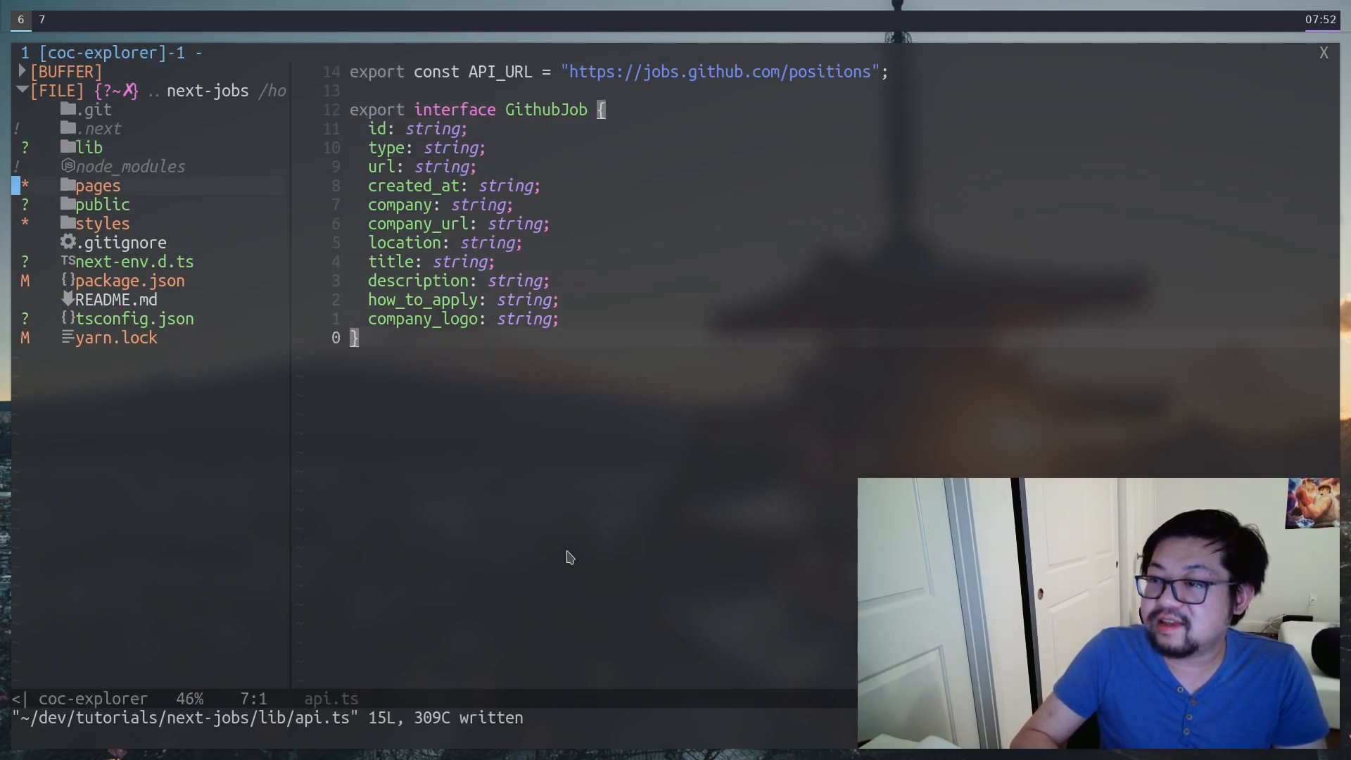
# Import Request from express in the API route and add an async handler returning a 500 error.
pyautogui.click(97, 185)
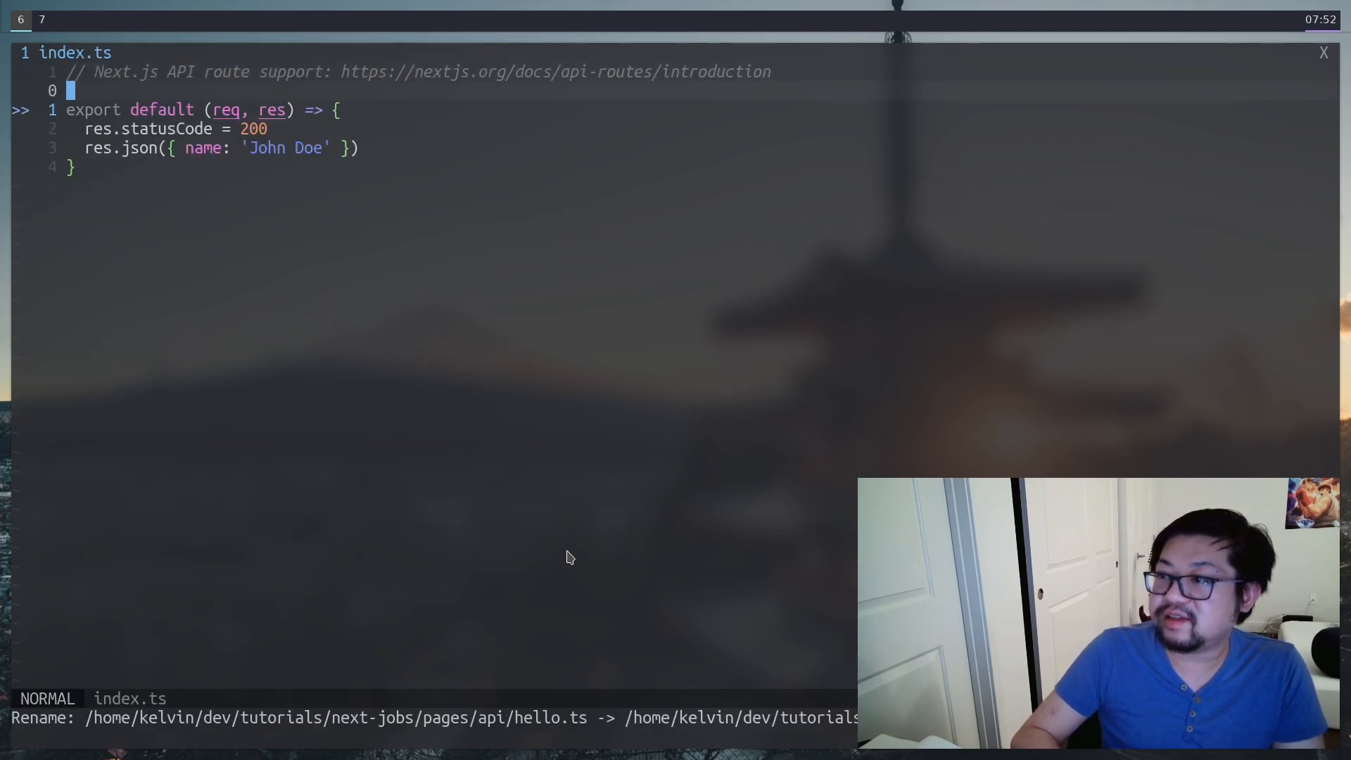
pyautogui.write("import {Request} from 'express';")
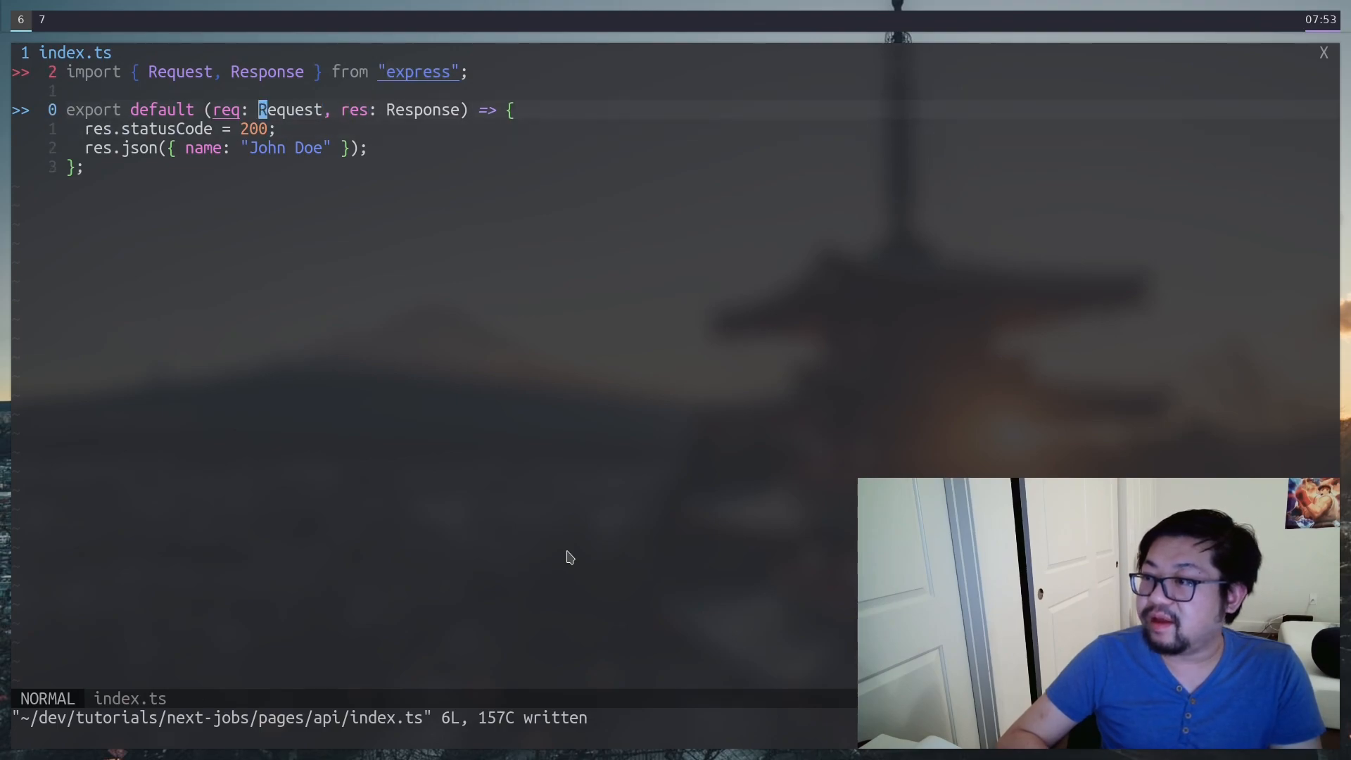
pyautogui.write('asy')
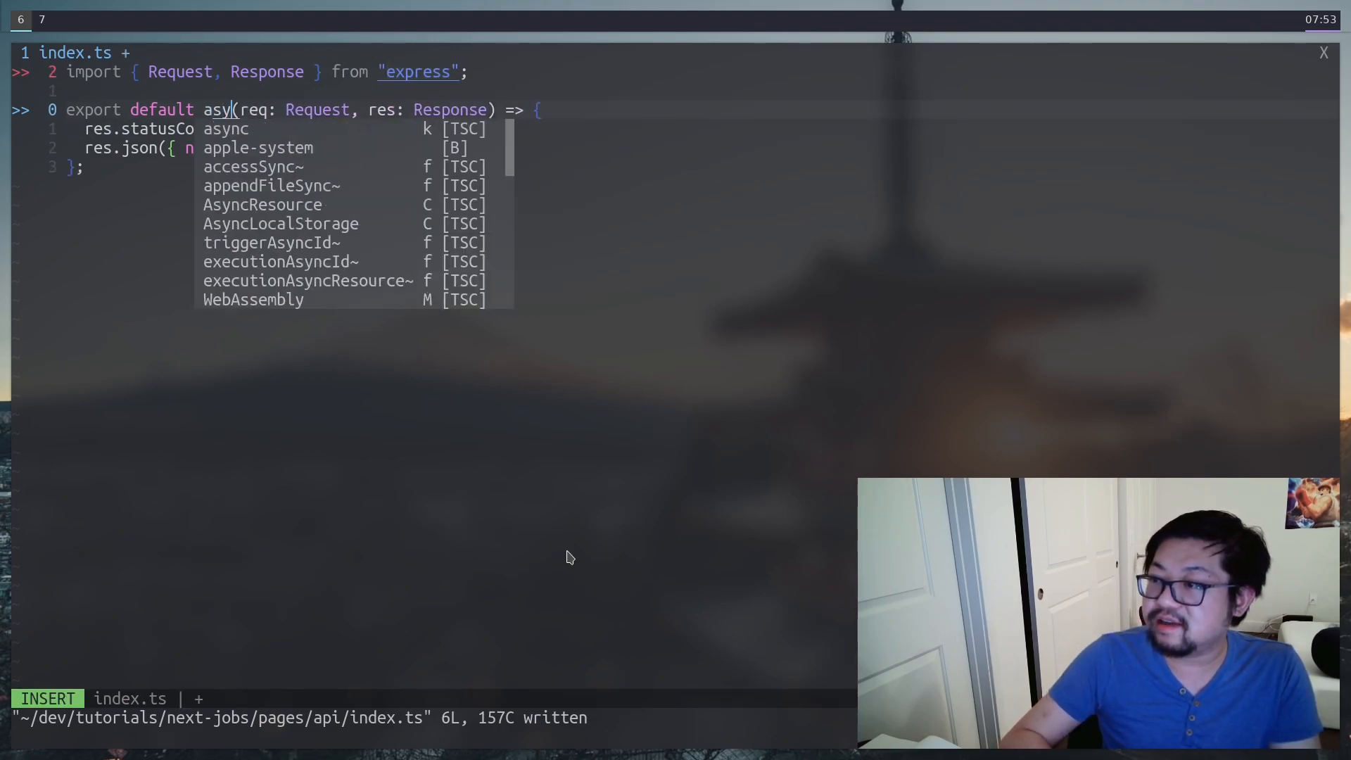
pyautogui.press('Escape')
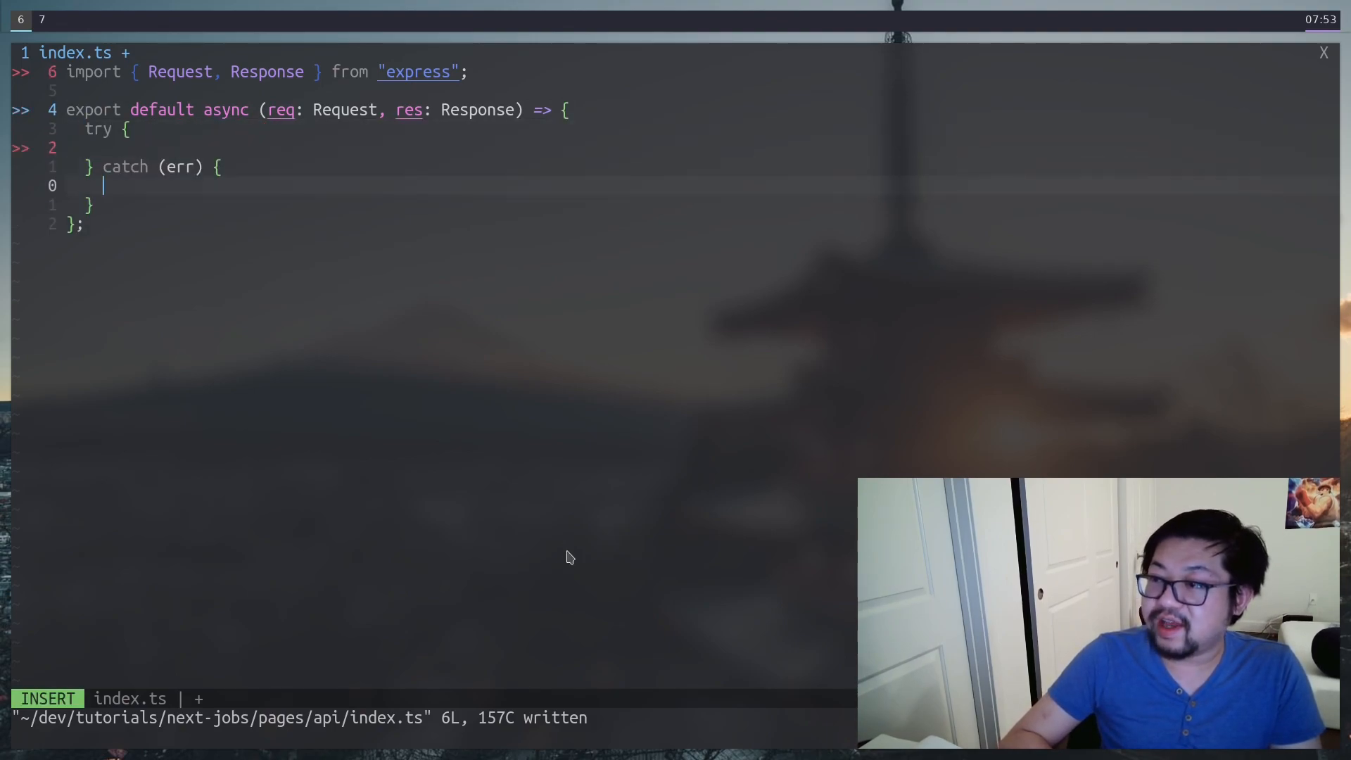
pyautogui.write('res.status(5')
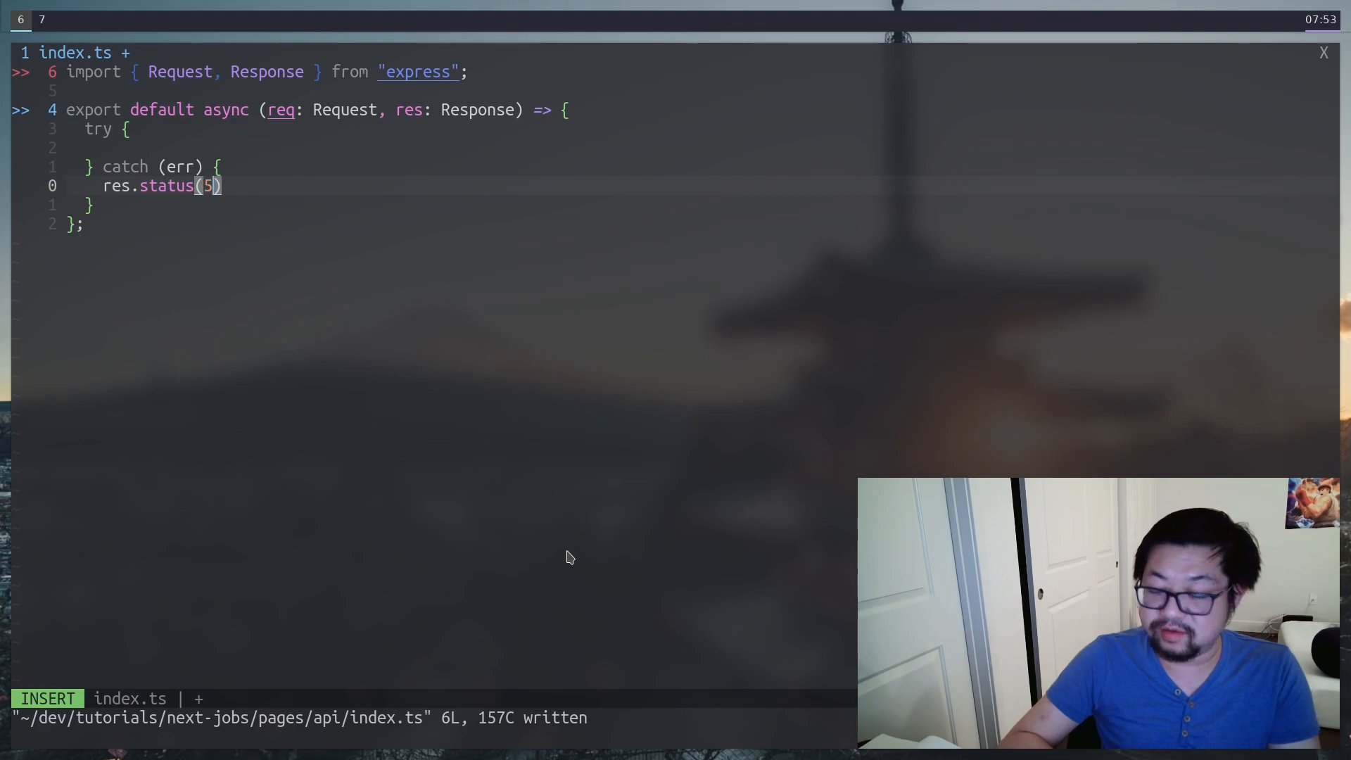
pyautogui.write('00).json({error: err}')
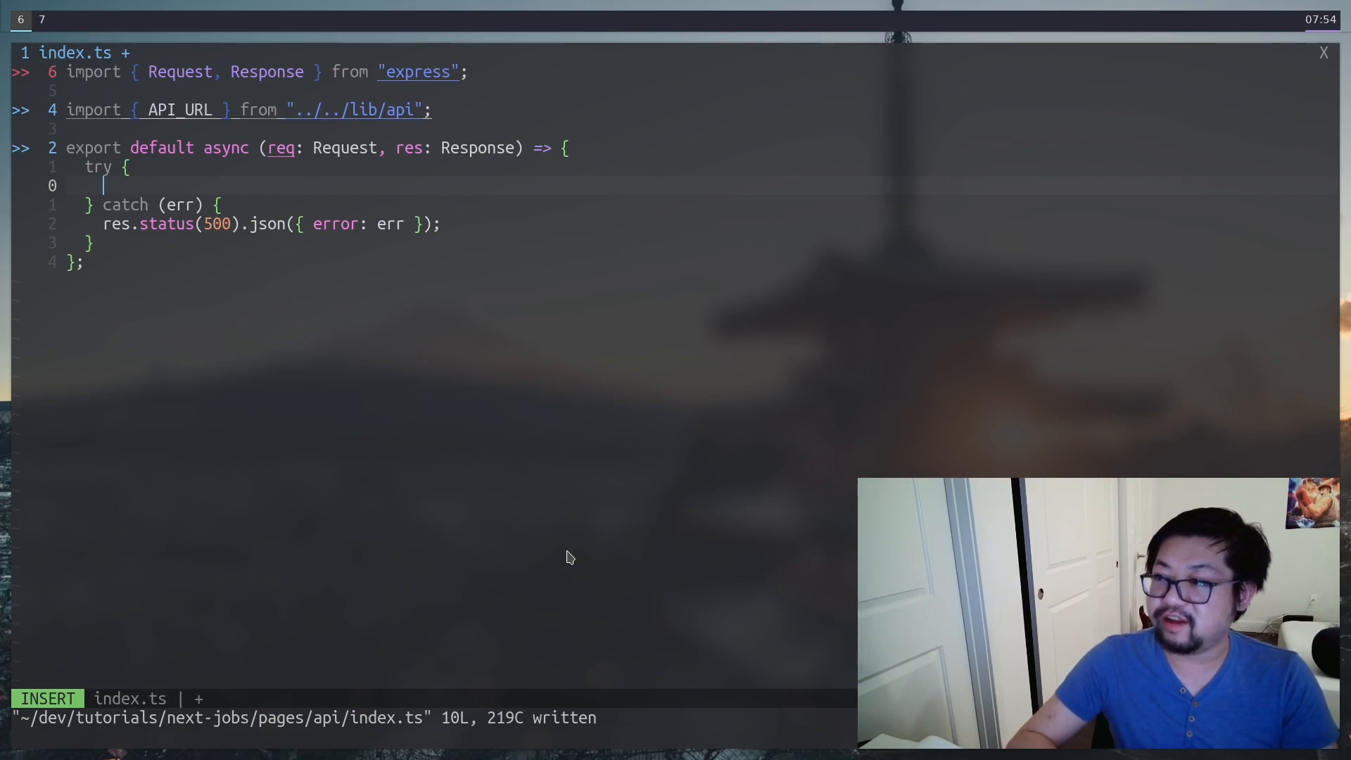
# Fetch `${API_URL}.json`, parse it, and respond with res.status(200).json(json).
pyautogui.write('const data = await fetch(`${API_URL}.json`);')
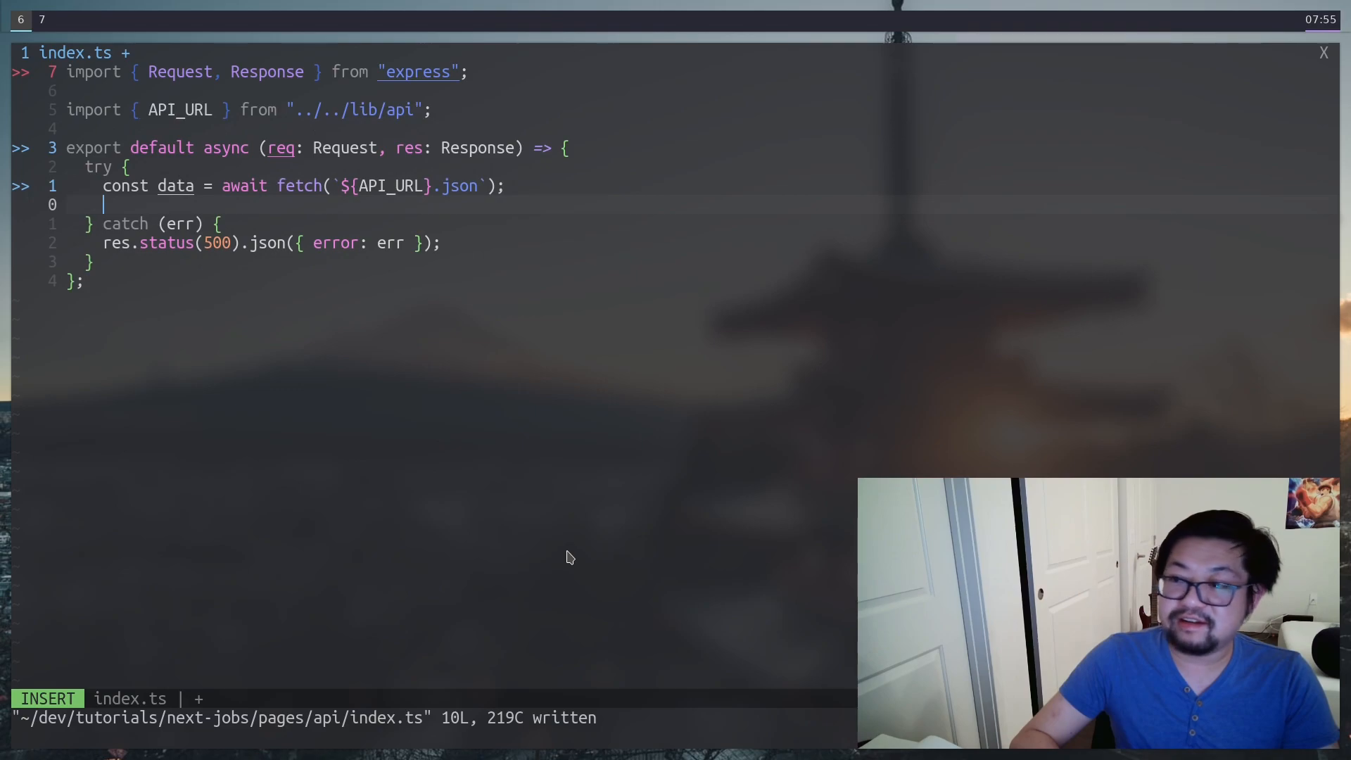
pyautogui.write('const json = await data.json();')
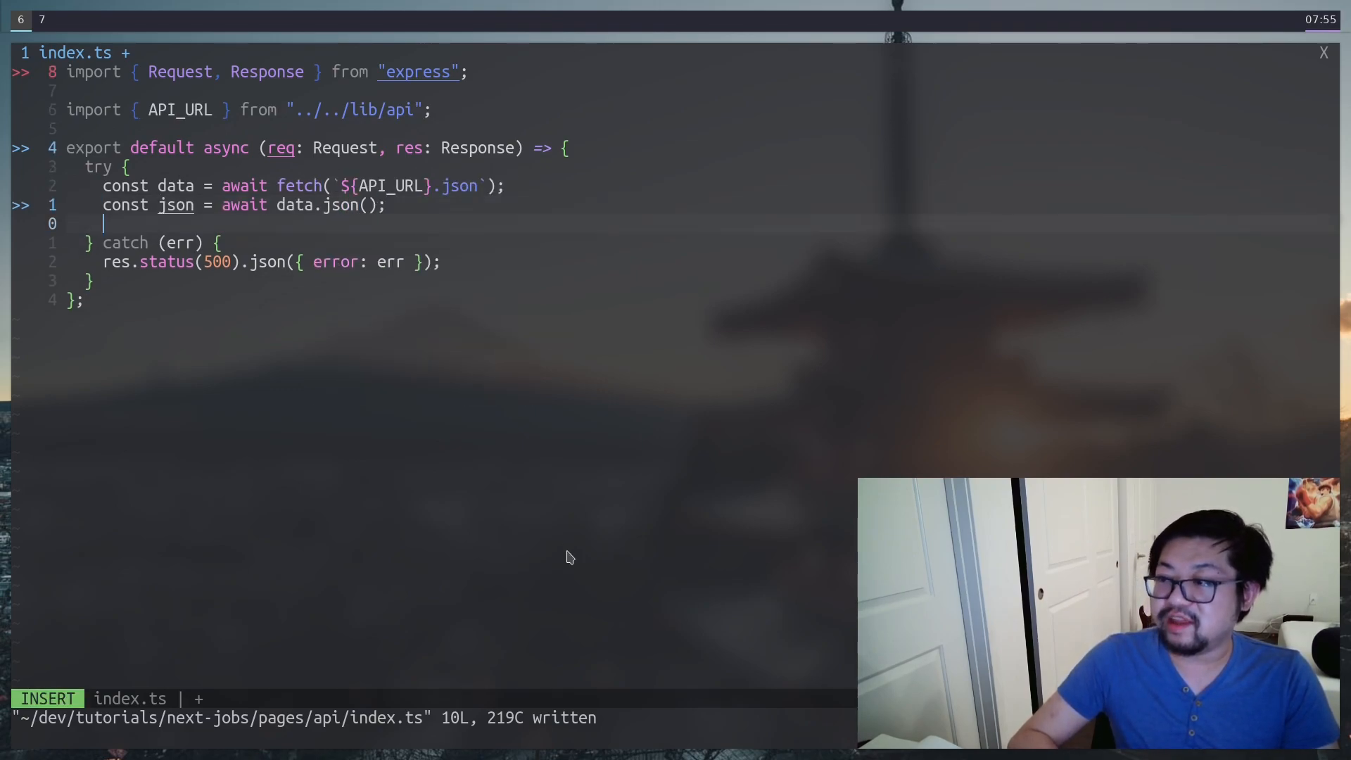
pyautogui.write('res.status(200)')
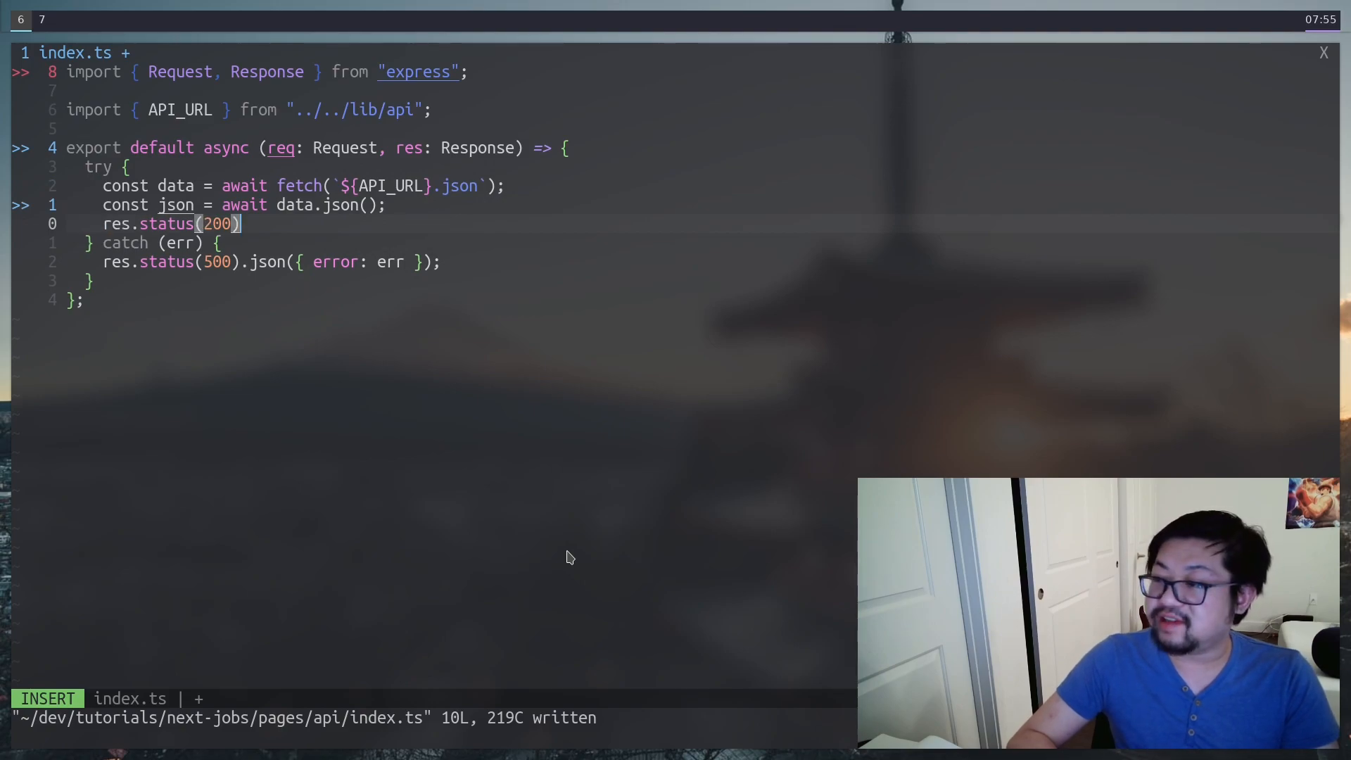
pyautogui.write('.json()')
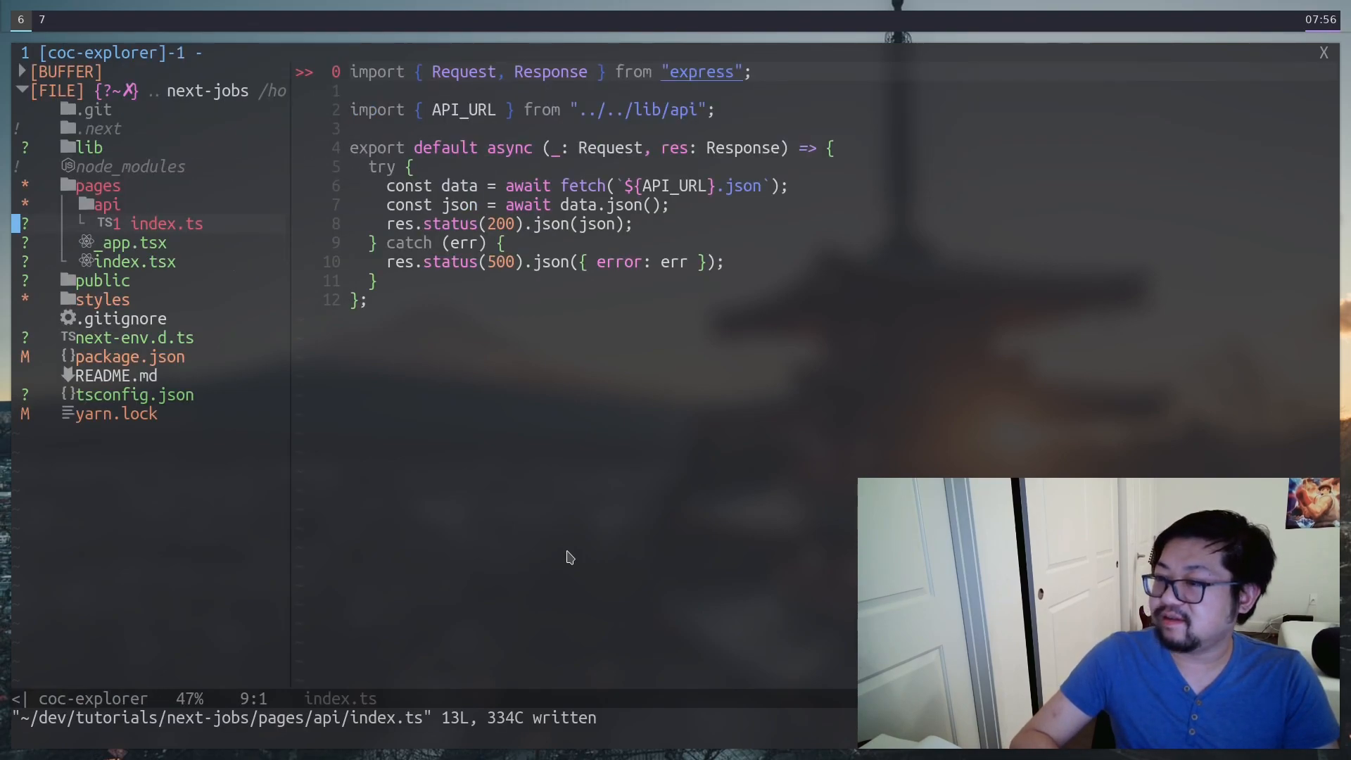
pyautogui.click(129, 356)
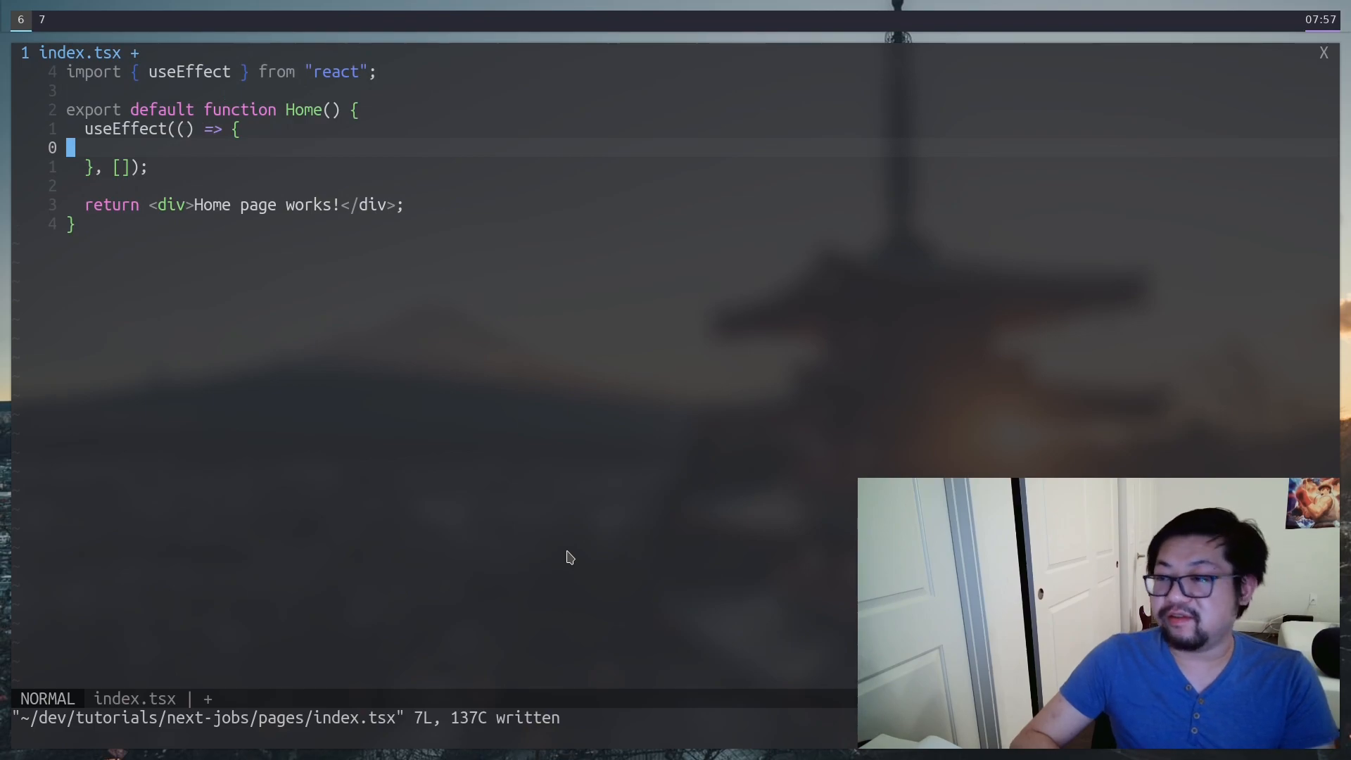
# Add fetch('/api').then(res => res.json()).then(console.log) inside the home page's useEffect.
pyautogui.write("fetch('/api')")
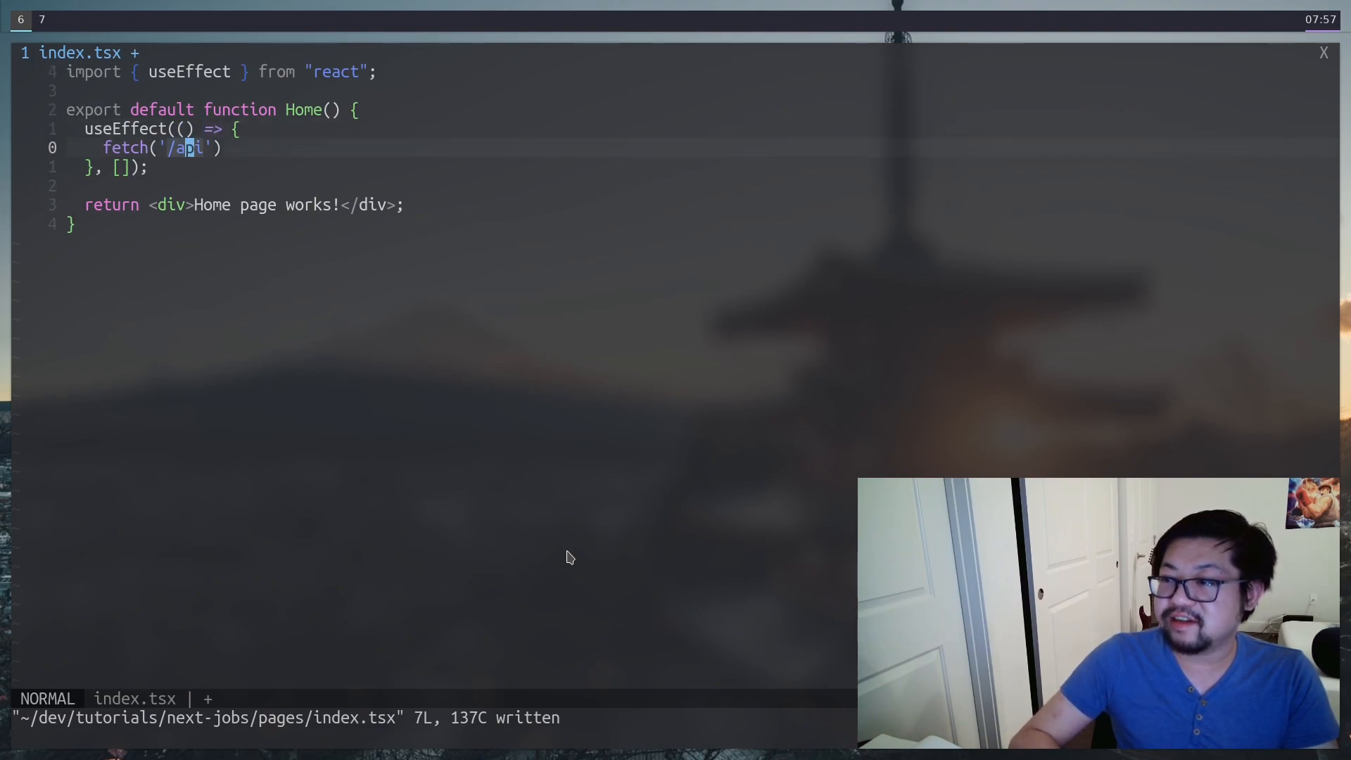
pyautogui.write('.then')
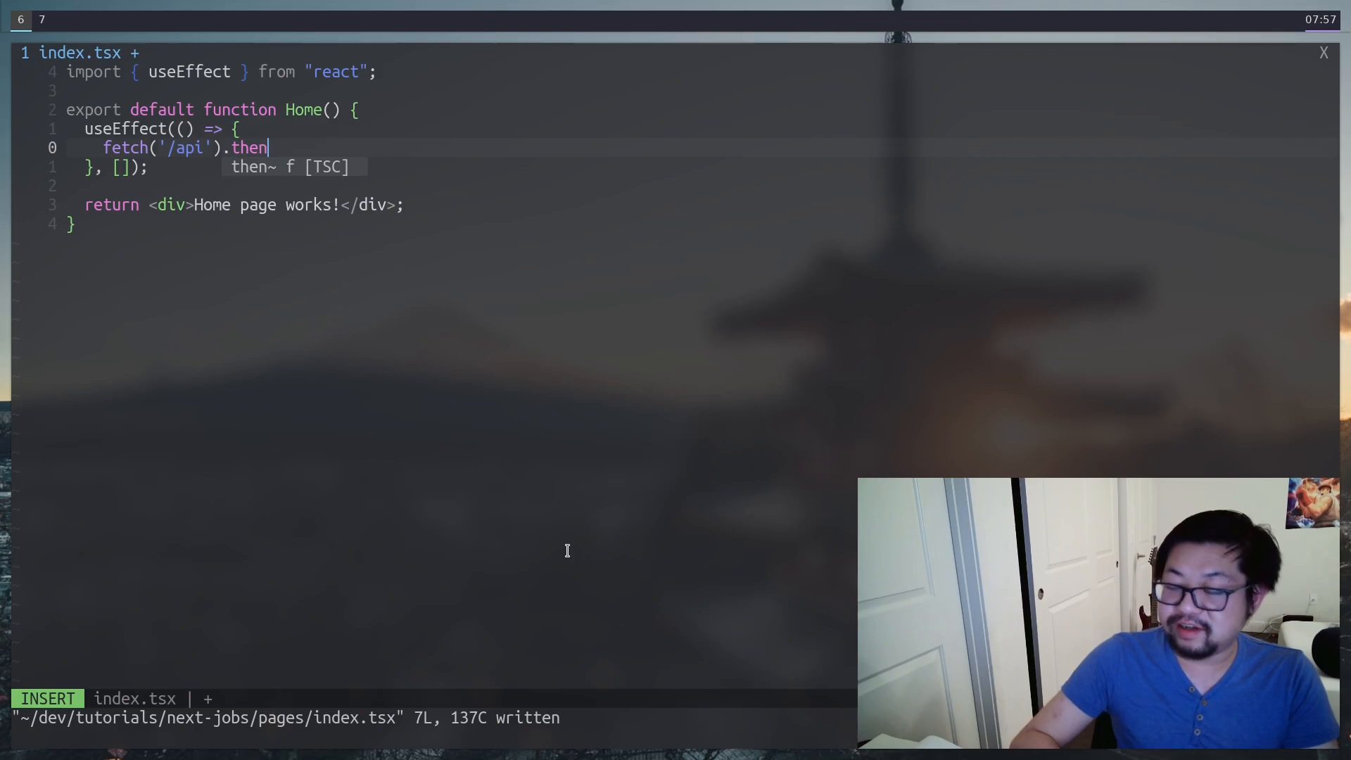
pyautogui.write('(res => res.json()).then(console.log')
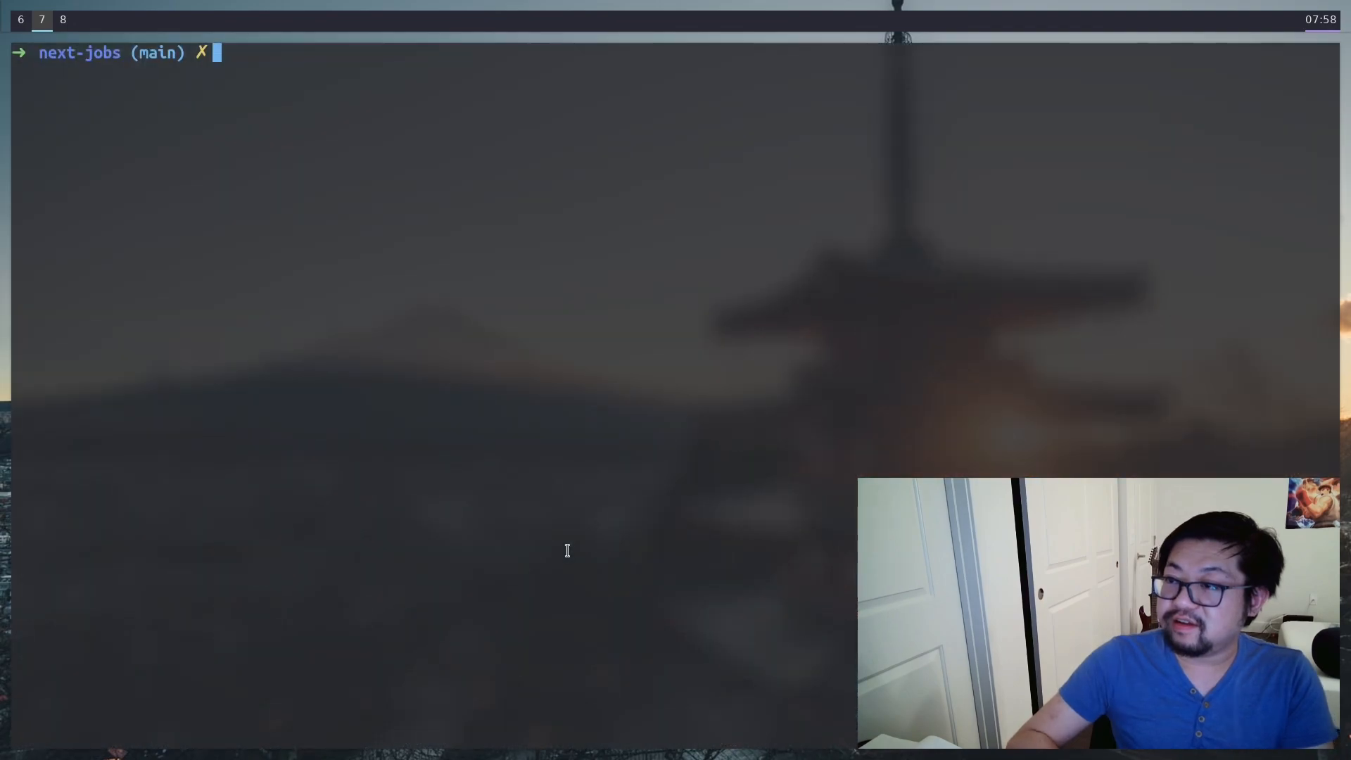
# Run yarn dev in the next-jobs terminal to serve the app on localhost:3000.
pyautogui.write('yarn dev')
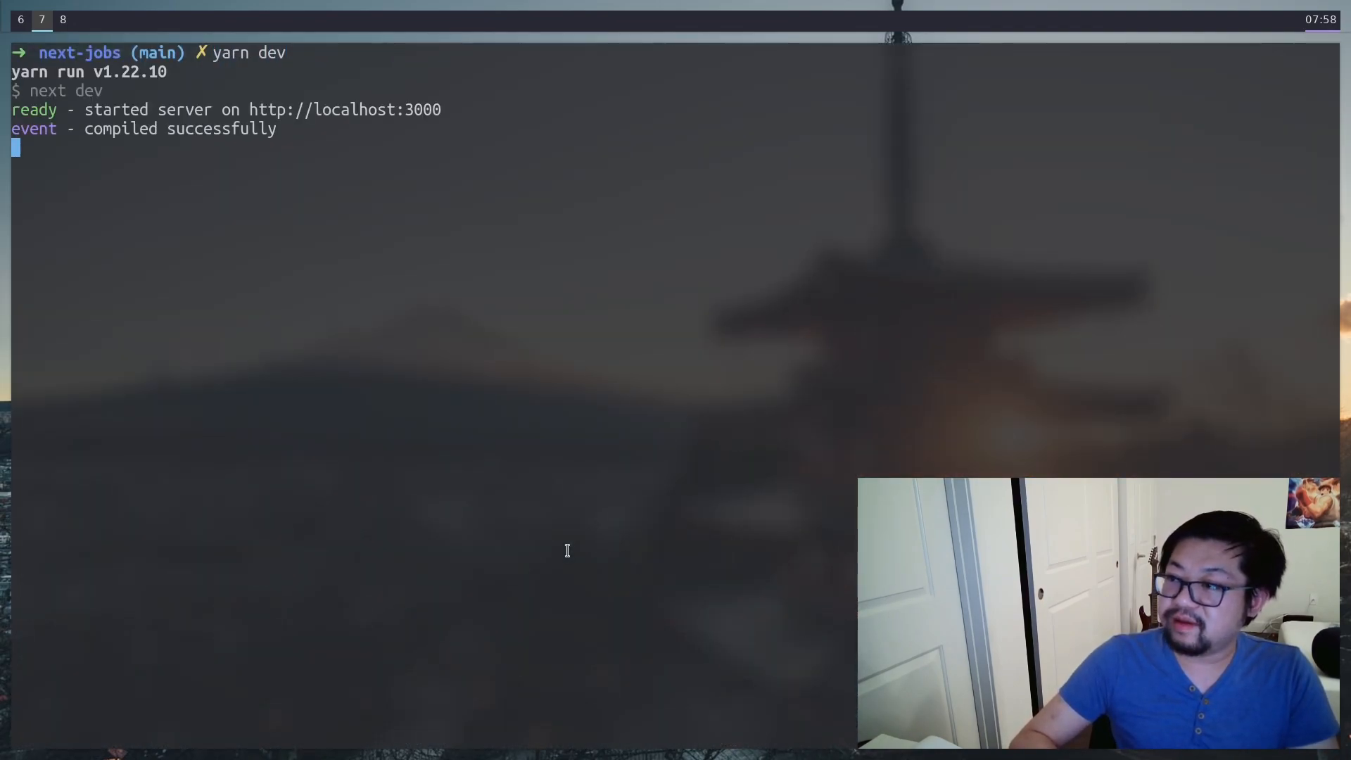
pyautogui.moveTo(392, 119)
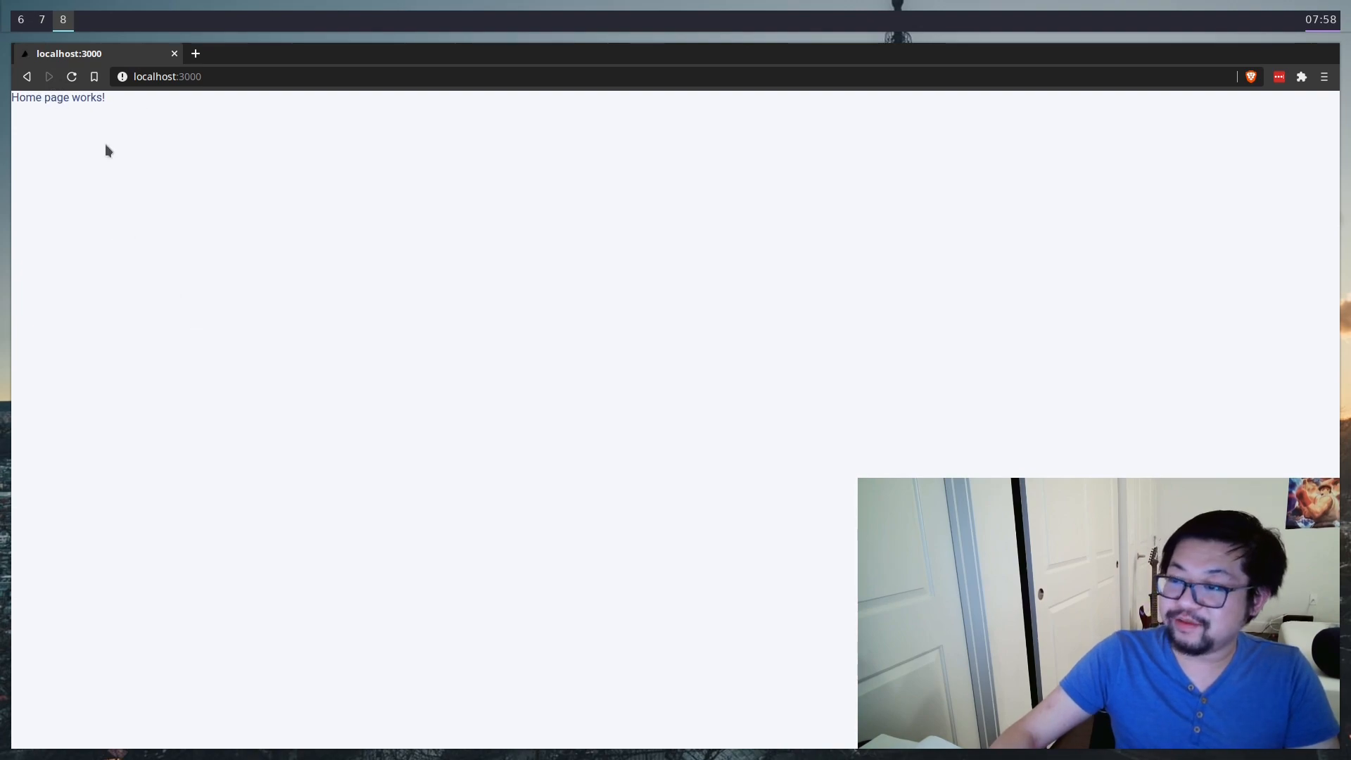
pyautogui.moveTo(380, 250)
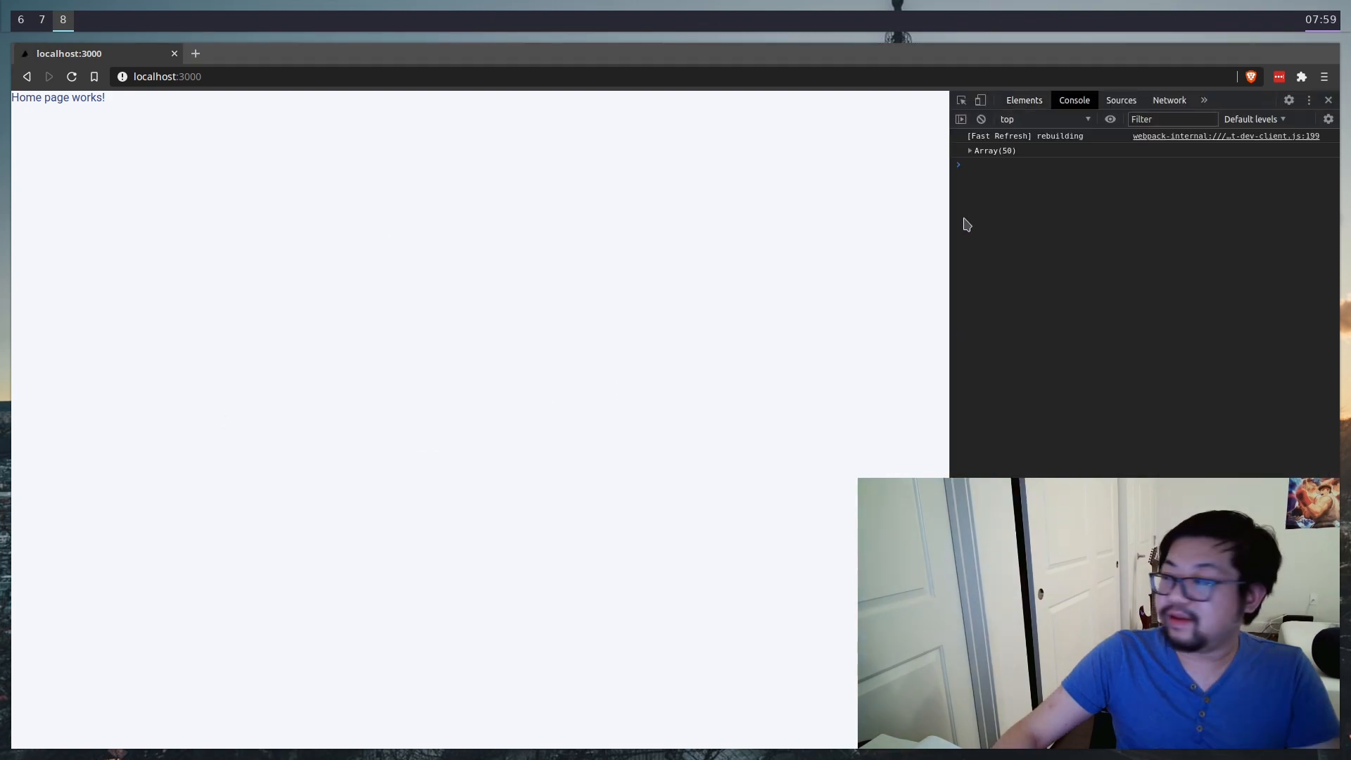
pyautogui.moveTo(983, 154)
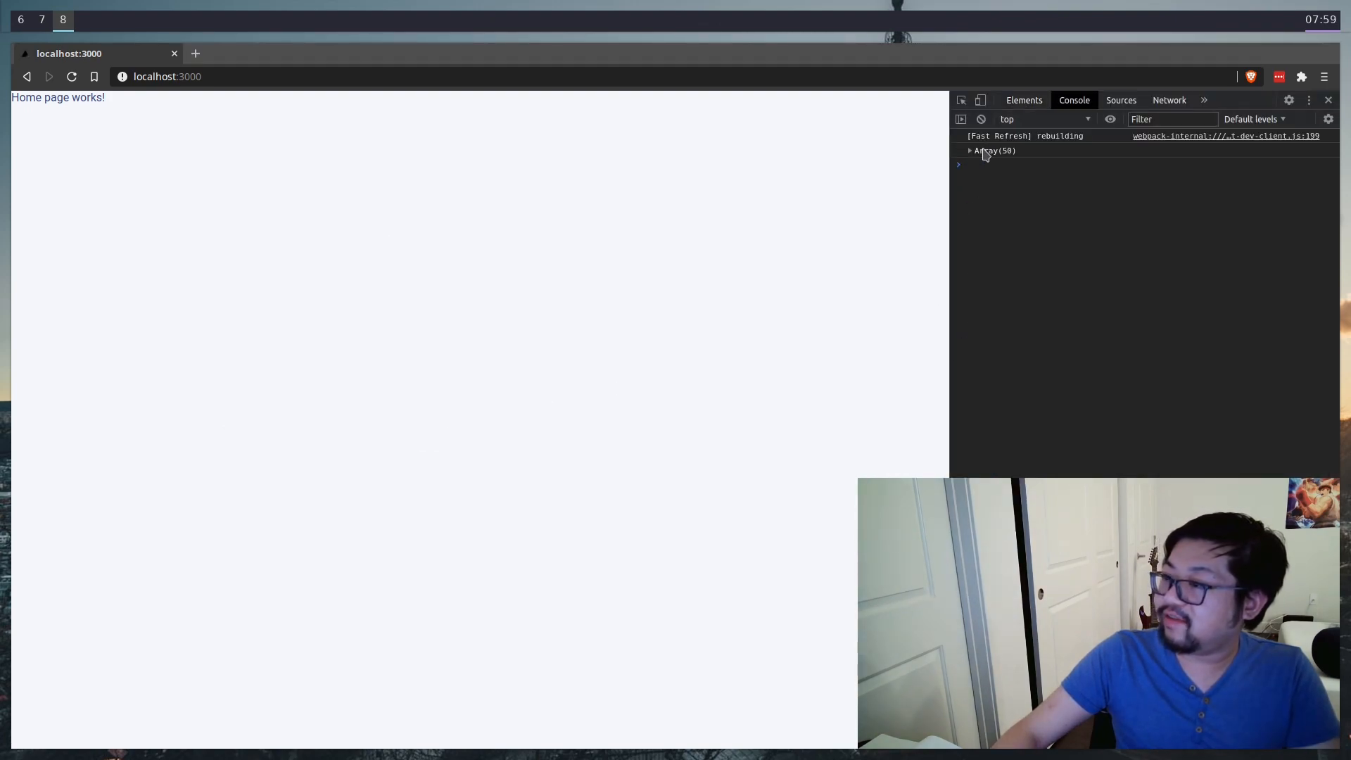
# Expand the logged Array(50) and its first Benco Dental job in the console.
pyautogui.click(969, 150)
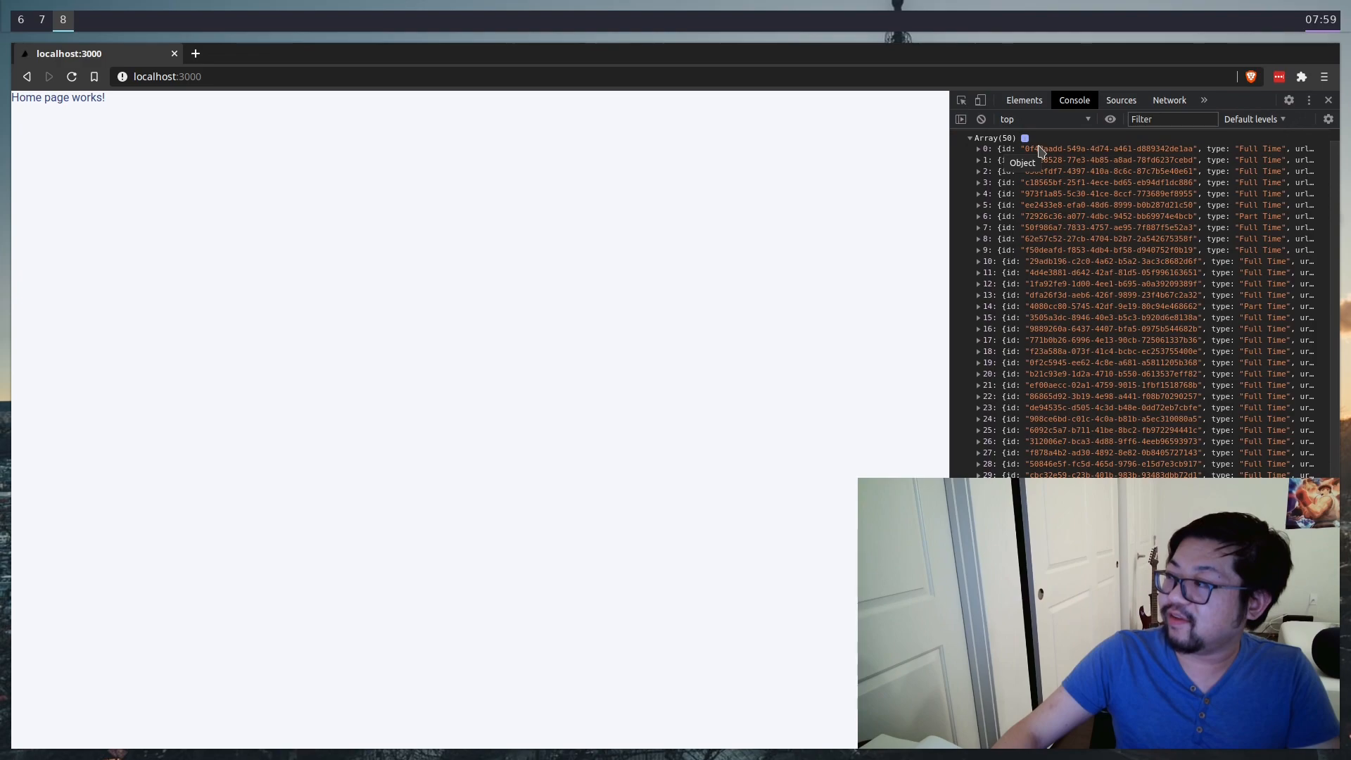
pyautogui.click(979, 149)
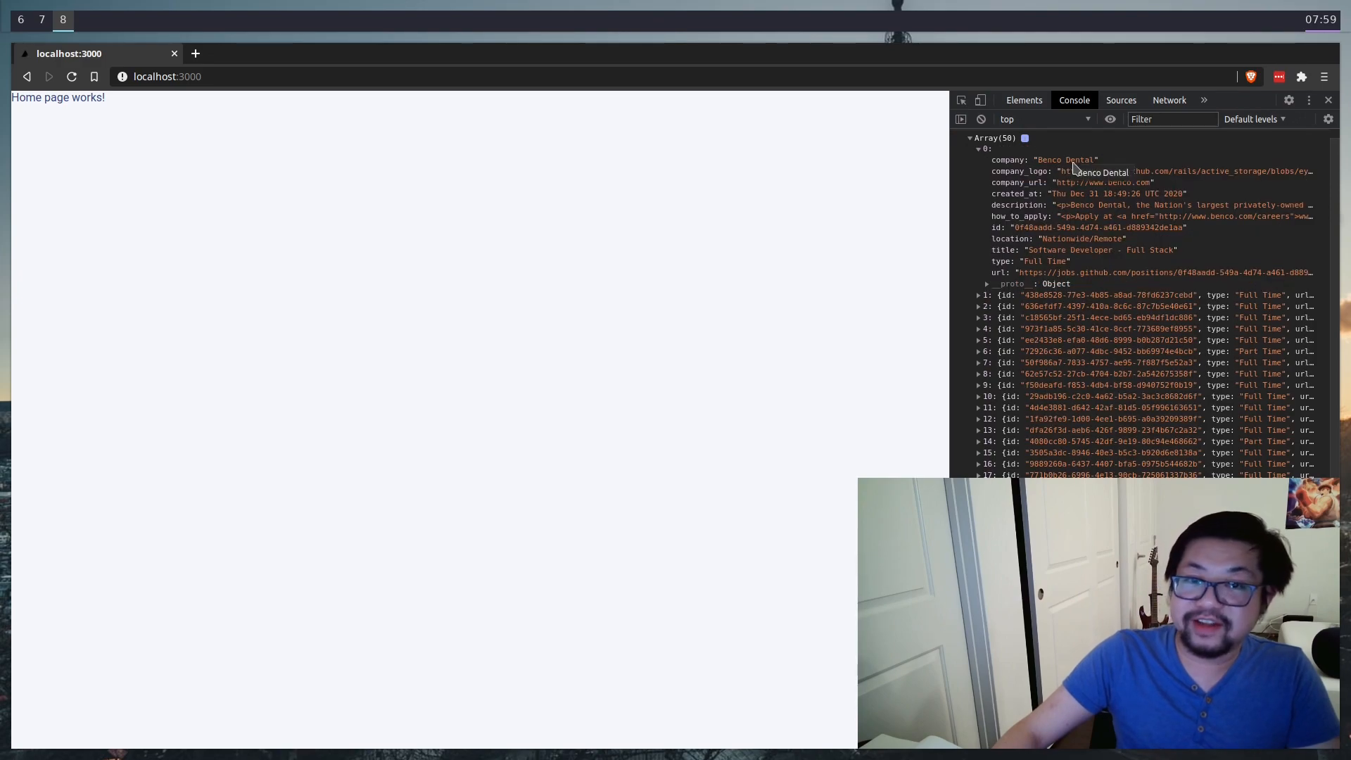
pyautogui.moveTo(978, 153)
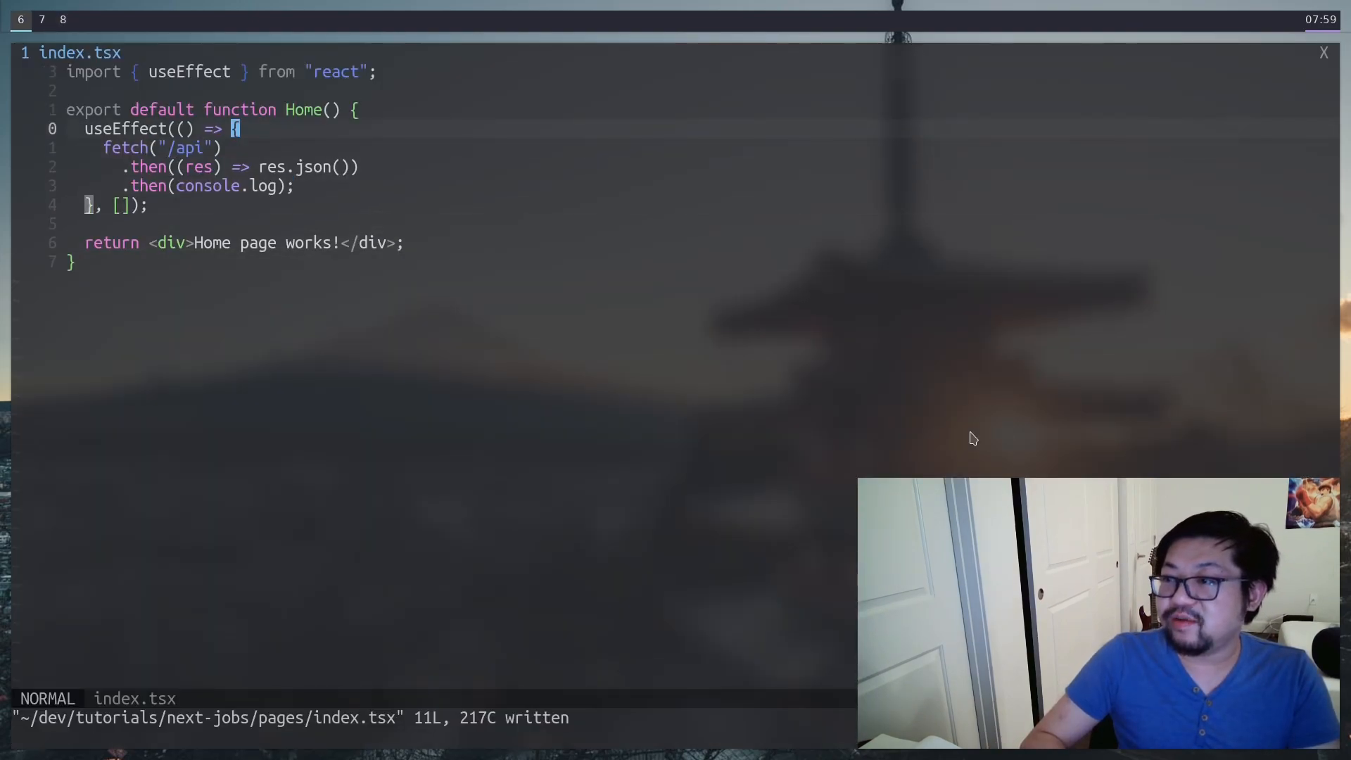
# Replace the useEffect with an async getServerSideProps returning props { jobs: json }.
pyautogui.press('V')
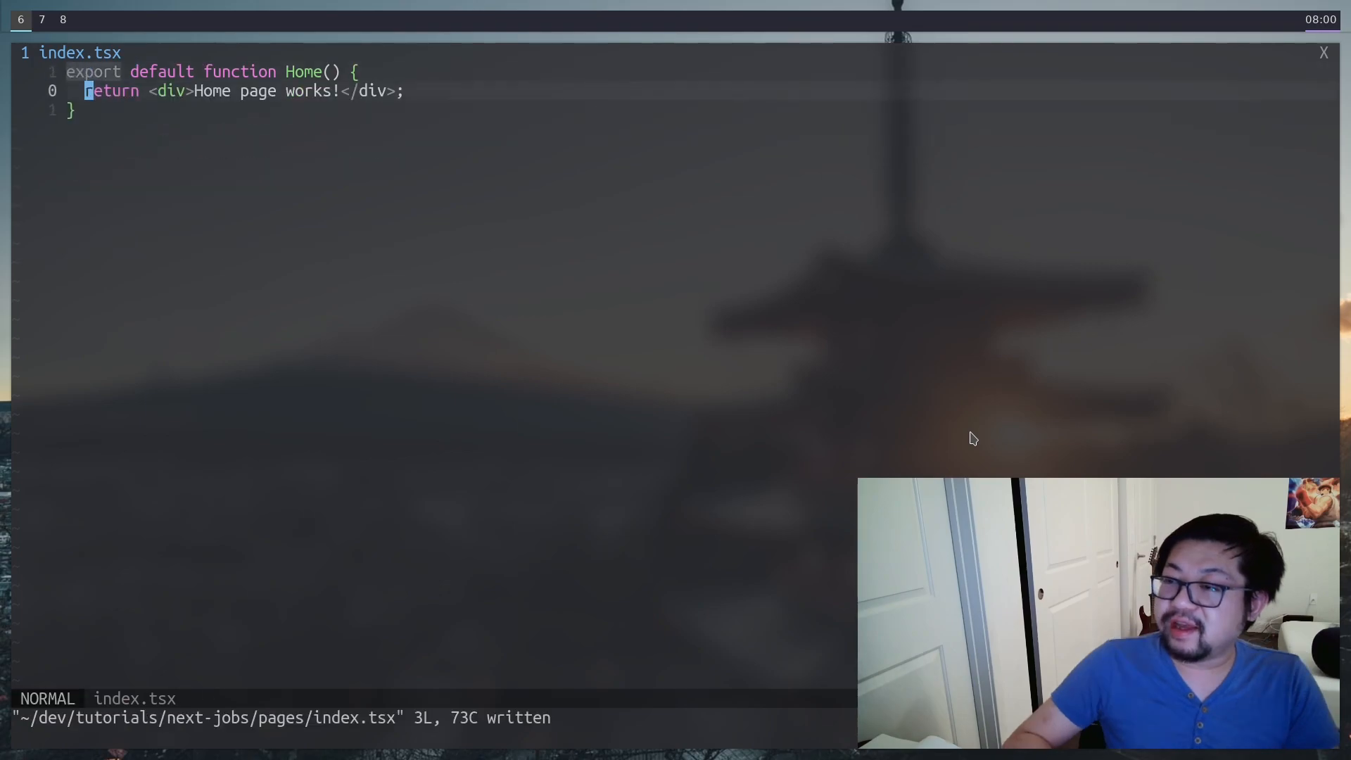
pyautogui.write('export const getServerSideProps = async () => {')
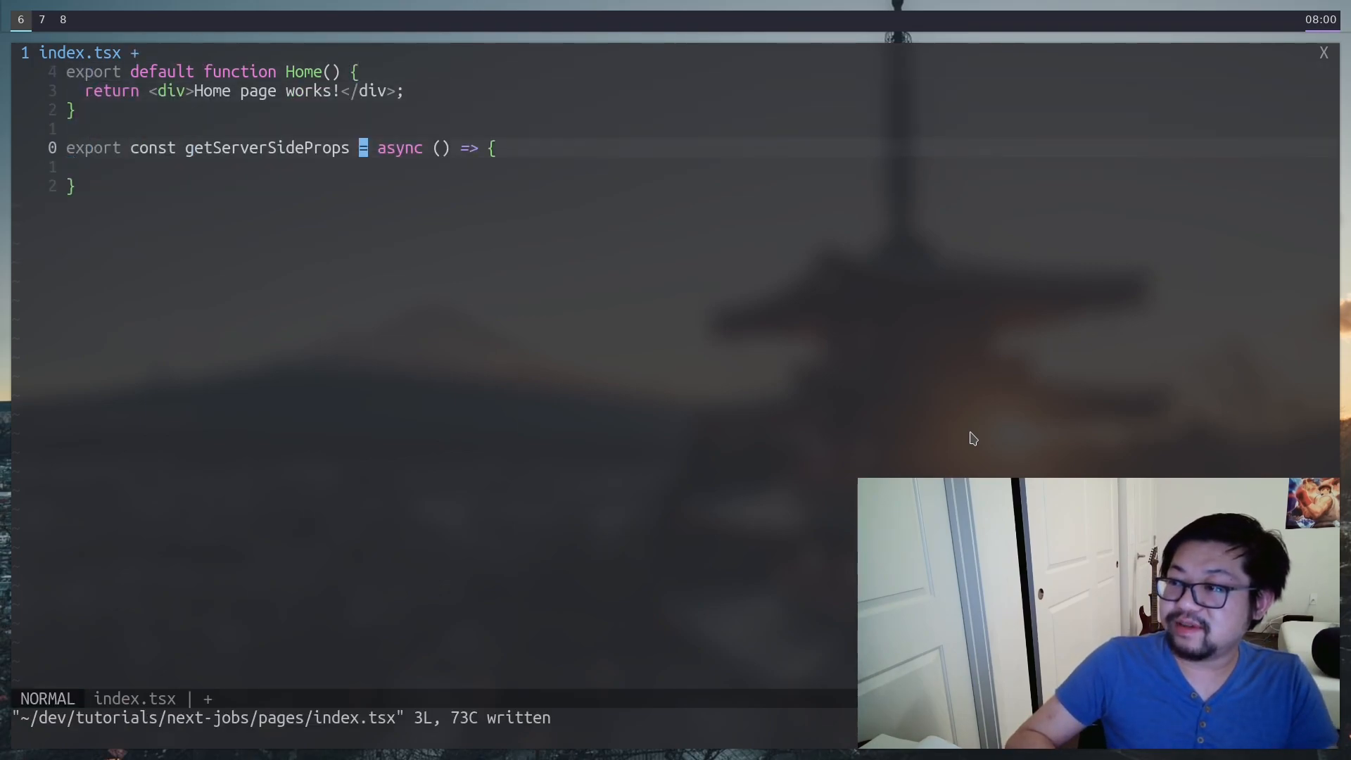
pyautogui.press('o')
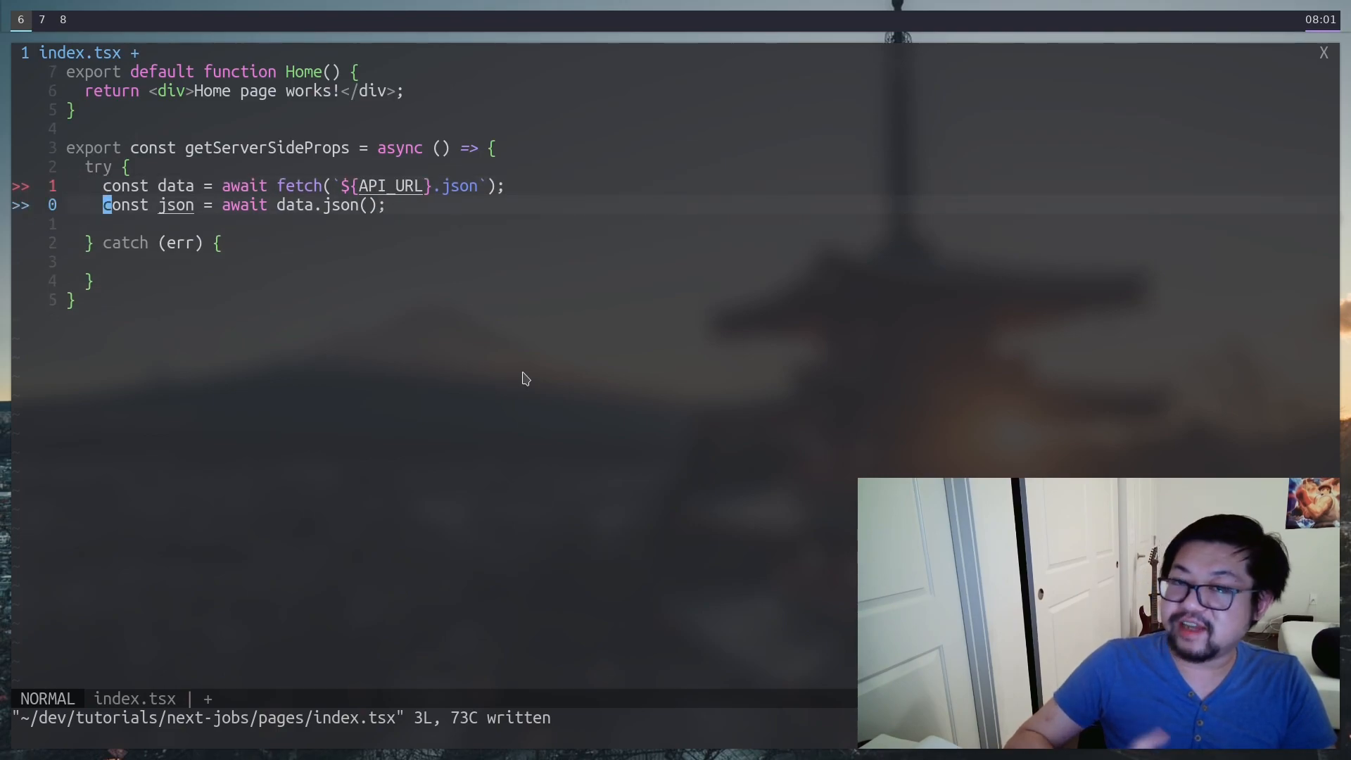
pyautogui.write('return {')
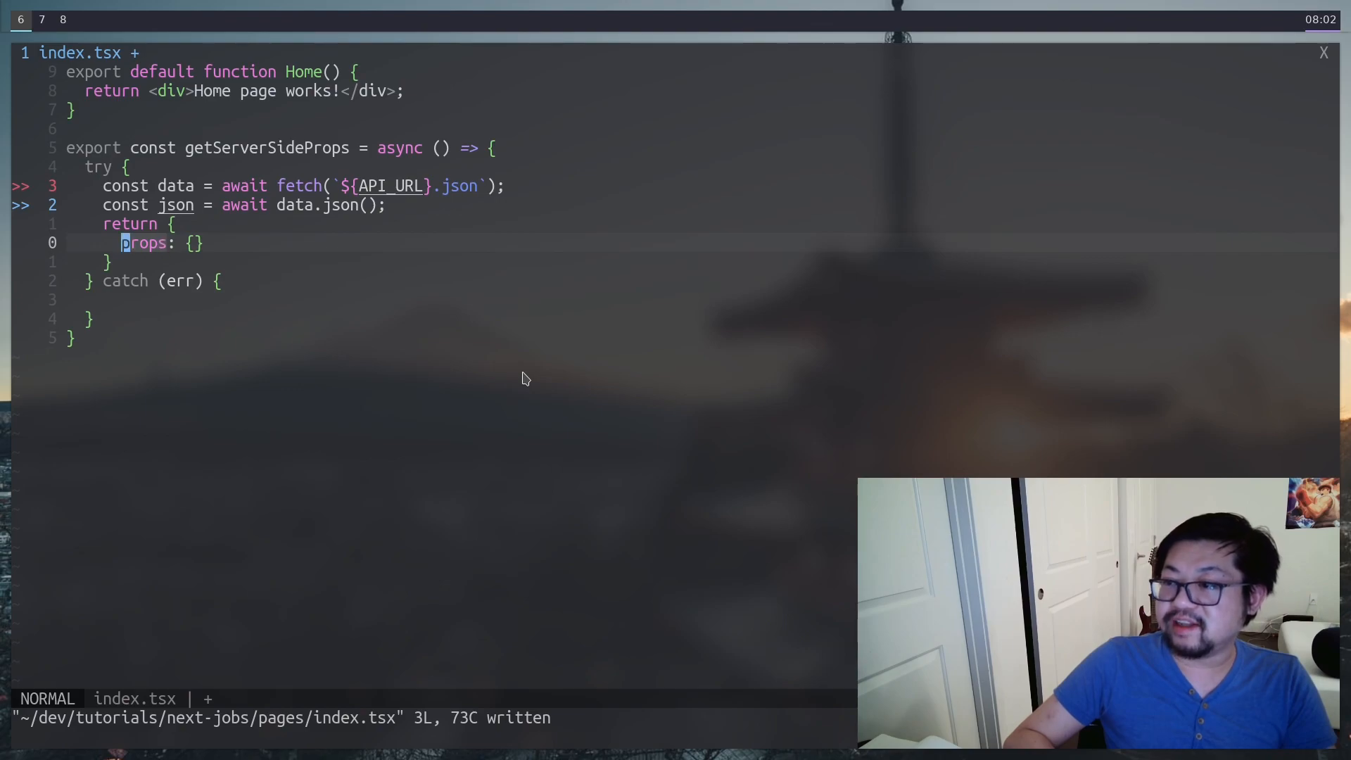
pyautogui.write('jobs')
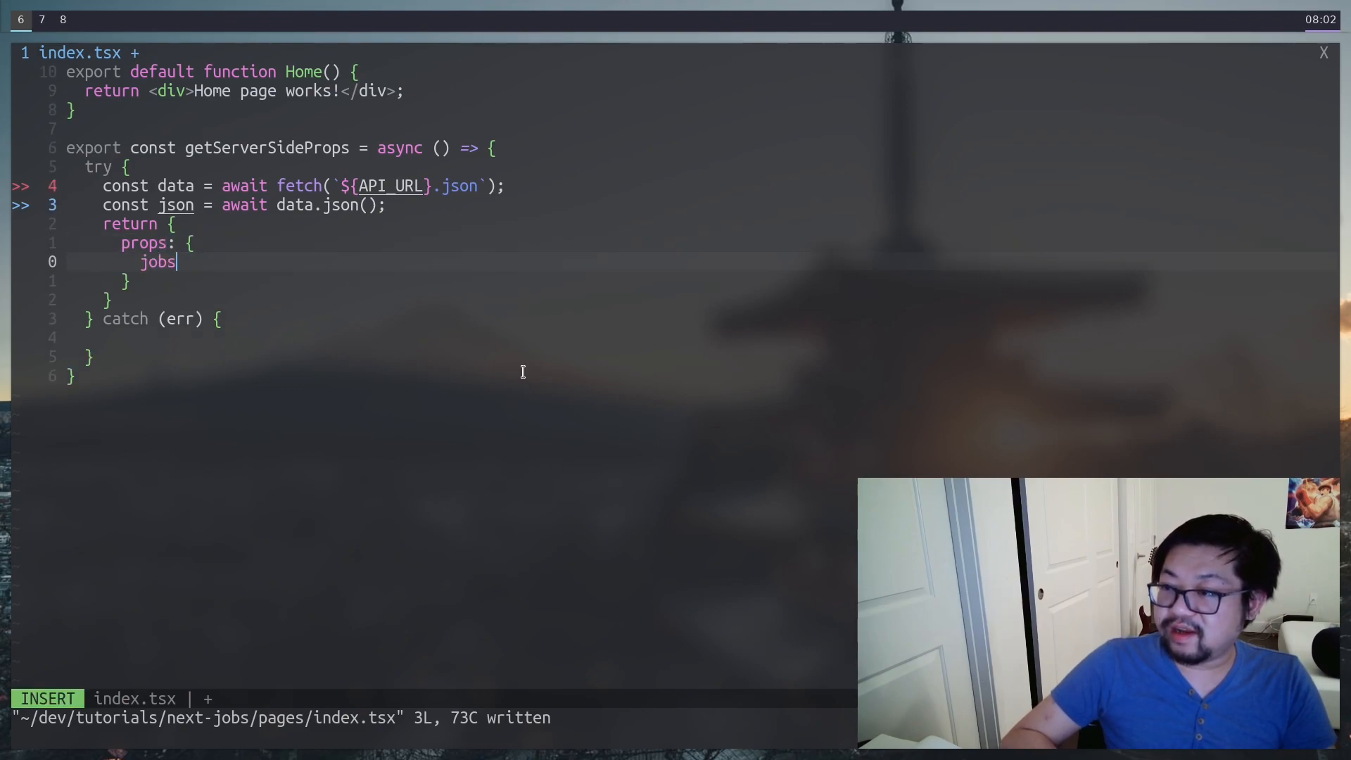
pyautogui.write(': json,')
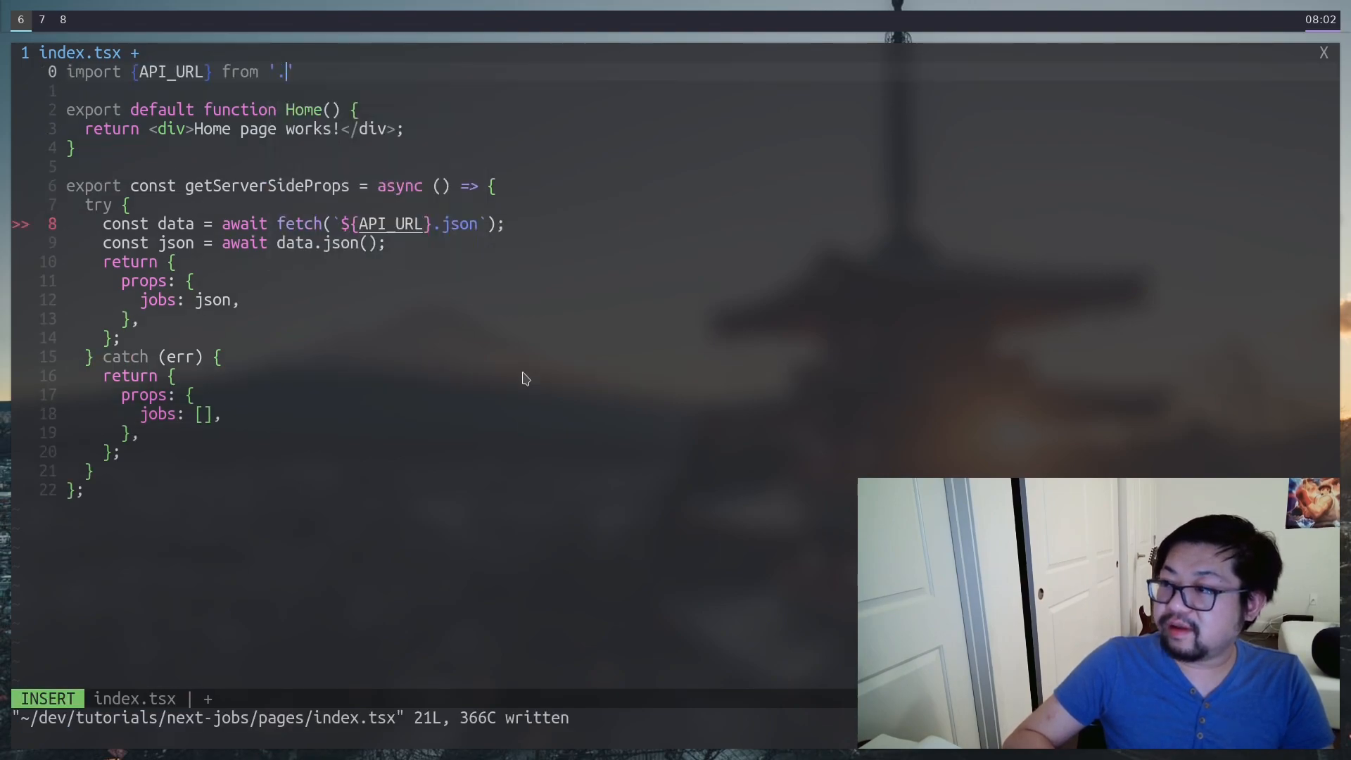
# Import API_URL from ../lib/api, give Home a props parameter, and start a HomeProps interface.
pyautogui.write('/api";')
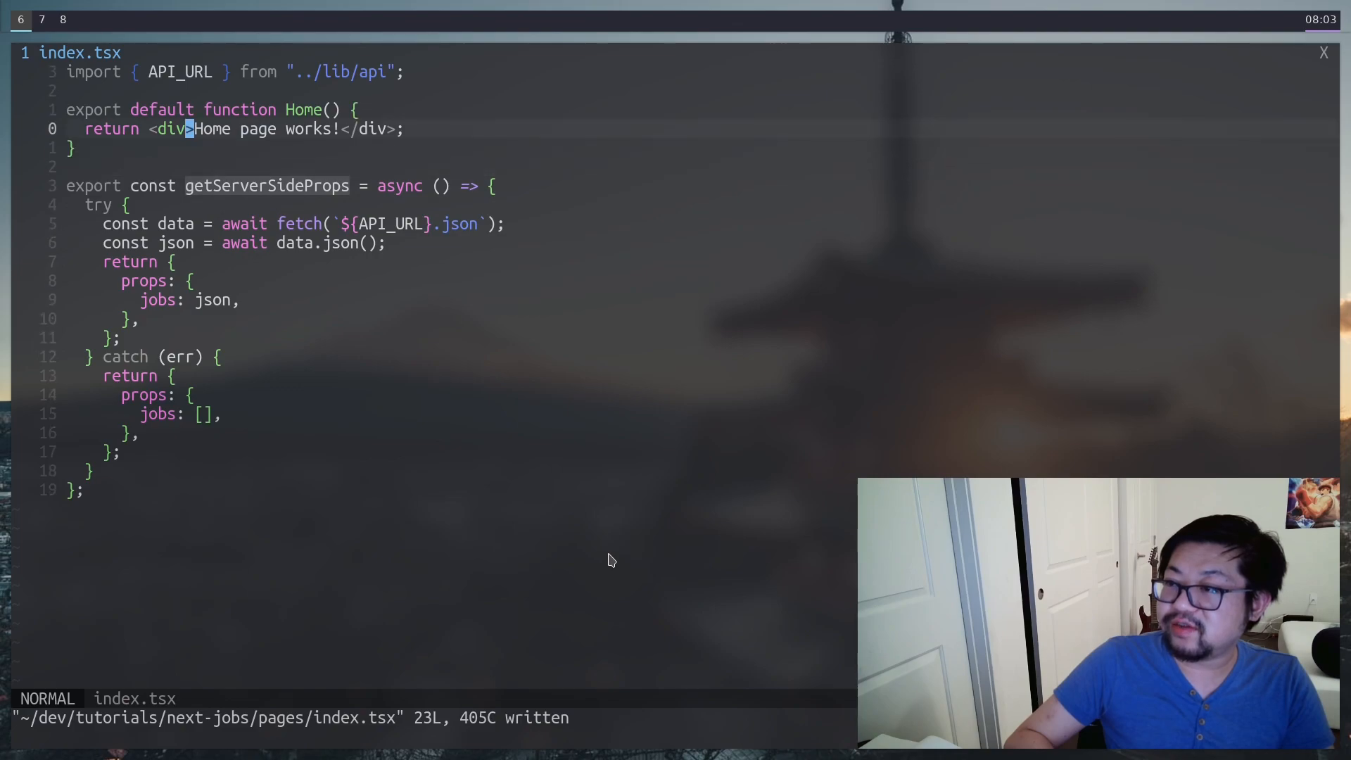
pyautogui.write('props')
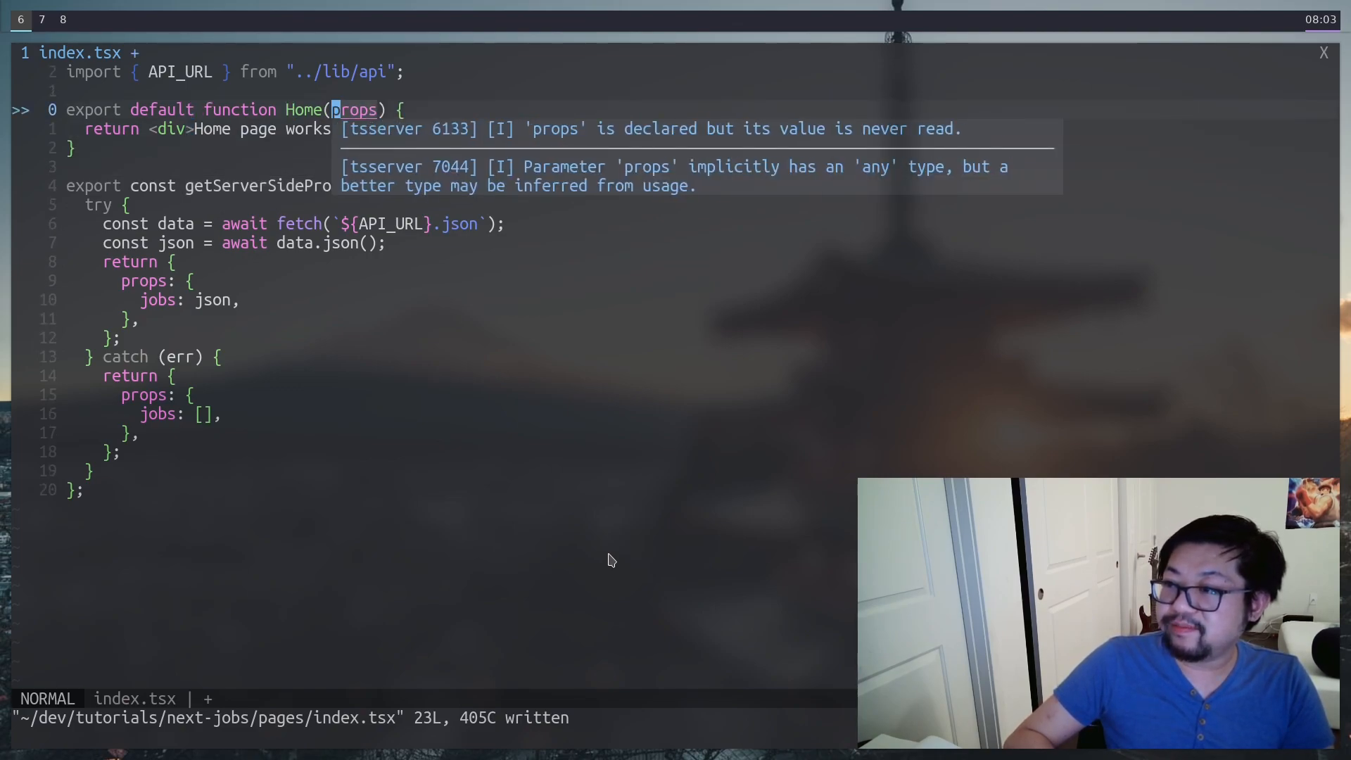
pyautogui.write('interface HomeProps {')
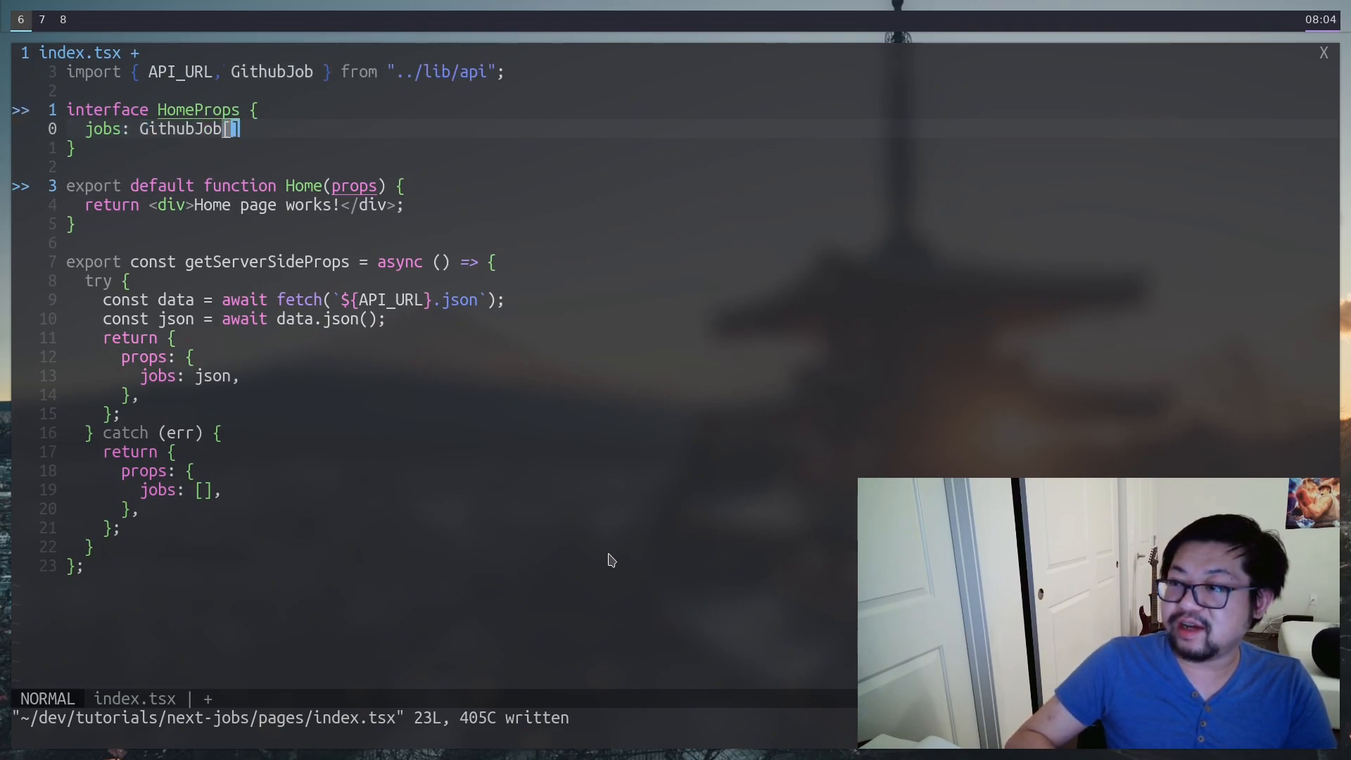
# Annotate Home's props parameter as HomeProps via the completion suggestion.
pyautogui.write(': Hom')
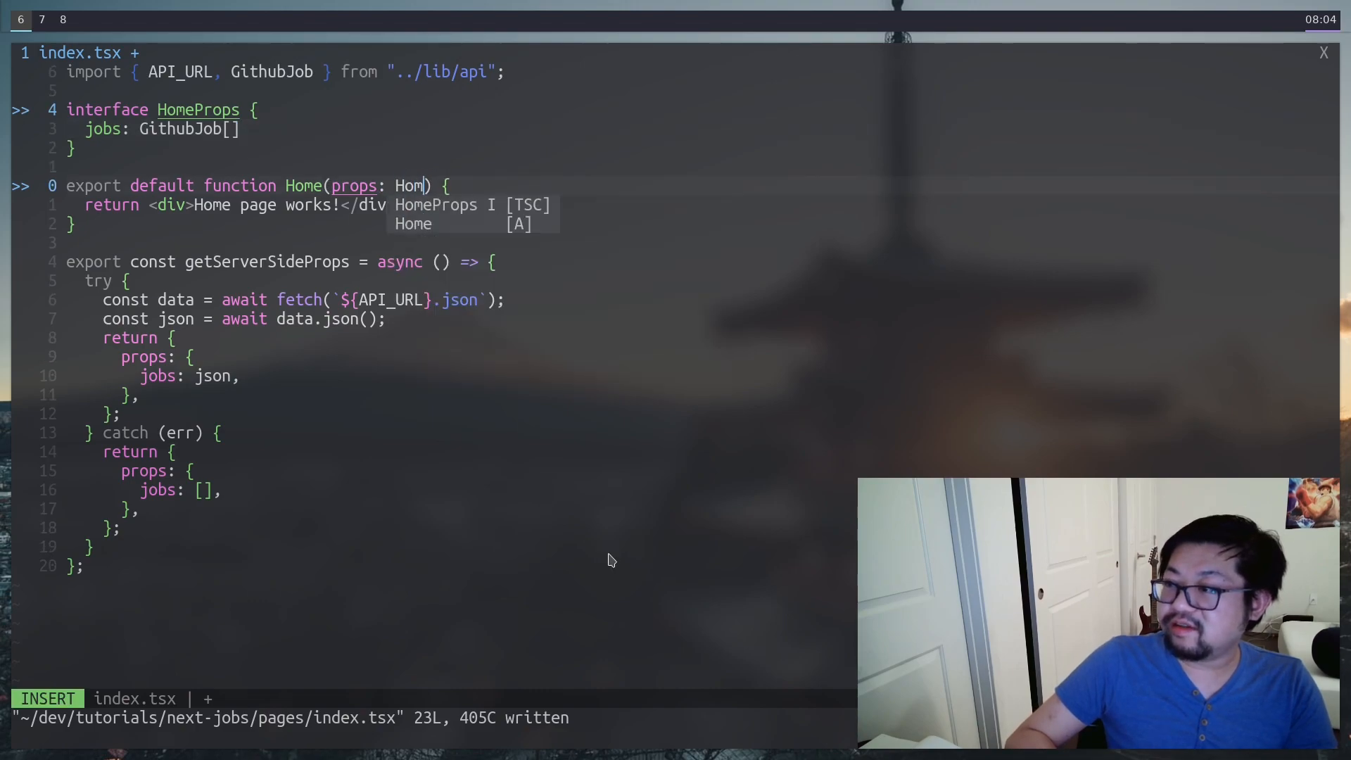
pyautogui.press('Escape')
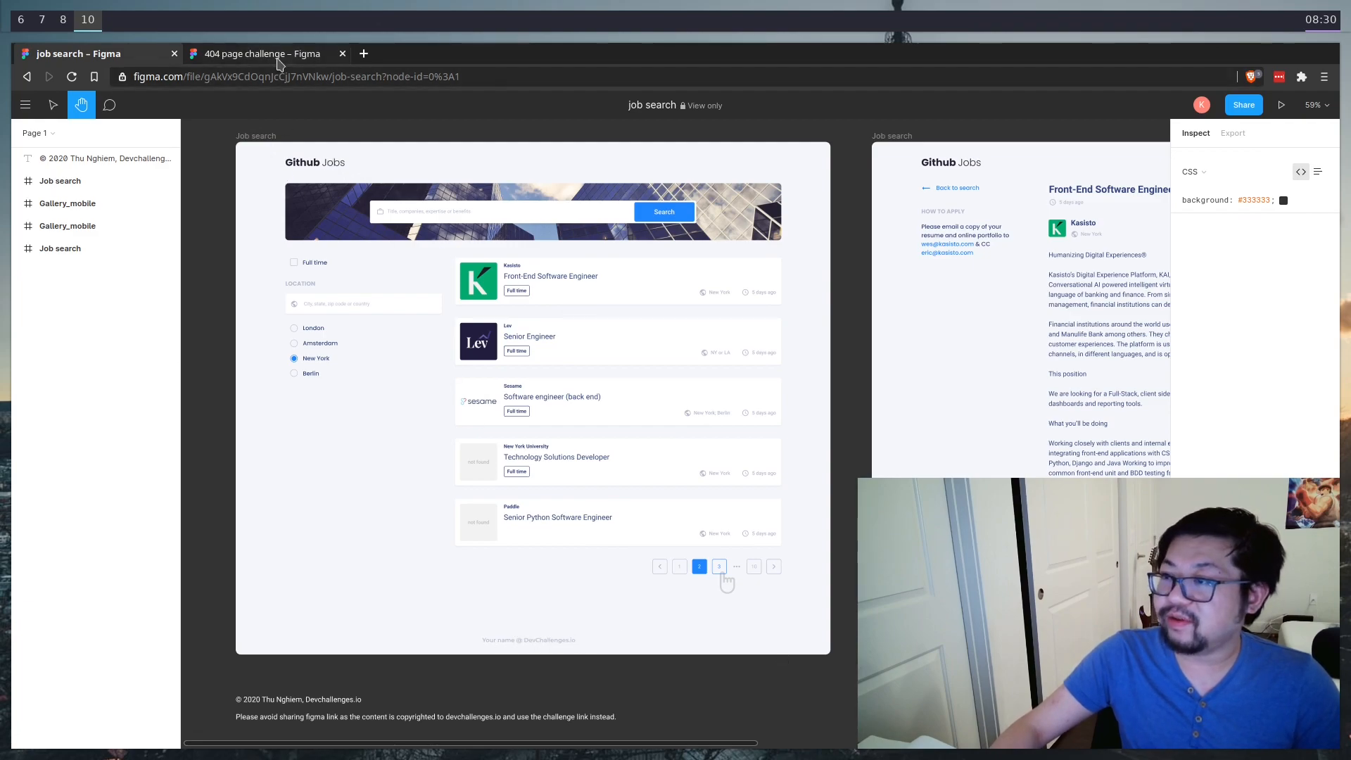
pyautogui.click(257, 53)
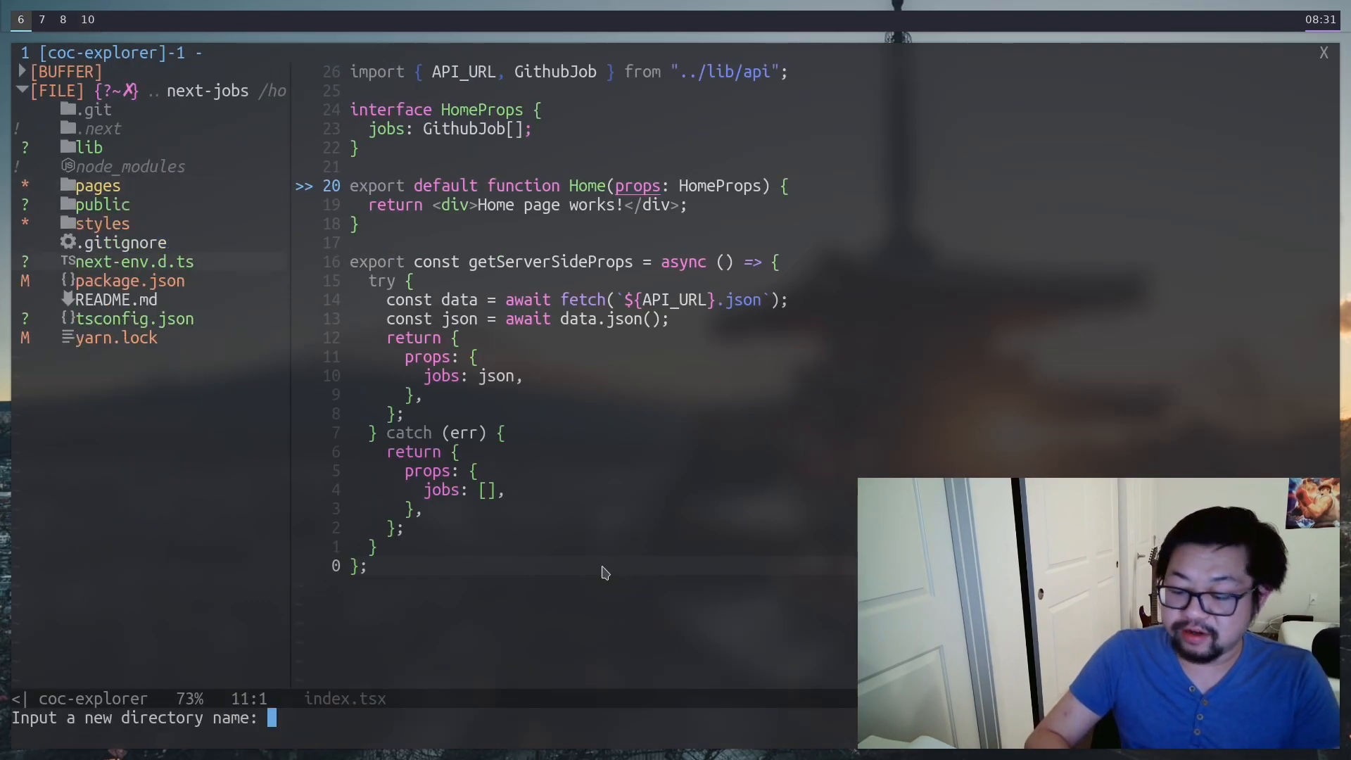
# Create components/layout/index.ts in coc-explorer and rename it to layout.tsx.
pyautogui.write('layout')
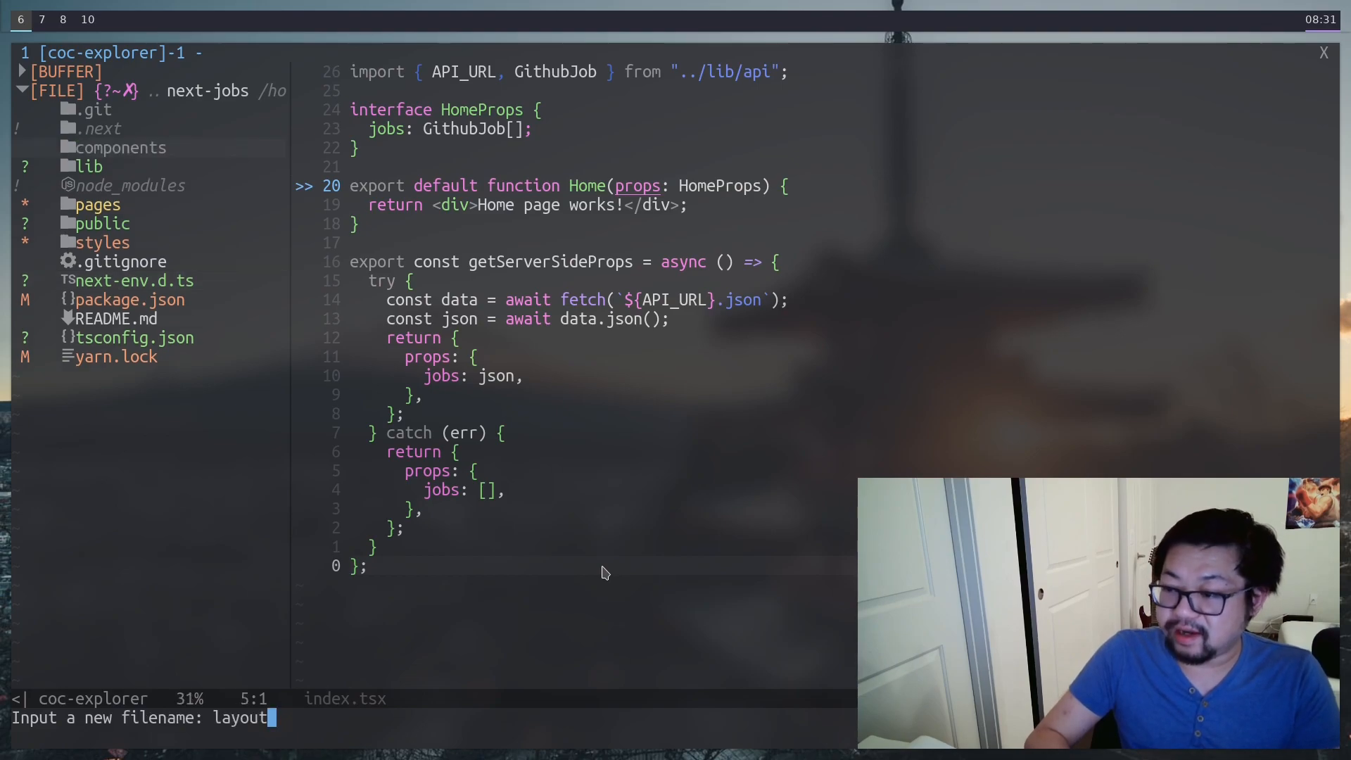
pyautogui.write('/')
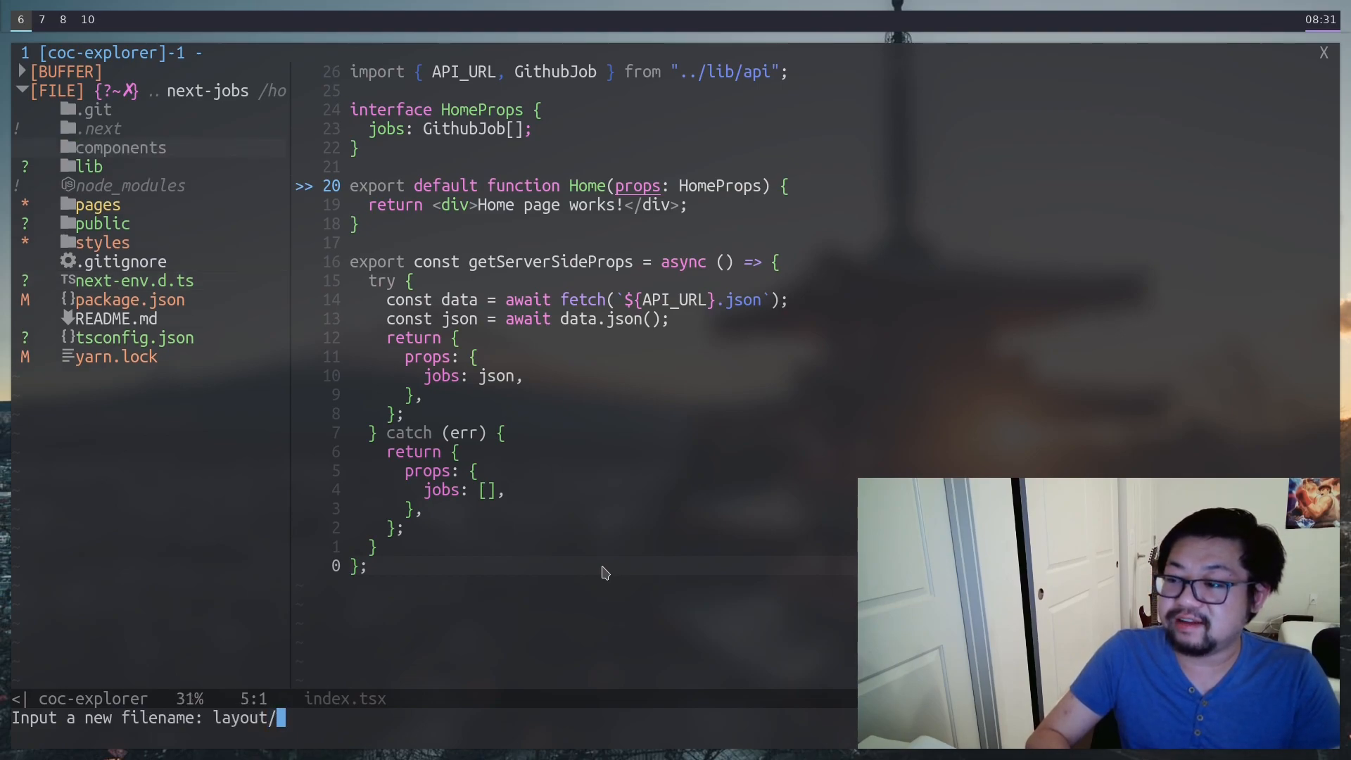
pyautogui.write('index.ts')
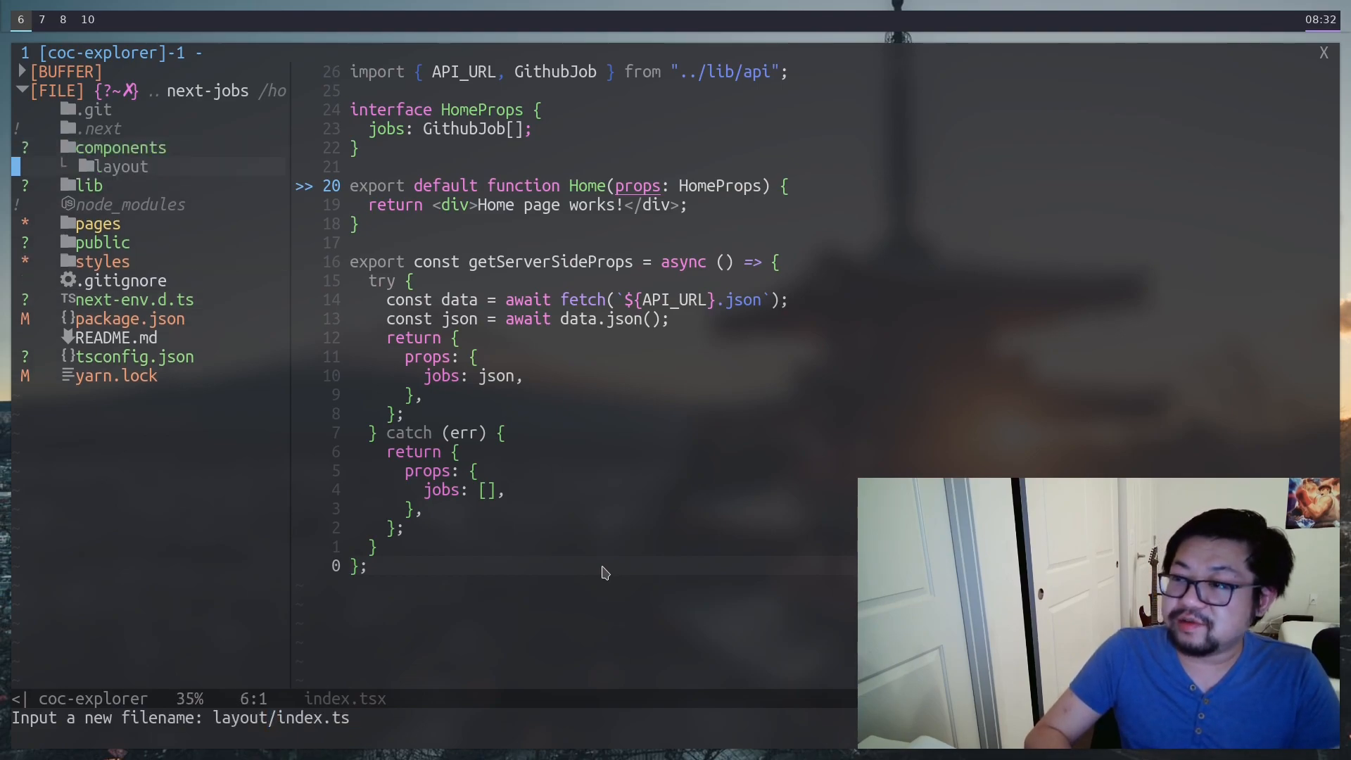
pyautogui.press('Enter')
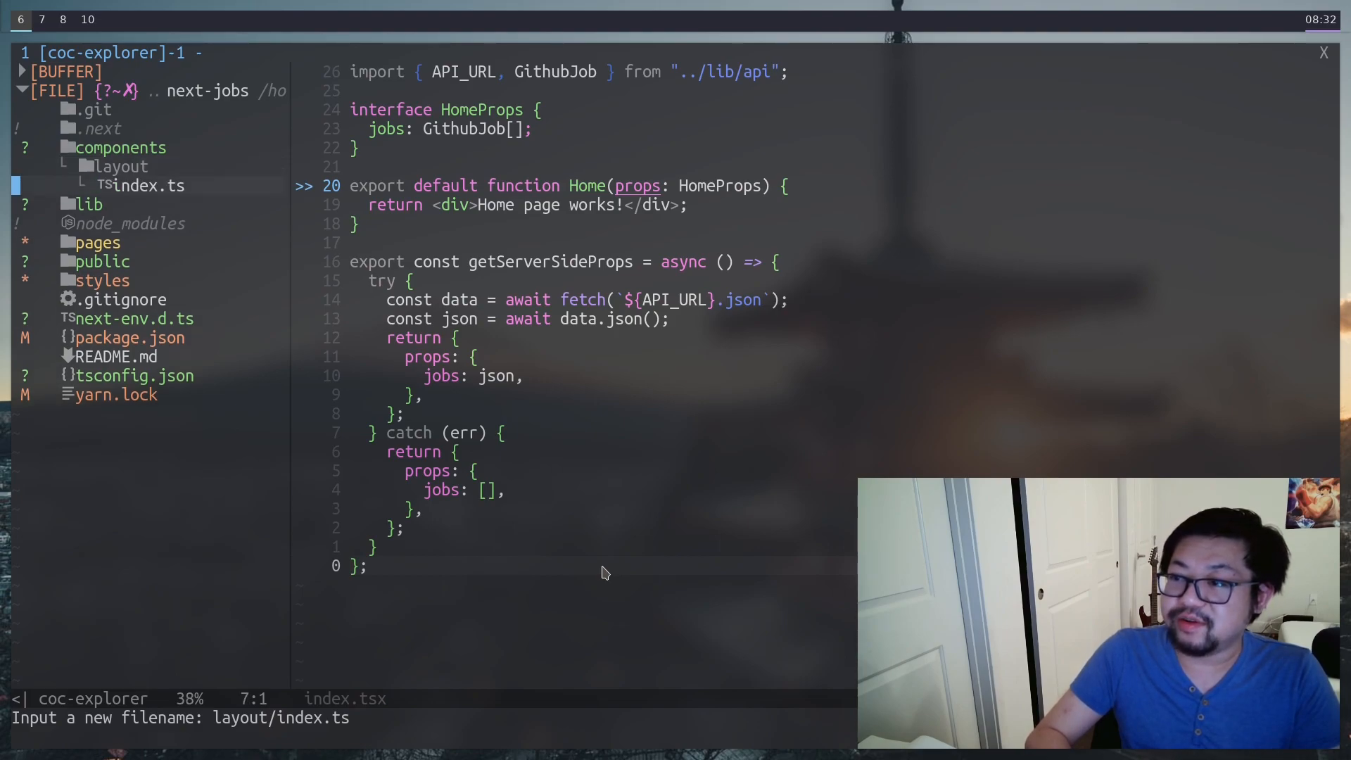
pyautogui.write('layout.tsx')
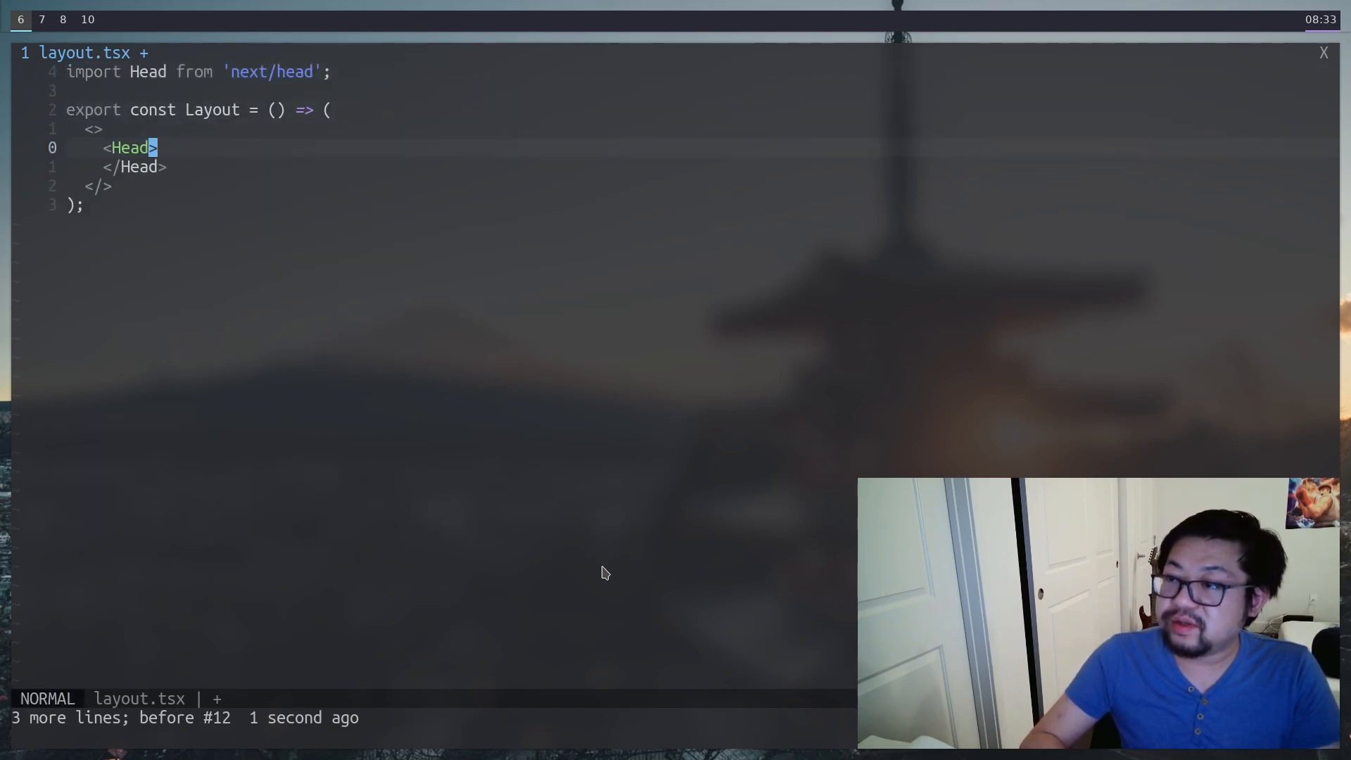
# Add a 'Github Jobs | {title}' page title inside the Head element.
pyautogui.press('o')
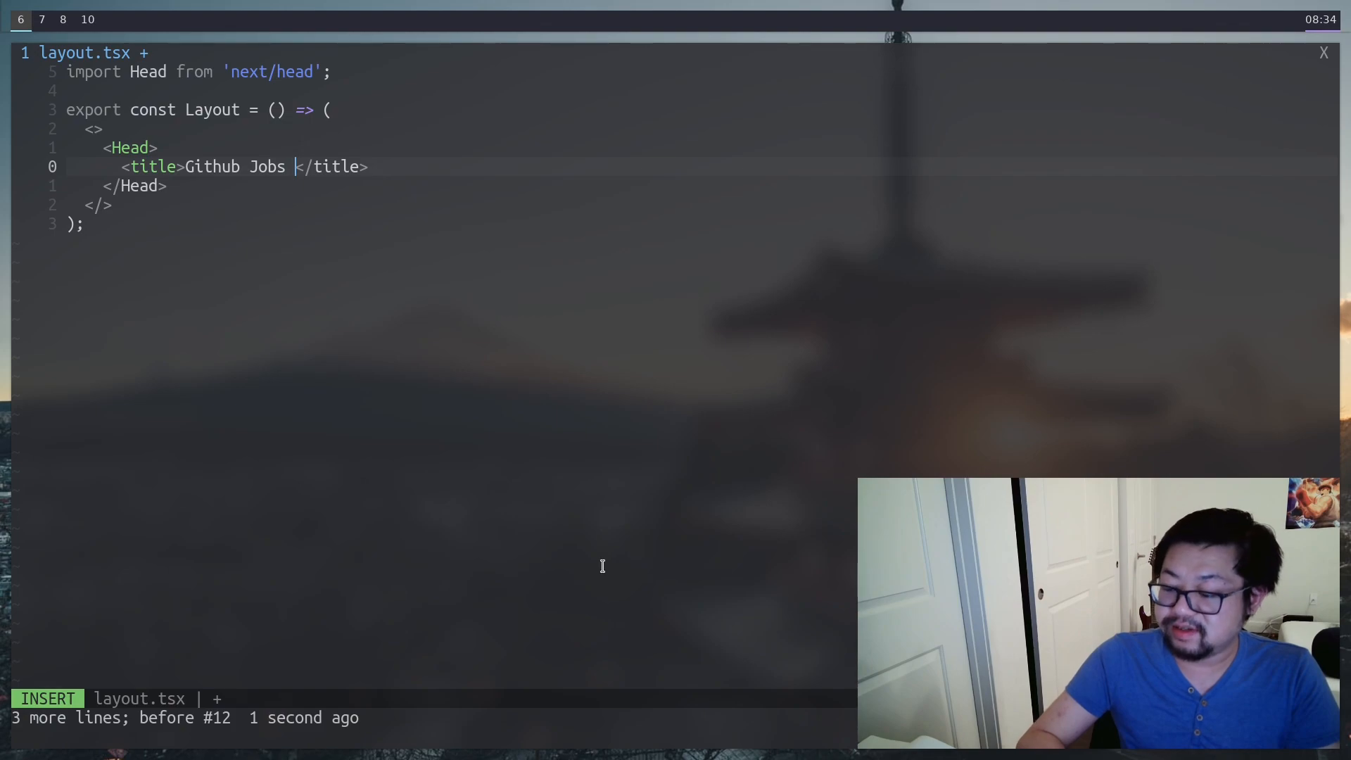
pyautogui.press('Escape')
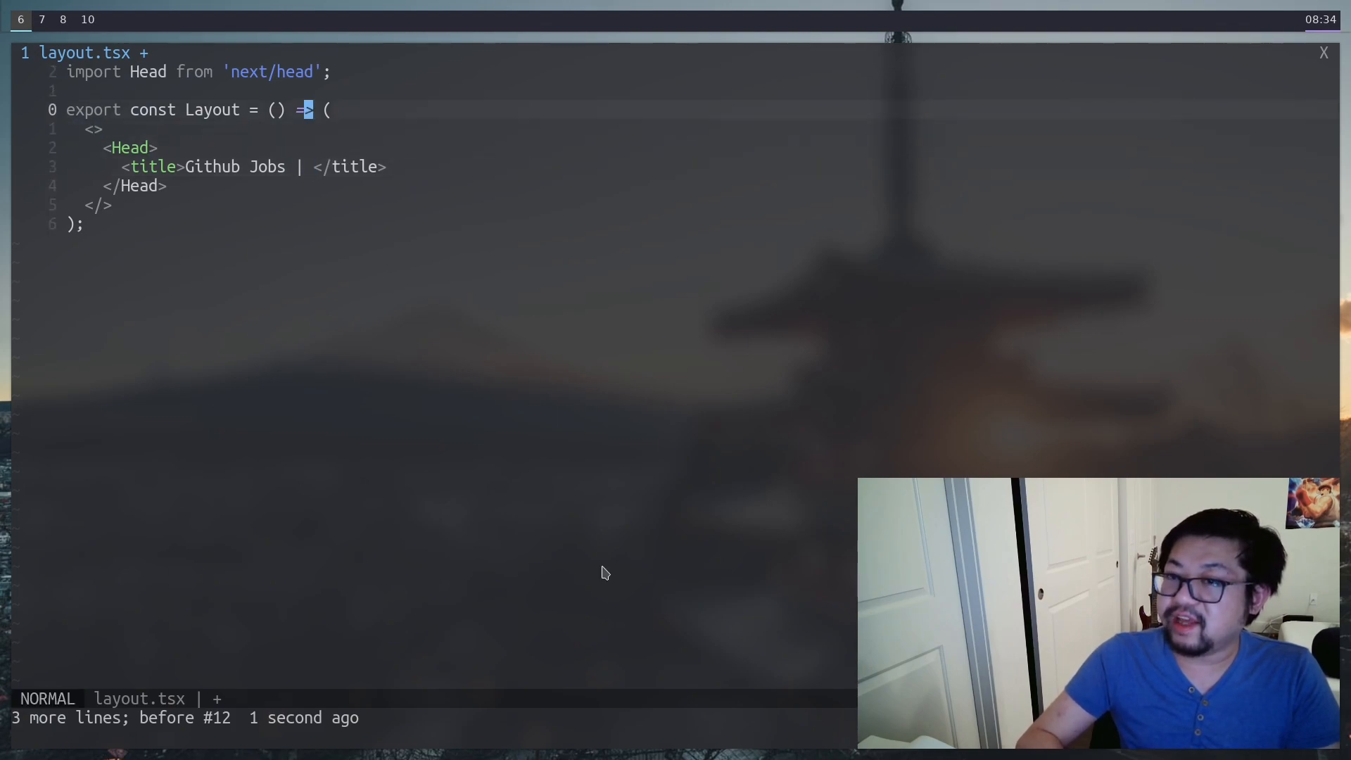
pyautogui.write('{title')
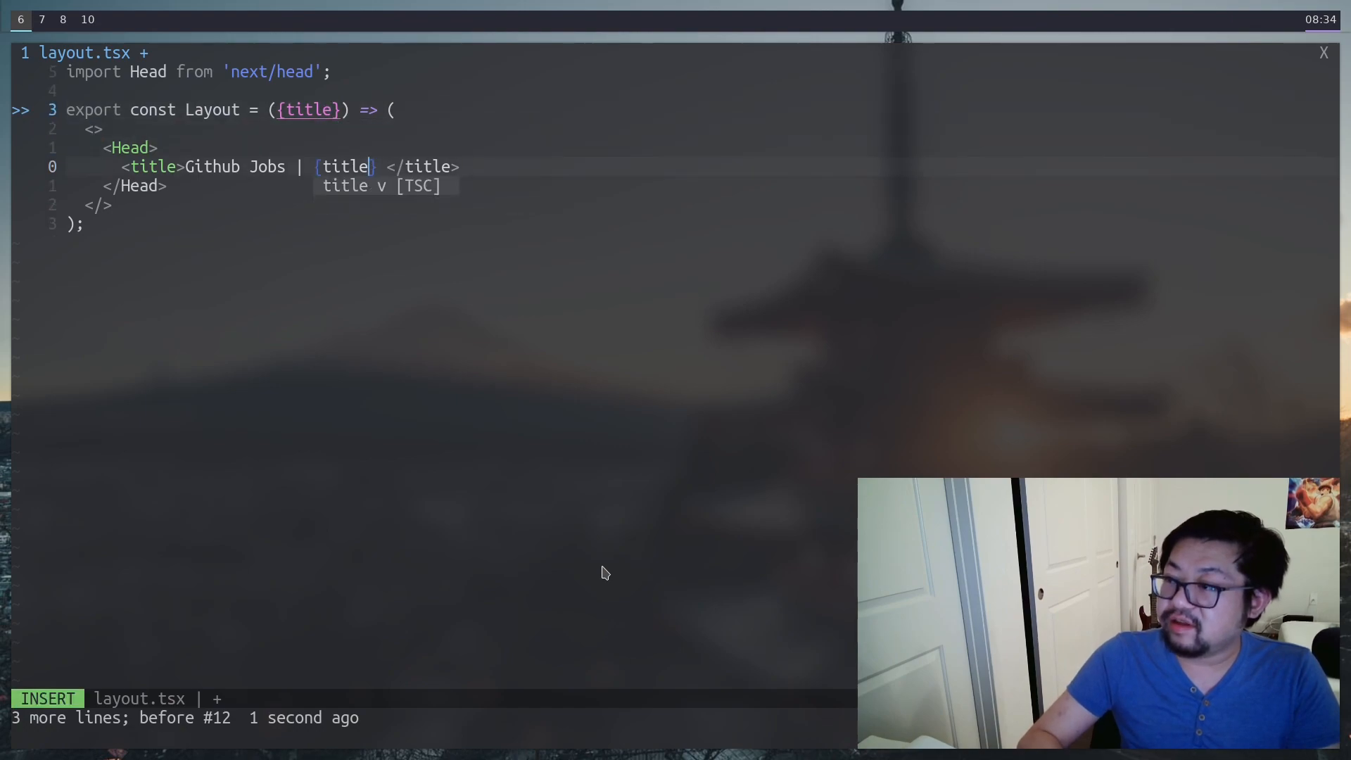
pyautogui.press('Escape')
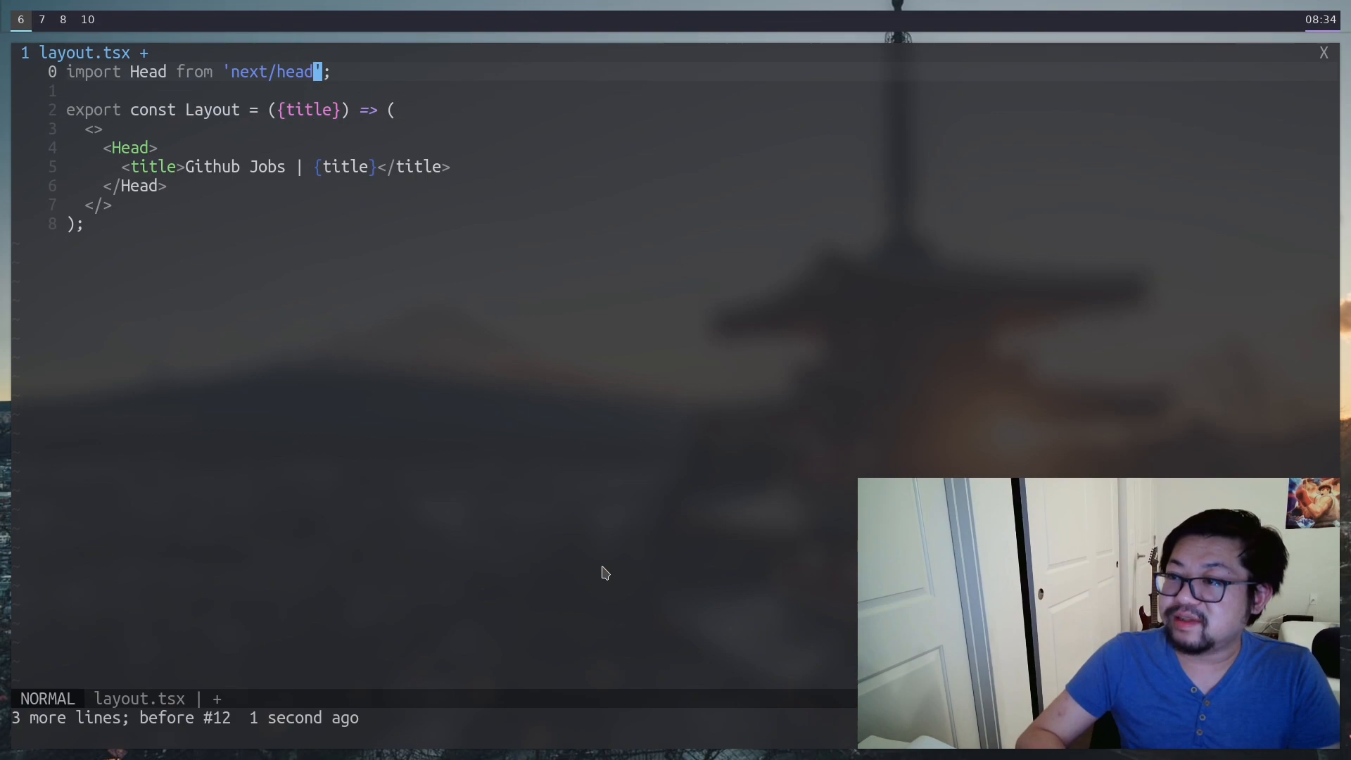
# Define the LayoutProps interface and begin the header markup.
pyautogui.write('inte')
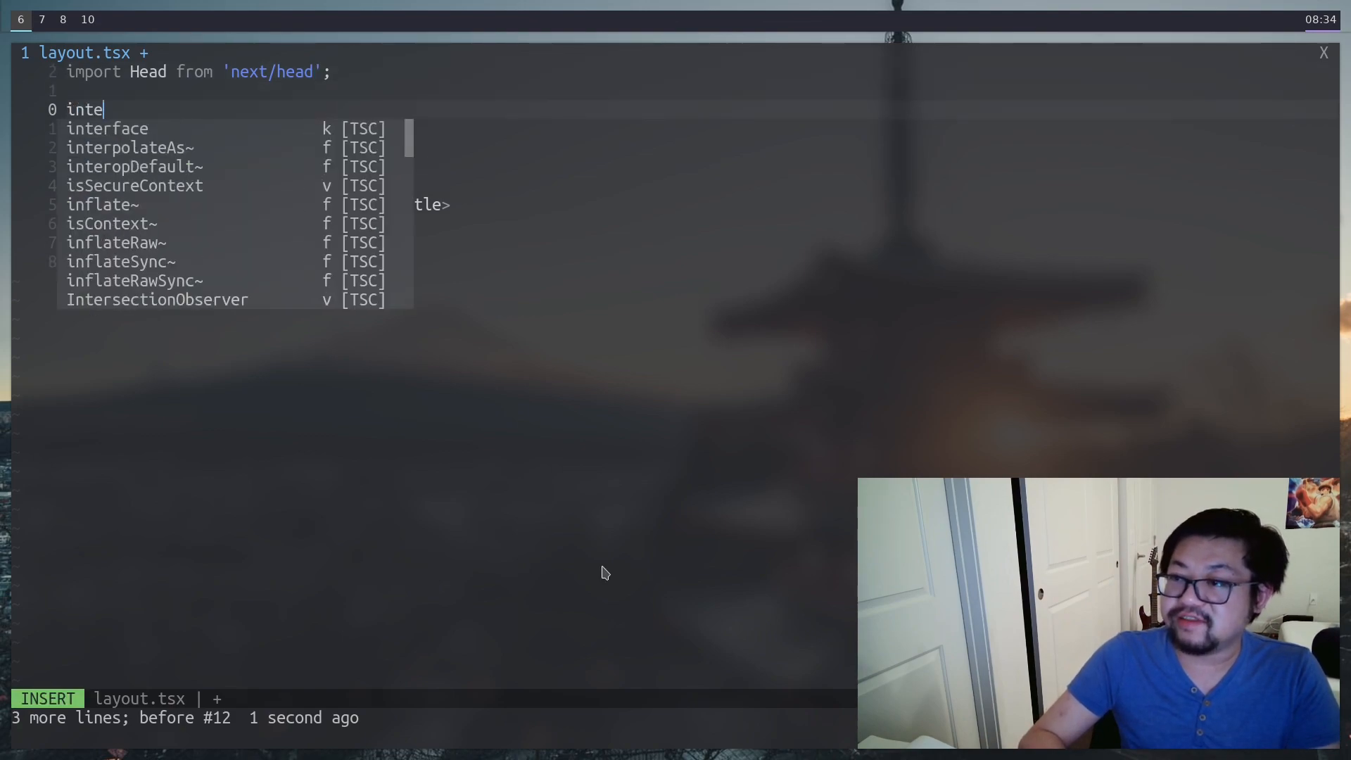
pyautogui.press('Escape')
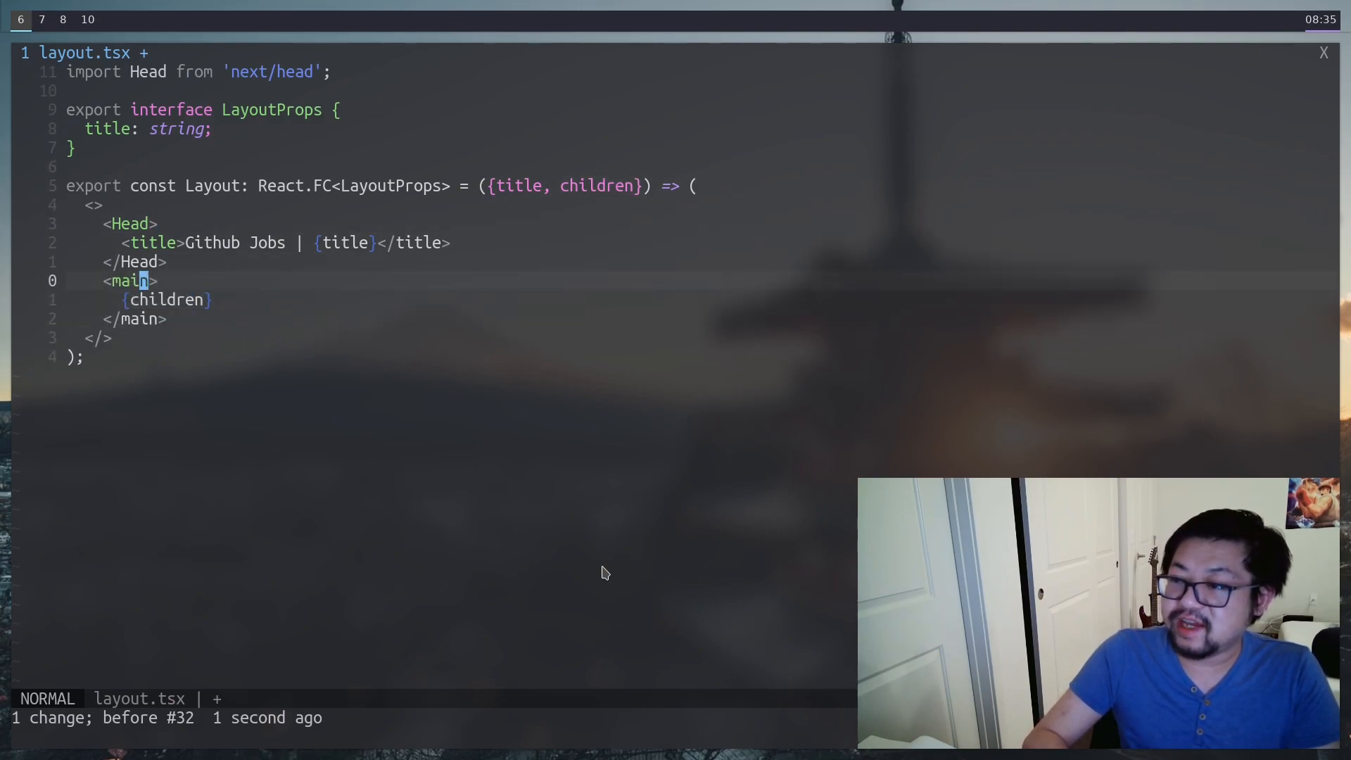
pyautogui.write('<header')
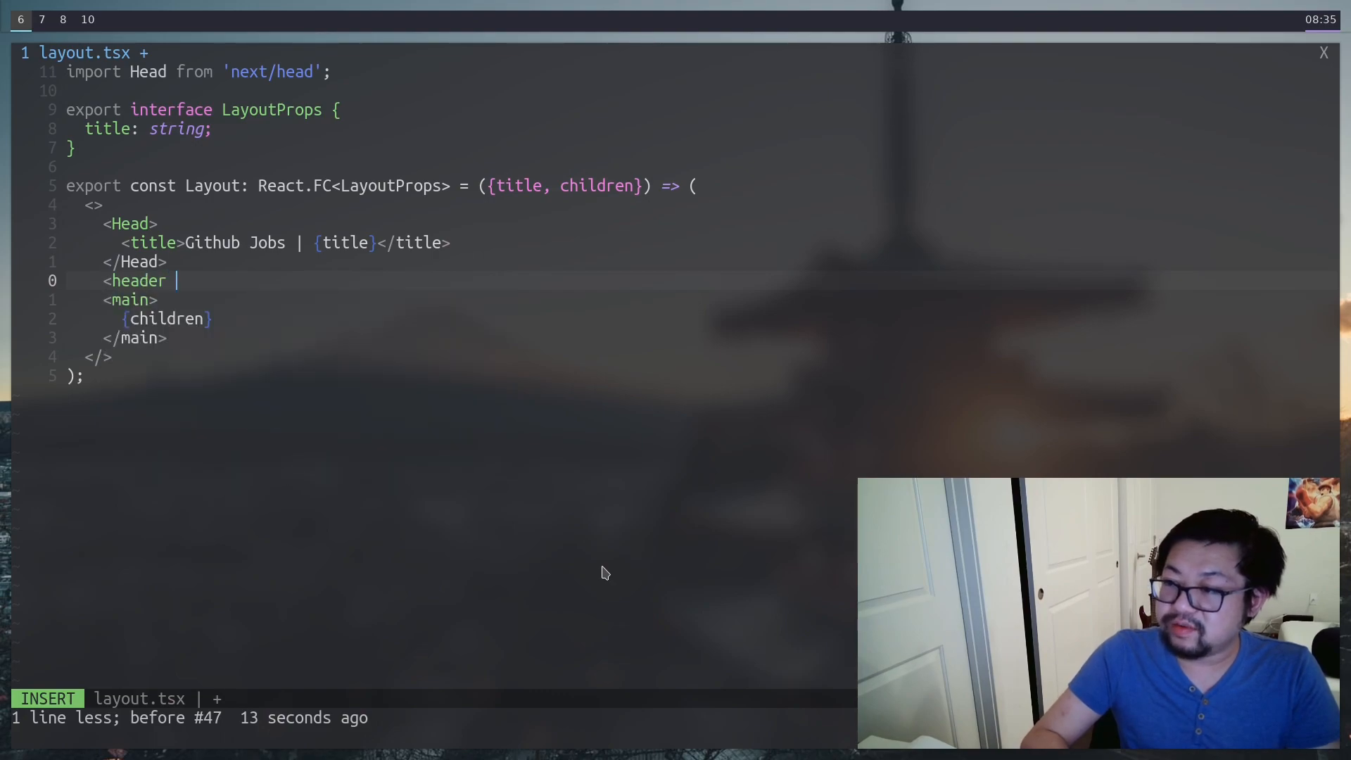
pyautogui.write('hi')
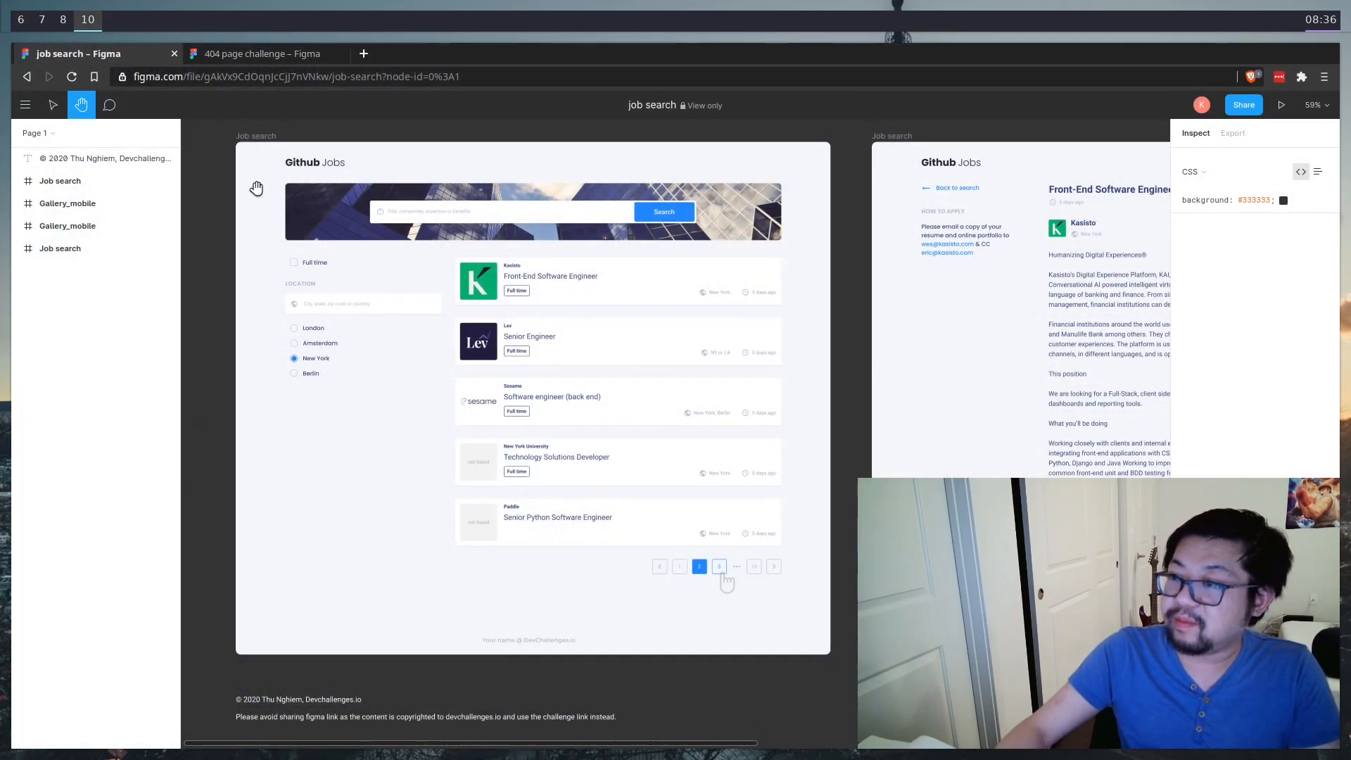
pyautogui.moveTo(299, 168)
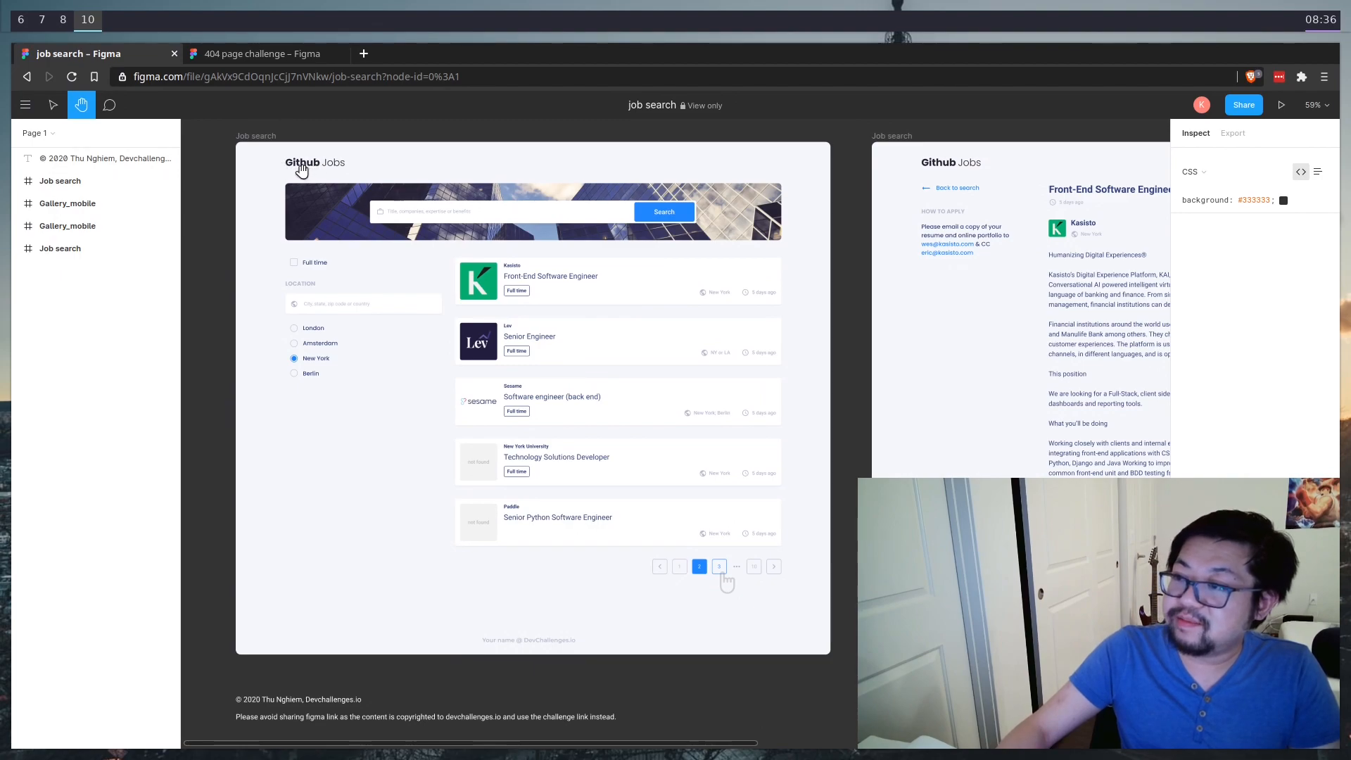
pyautogui.moveTo(330, 290)
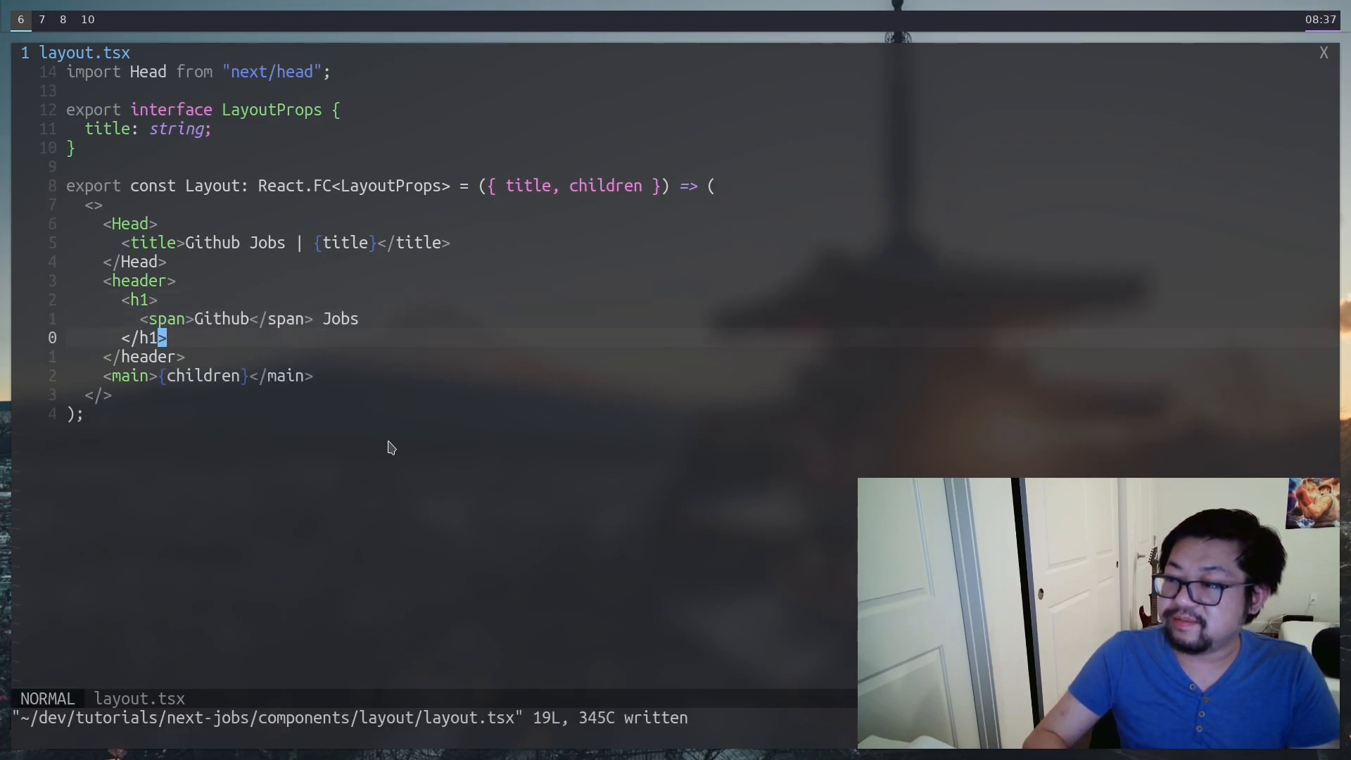
# Add the '@ DevChallenges.io' footer credit and wrap the layout markup in a <div>.
pyautogui.write('<footer>Kelvin Mai </footer>')
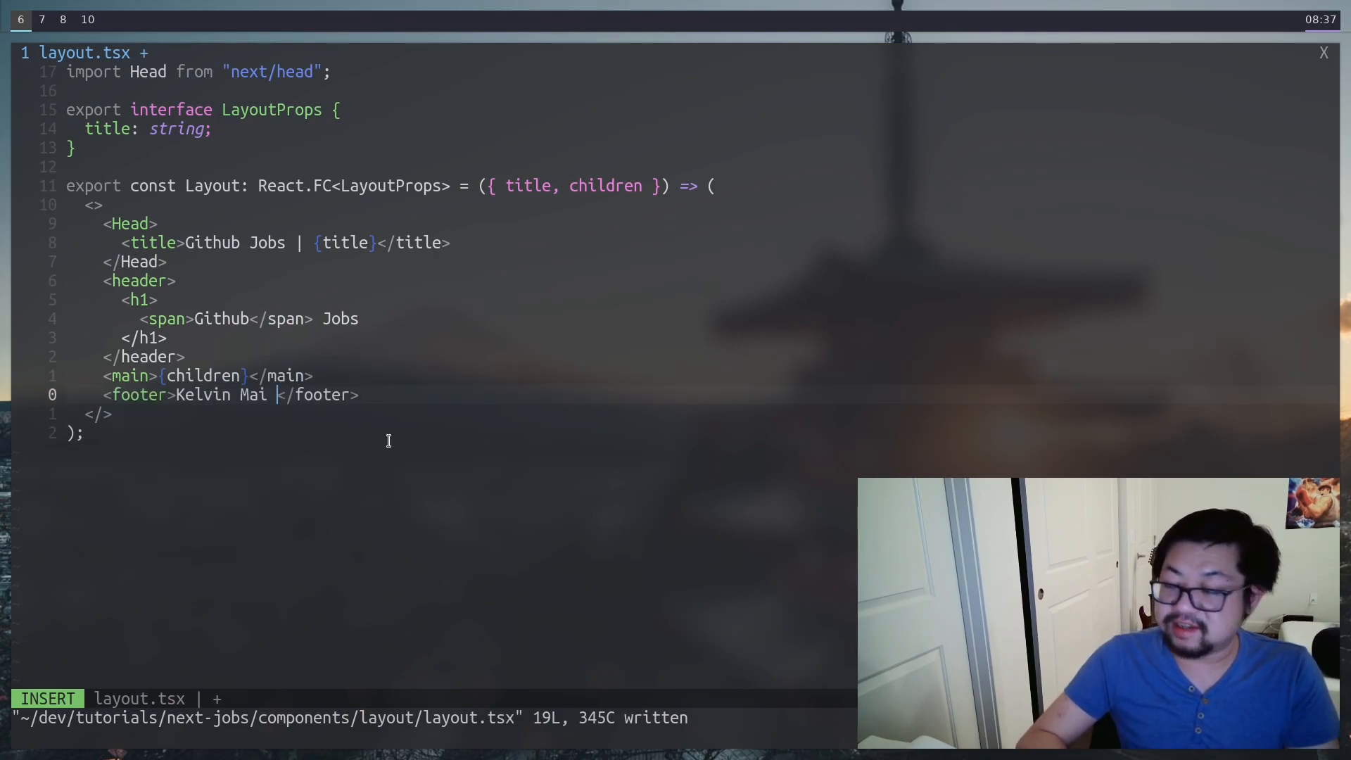
pyautogui.write('@ DevChallenges.io')
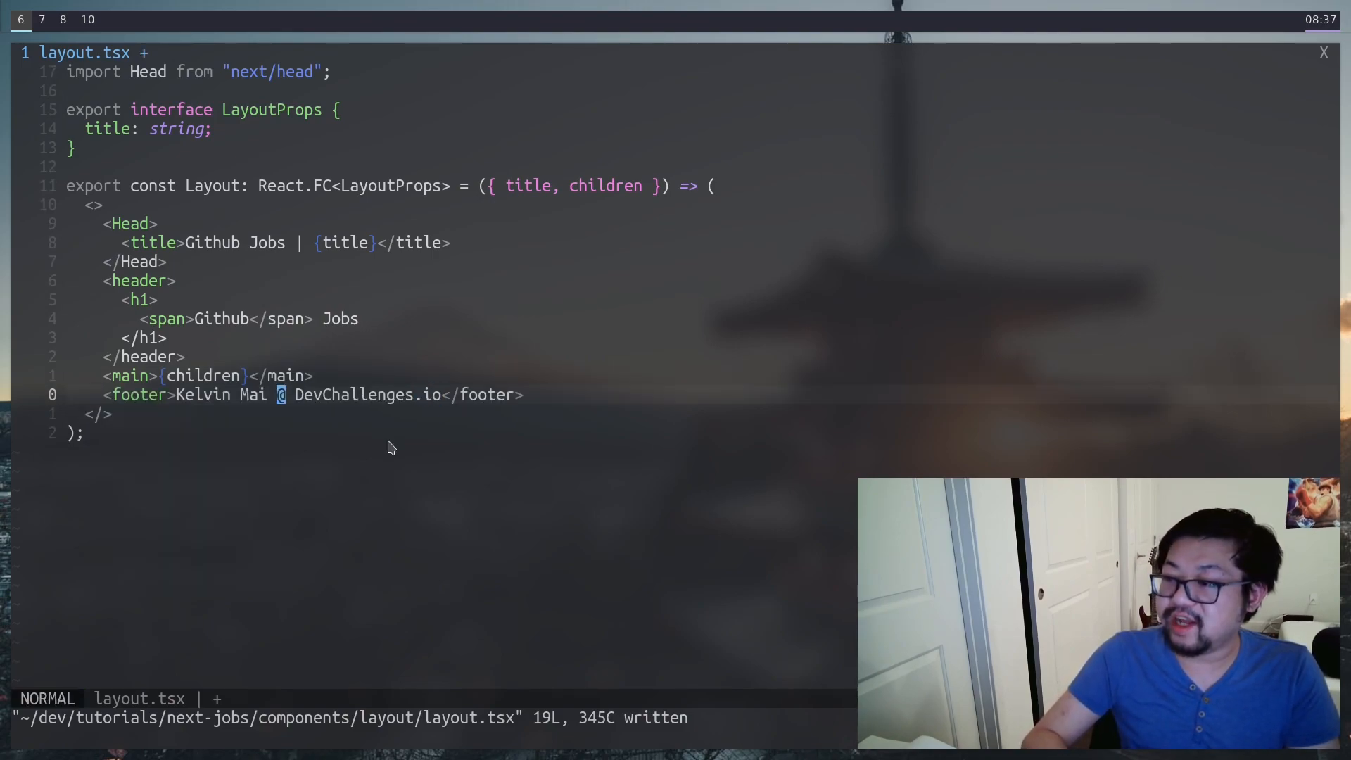
pyautogui.press('v')
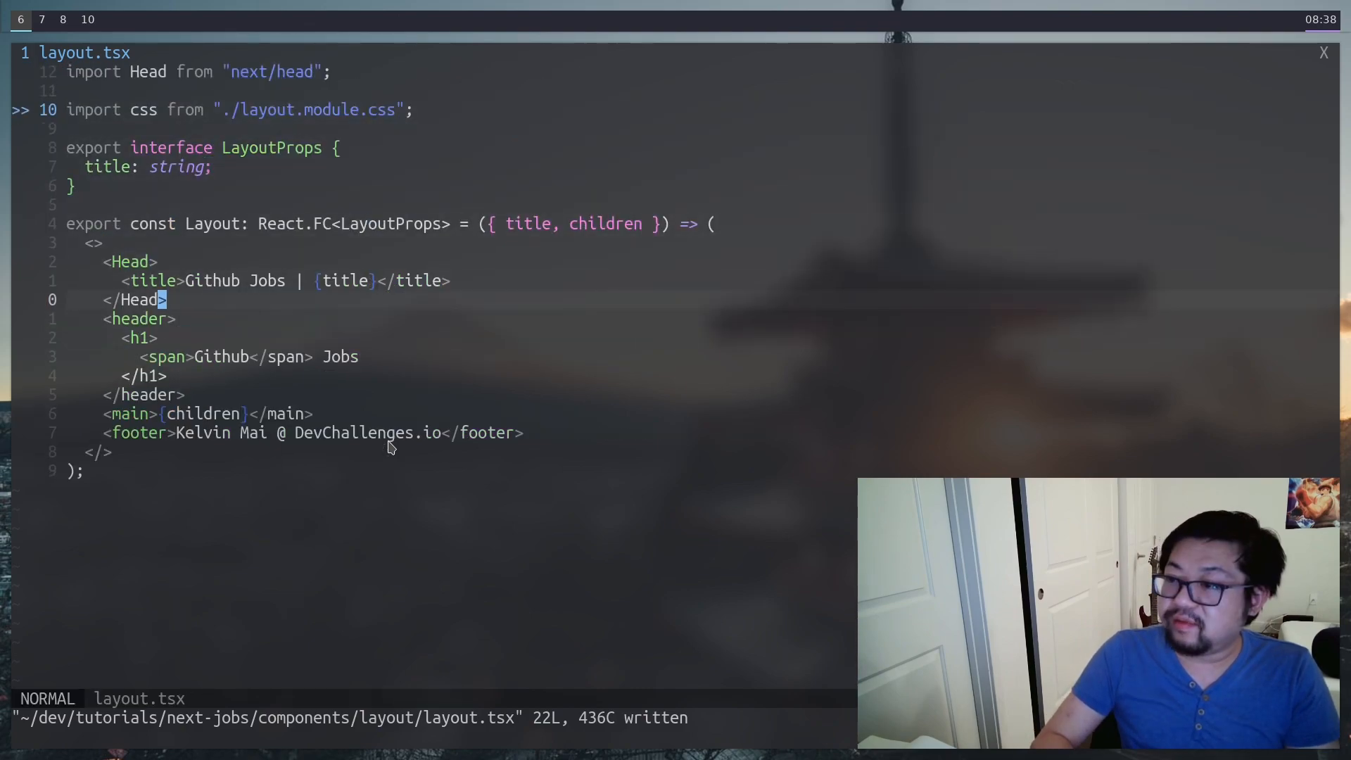
pyautogui.write('<div>')
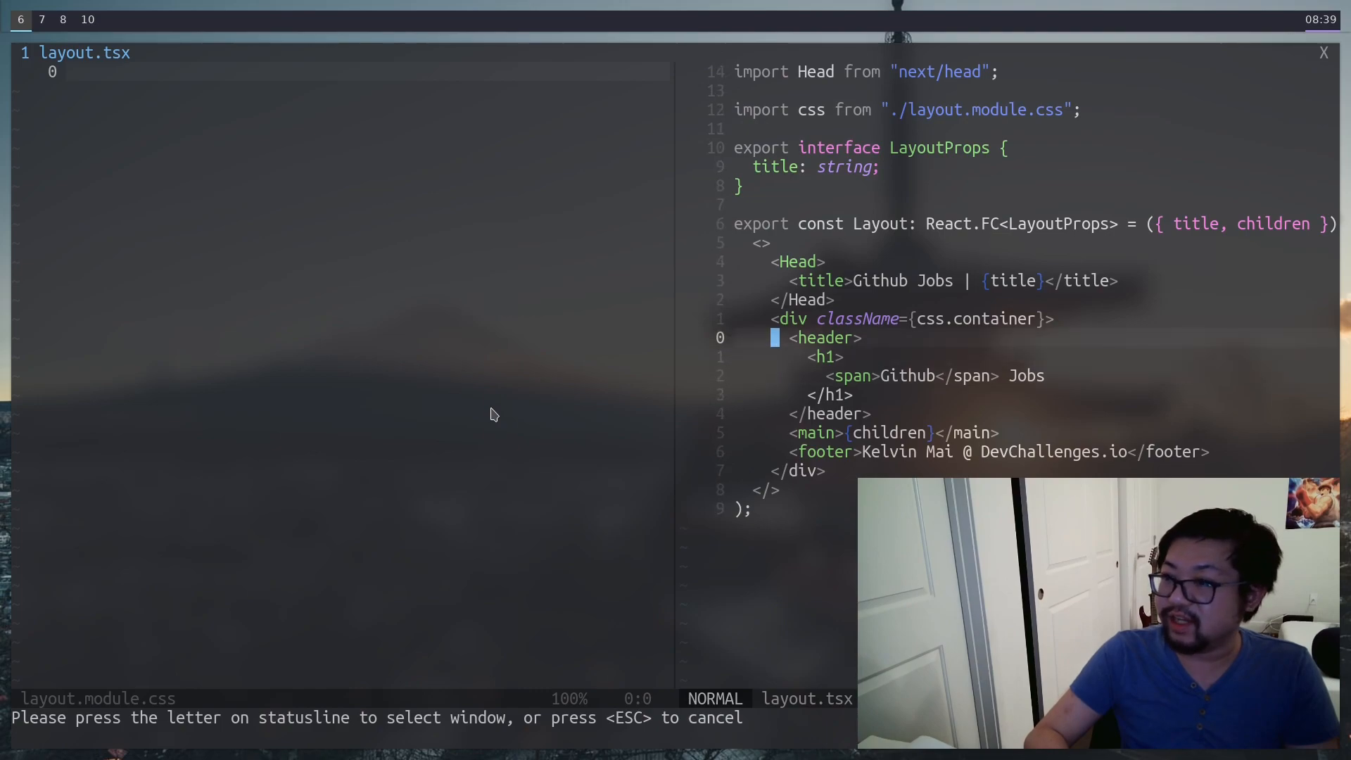
# Define a .container rule with margin 0 auto and apply it via className.
pyautogui.write('.container')
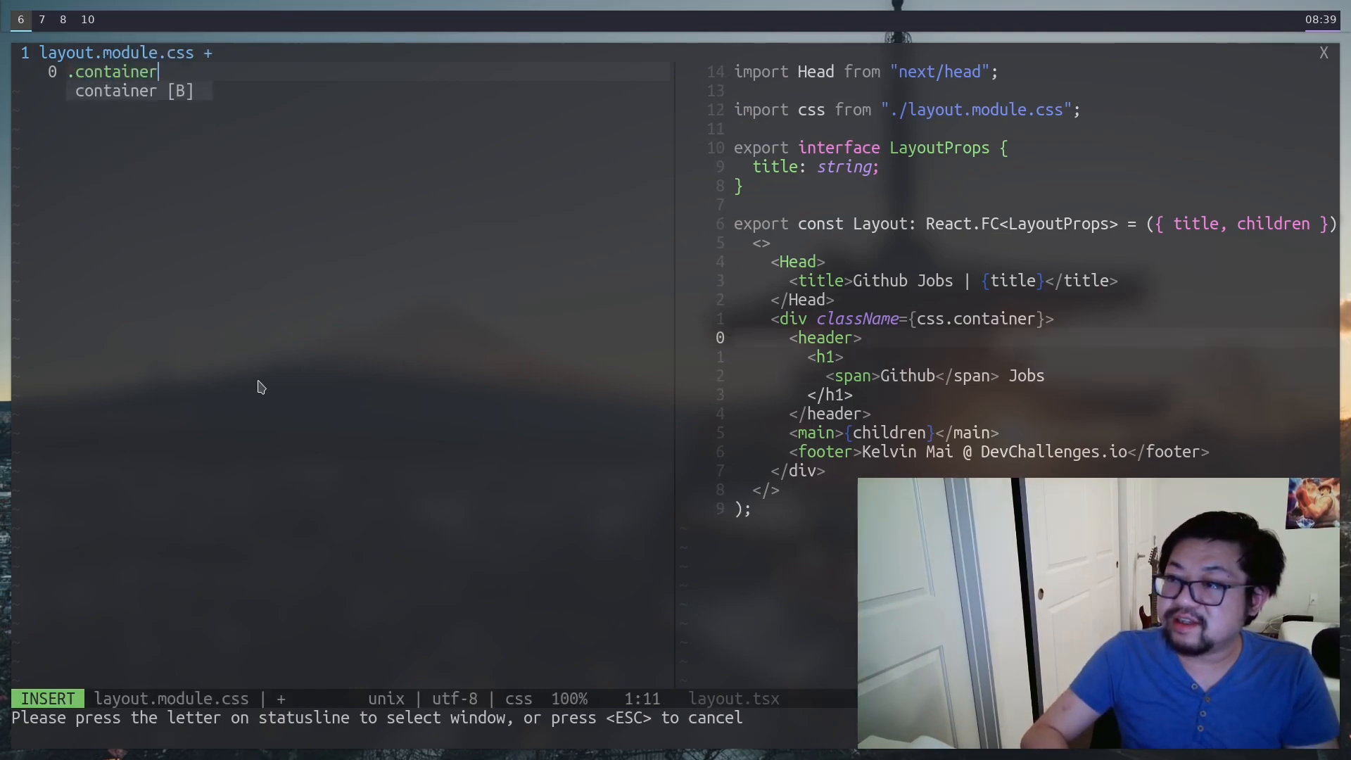
pyautogui.press('Escape')
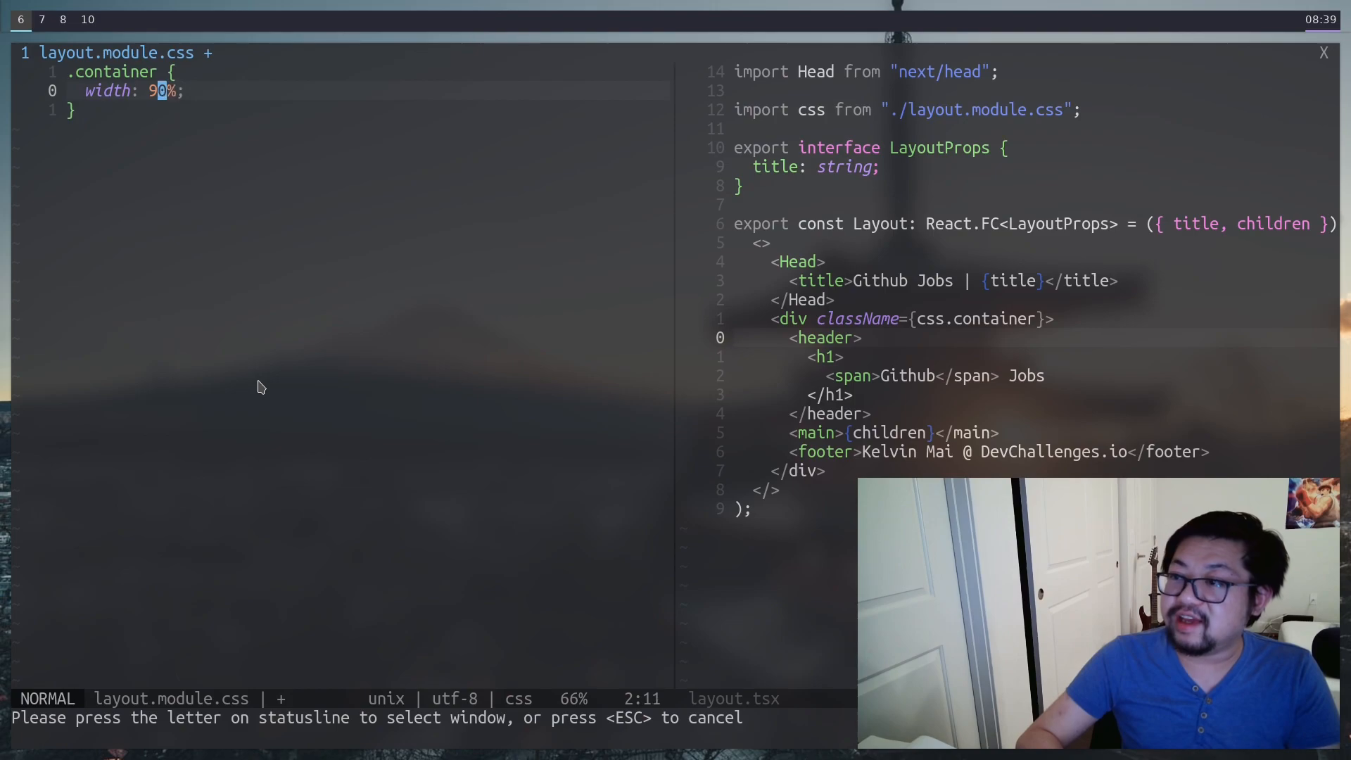
pyautogui.write('margin: 0 auto;')
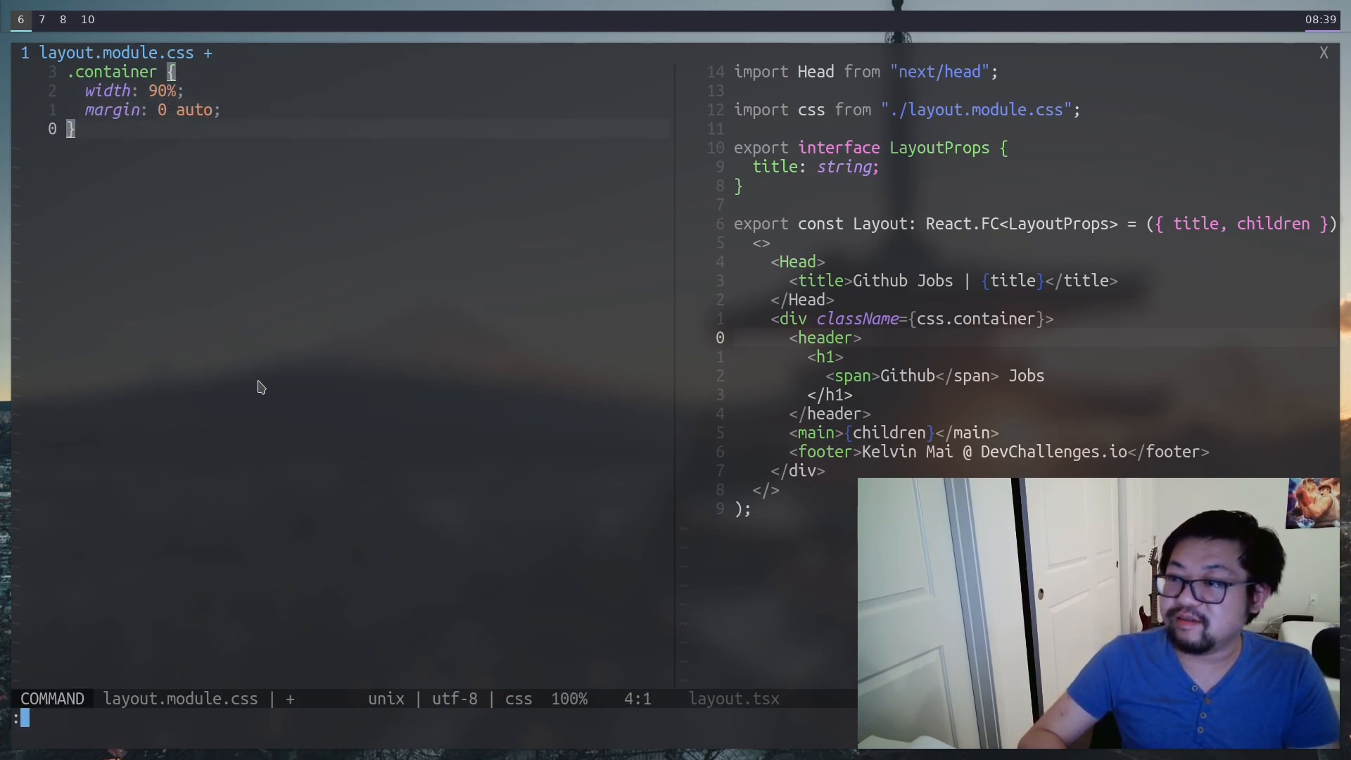
pyautogui.write('className={css.header')
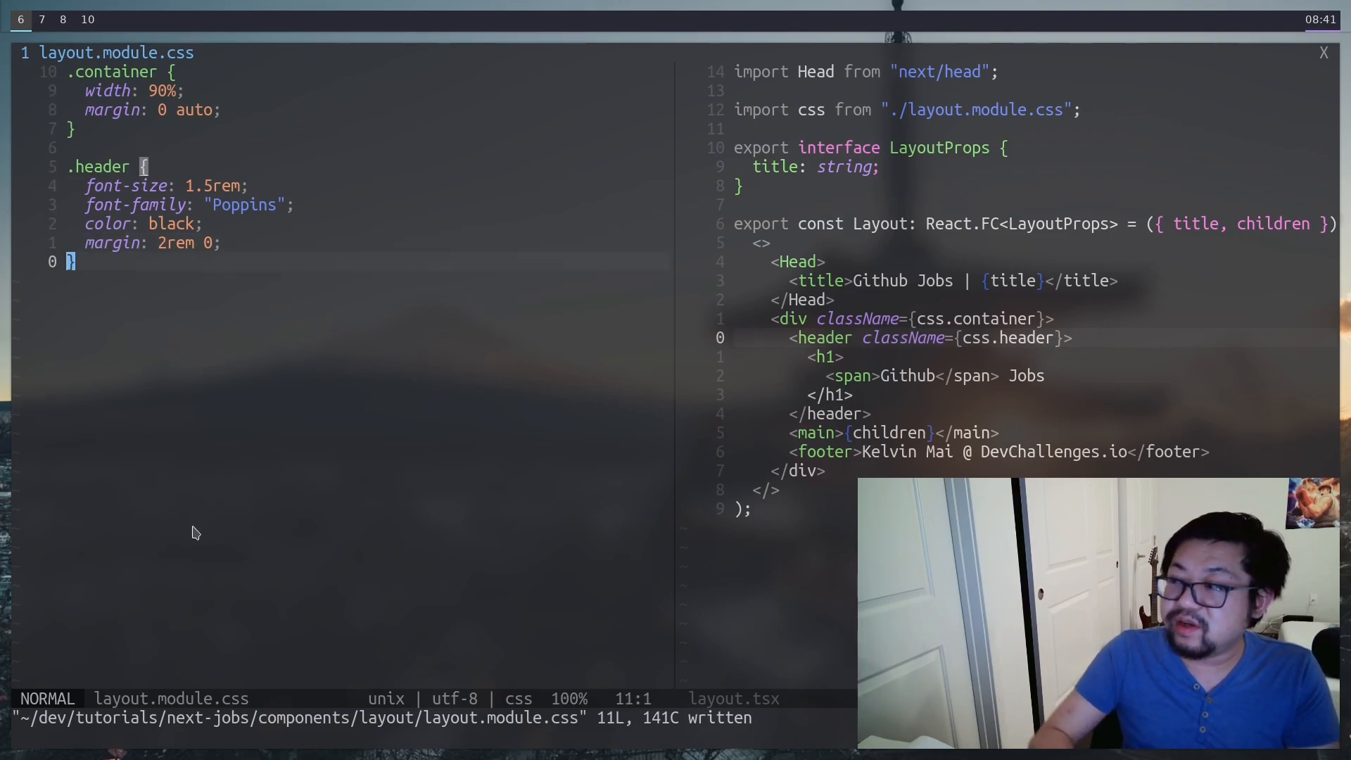
# Add .header-brand and .main rules to layout.module.css and save it.
pyautogui.press('o')
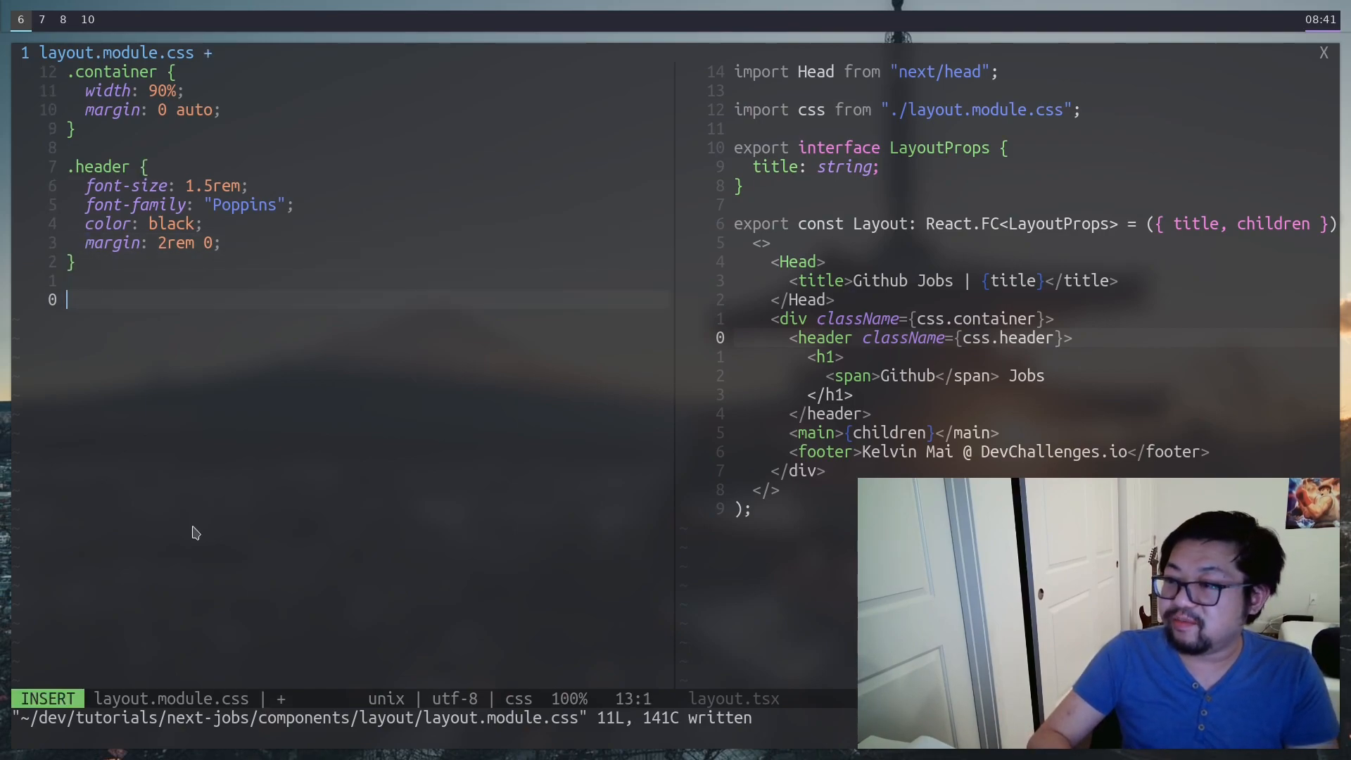
pyautogui.write('.header-brand {')
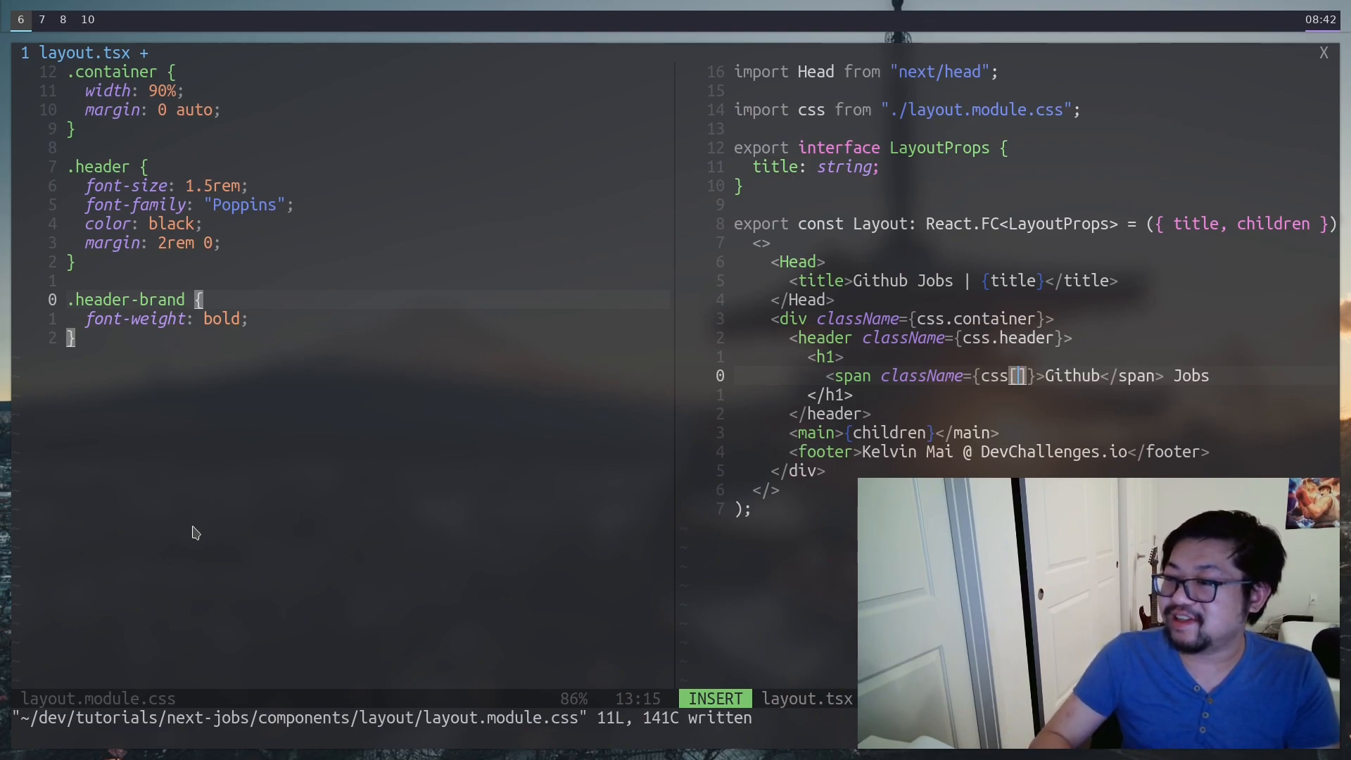
pyautogui.write("'")
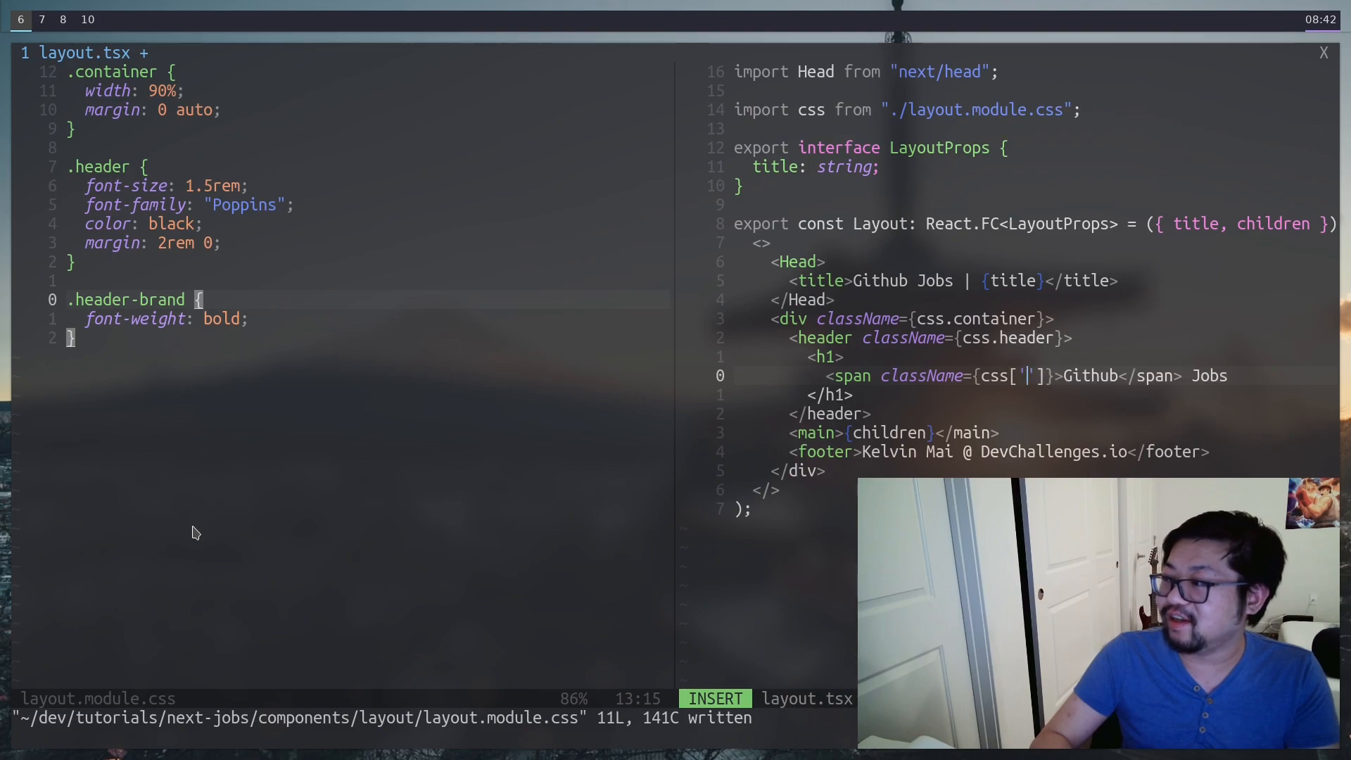
pyautogui.write('header-brand')
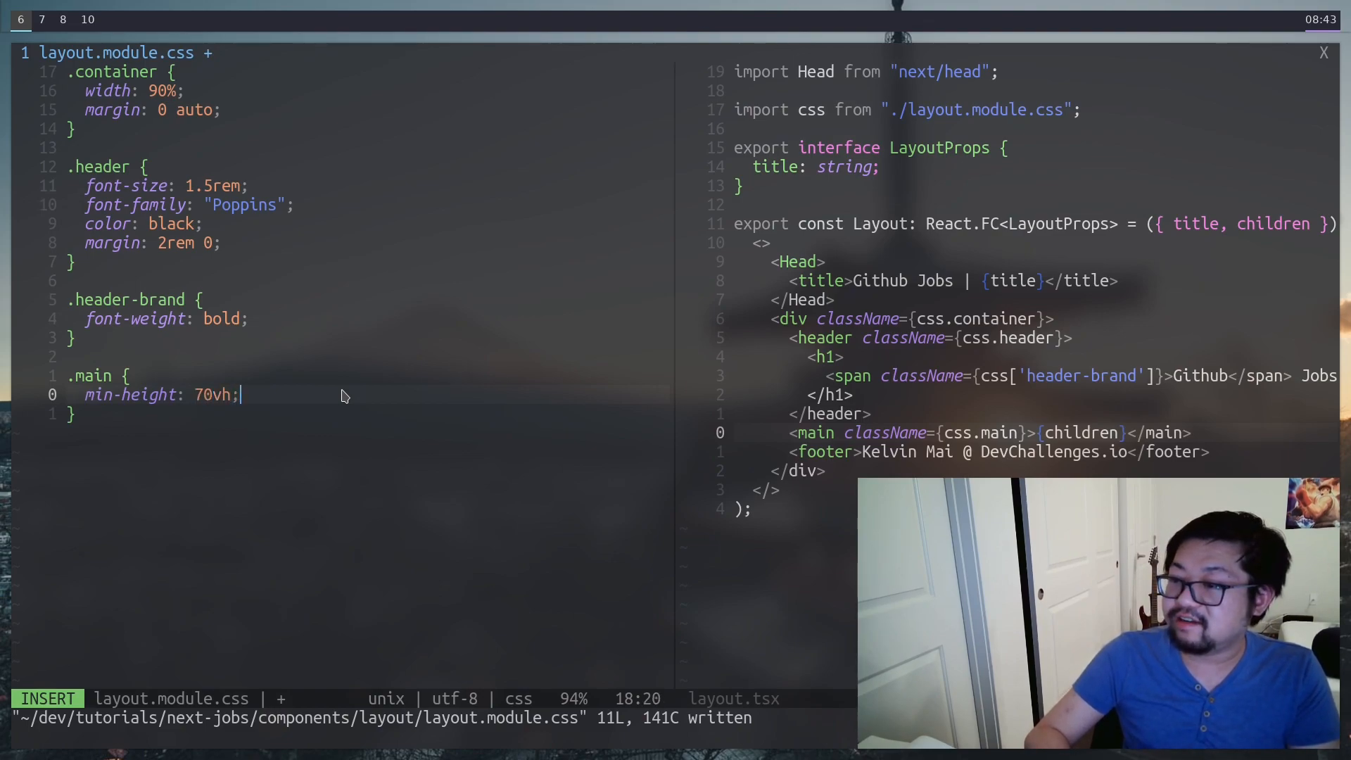
pyautogui.press('Escape')
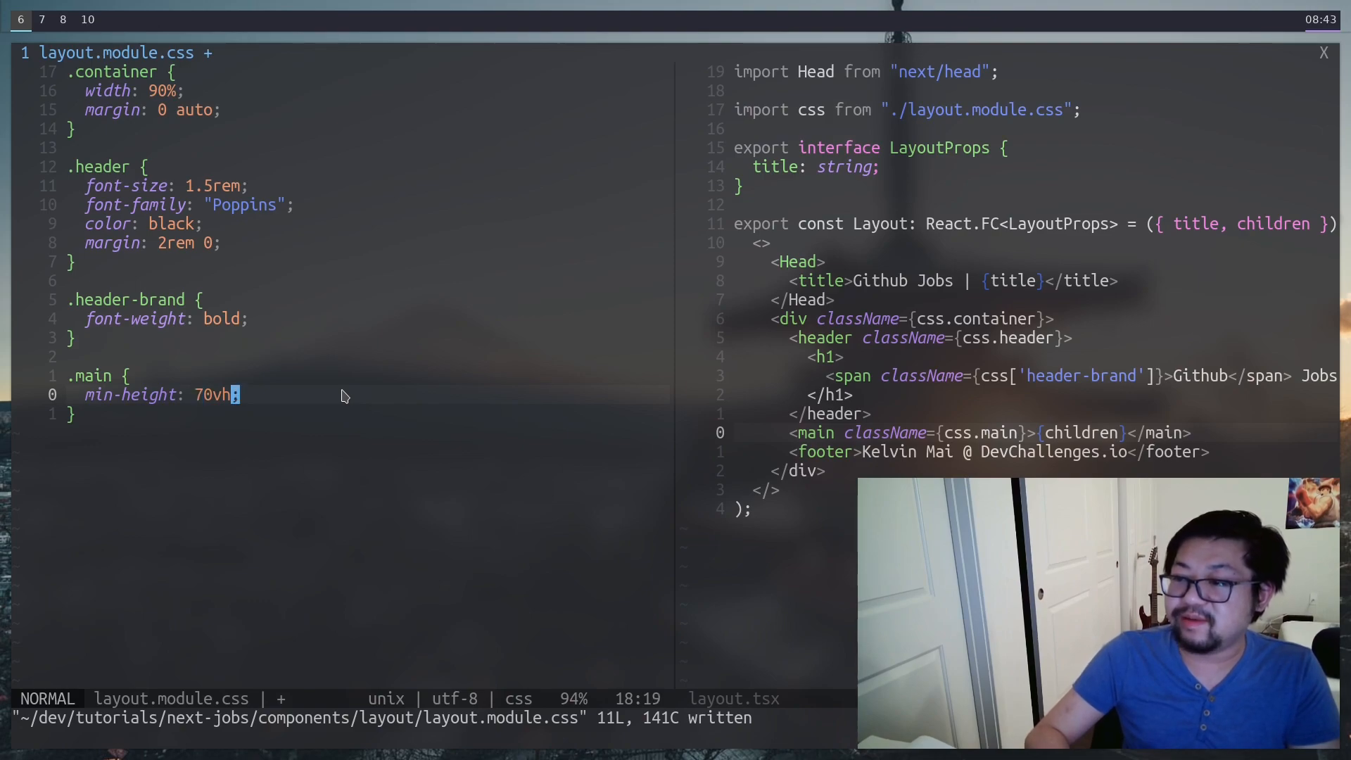
pyautogui.press('h')
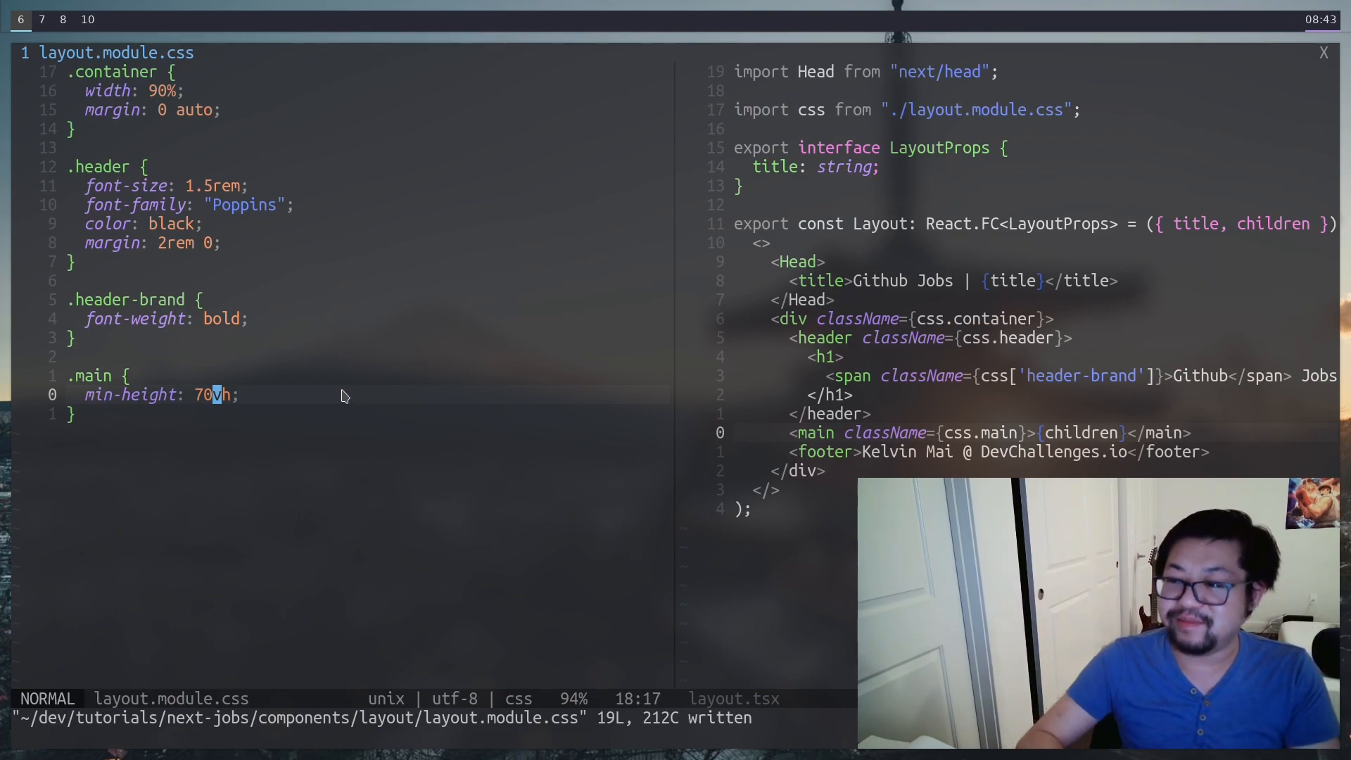
# Write a .footer rule with color var(--gray) and give the footer a className.
pyautogui.write('.footer {')
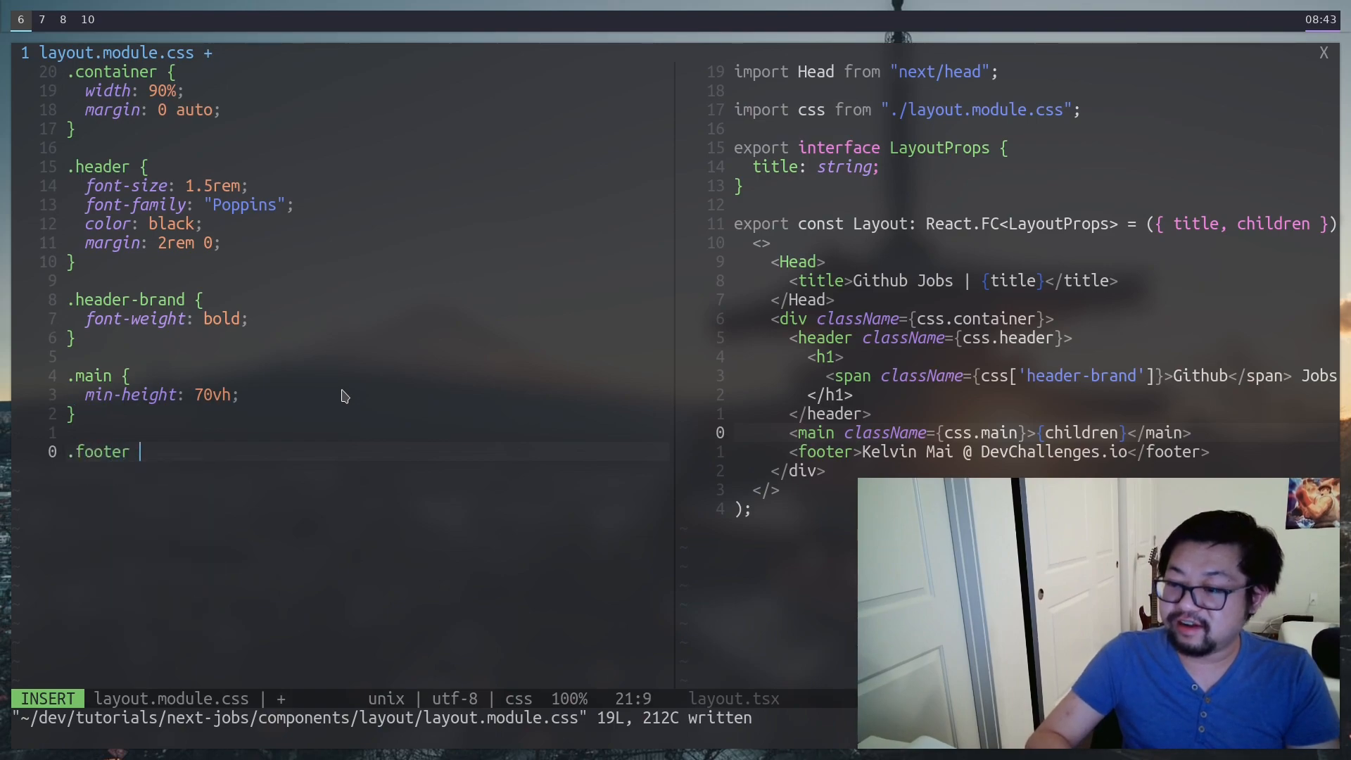
pyautogui.write('{')
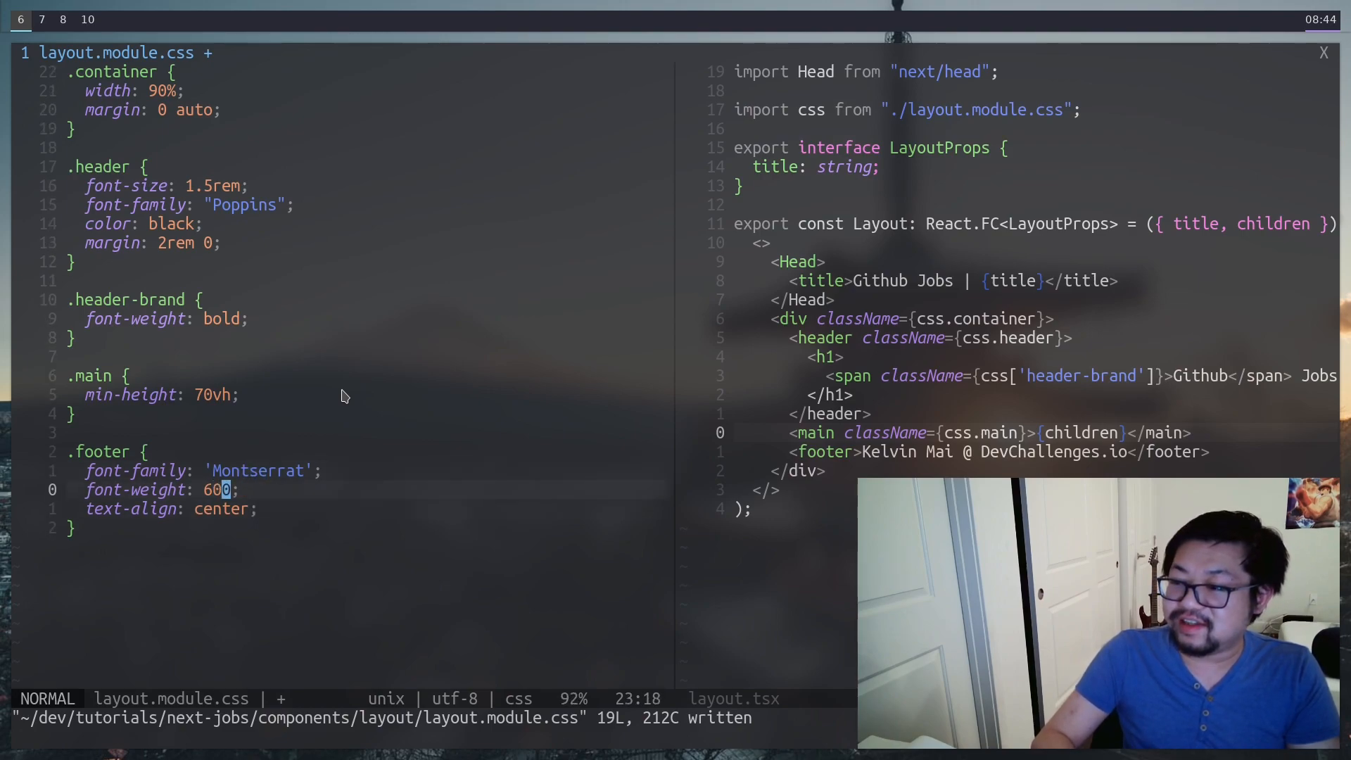
pyautogui.write('color: var(--gray);')
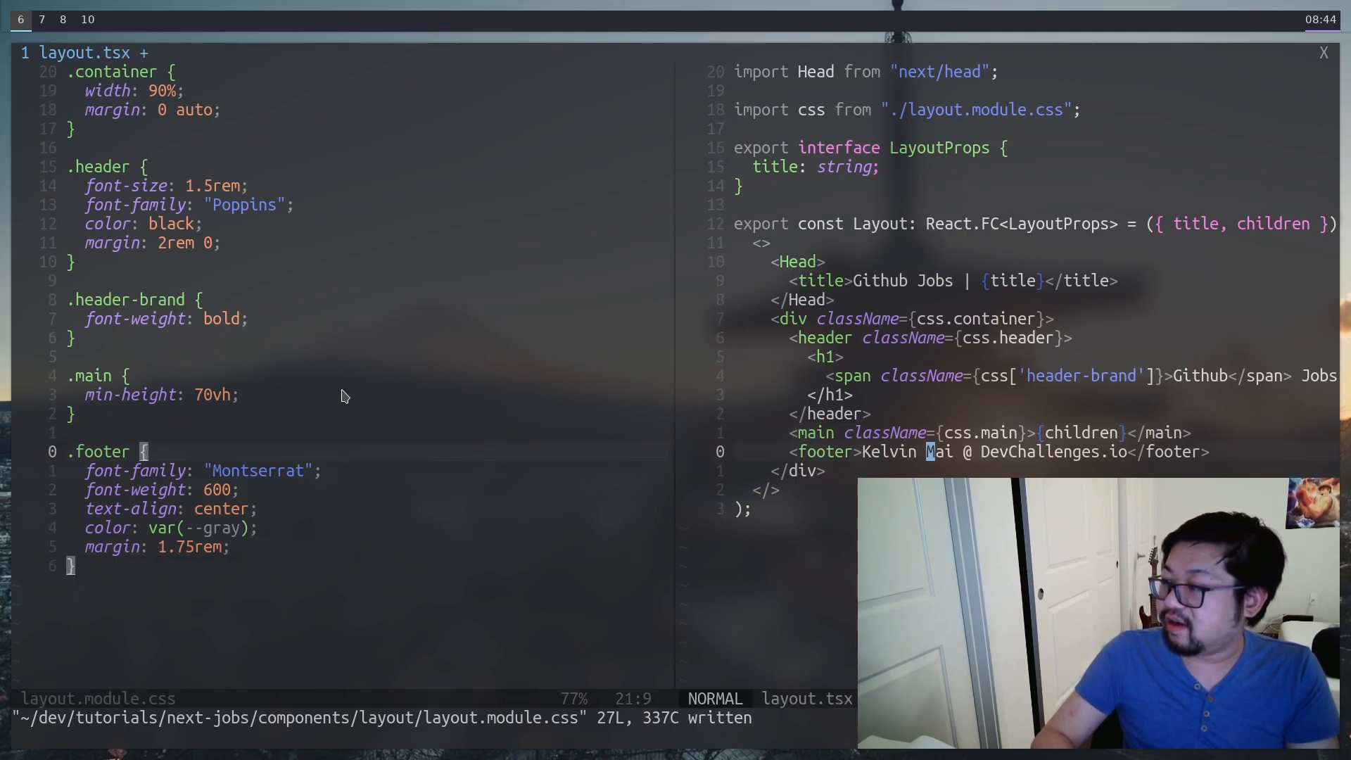
pyautogui.write('className')
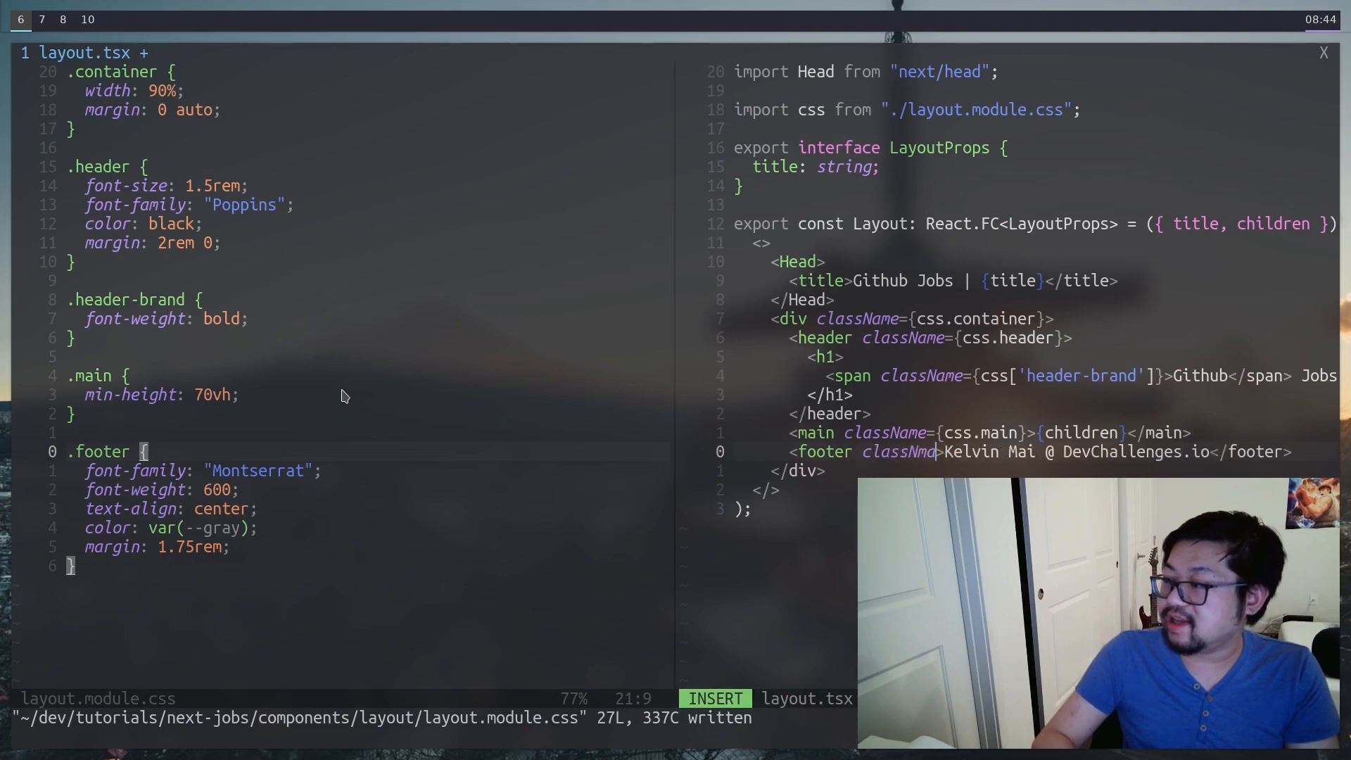
pyautogui.press('Escape')
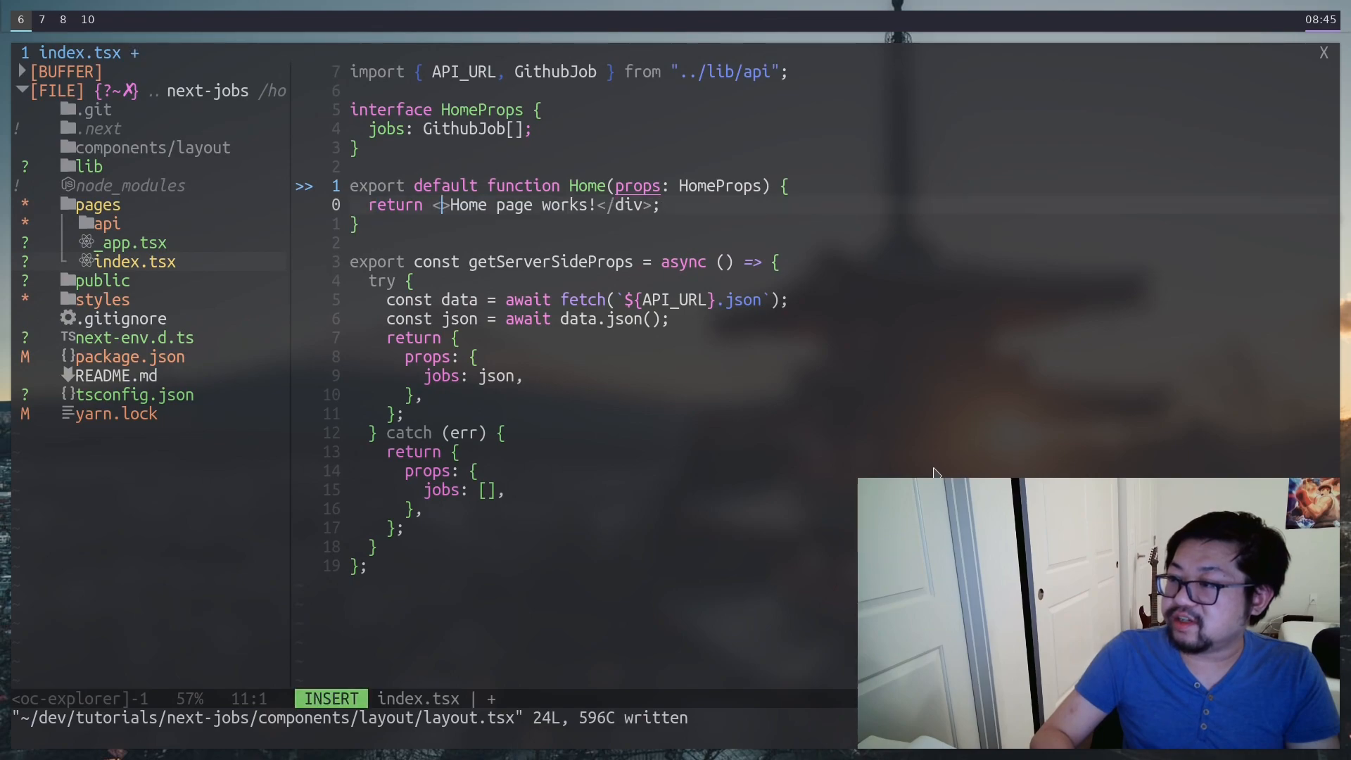
# Wrap Home in <Layout title="Home"> and add components/layout/index.ts exporting from './layout'.
pyautogui.write('Layout title="home">')
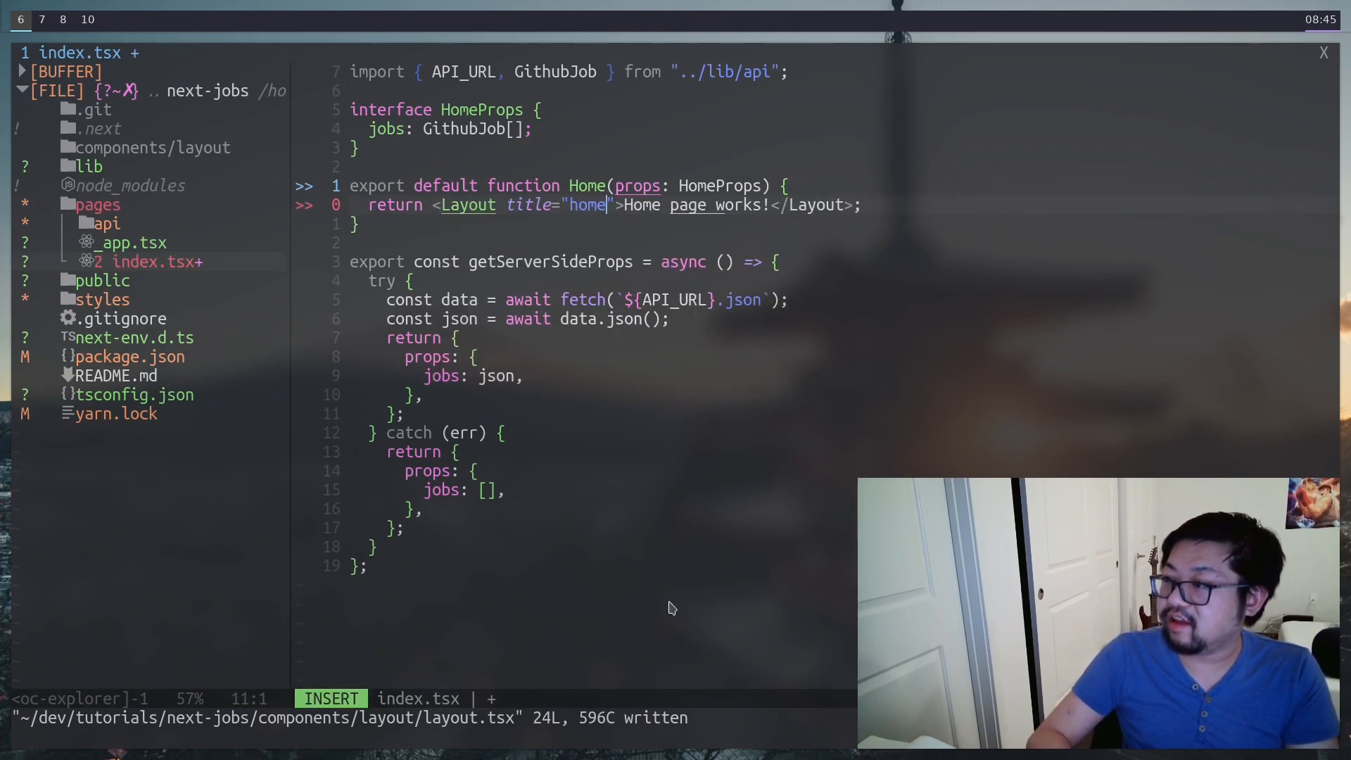
pyautogui.press('Escape')
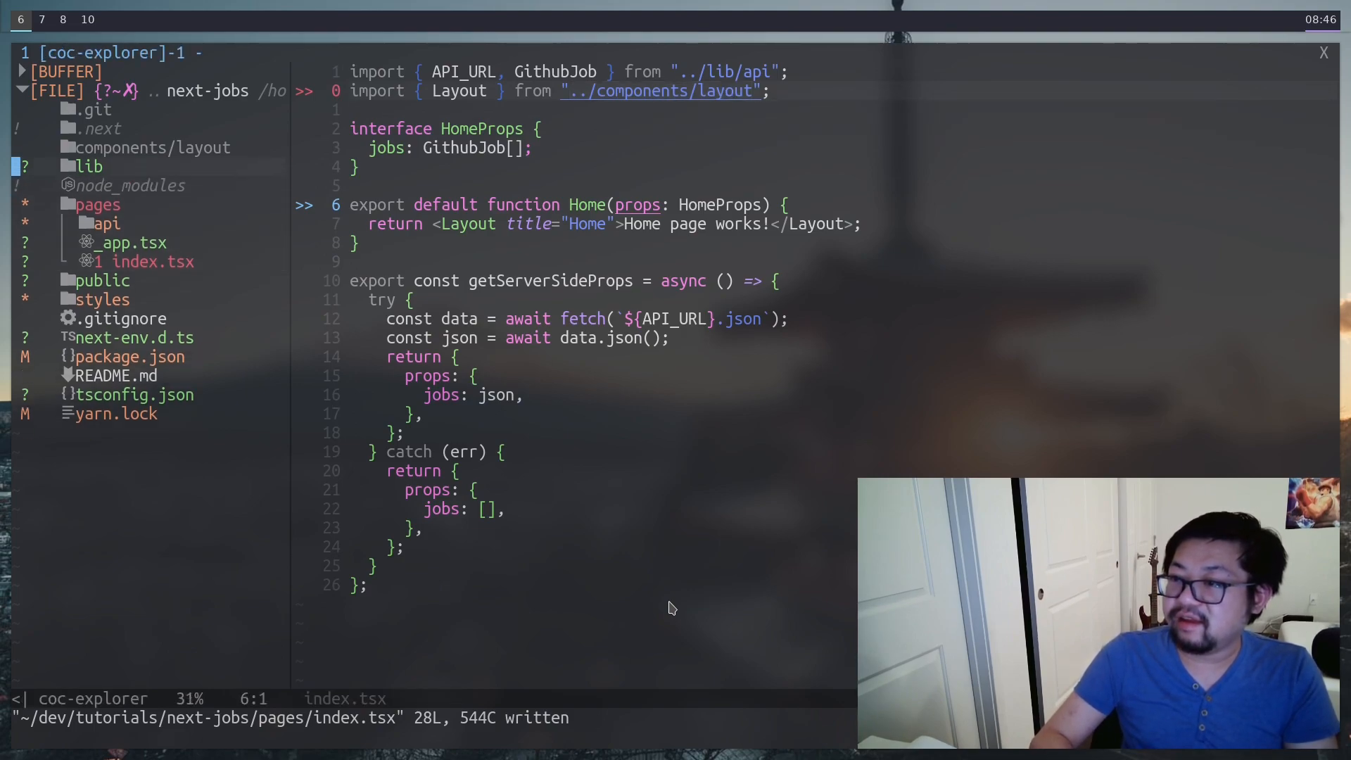
pyautogui.click(157, 147)
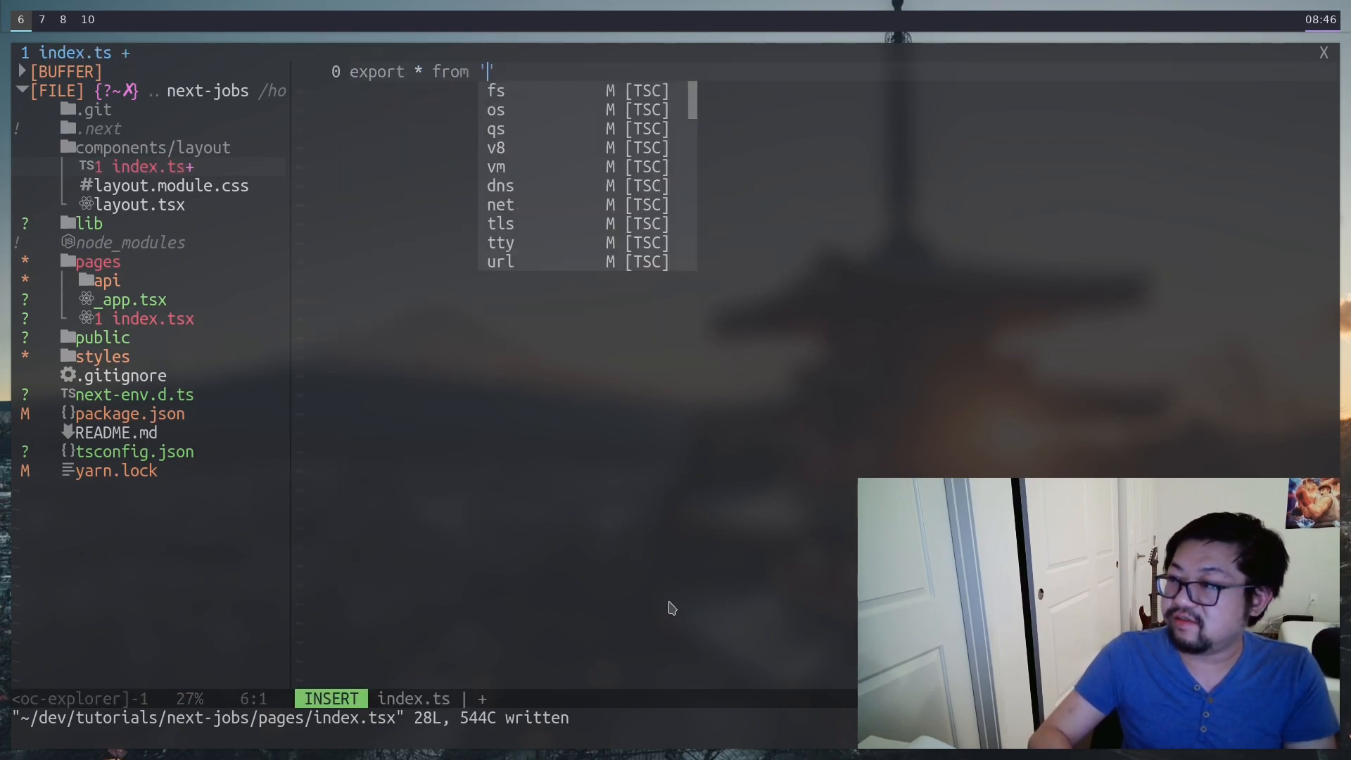
pyautogui.write('./layo')
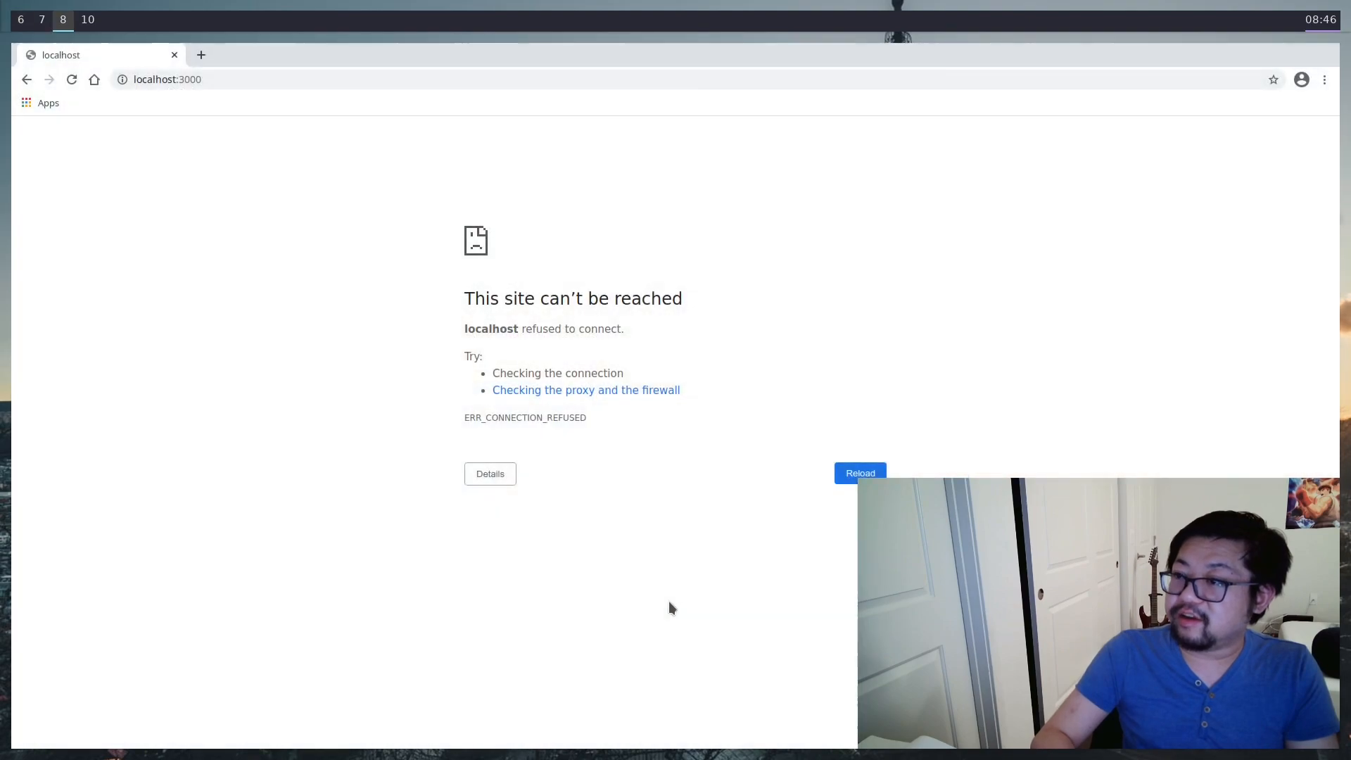
# Reload localhost:3000 to show the Github Jobs home page with its footer.
pyautogui.click(858, 472)
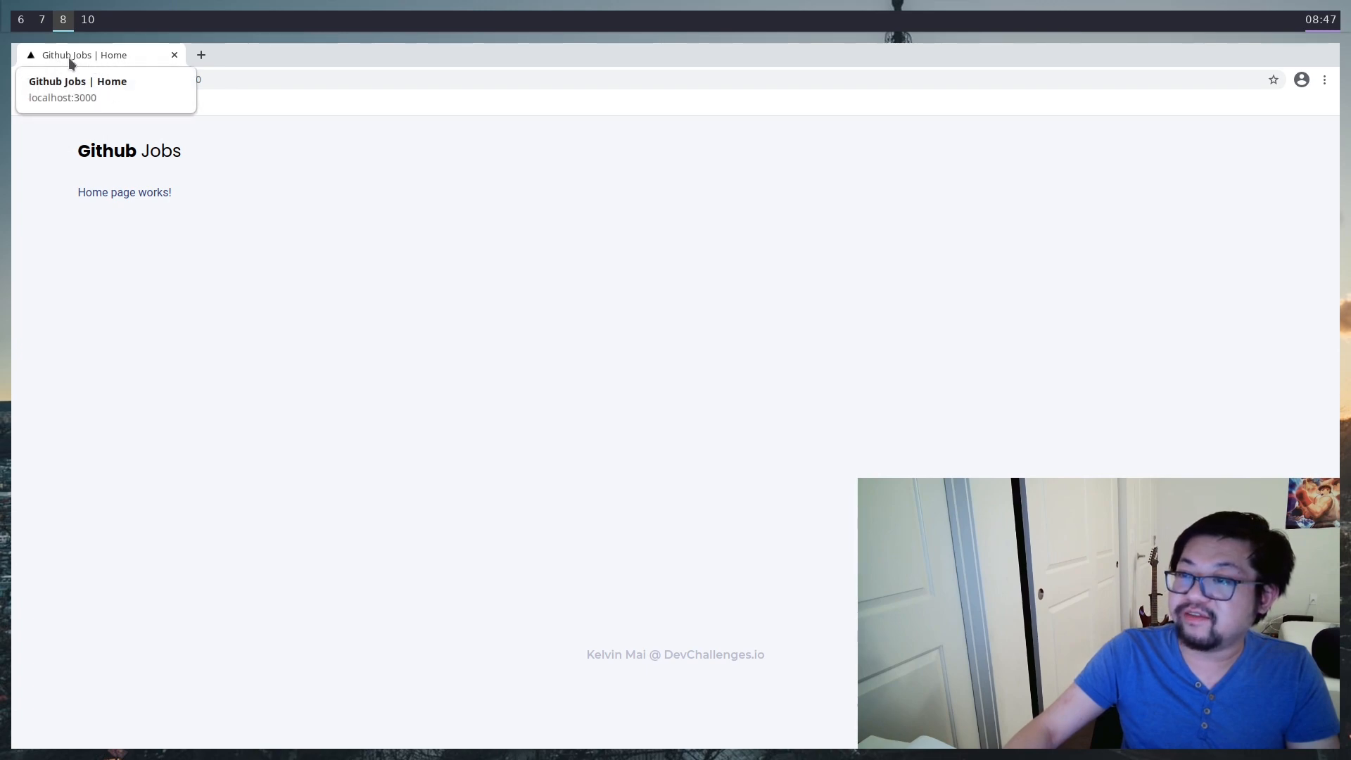
pyautogui.moveTo(131, 64)
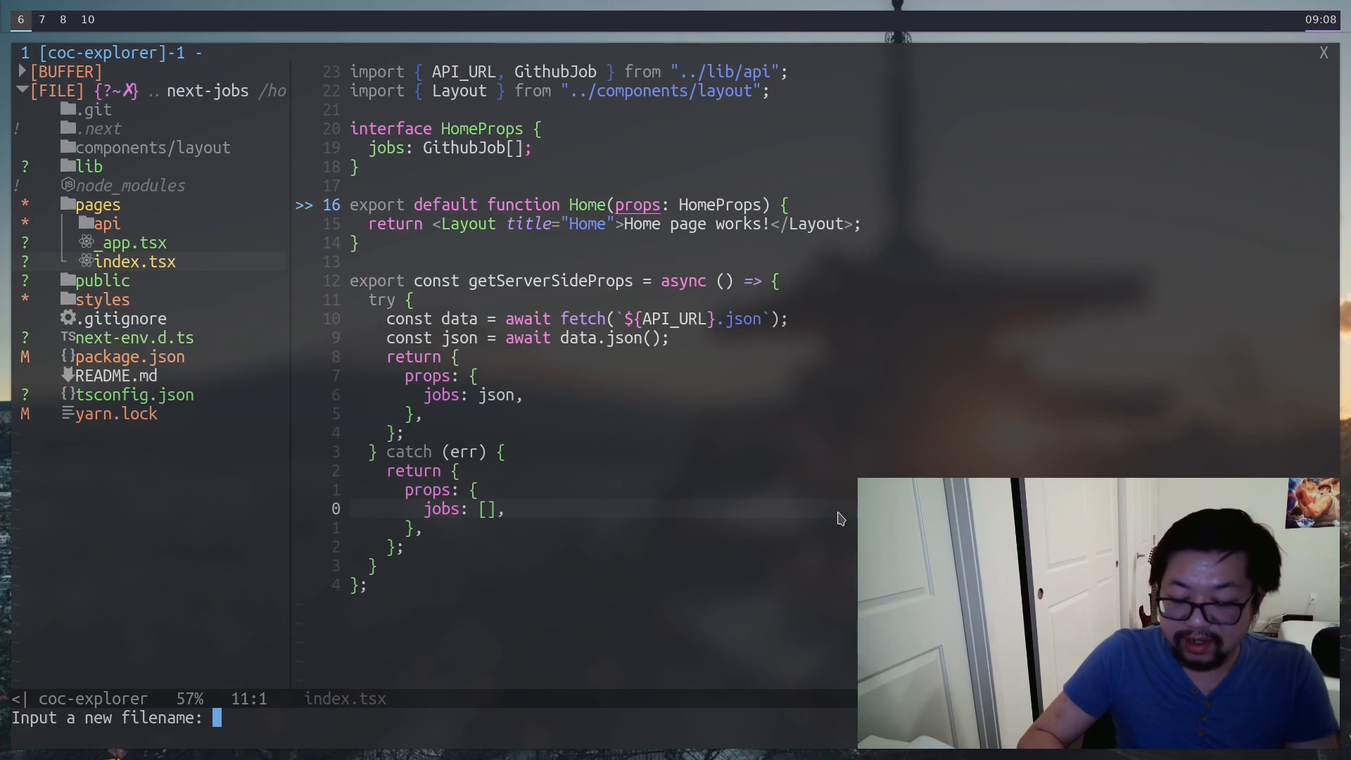
# Name the new explorer file 404.tsx.
pyautogui.write('404.')
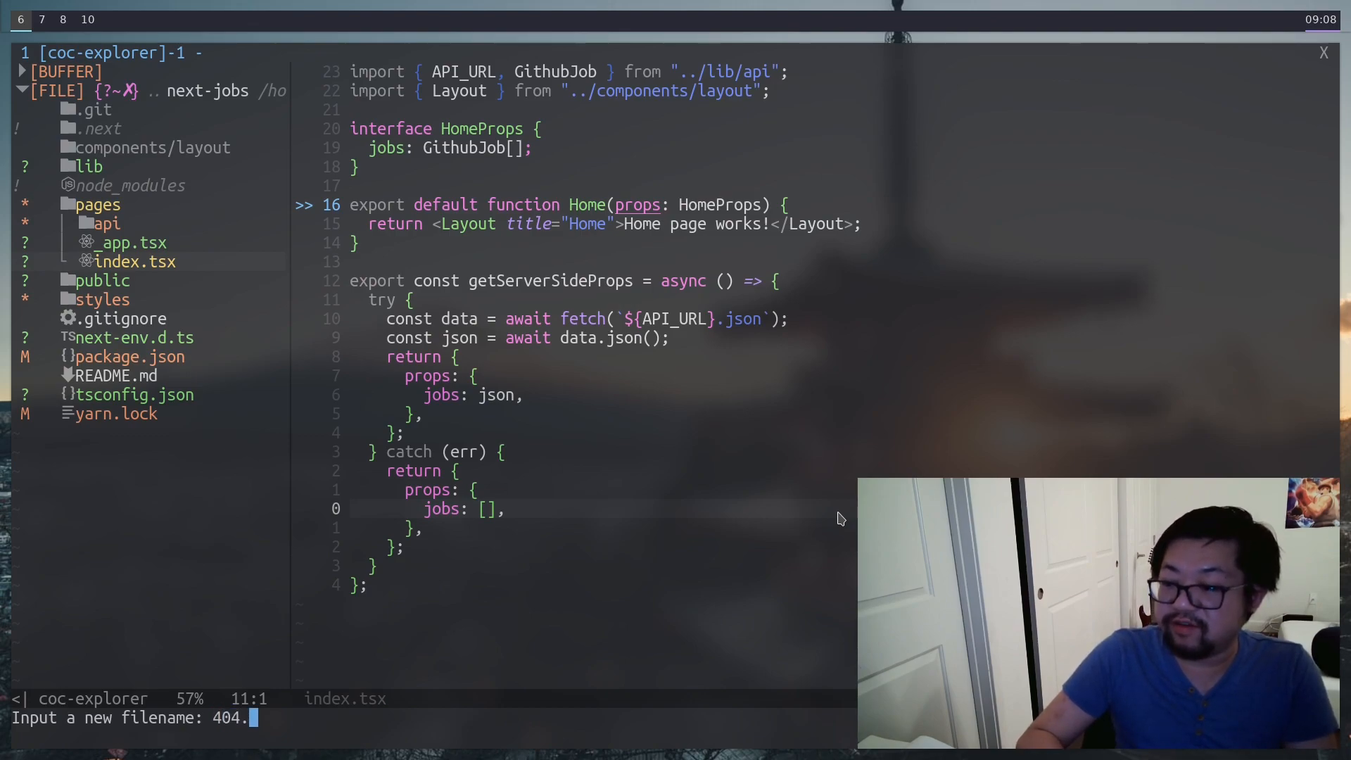
pyautogui.write('tsx')
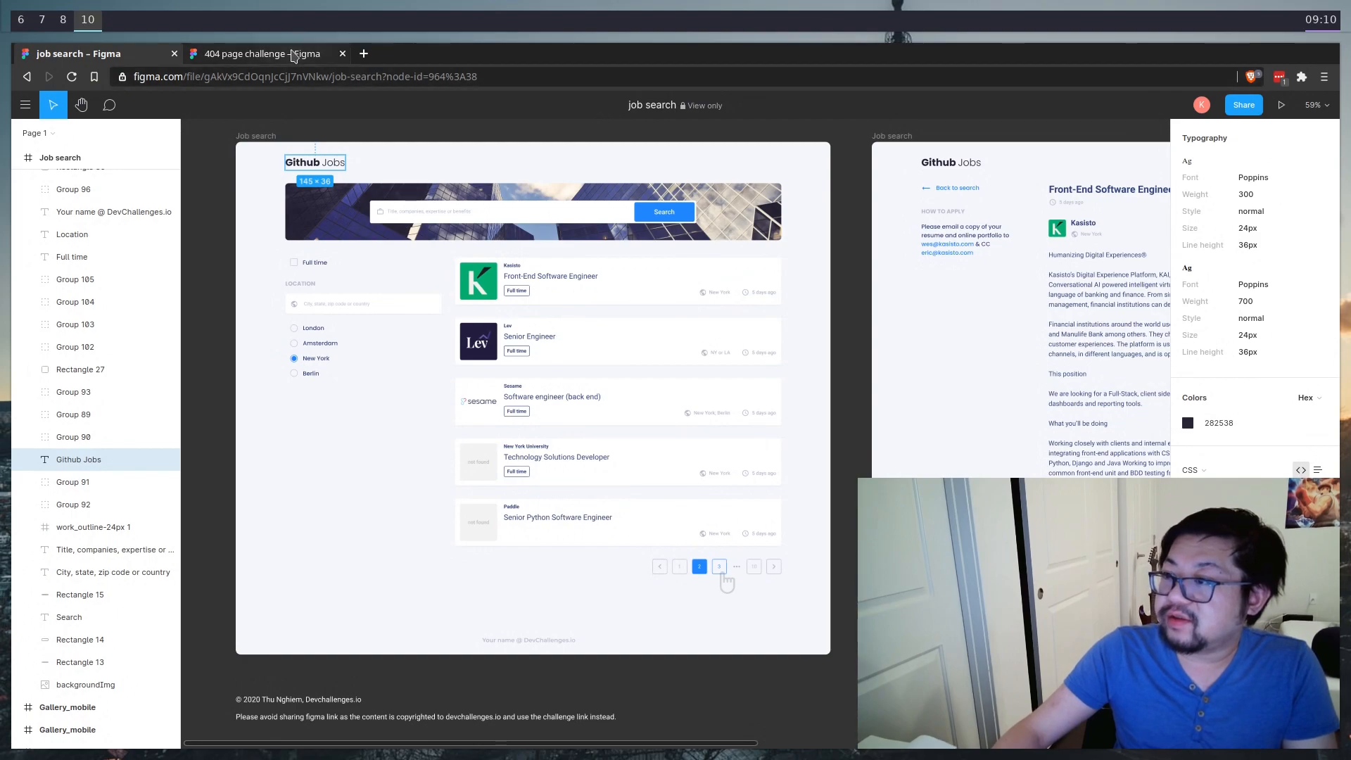
# Switch to the '404 page challenge – Figma' browser tab.
pyautogui.click(258, 54)
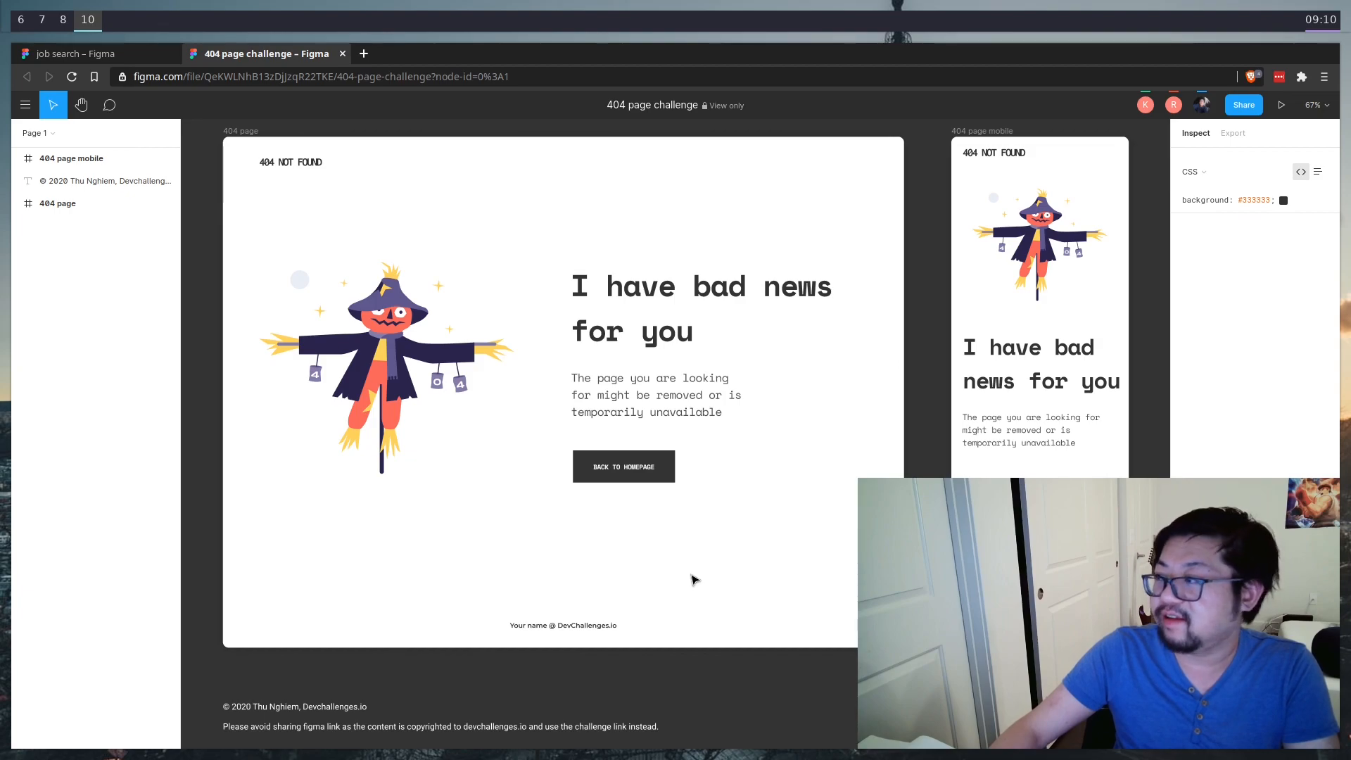
pyautogui.moveTo(786, 355)
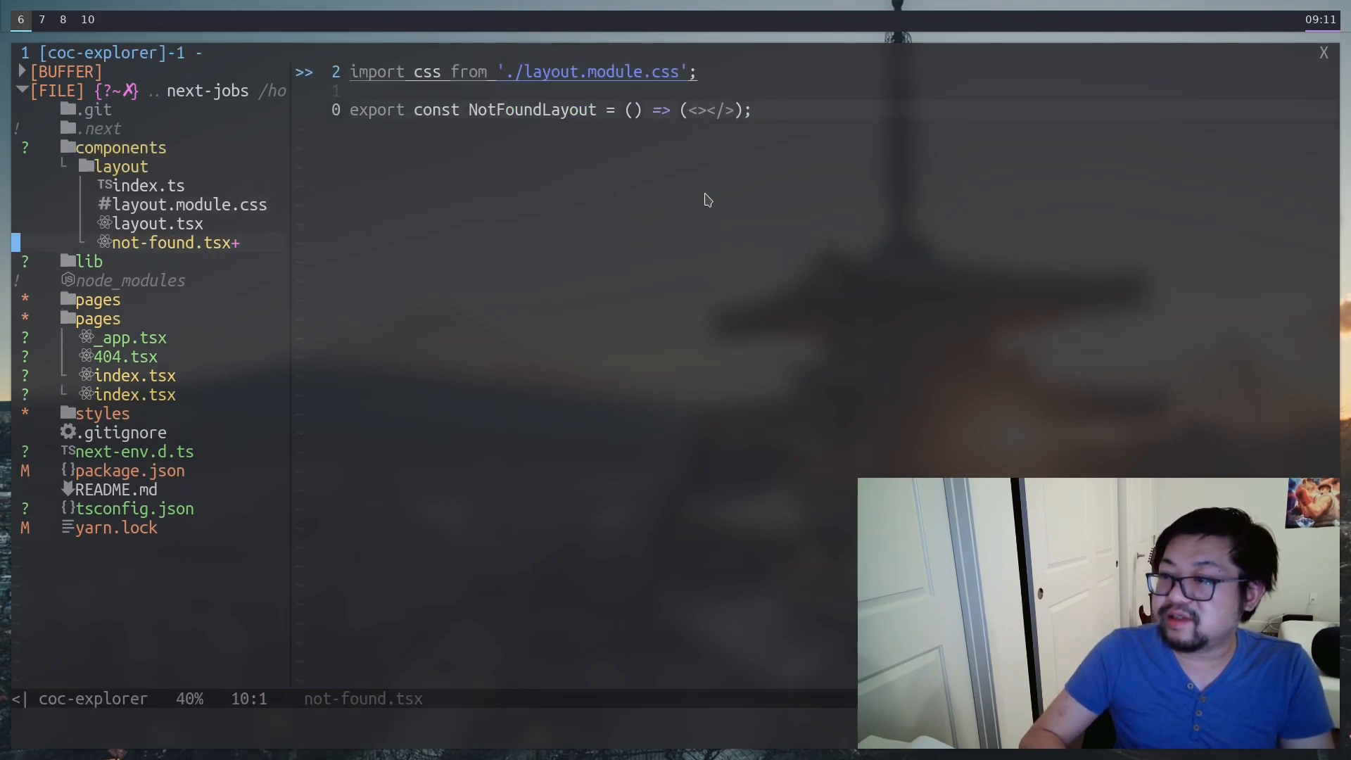
# Paste the layout markup, import Image from 'next/image' and point src at /assets/Scarecrow.png.
pyautogui.click(158, 223)
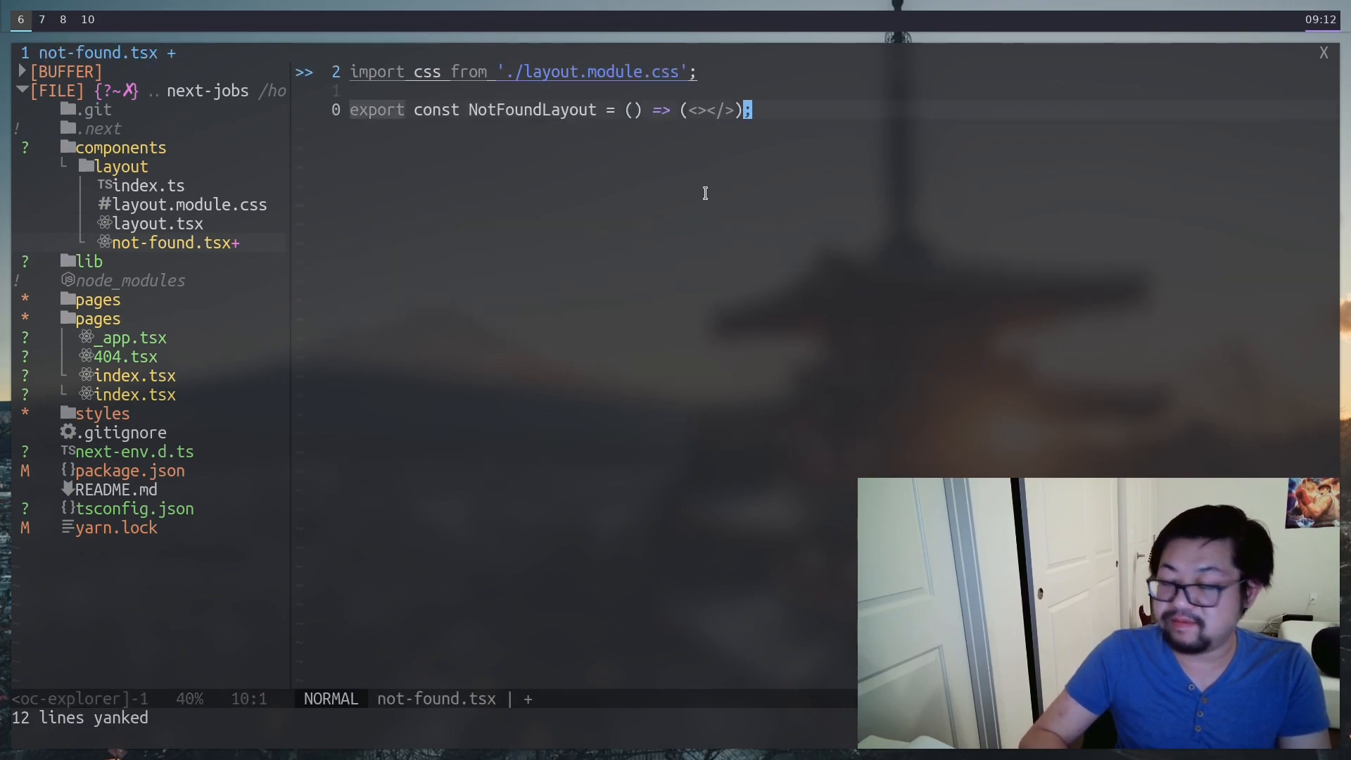
pyautogui.press('o')
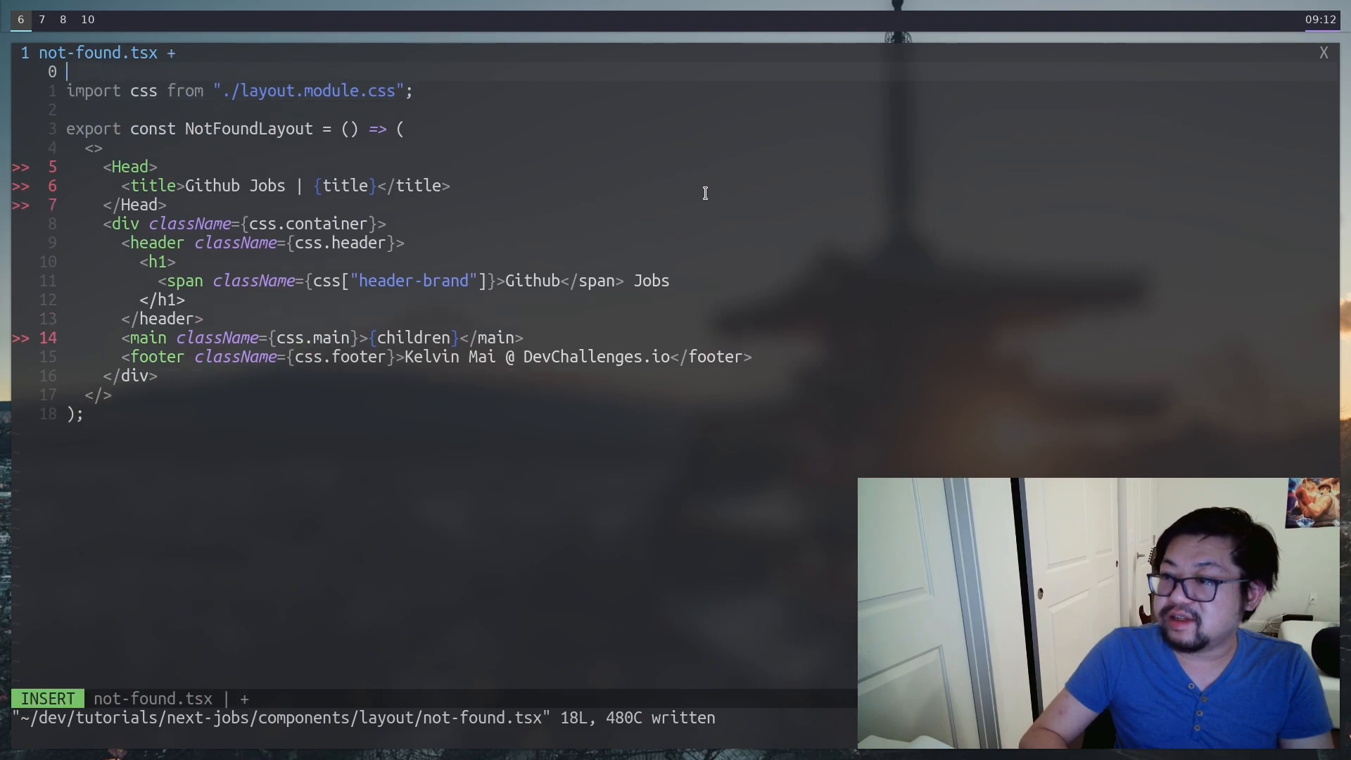
pyautogui.write("import Head from 'next/head';")
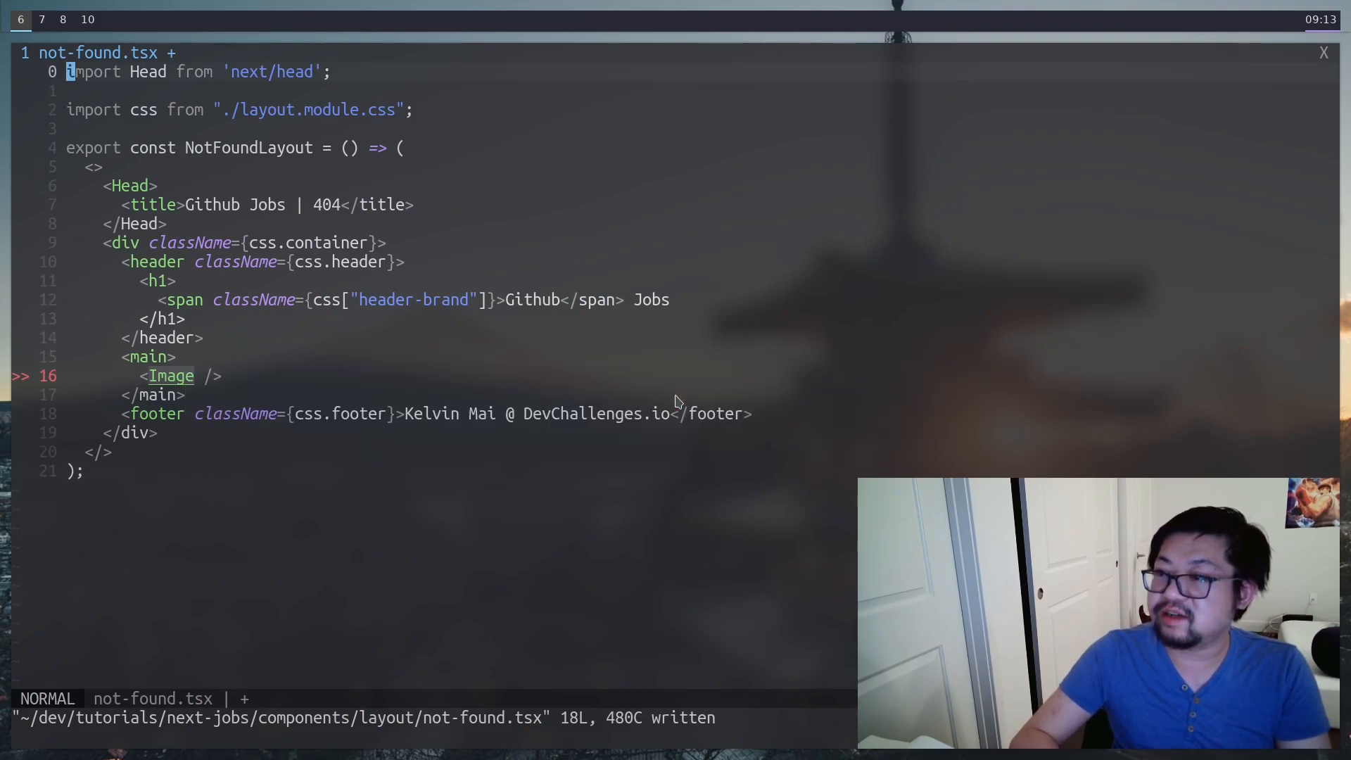
pyautogui.write('import Image')
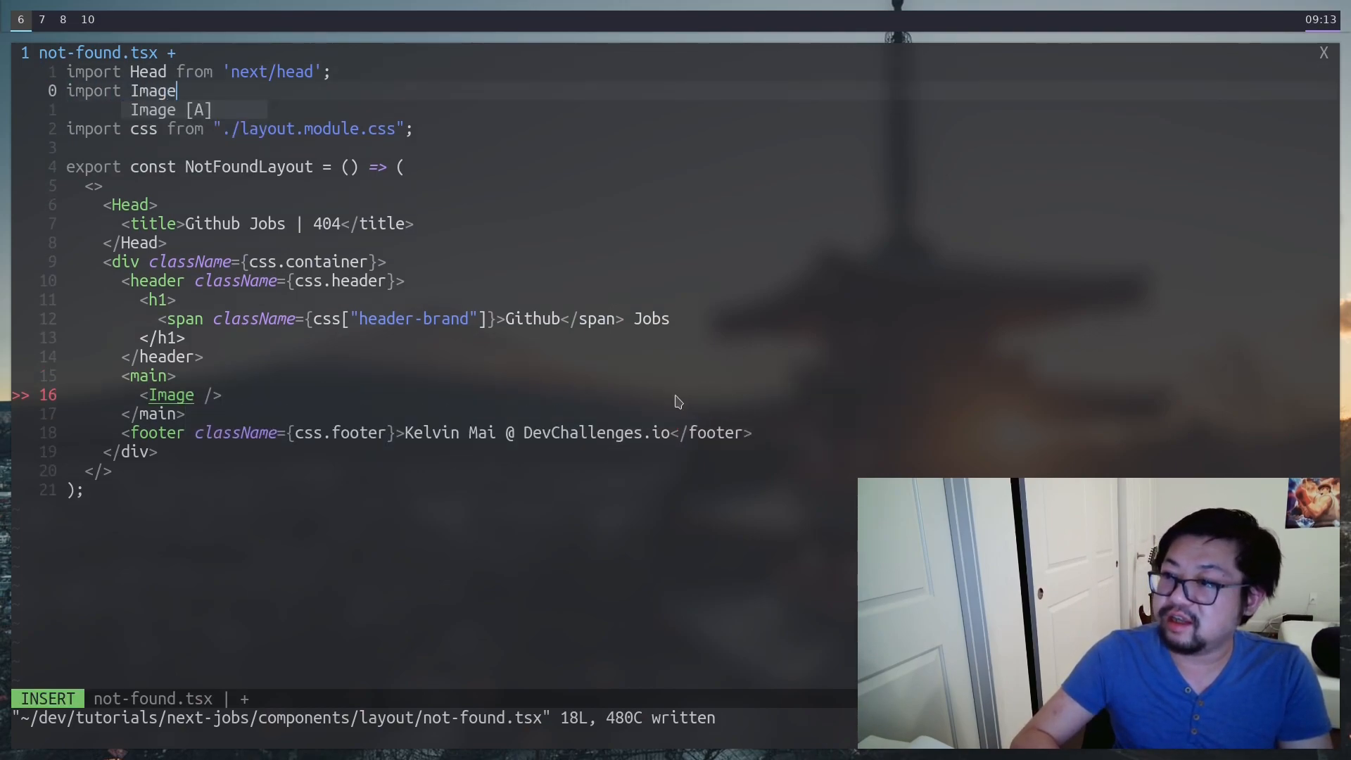
pyautogui.write("from 'next/image'")
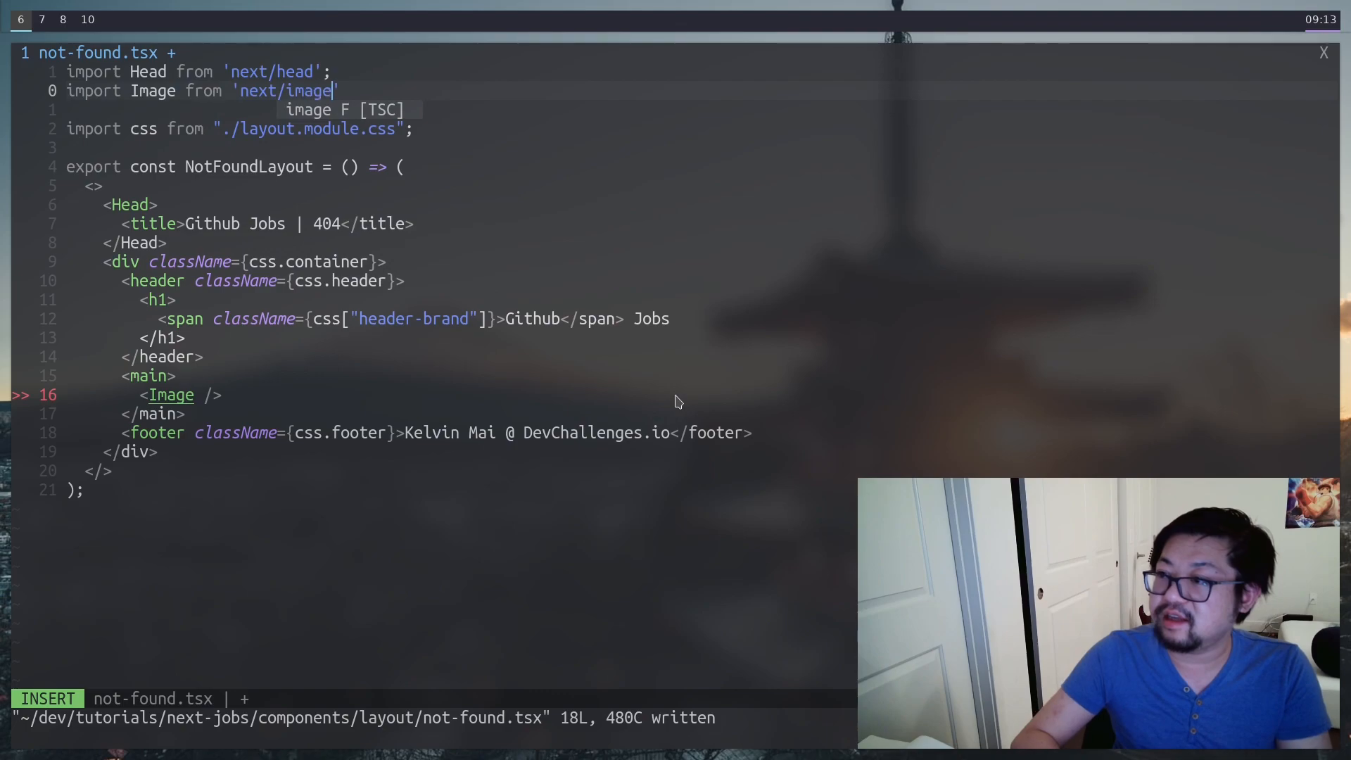
pyautogui.write('src="/assets/')
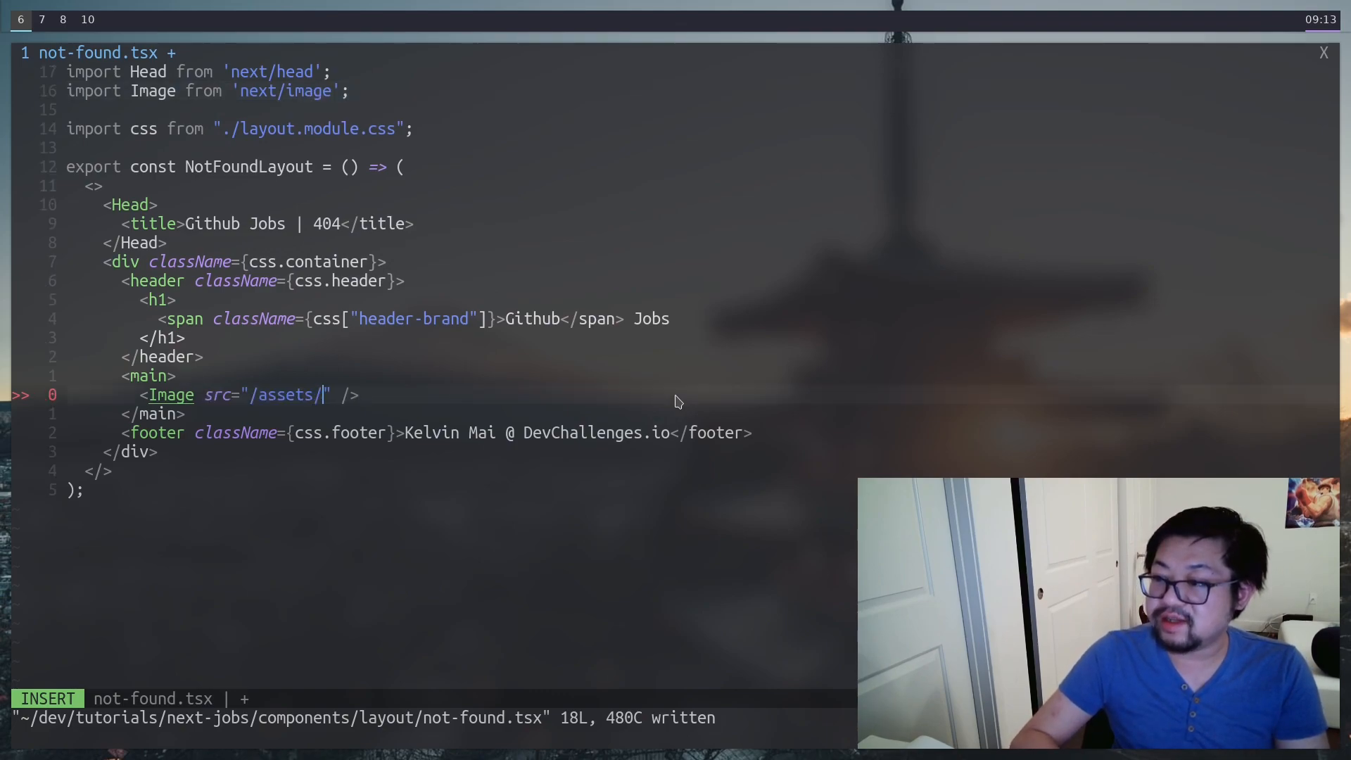
pyautogui.write('Scarecrow.png')
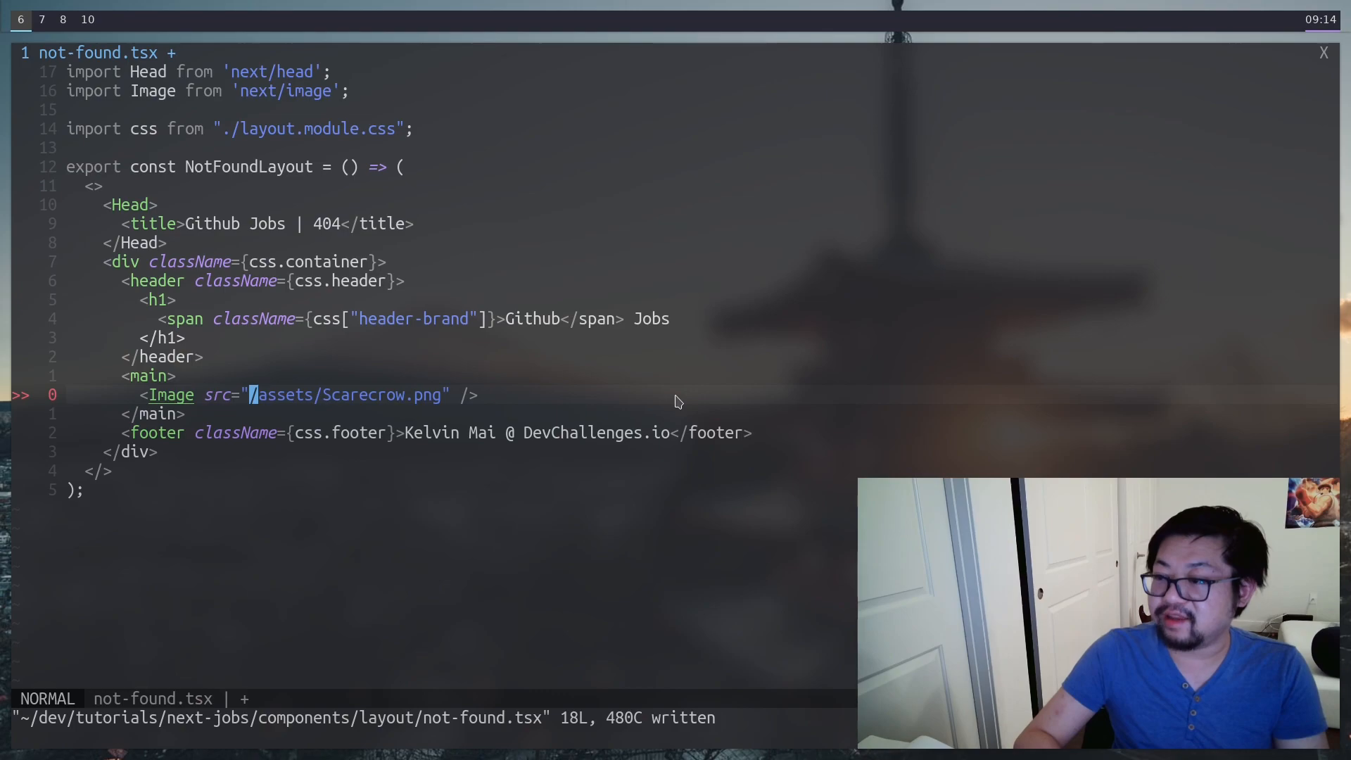
# Give the Scarecrow image a width of 655 and height of 395.
pyautogui.press('i')
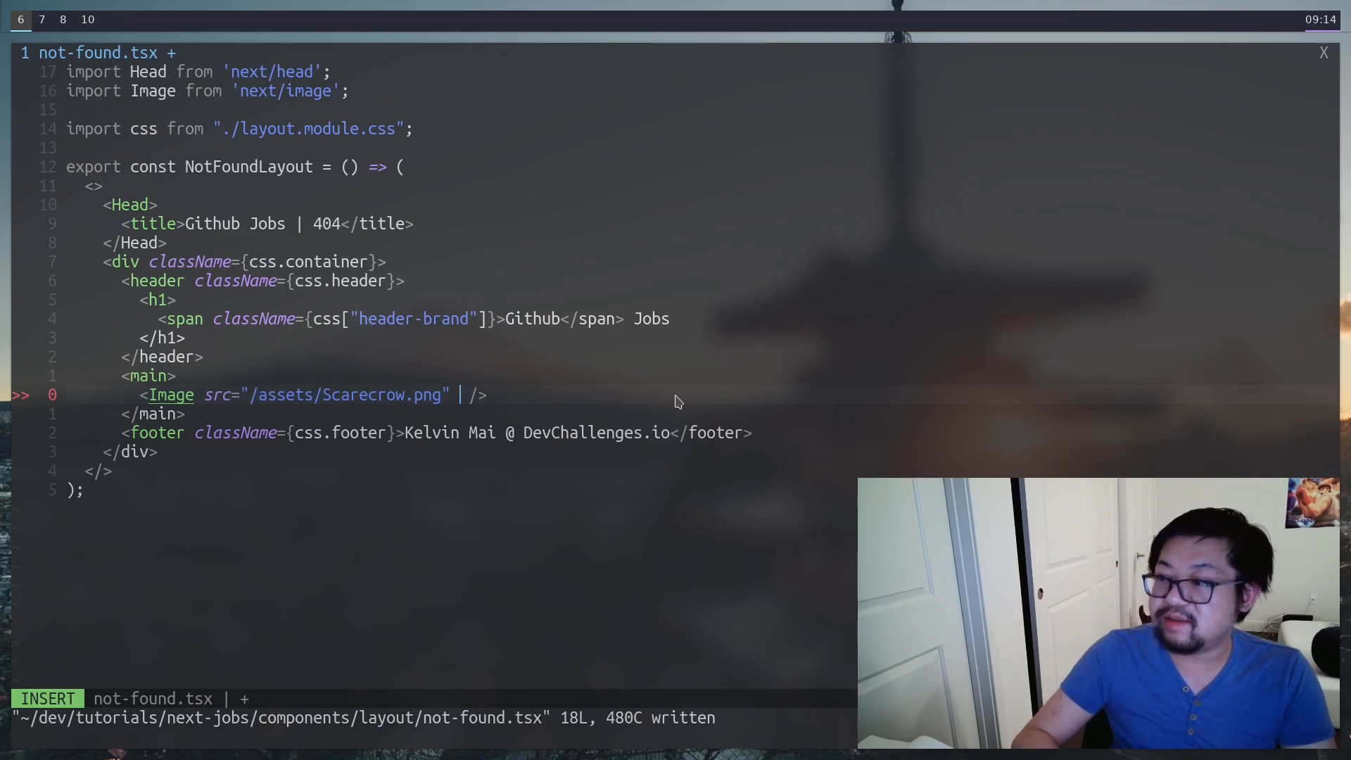
pyautogui.write('width={}')
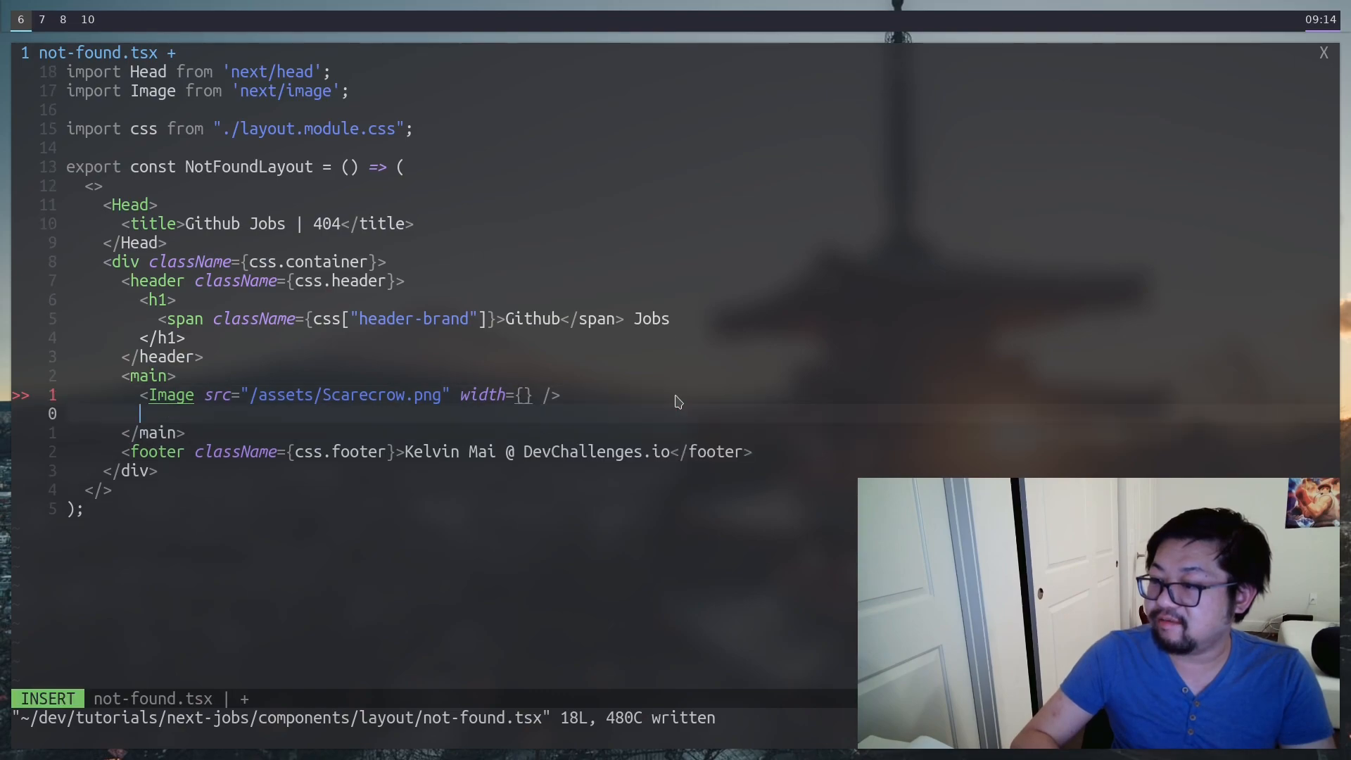
pyautogui.write('height={}')
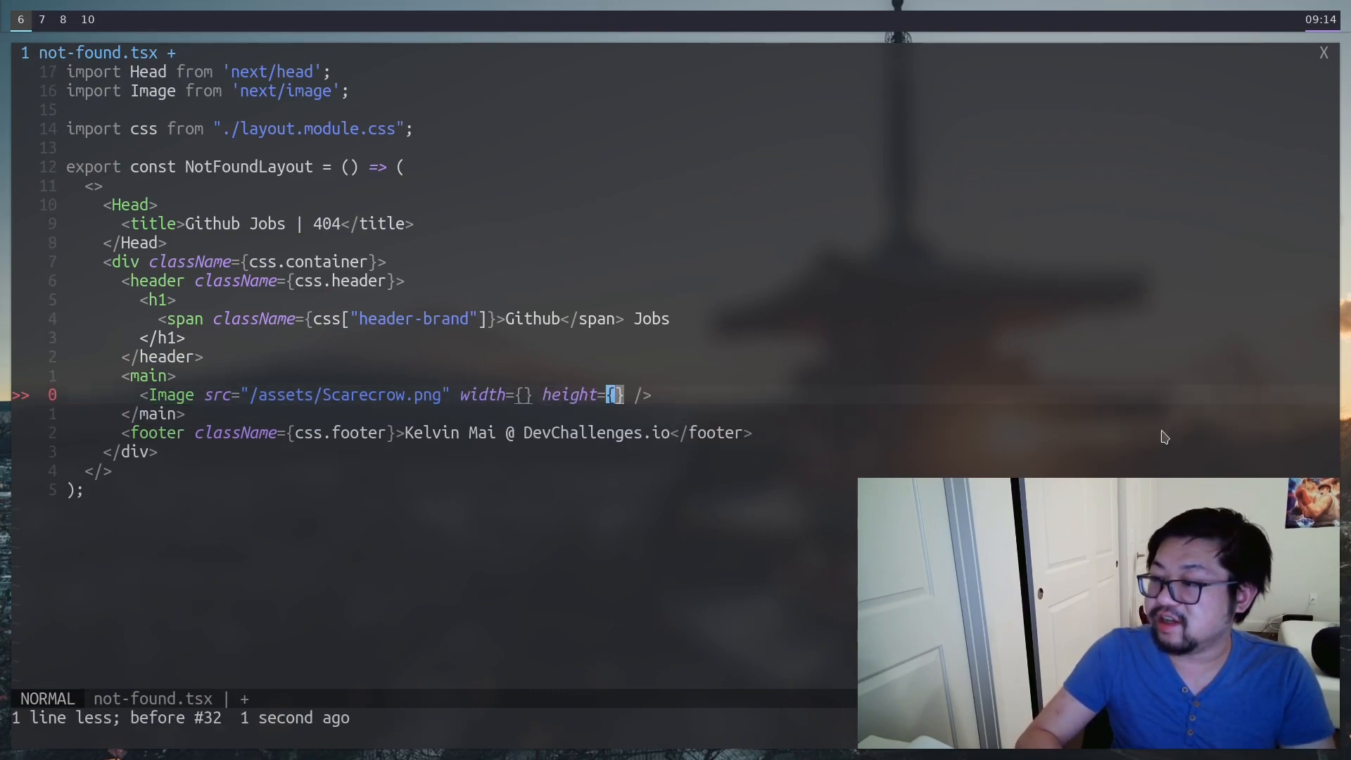
pyautogui.write('65')
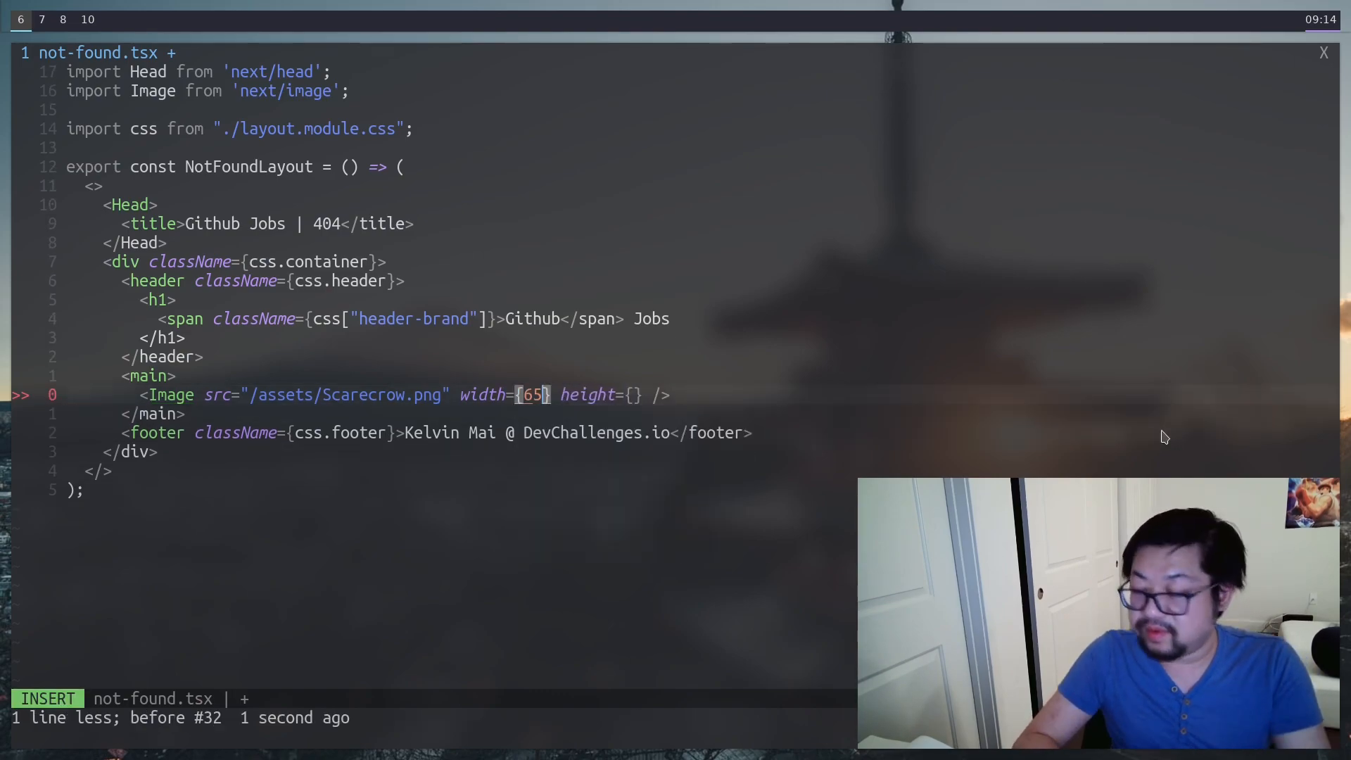
pyautogui.write('5')
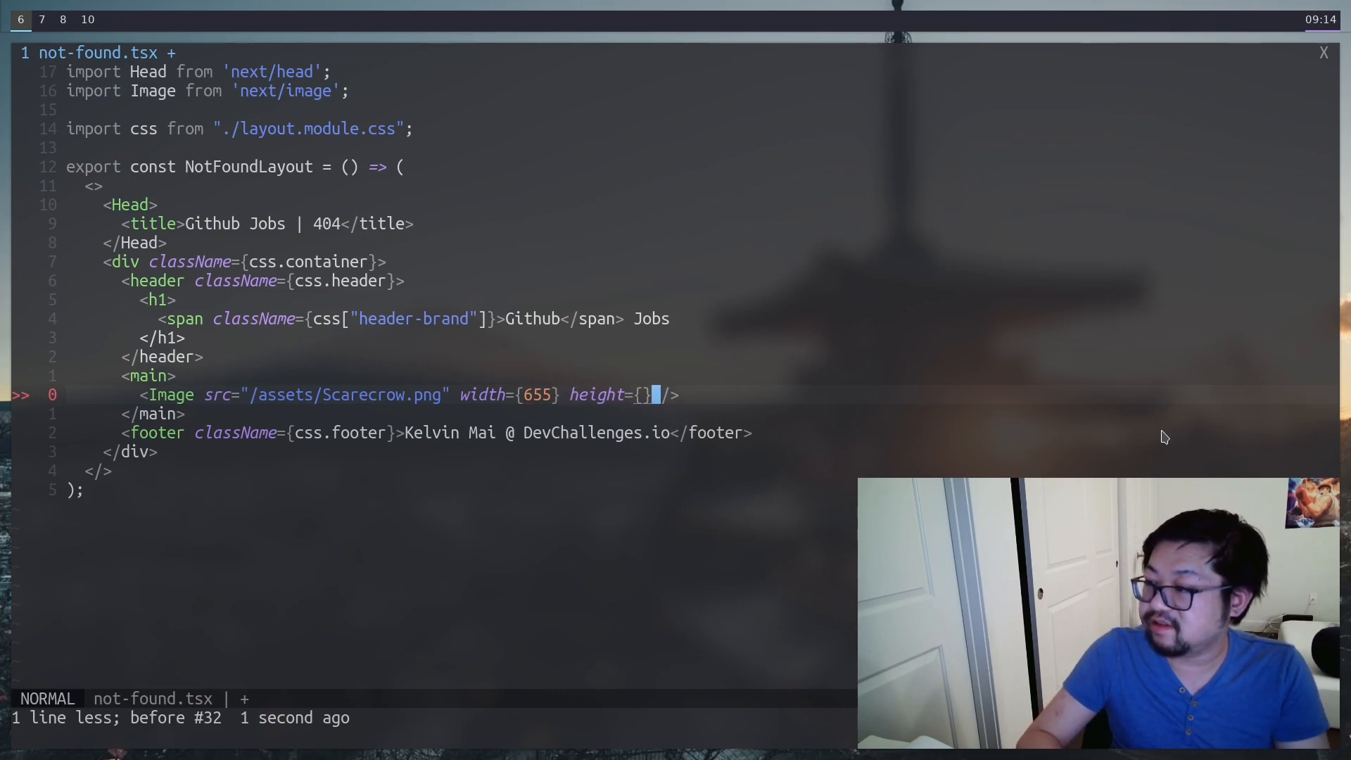
pyautogui.write('3954')
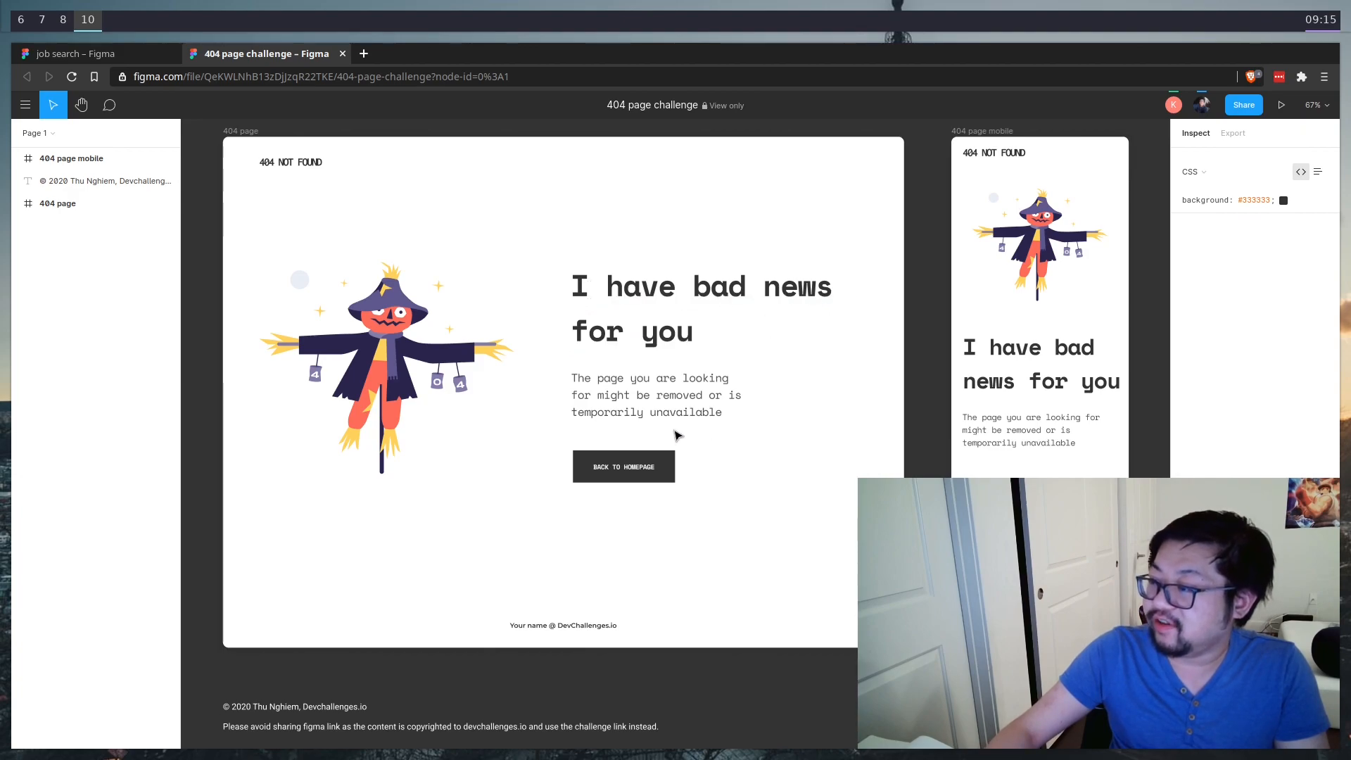
pyautogui.click(622, 466)
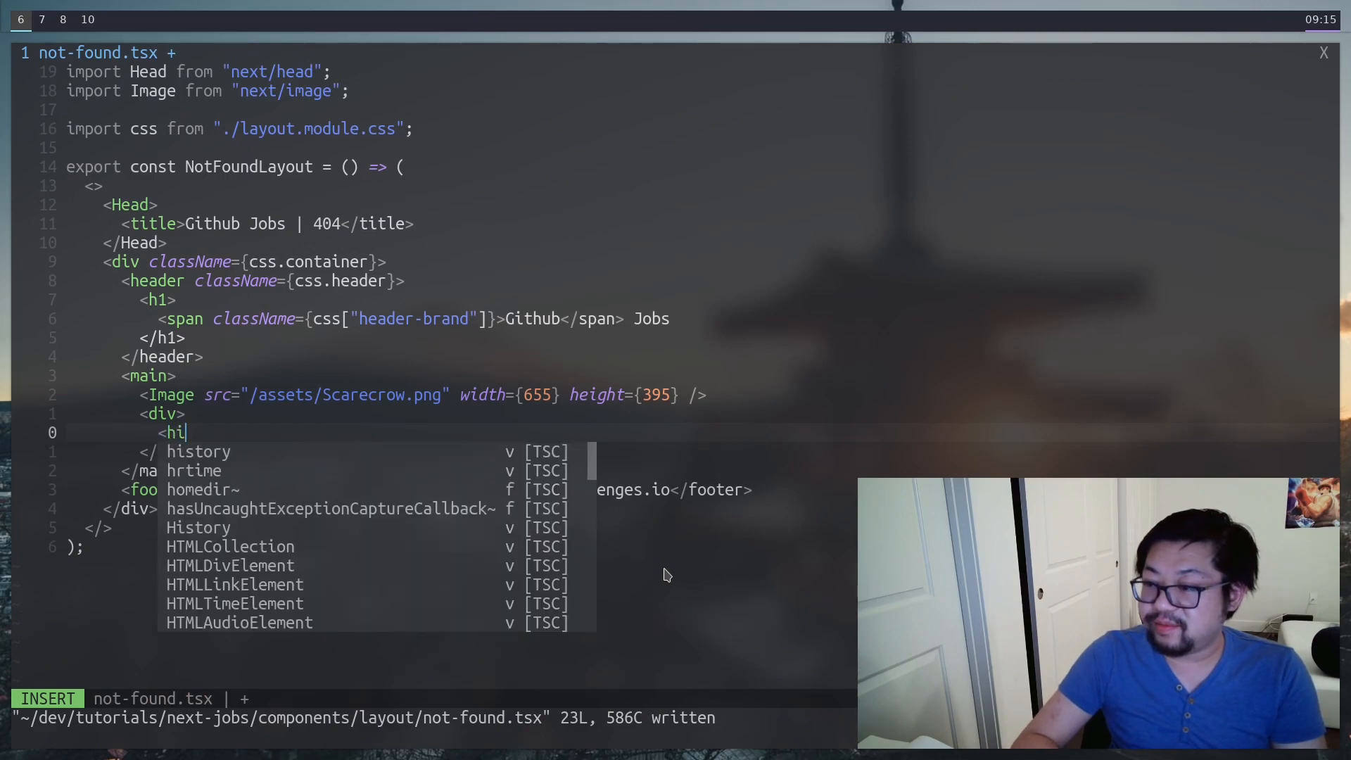
# Add the 'I have bad news for you' h2, message paragraph and a Link href="/" button.
pyautogui.write('2>I have bad news for you</h2>')
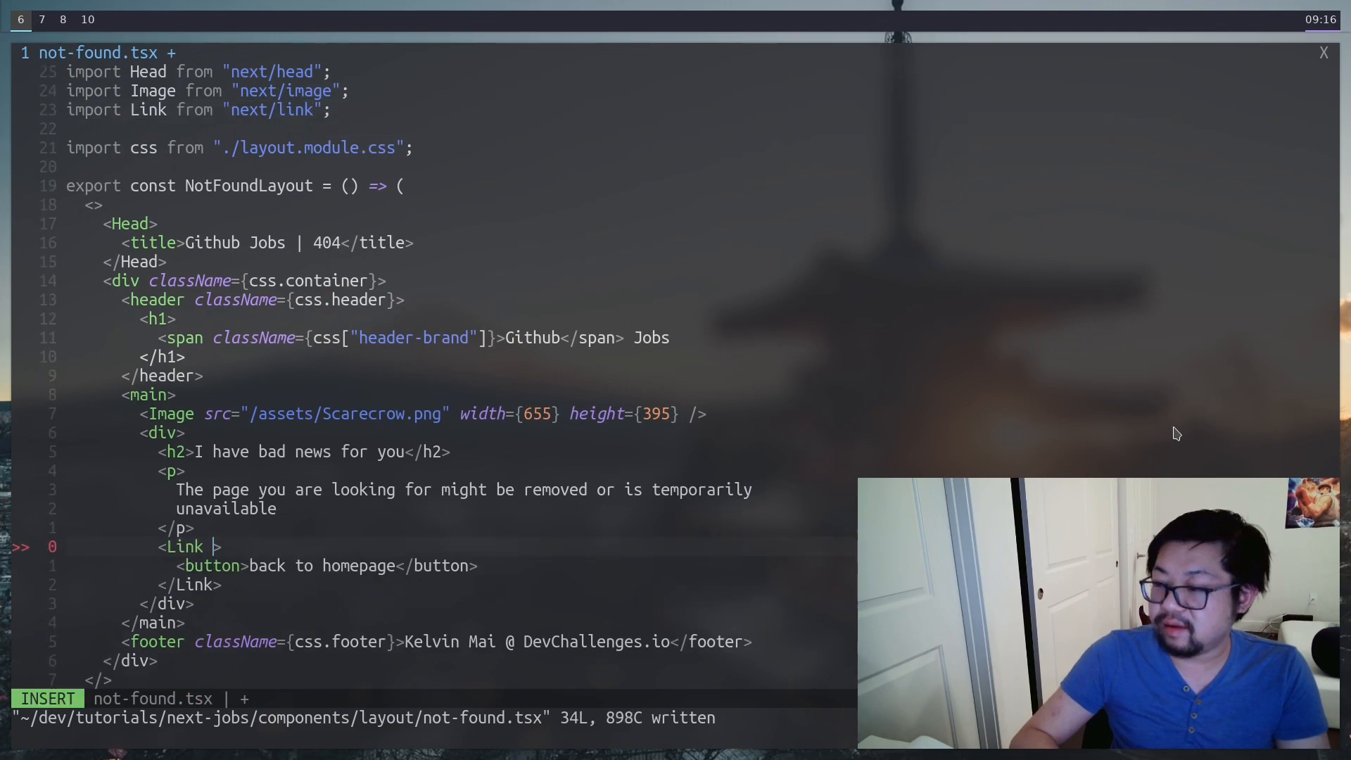
pyautogui.write('href=""')
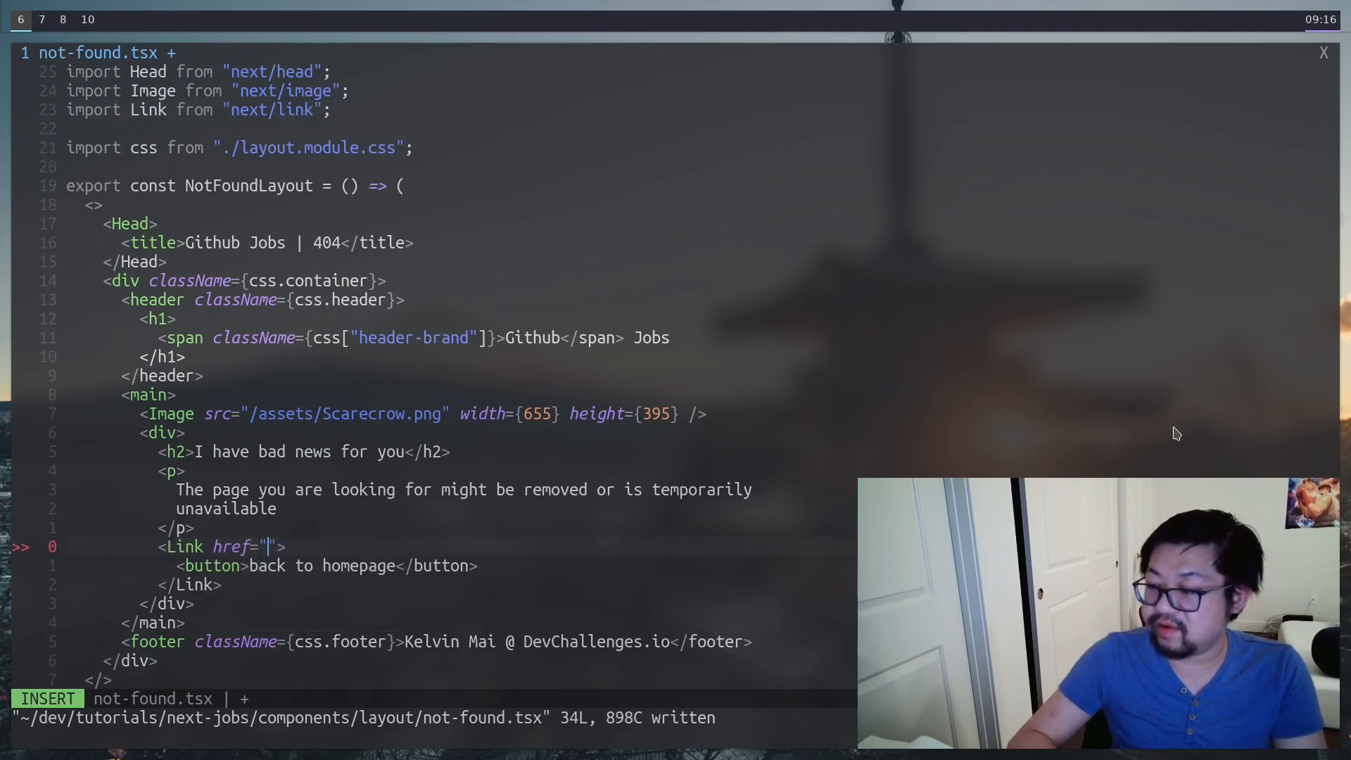
pyautogui.press('Escape')
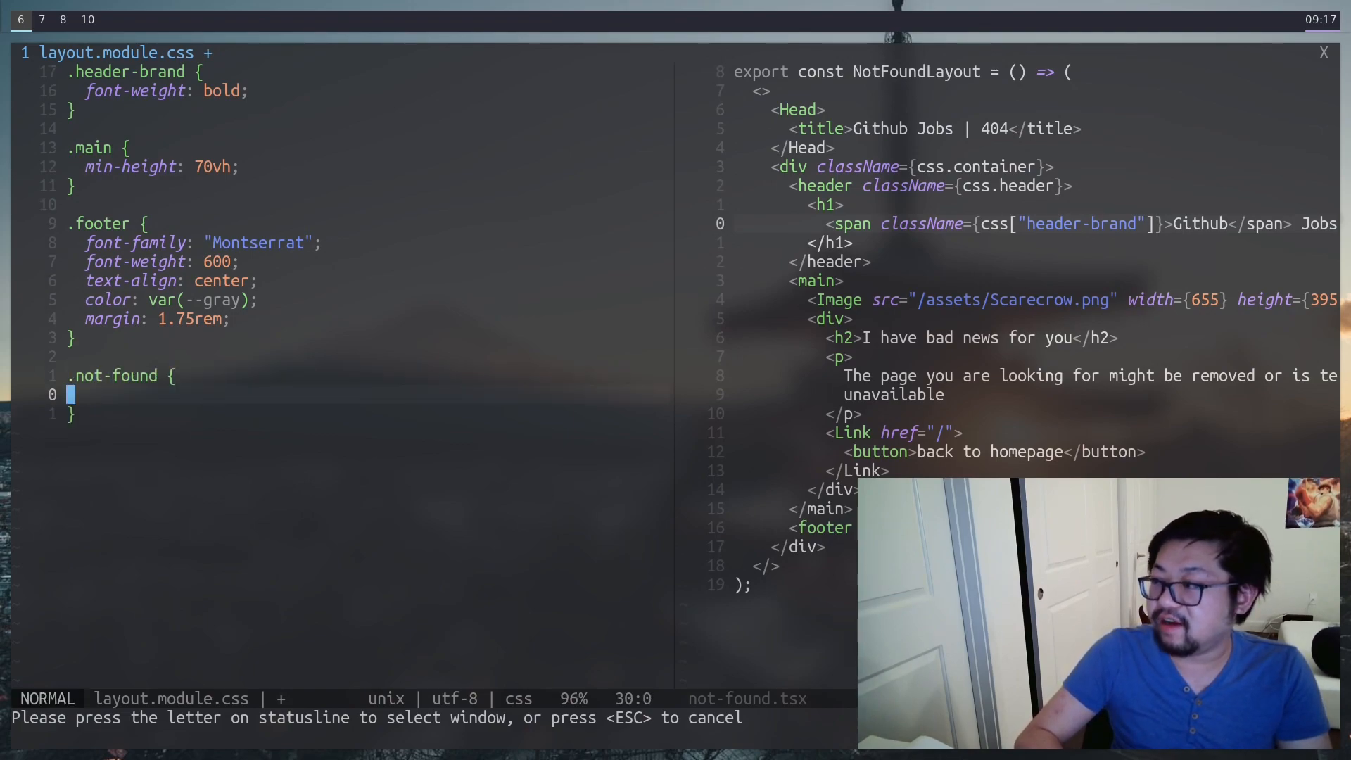
# Give .not-found min-height 70vh, apply css to main, and make h2 bold, 4rem, black.
pyautogui.write('min-height: 70vh;')
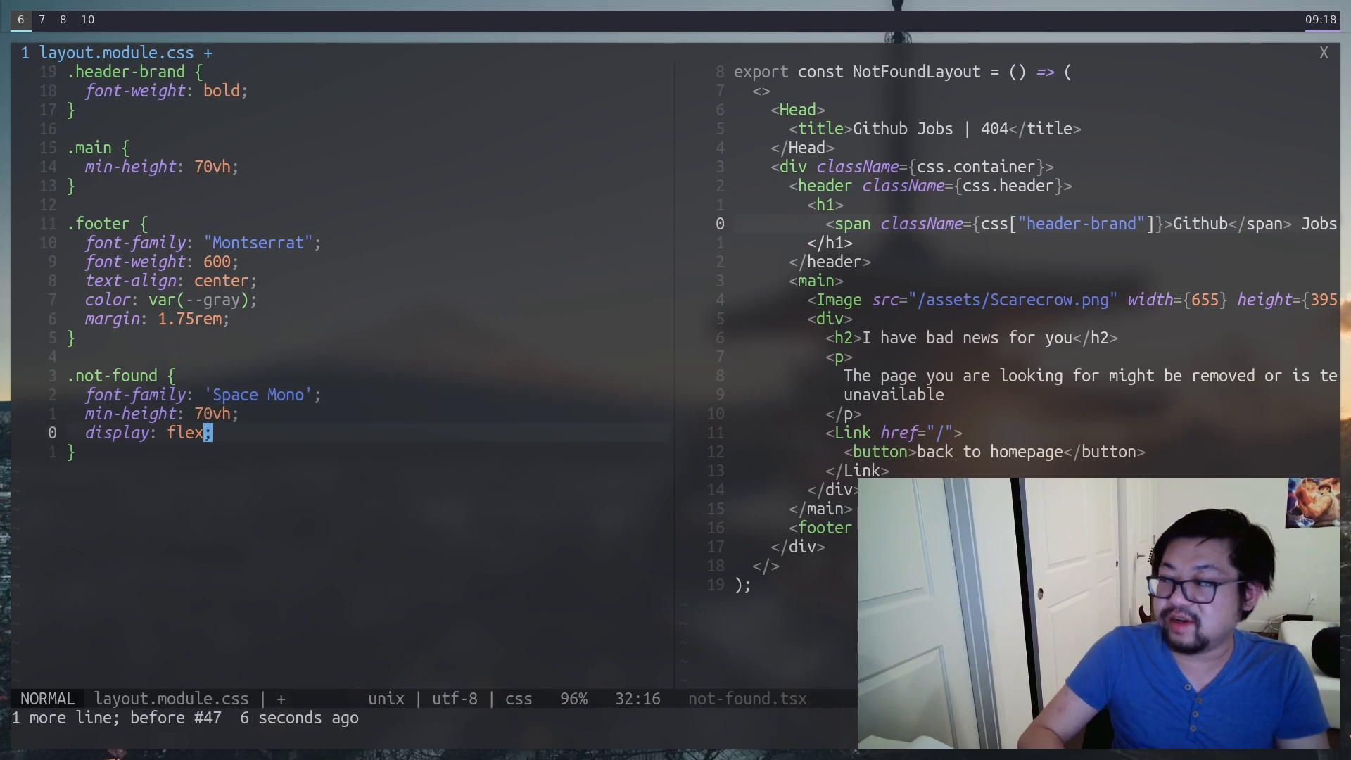
pyautogui.write('className={}')
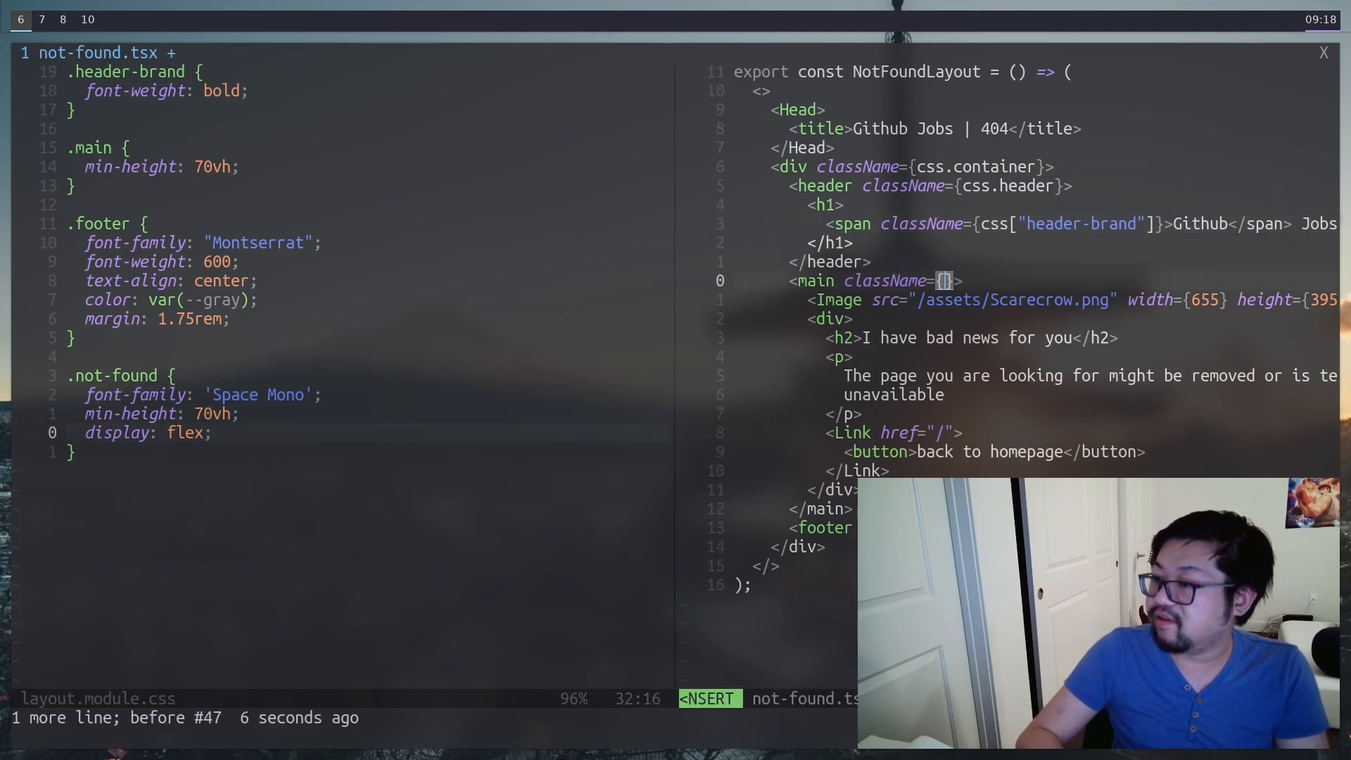
pyautogui.write('css["not-found')
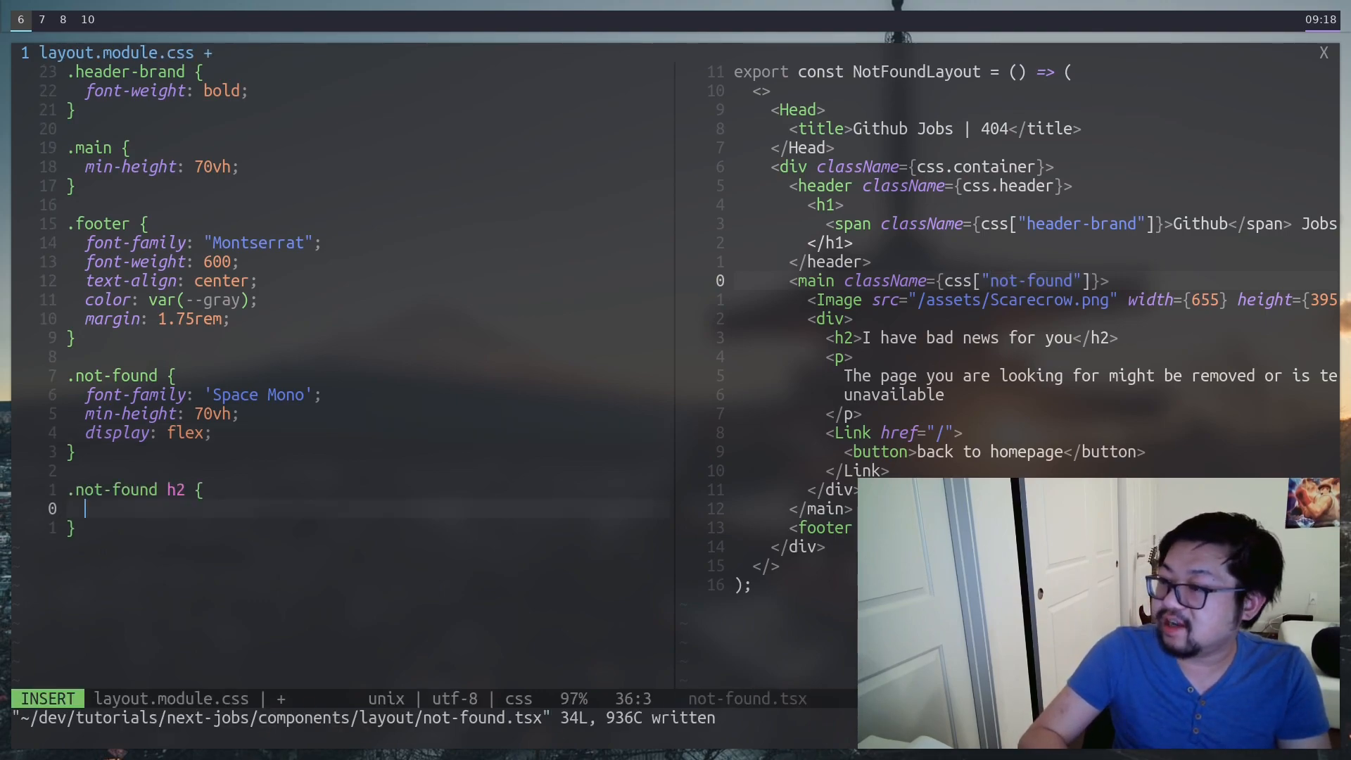
pyautogui.write('font-weight: bold;')
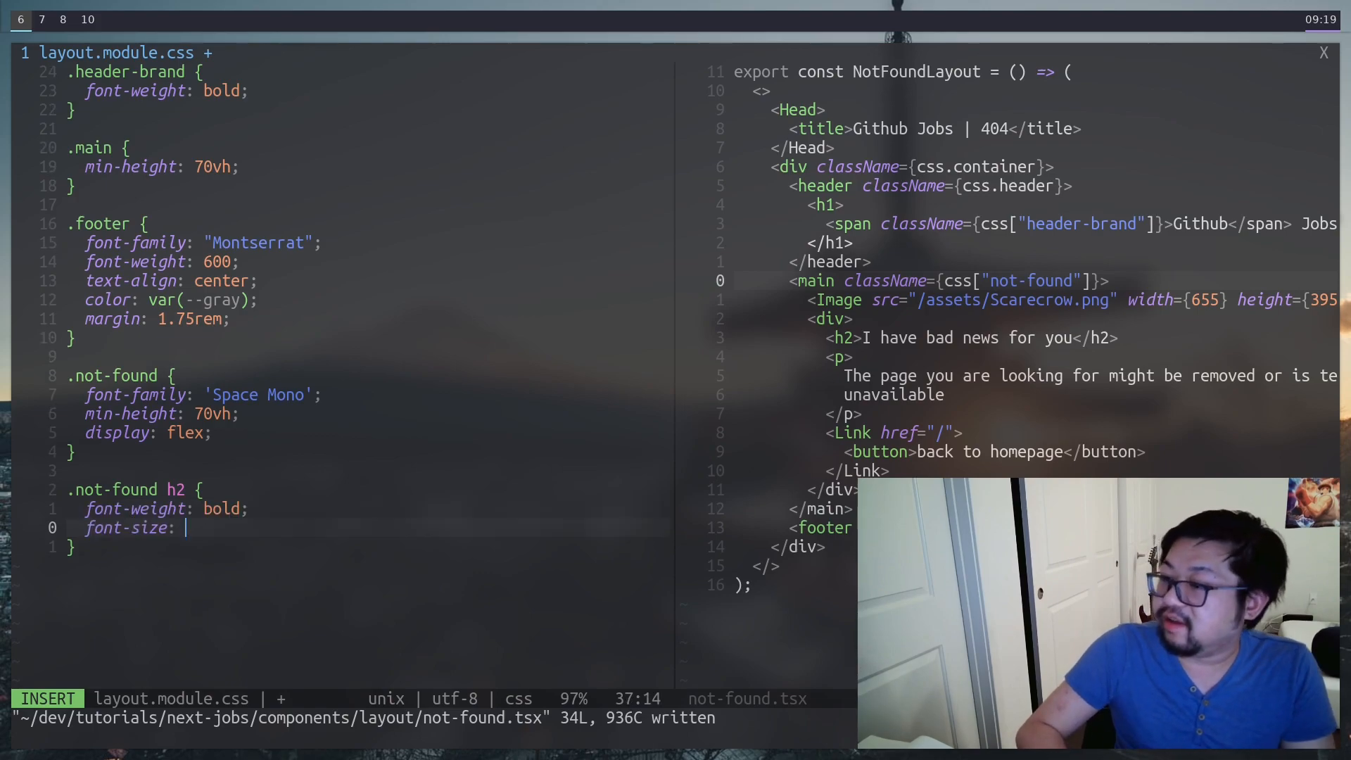
pyautogui.write('4rem;')
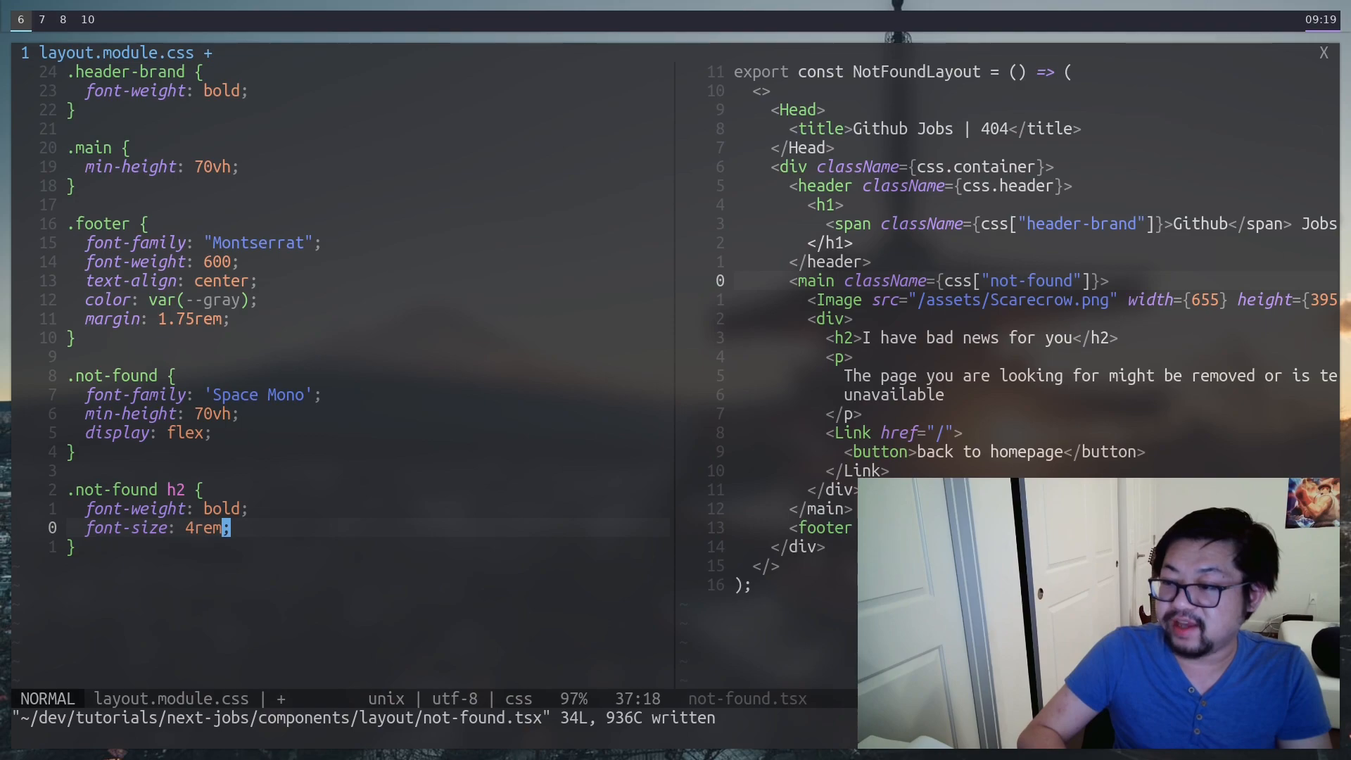
pyautogui.write('color: var(--black);')
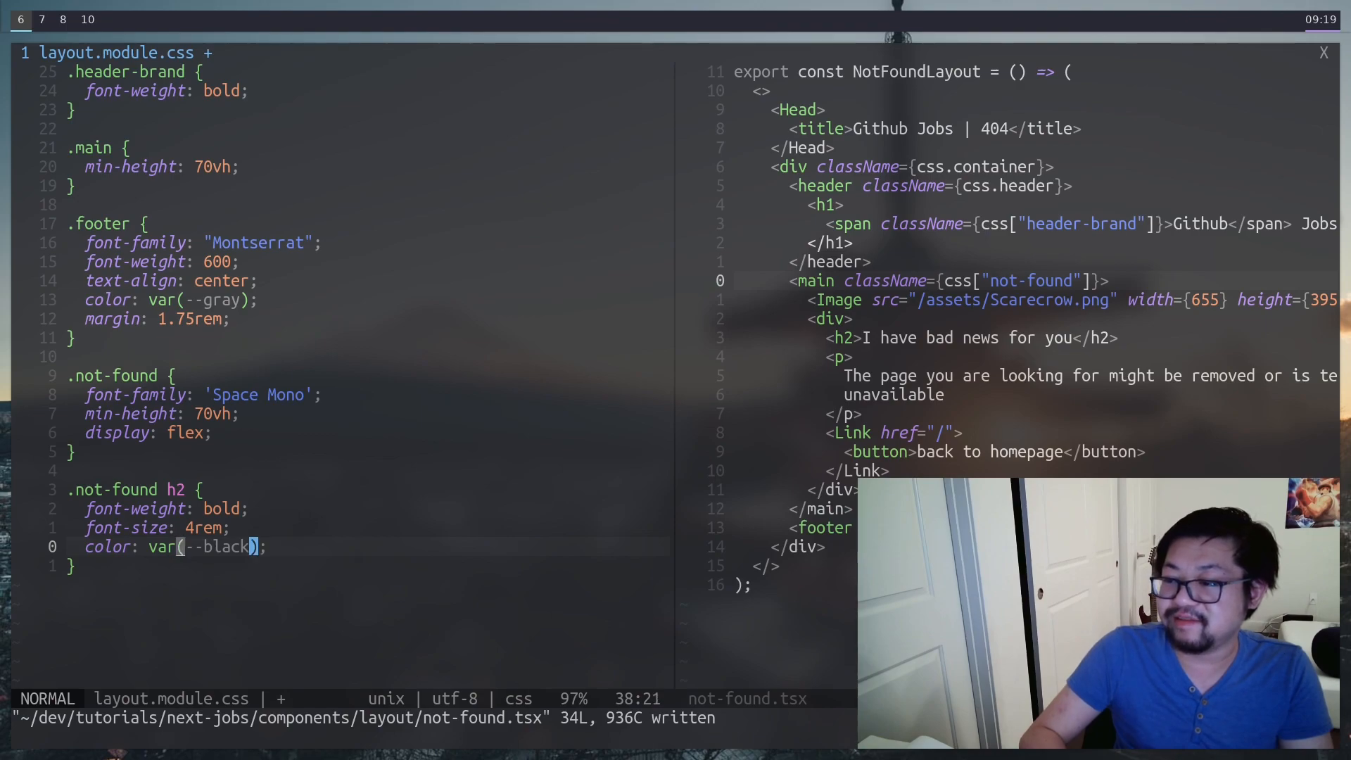
# Style .not-found p and an uppercase .back-button with padding 1.5rem 3rem.
pyautogui.write('.not-found p {')
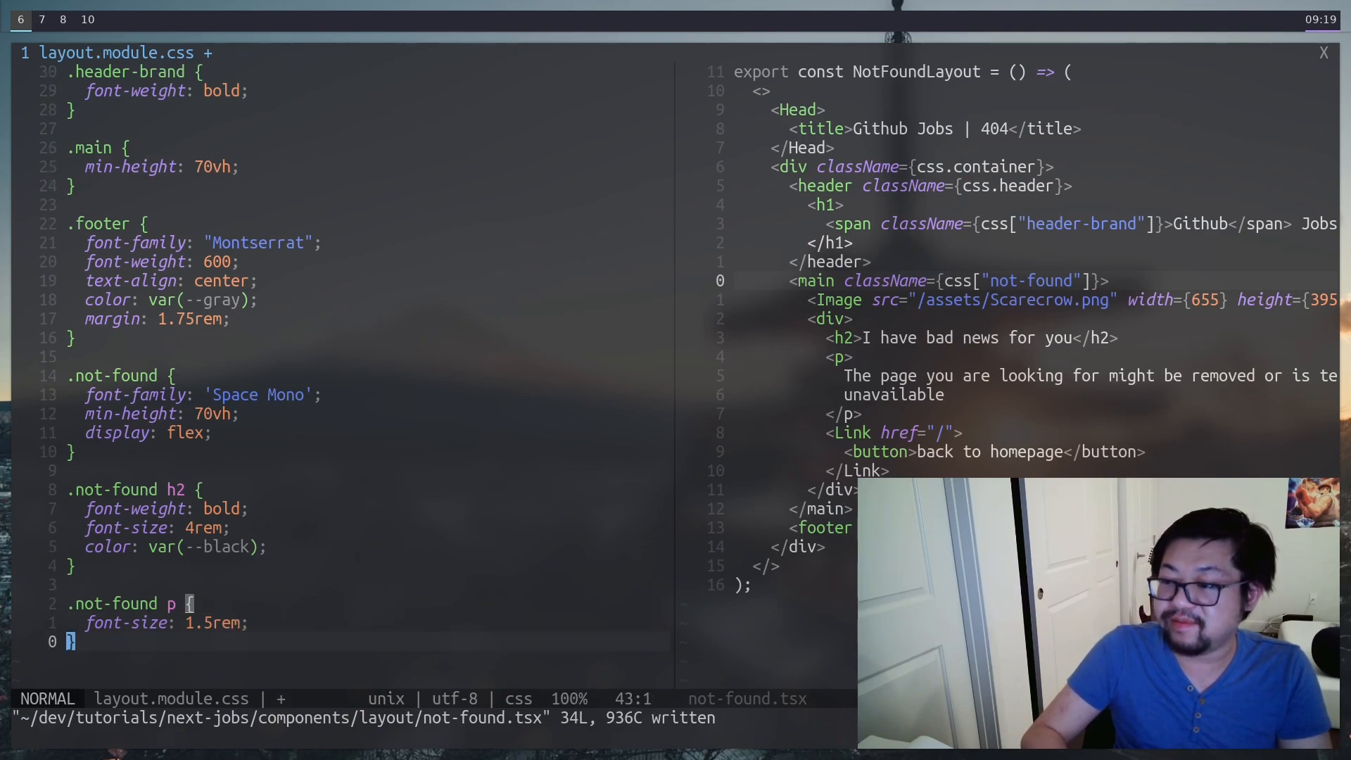
pyautogui.write('.back-button {')
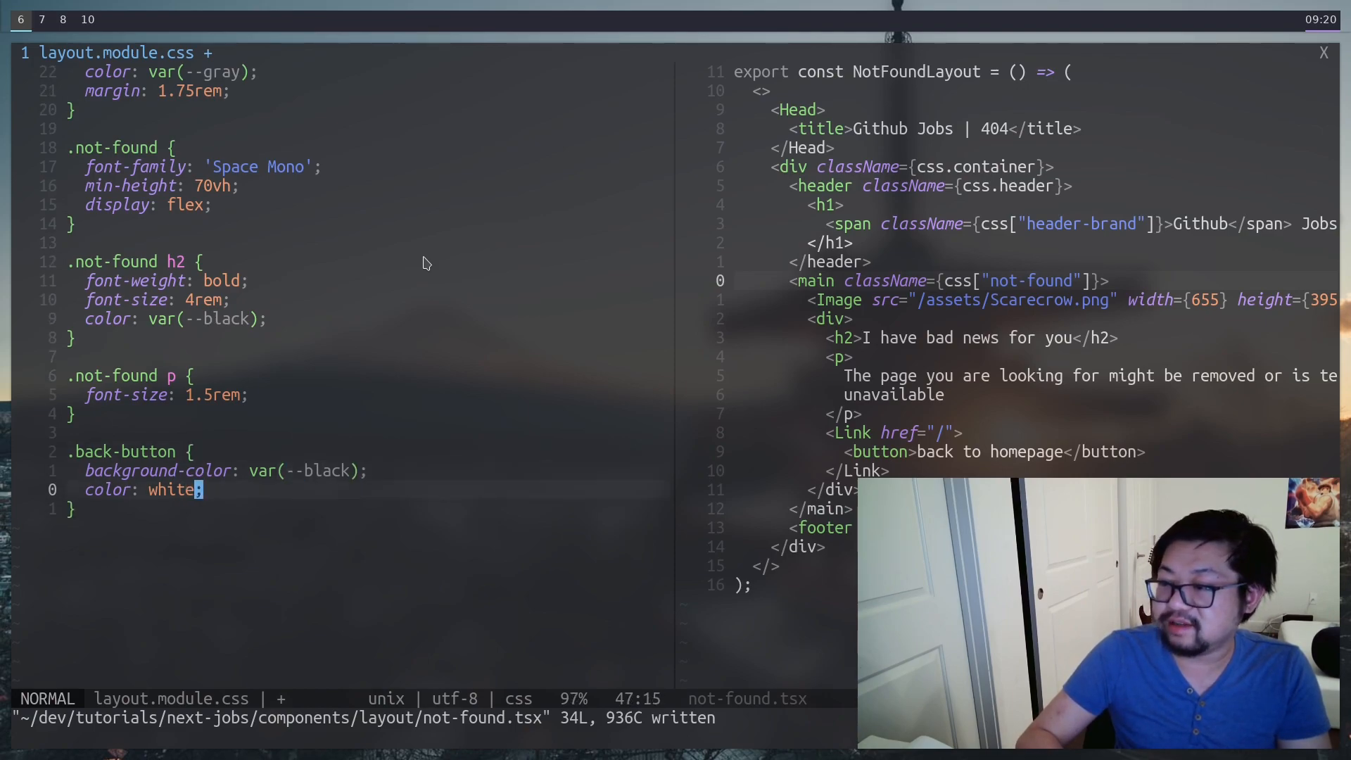
pyautogui.write('padding: 1p')
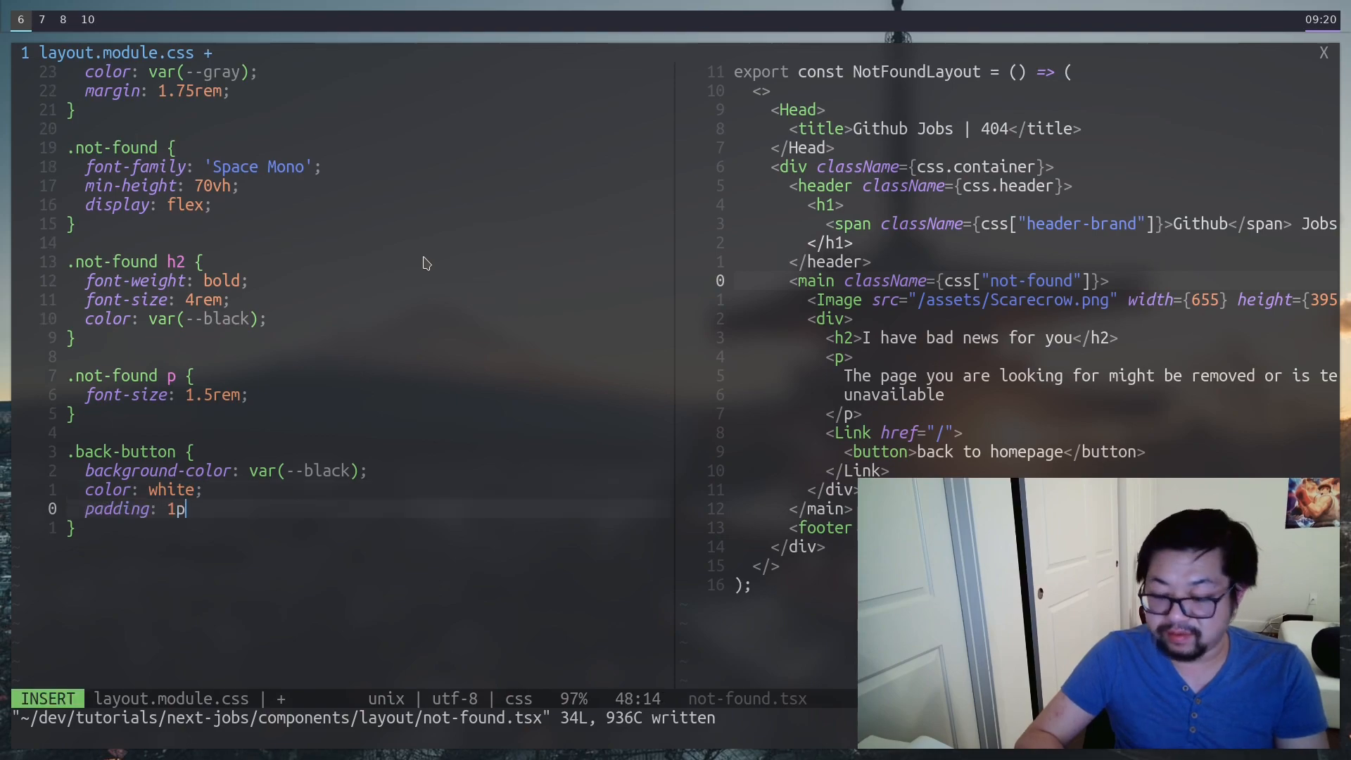
pyautogui.write('.5rem 3rem;')
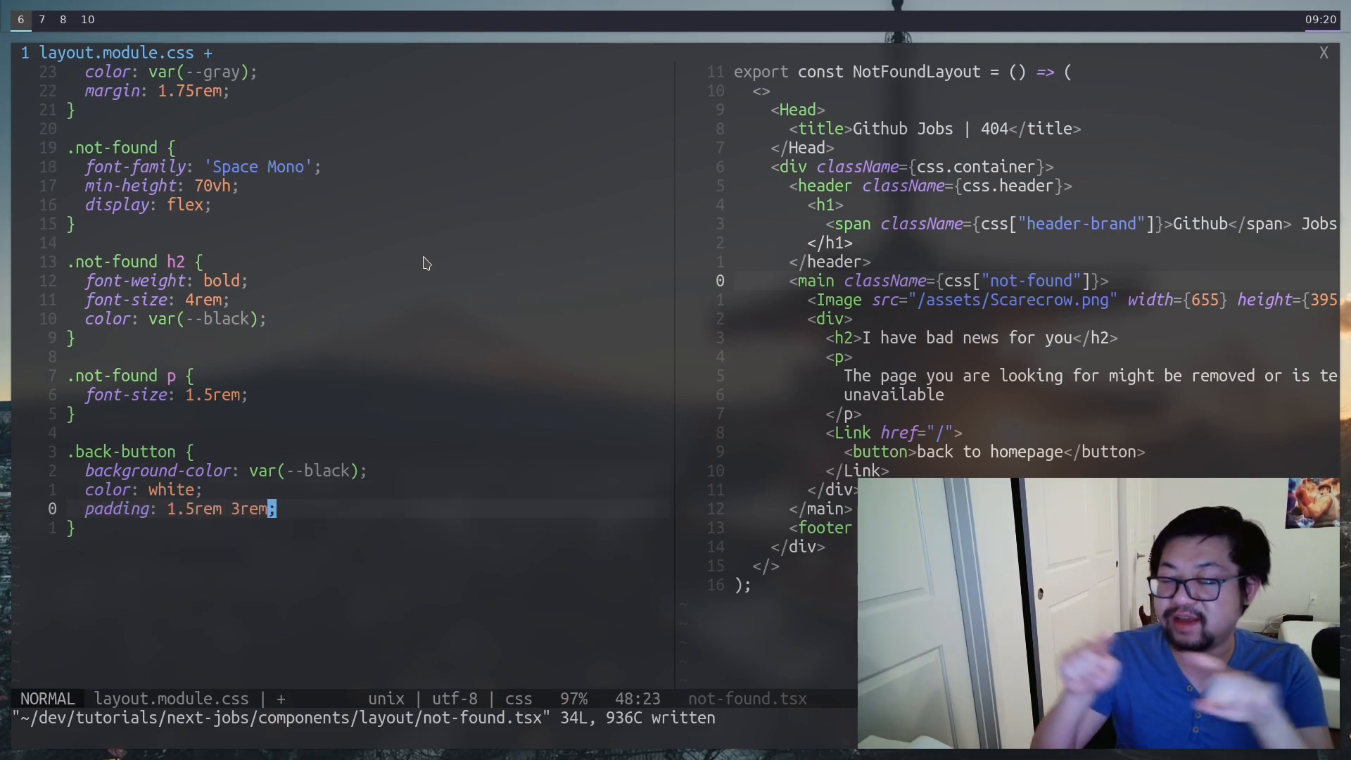
pyautogui.write('text-transform: uppercase;')
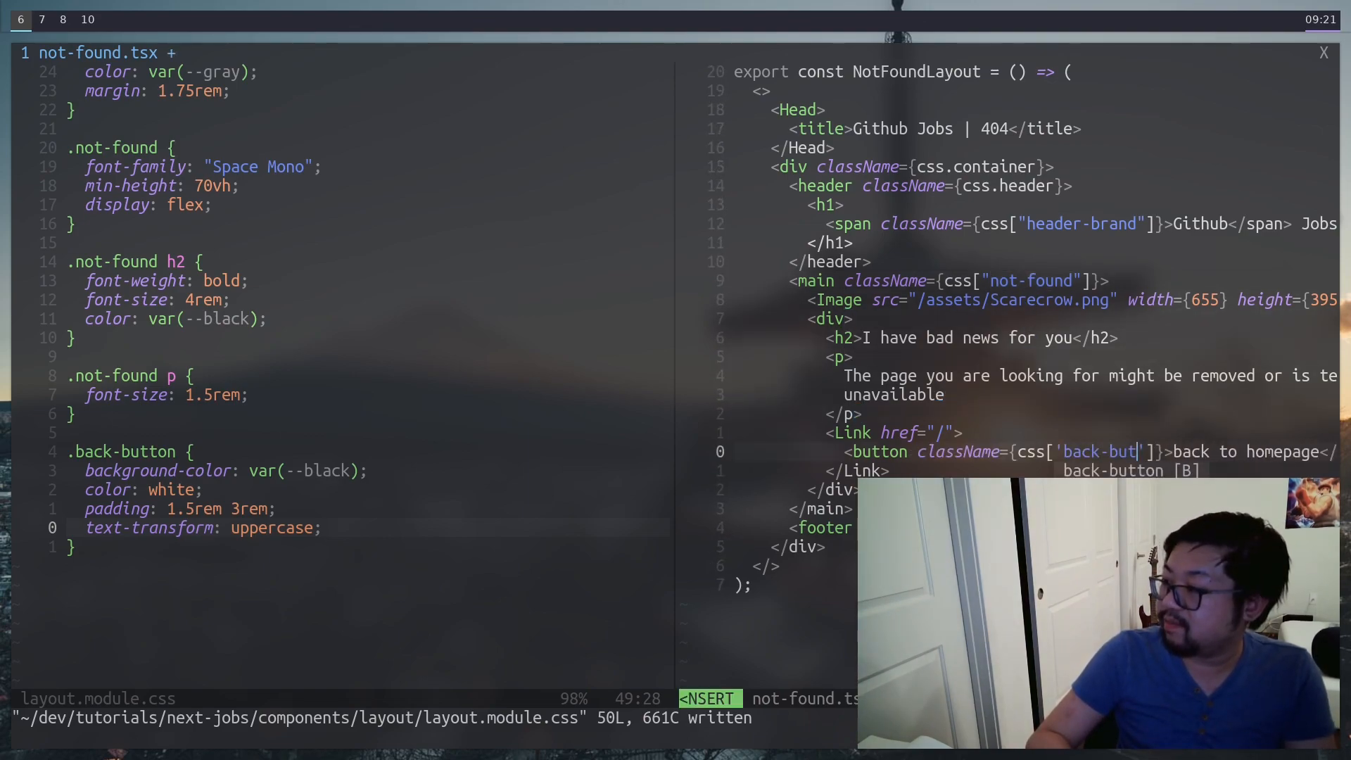
pyautogui.press('Escape')
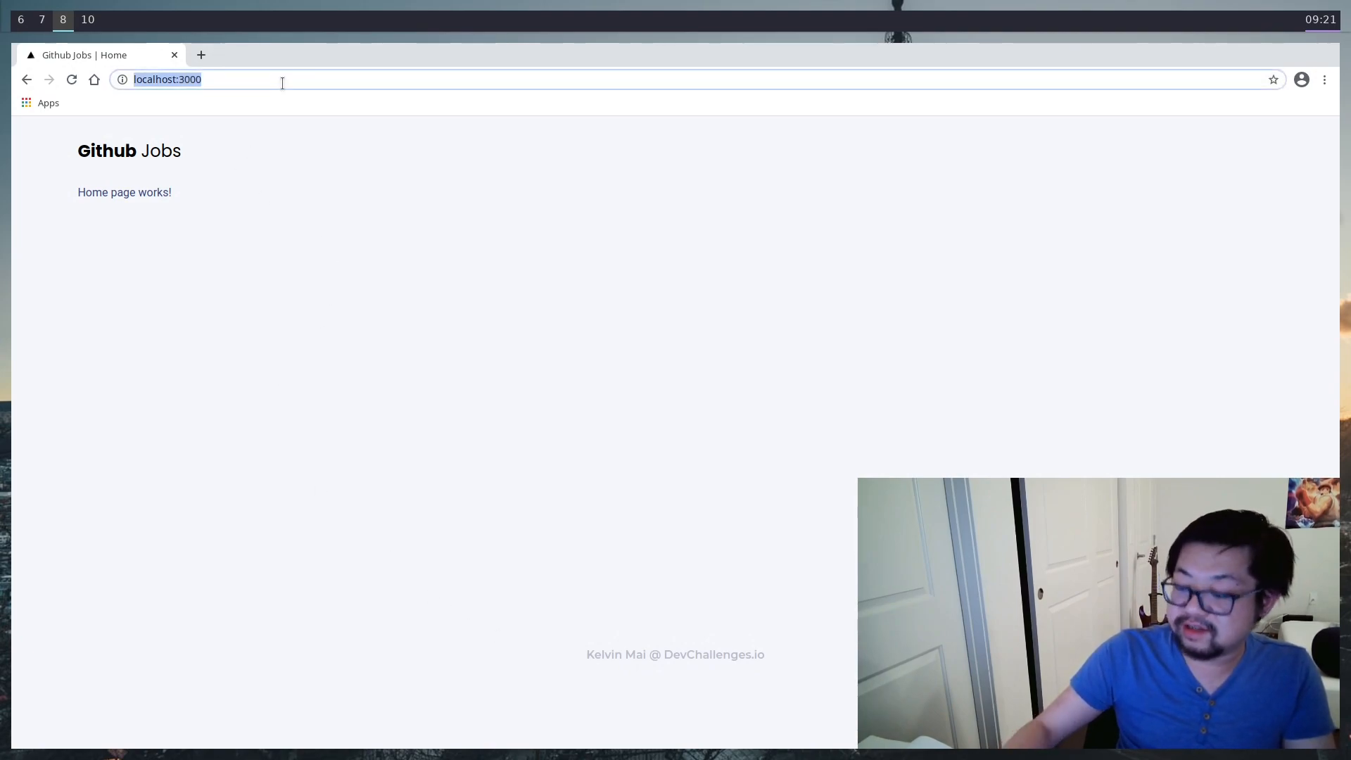
# Load the nonexistent route localhost:3000/aoeu in Chrome to trigger the 404 page.
pyautogui.click(259, 79)
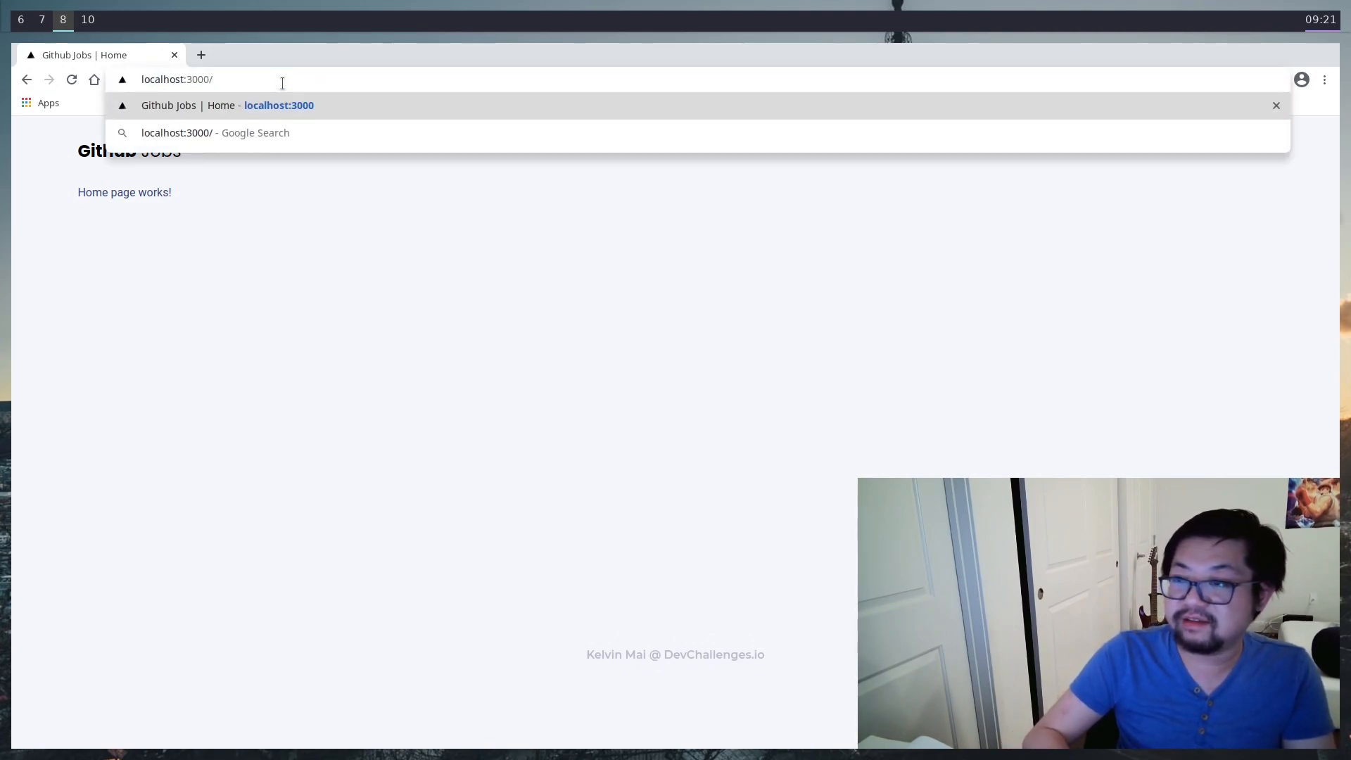
pyautogui.write('aoeu')
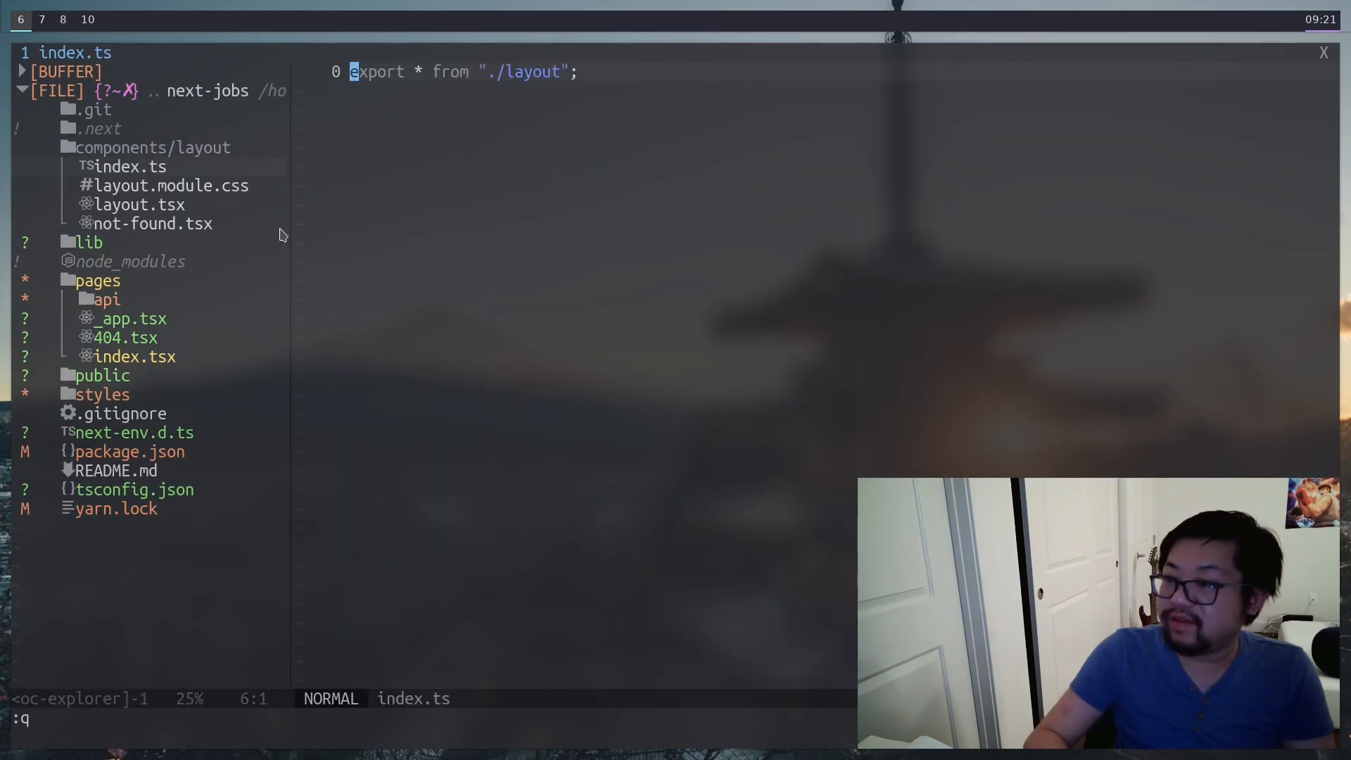
# Add an export line for the not-found layout to components/layout/index.ts.
pyautogui.write('export')
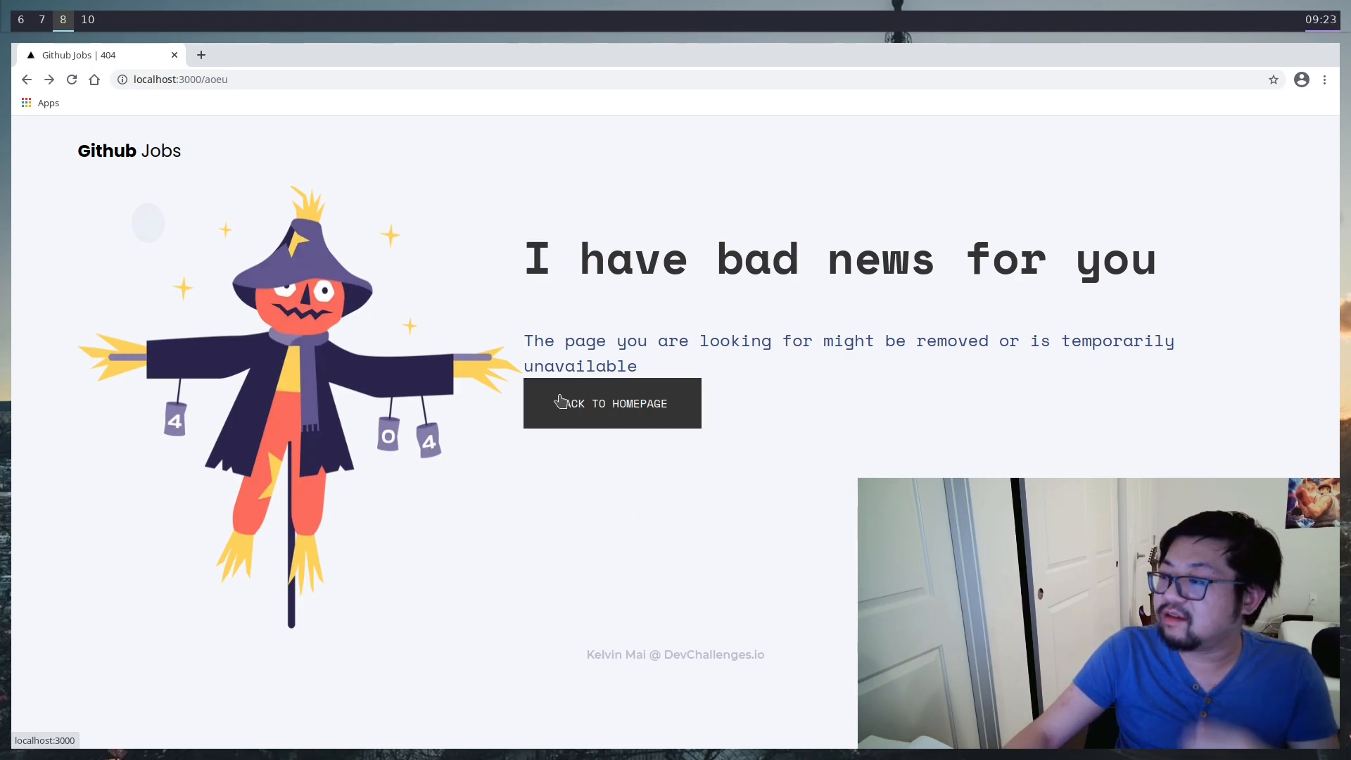
pyautogui.moveTo(530, 571)
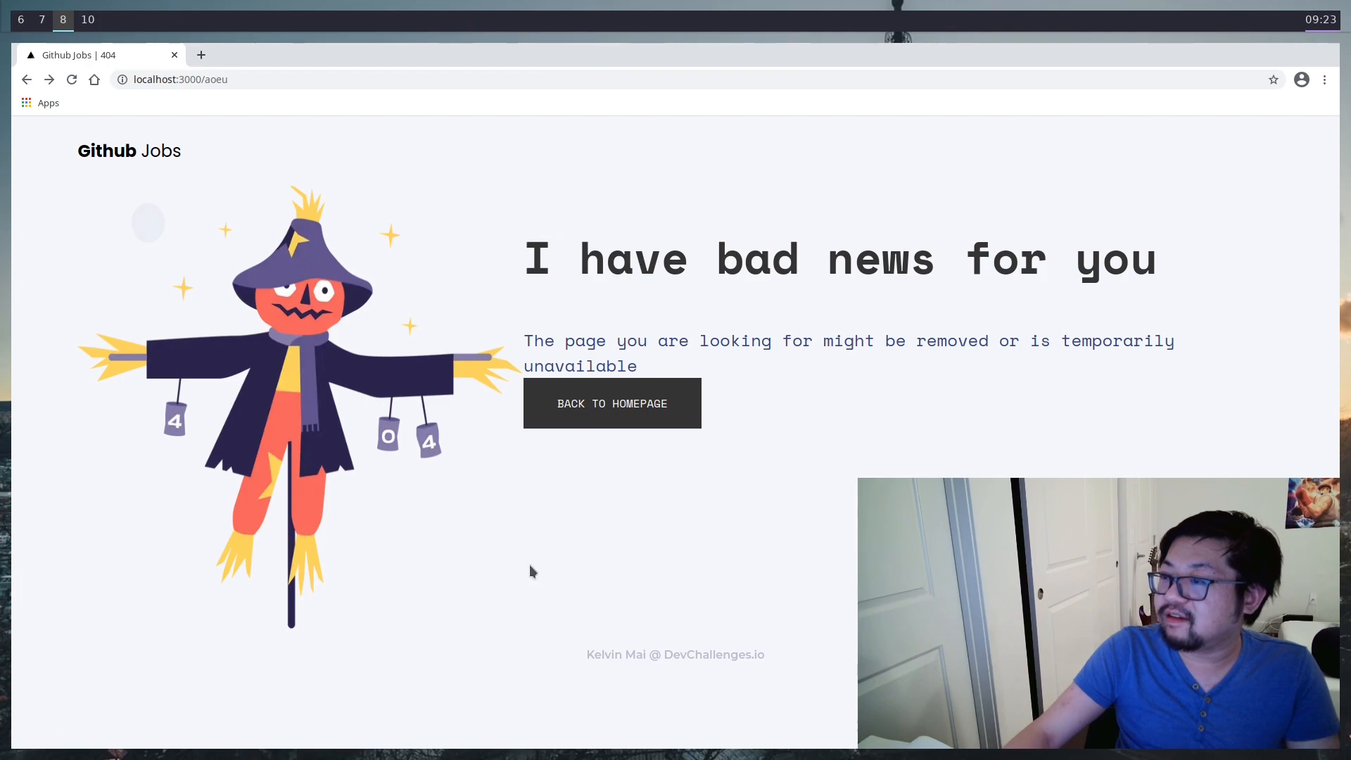
# Use the BACK TO HOMEPAGE button to return to localhost:3000.
pyautogui.click(612, 403)
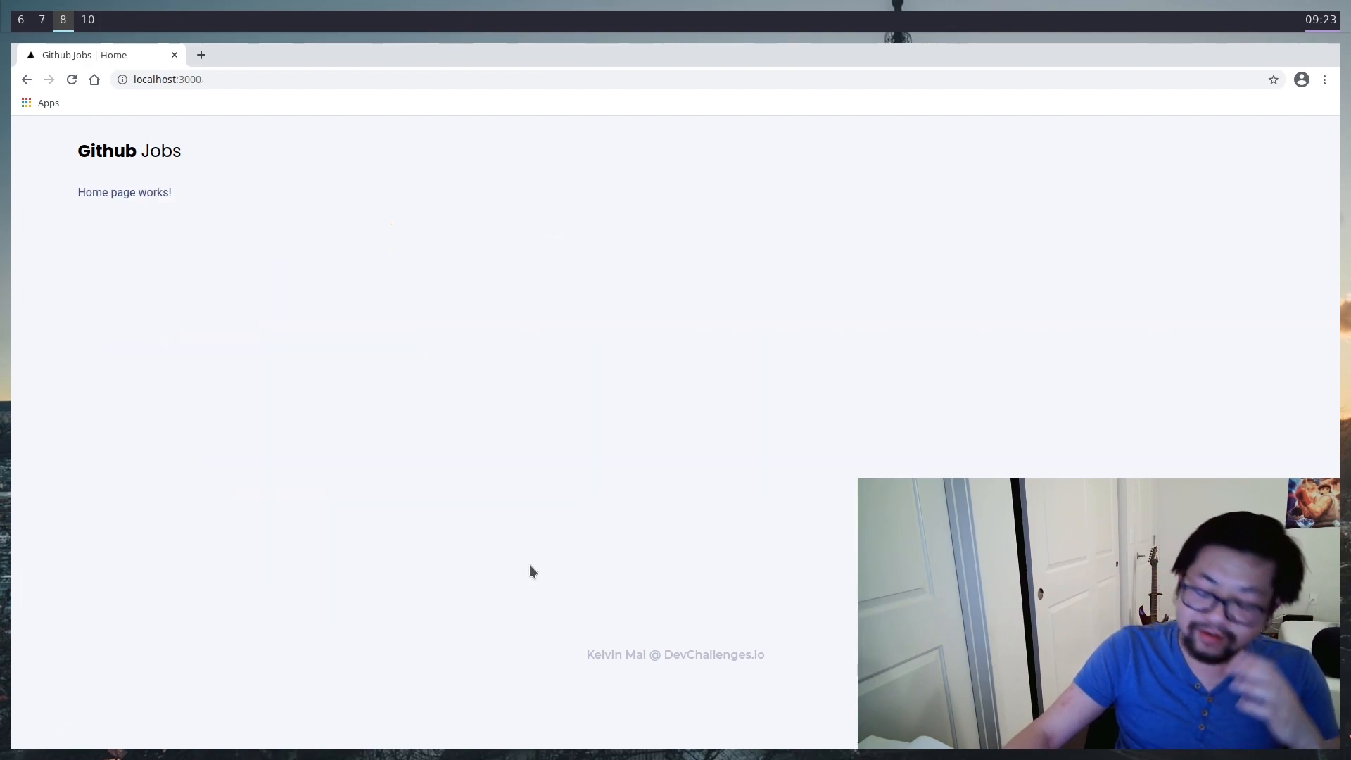
pyautogui.moveTo(491, 569)
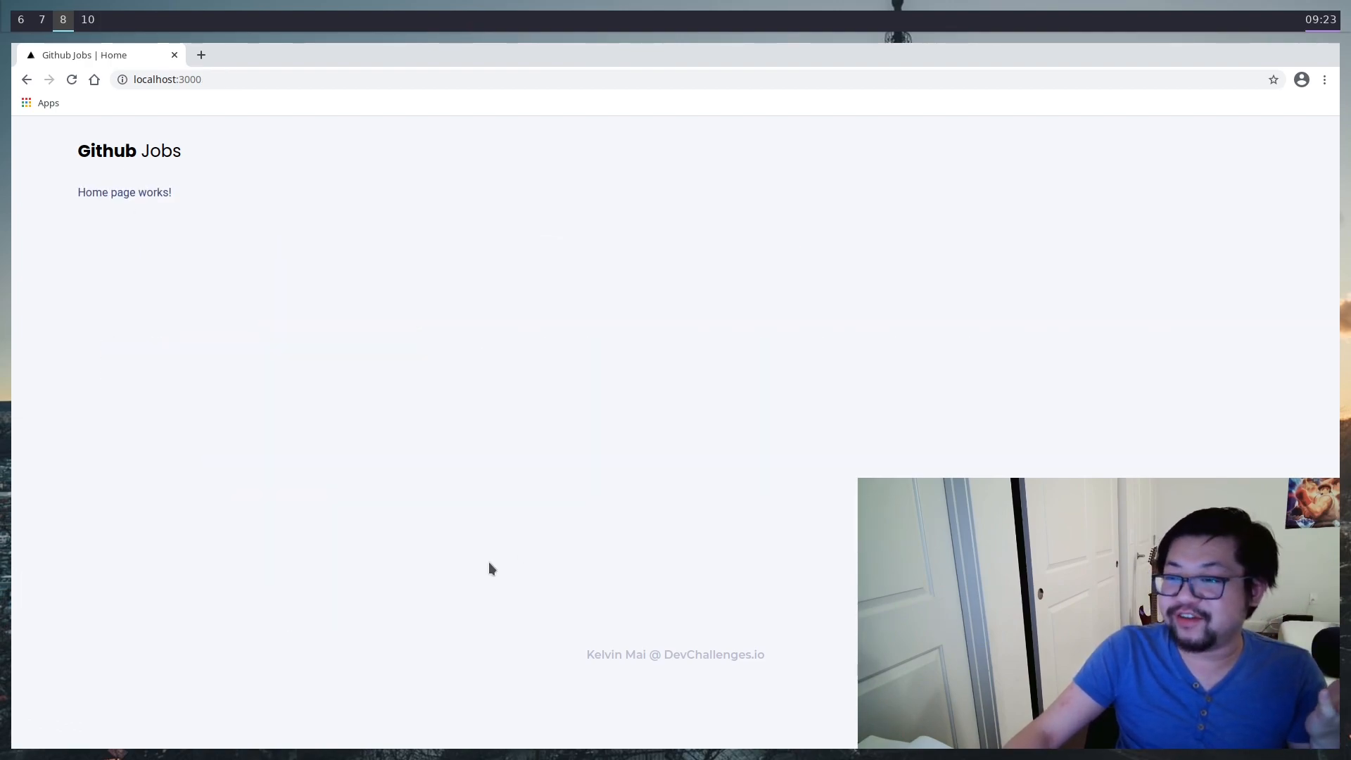
pyautogui.moveTo(480, 576)
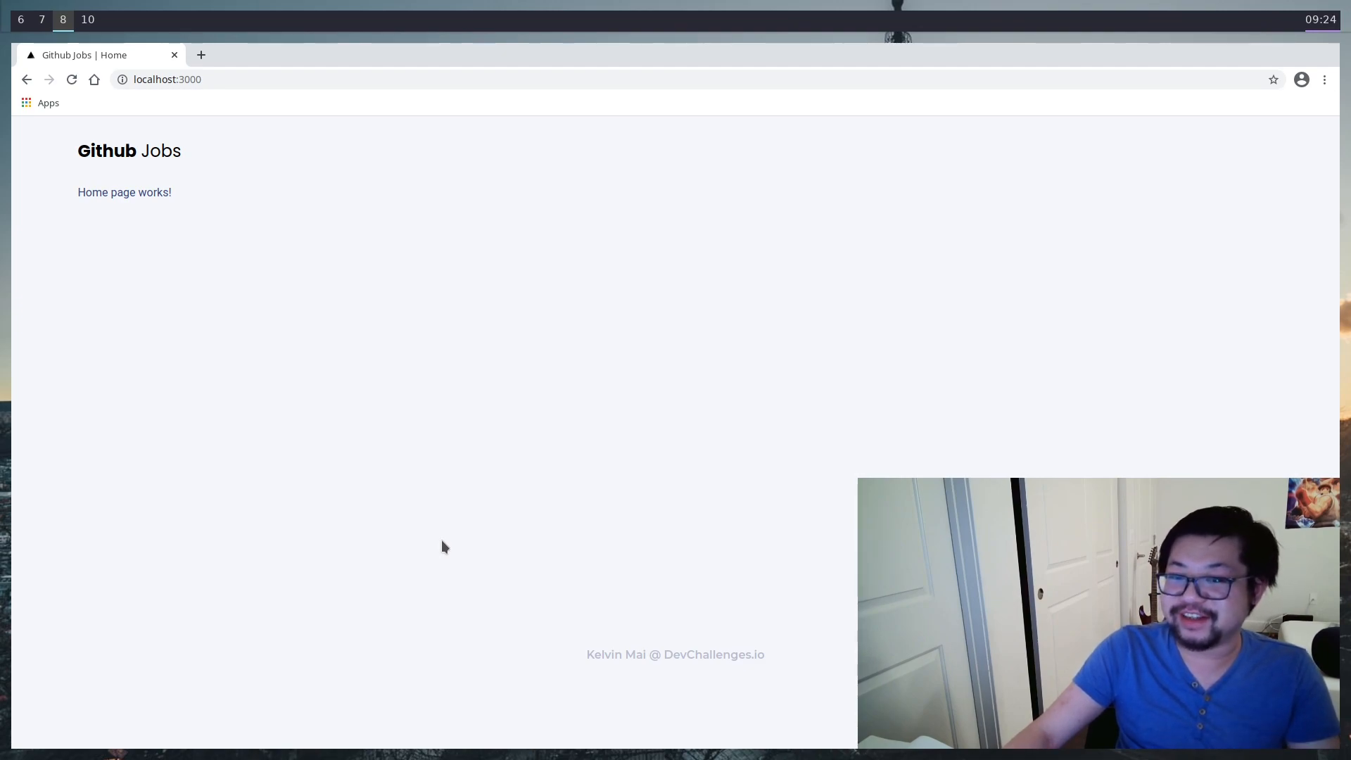
# Bring up the 'job search – Figma' design tab in the browser workspace.
pyautogui.click(87, 19)
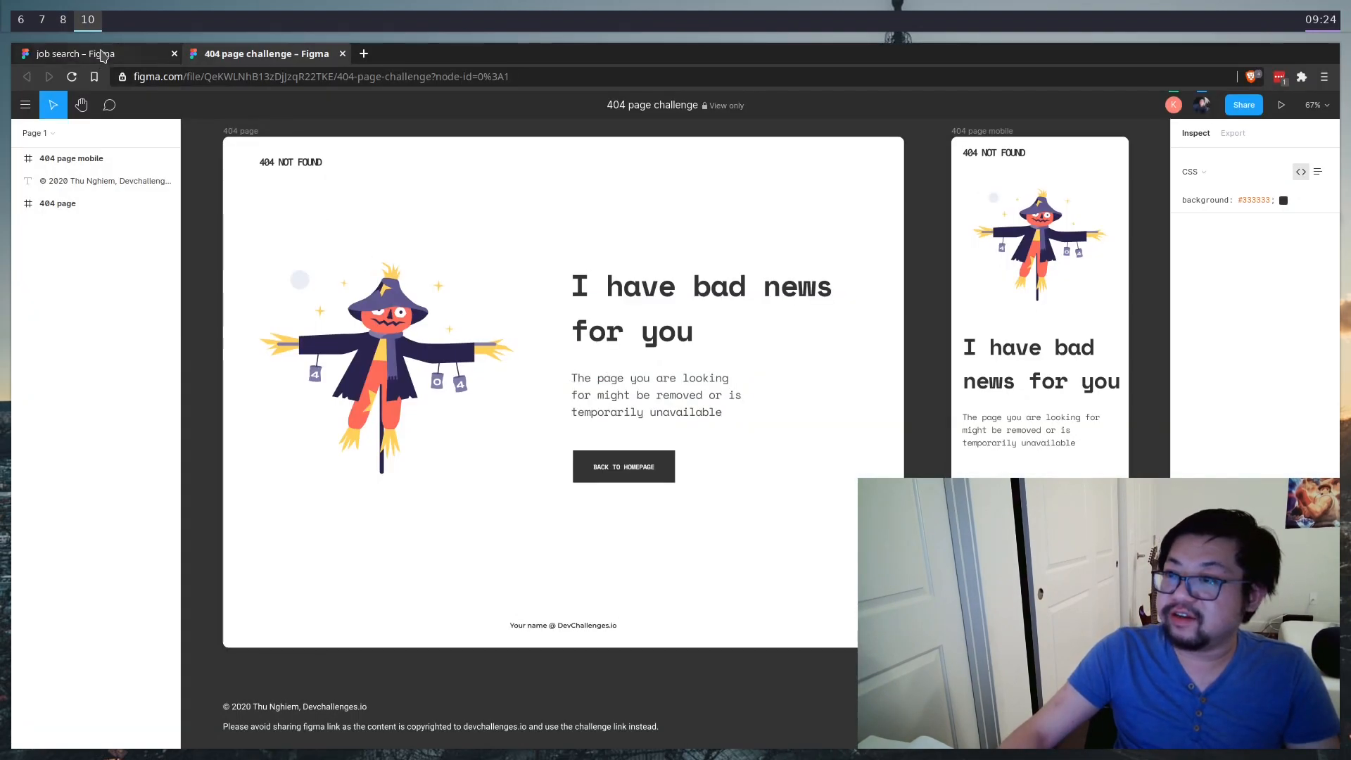
pyautogui.click(76, 54)
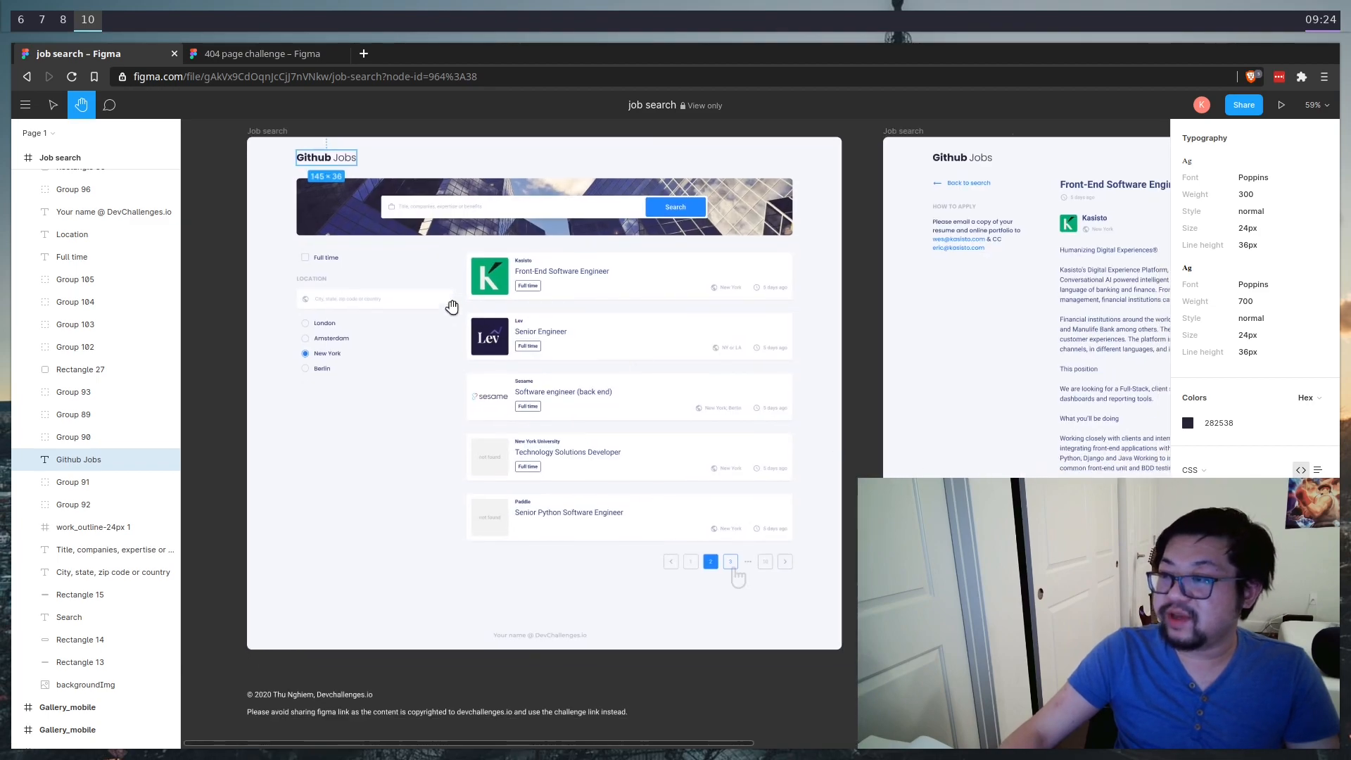
pyautogui.moveTo(530, 618)
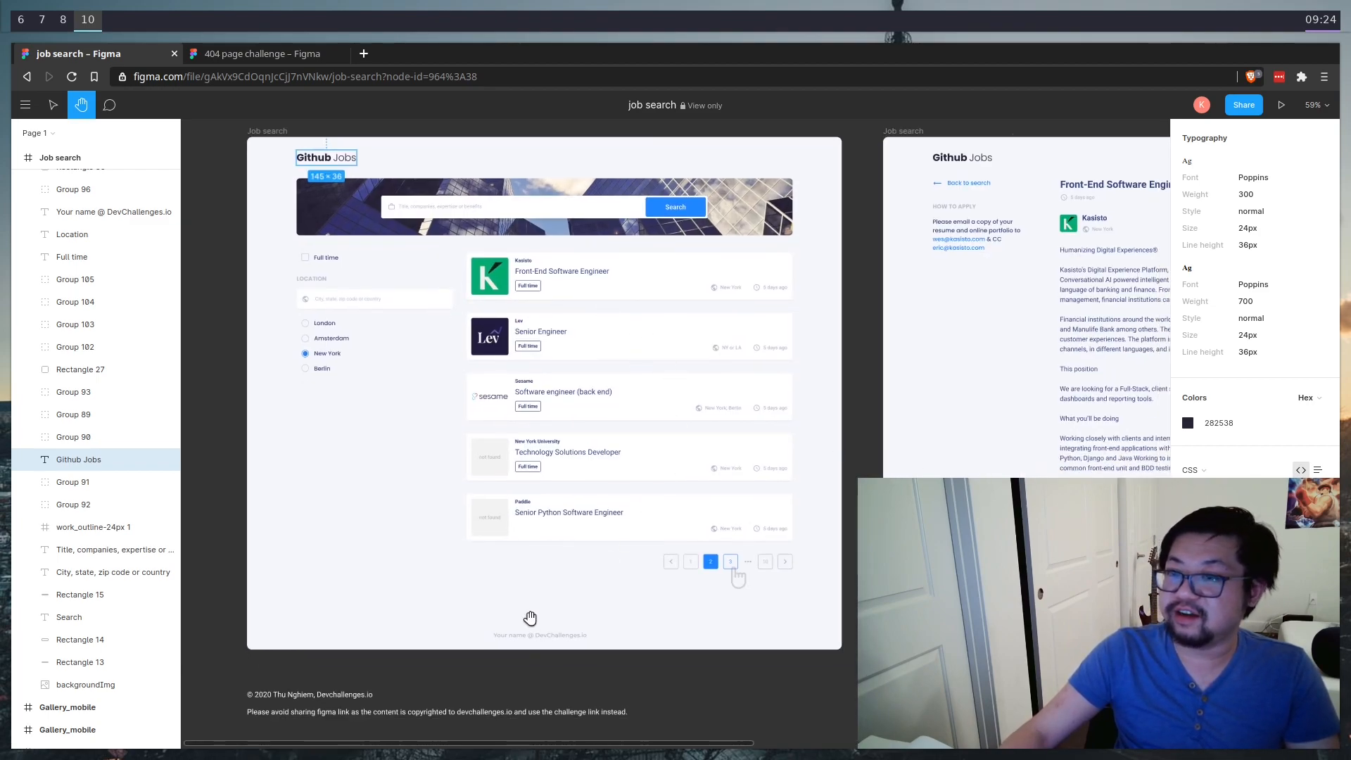